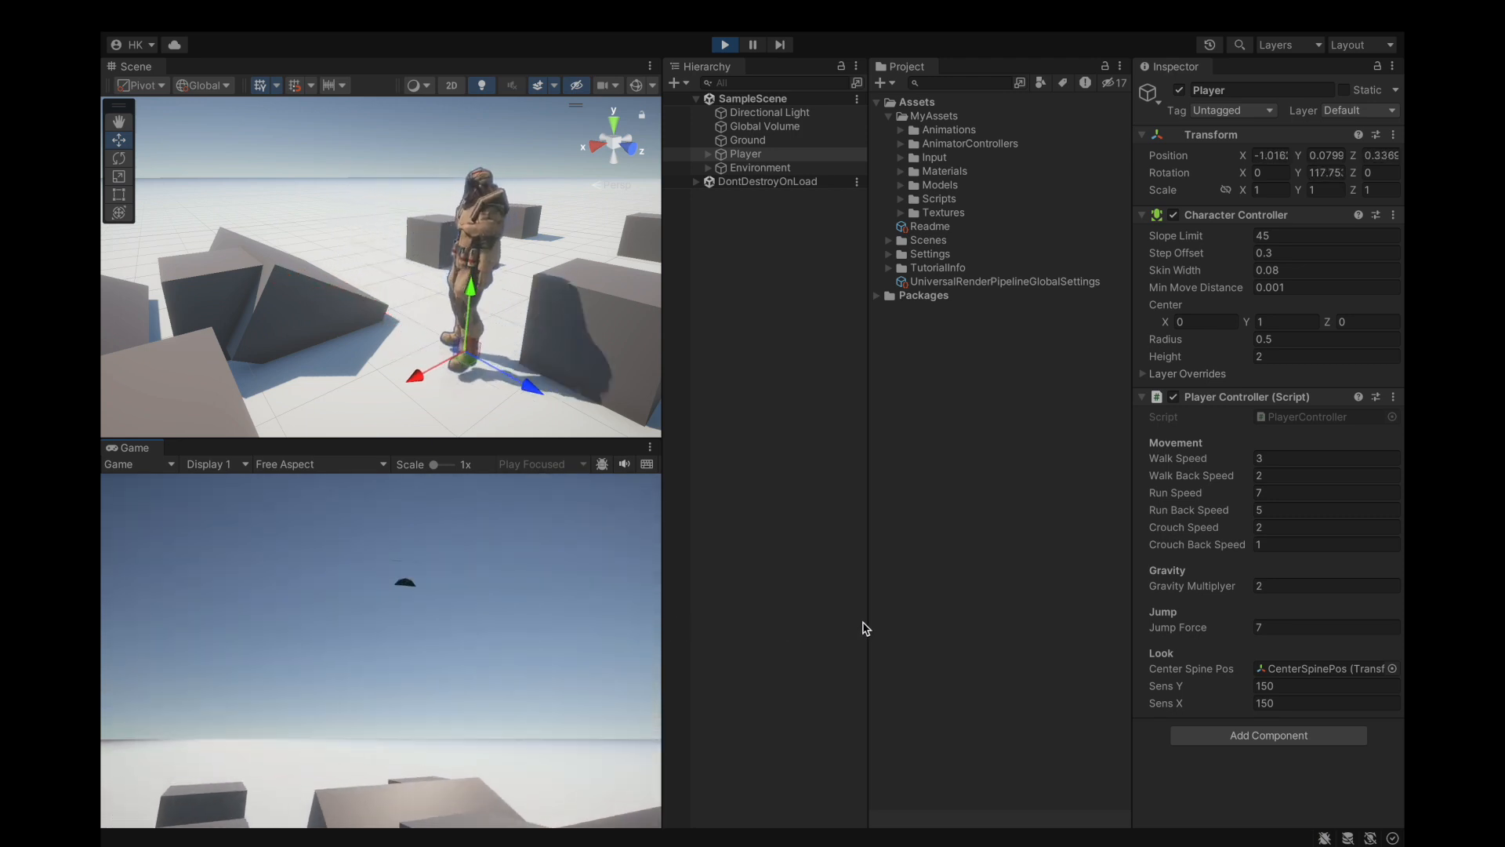
Exit Play mode in Unity so the PlayerController script can be edited.
click(727, 44)
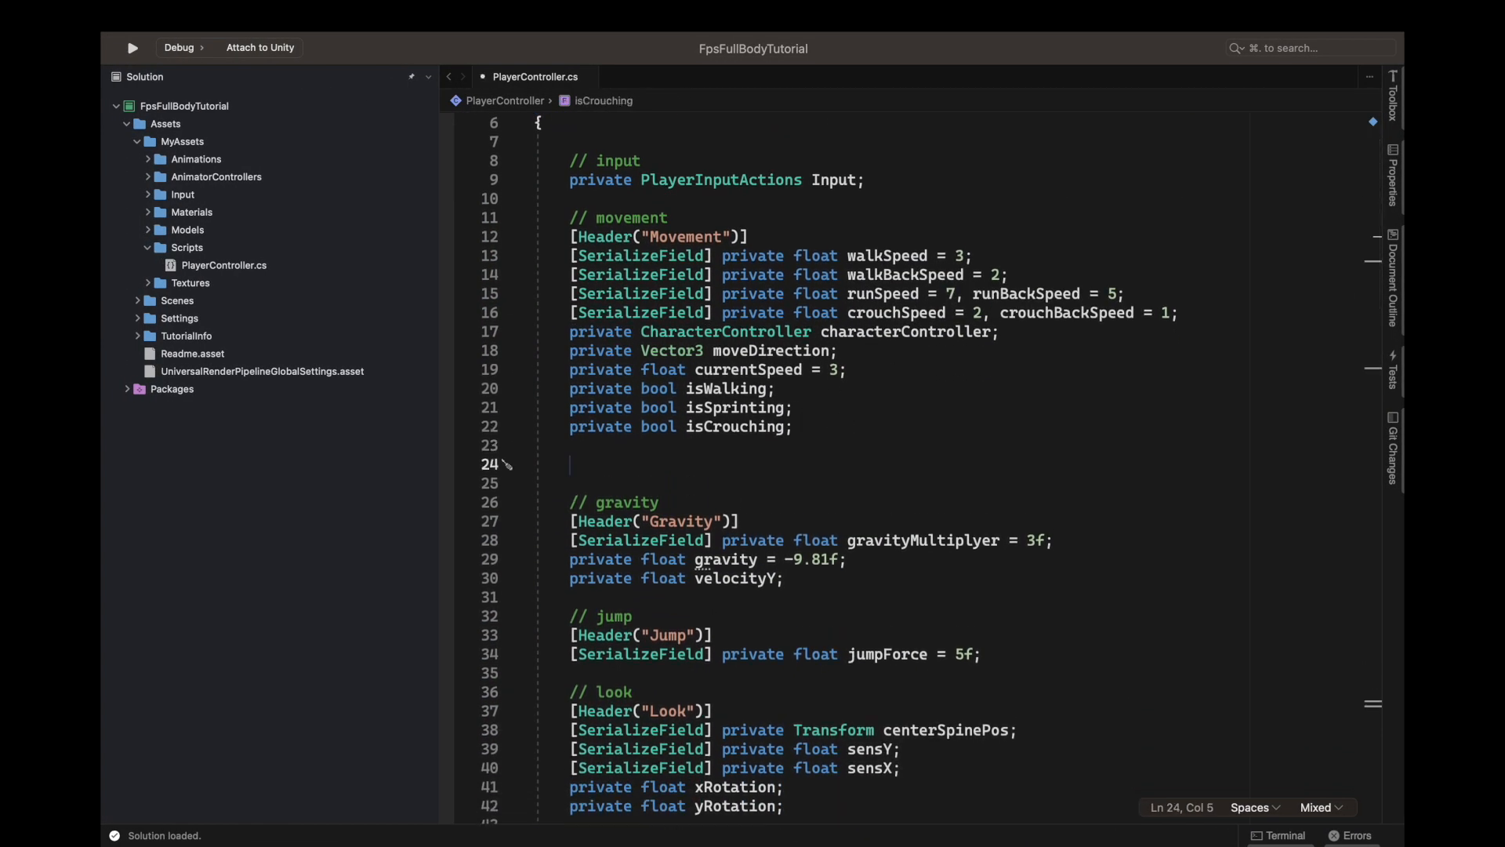
Add an '// animation' comment and a private Animator playerAnimator field, discarding an unfinished assignment.
text(// an)
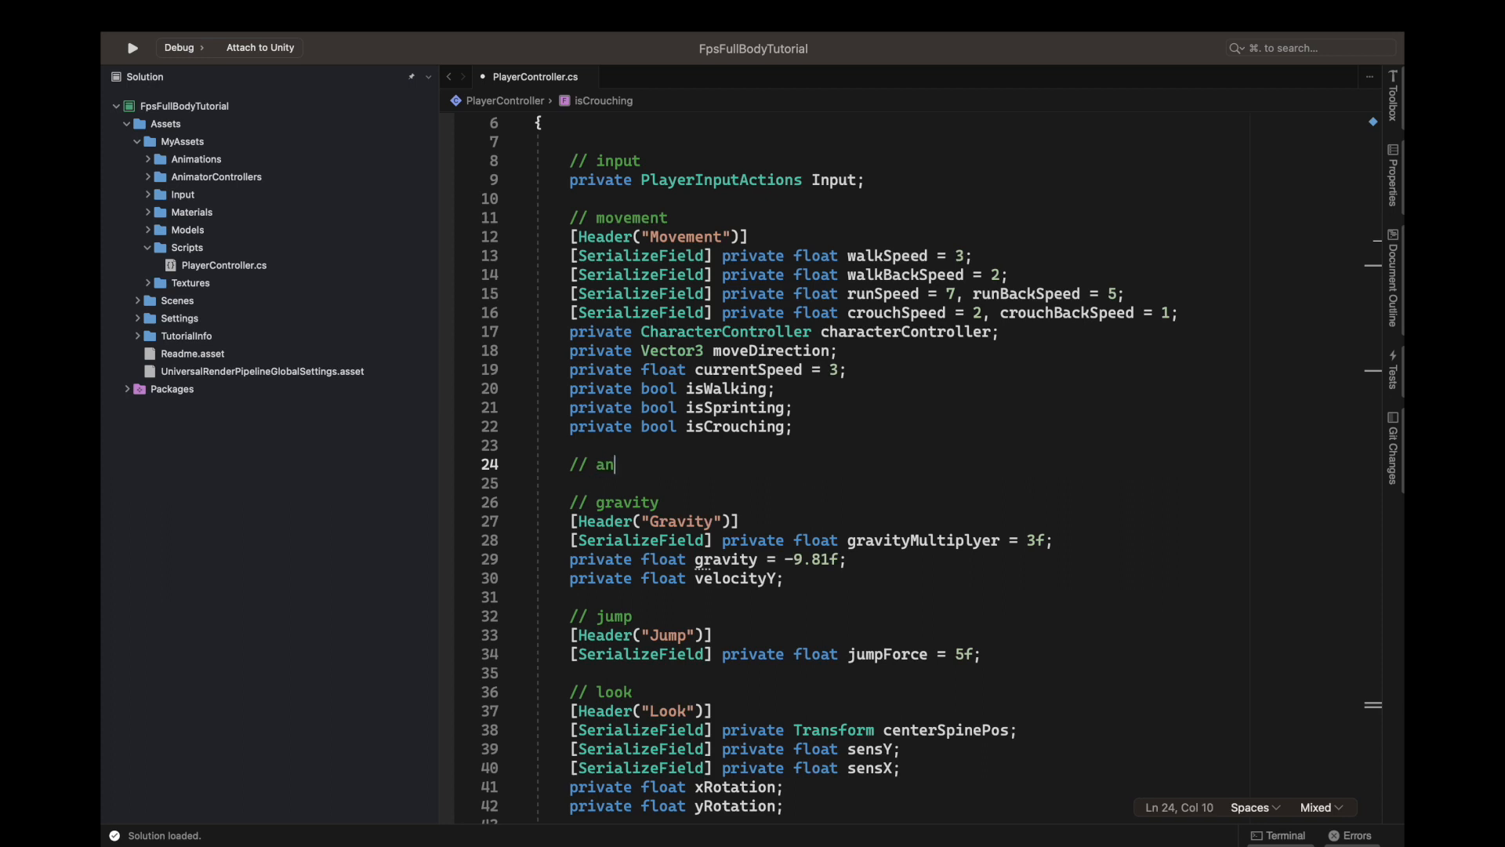
text(imation)
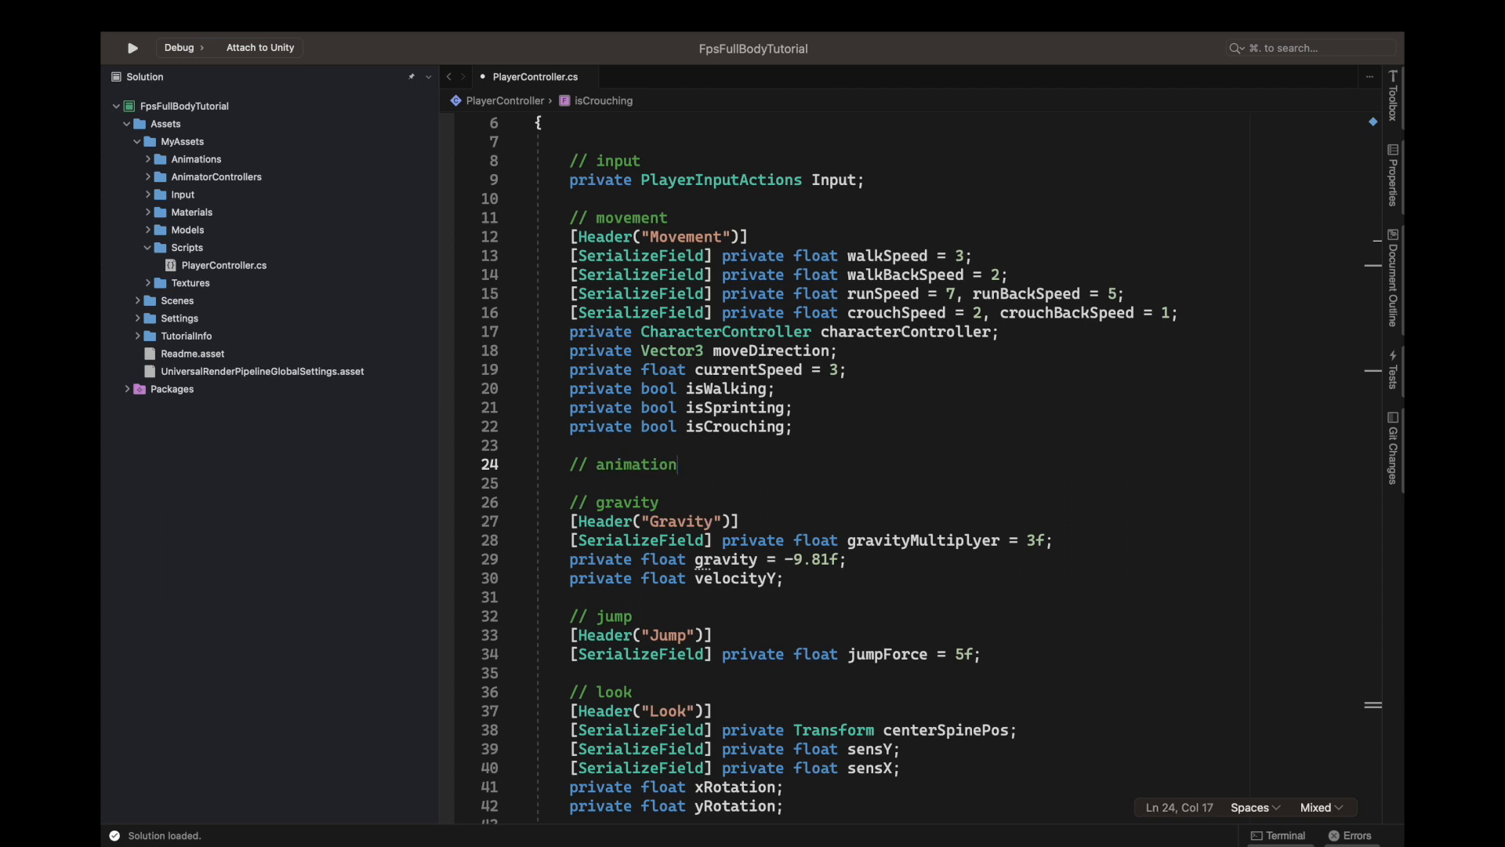
key(Enter)
text(private)
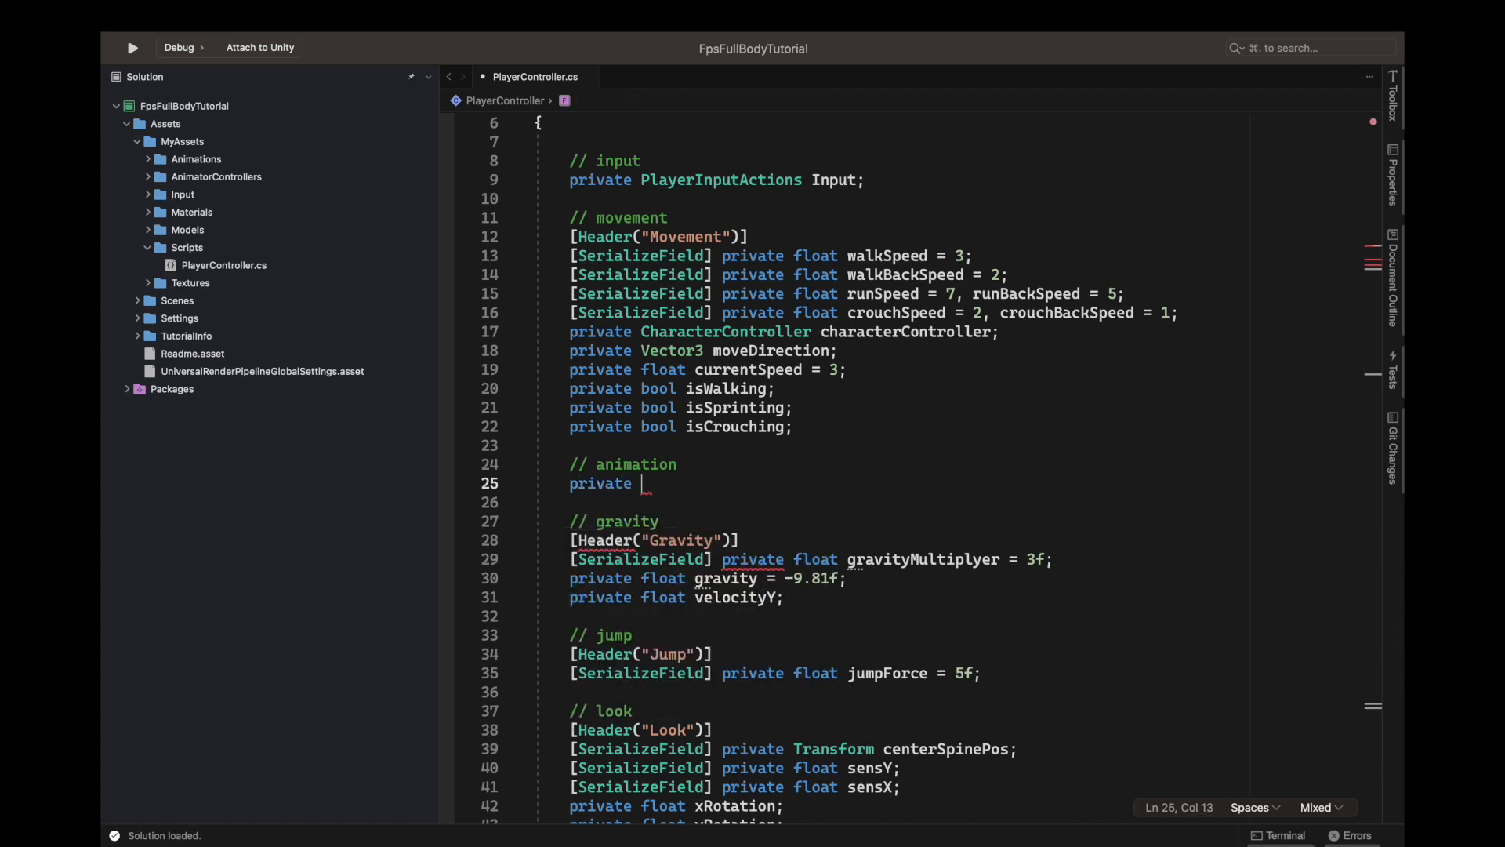
text(animator)
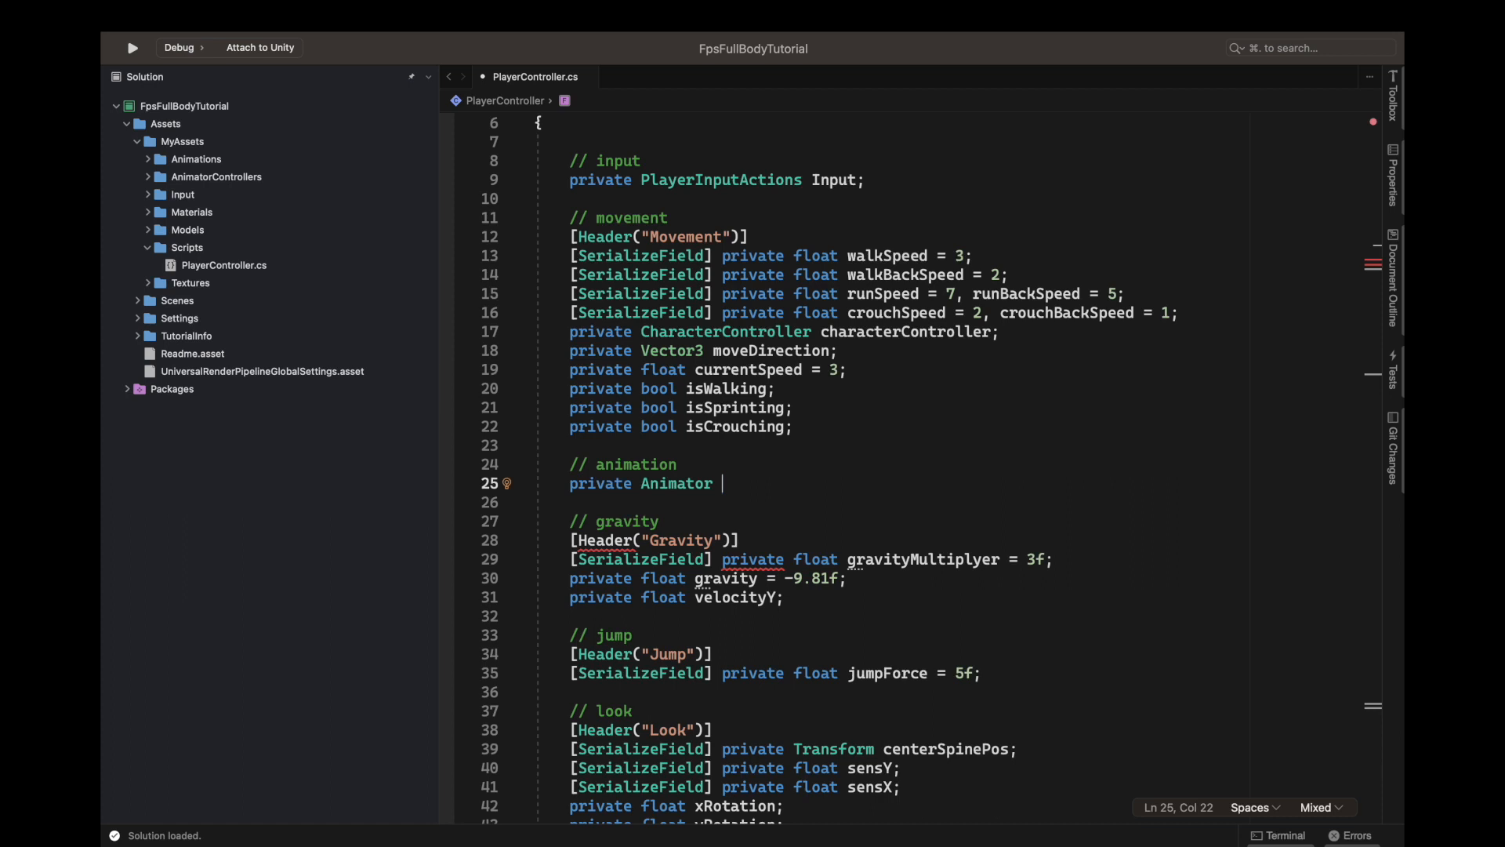
text(playerAn)
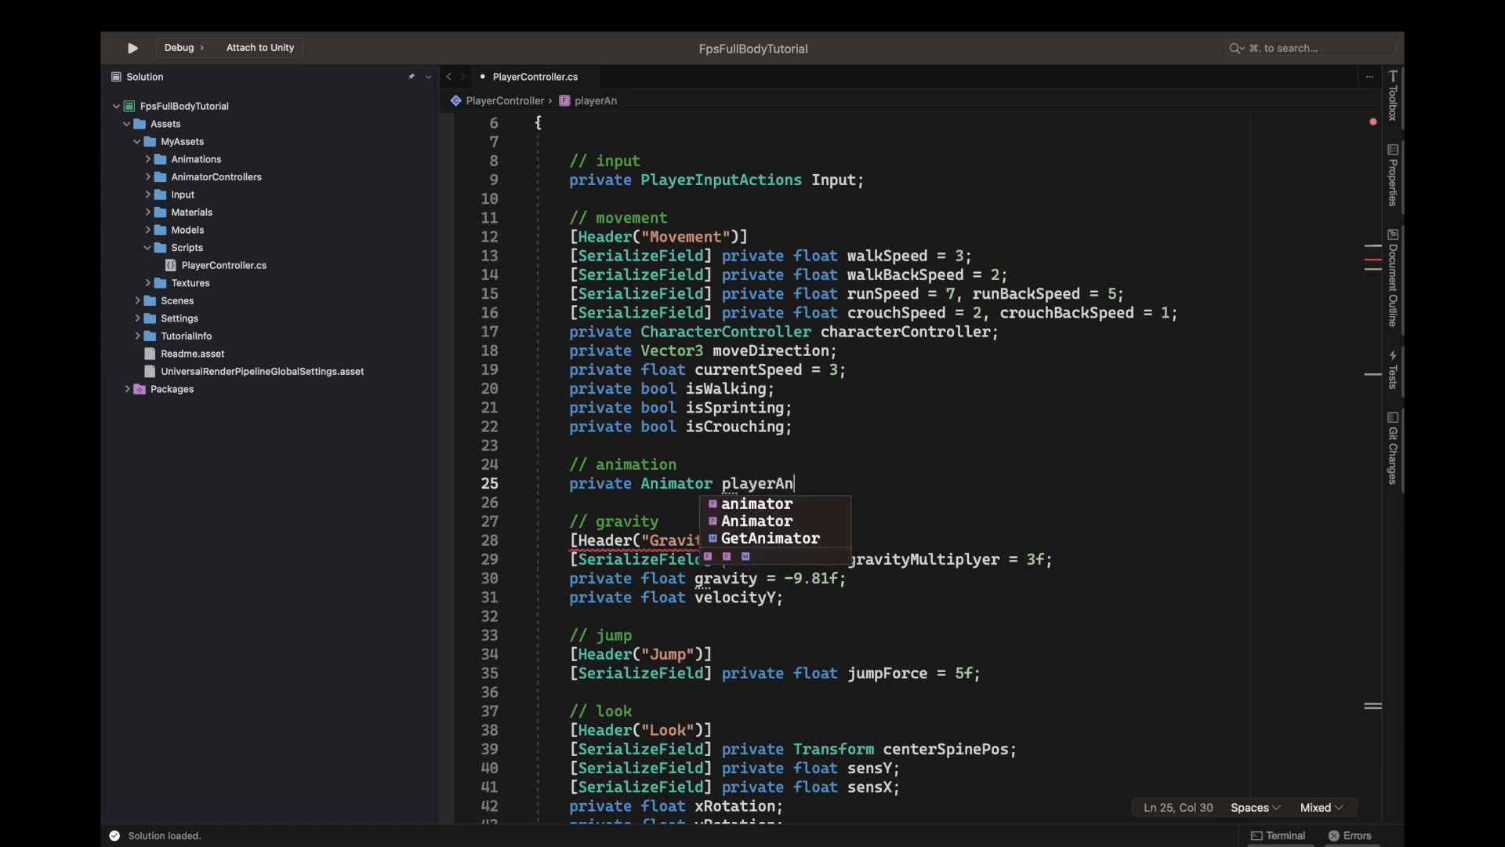
text(imator;)
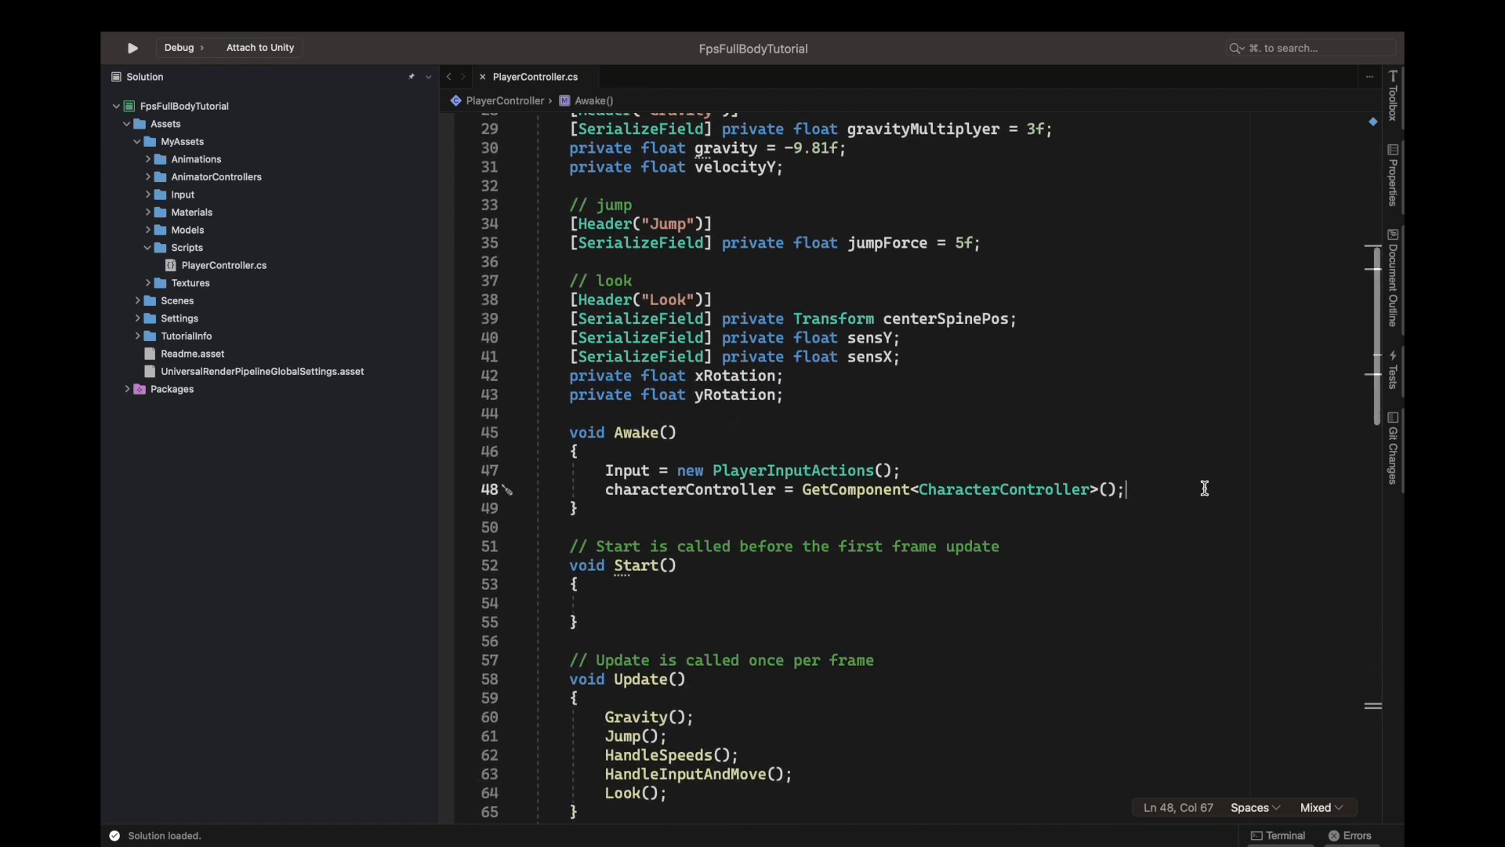
mouse_move(1167, 521)
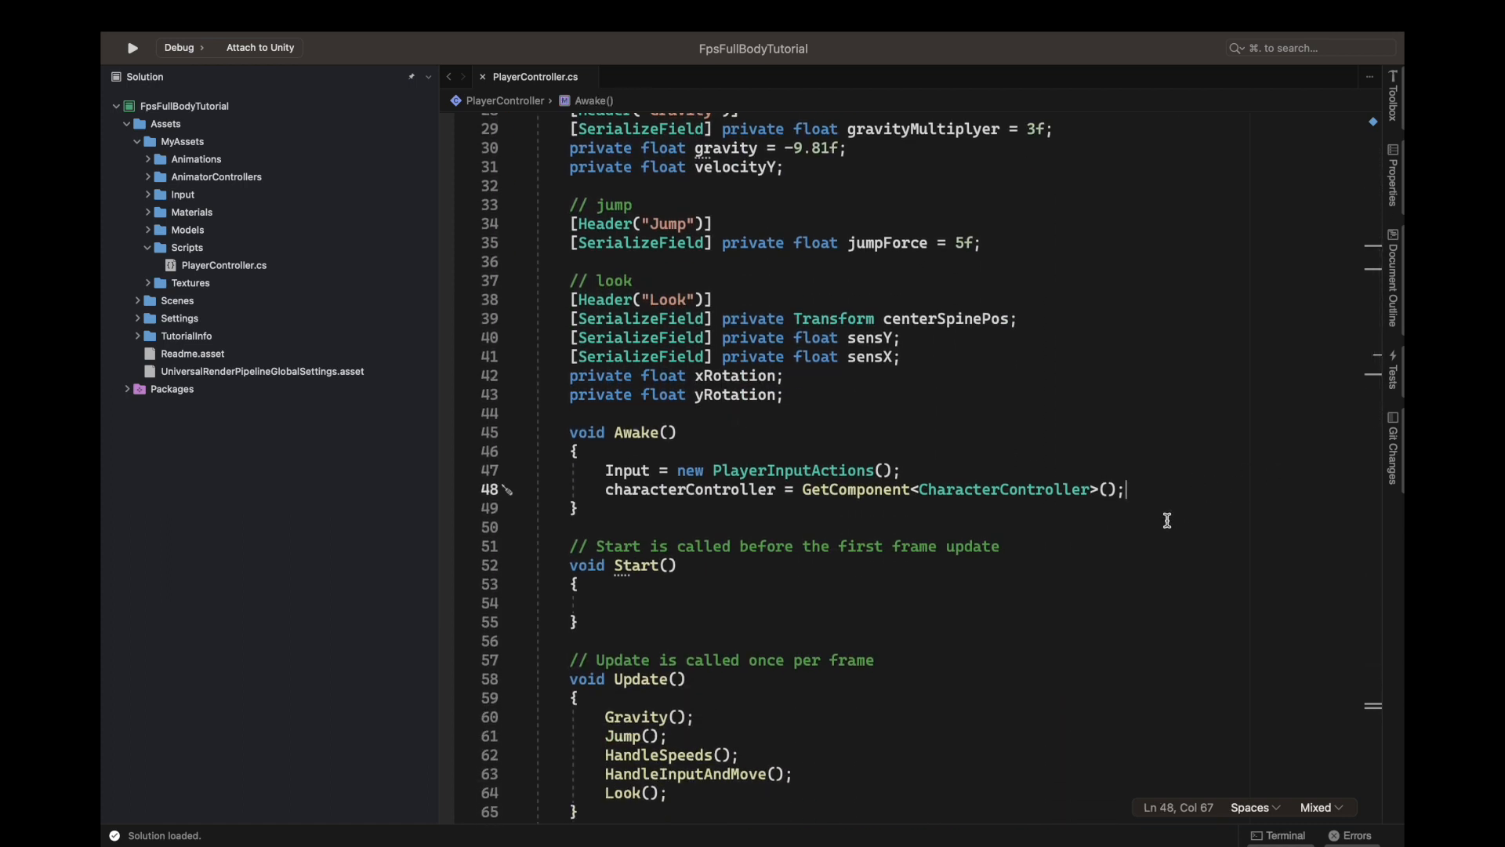
text(playerAnimator)
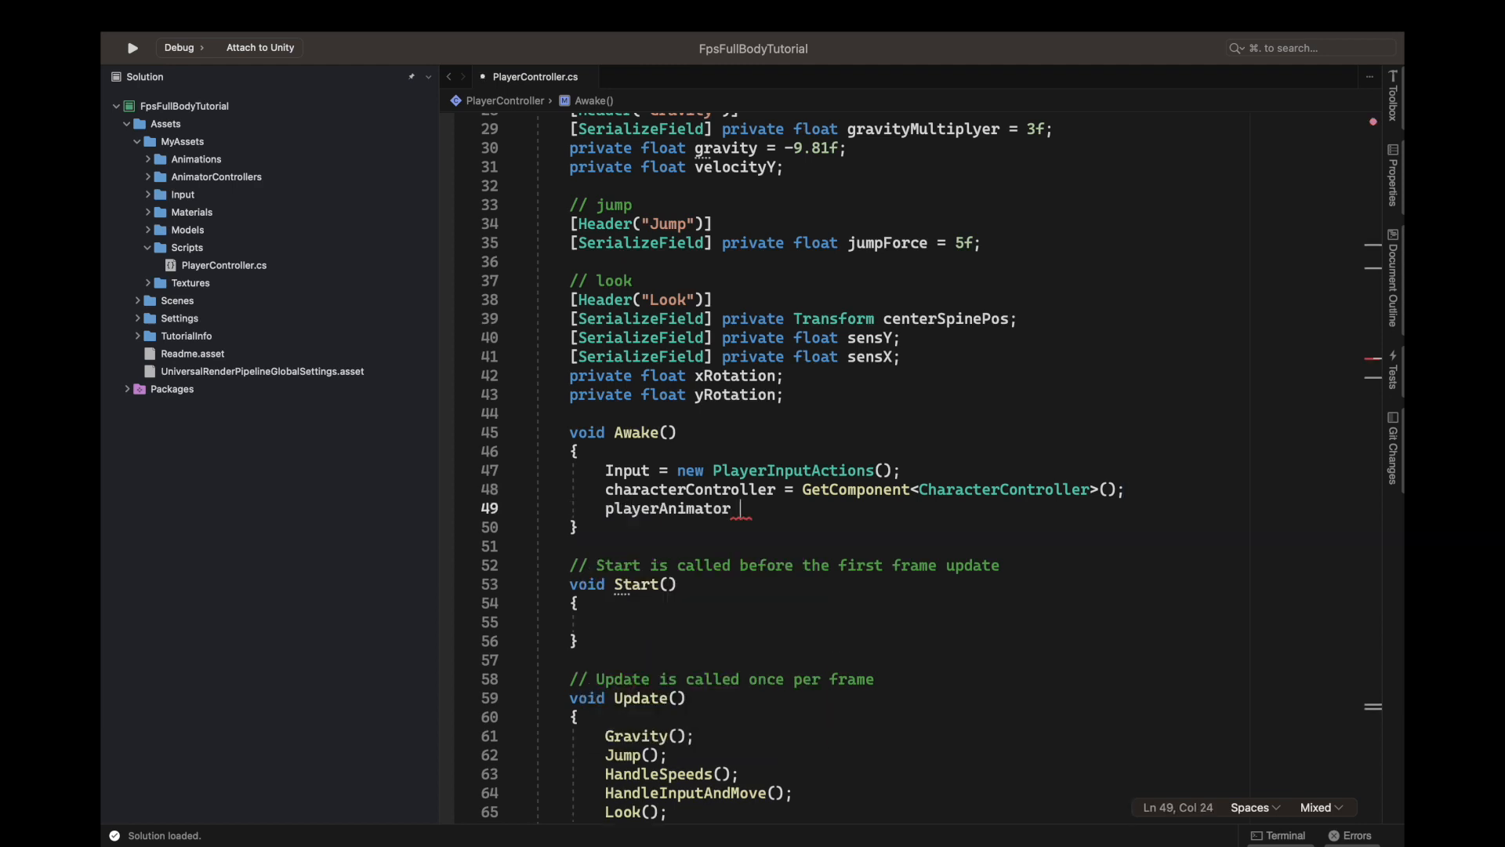
text(=)
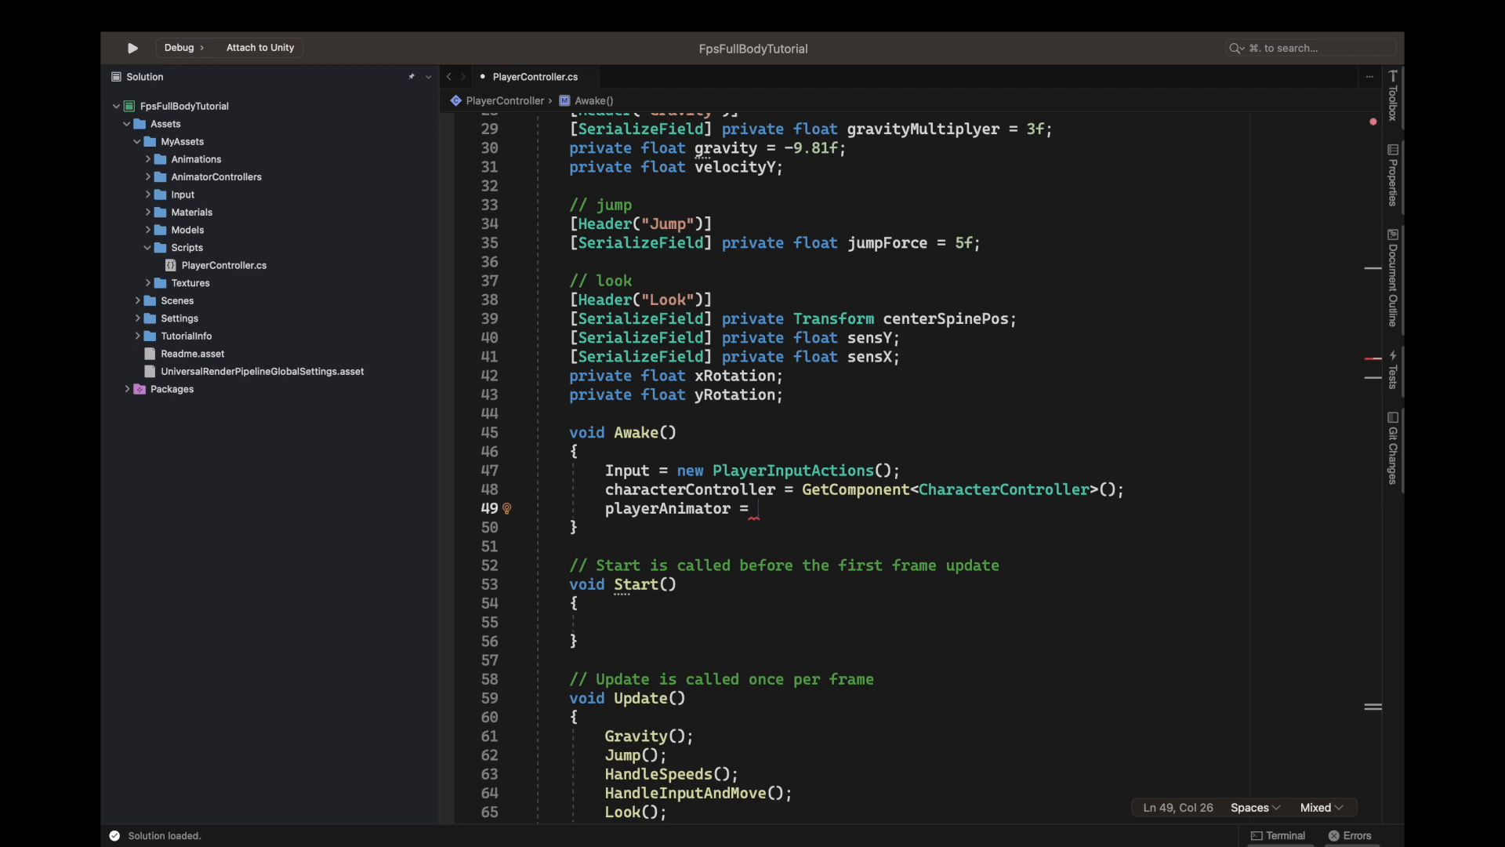
key(Backspace)
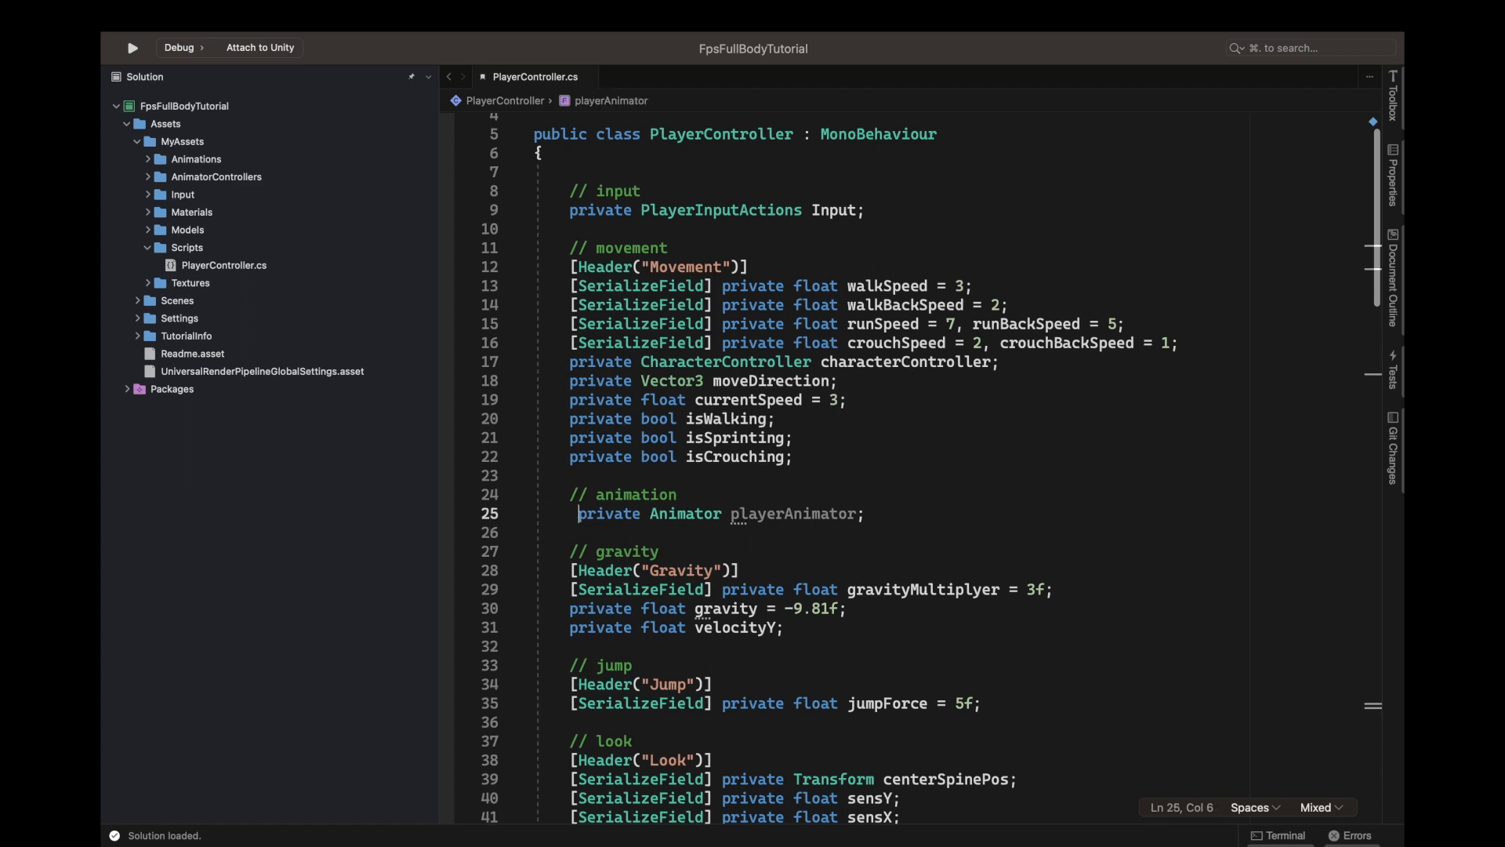
Add [SerializeField] and [Header("Animator")] attributes above the playerAnimator field.
text([])
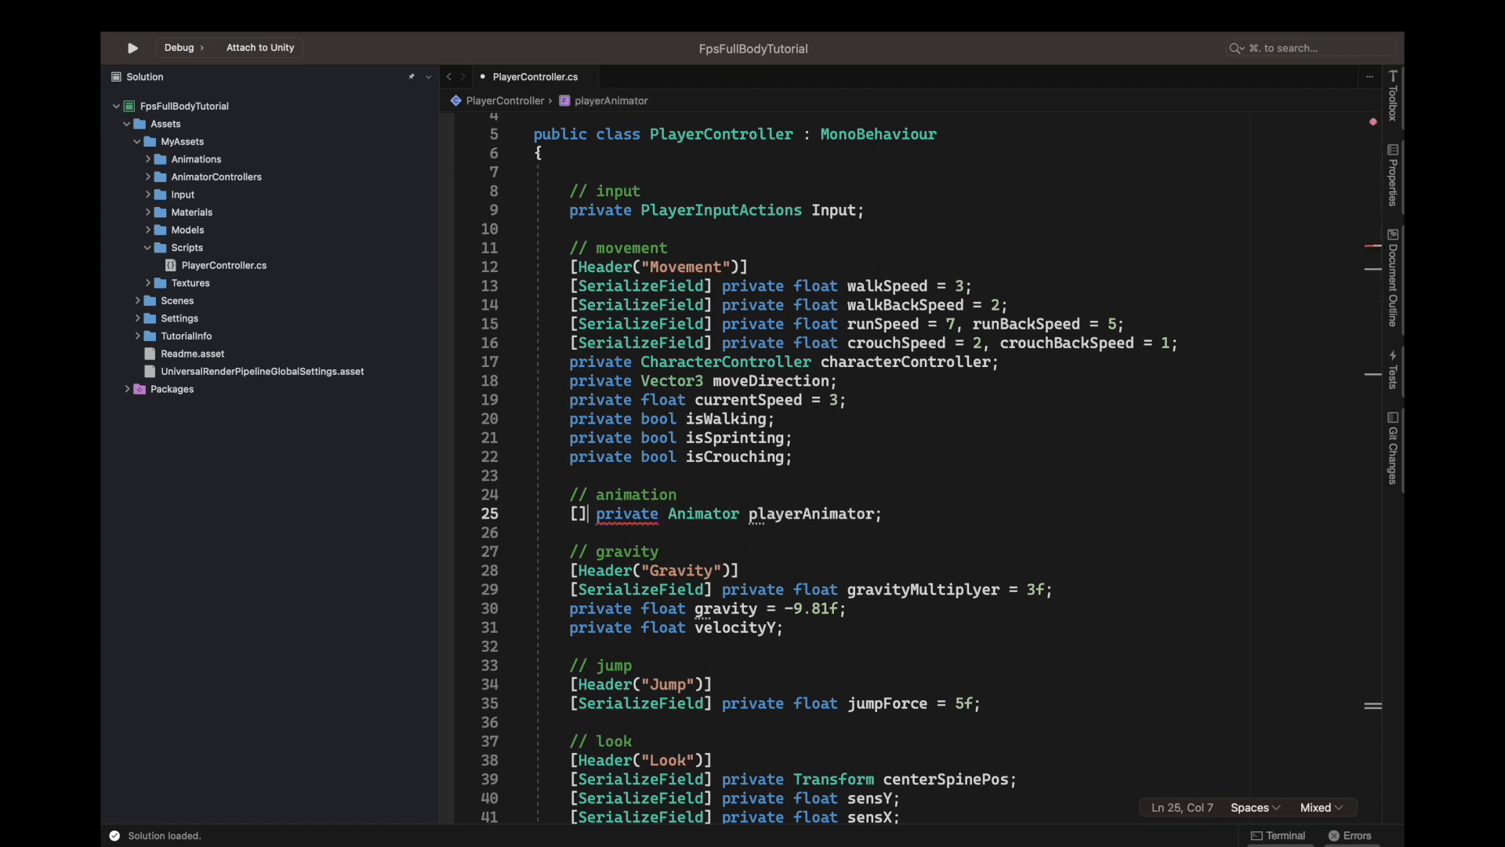
text(se)
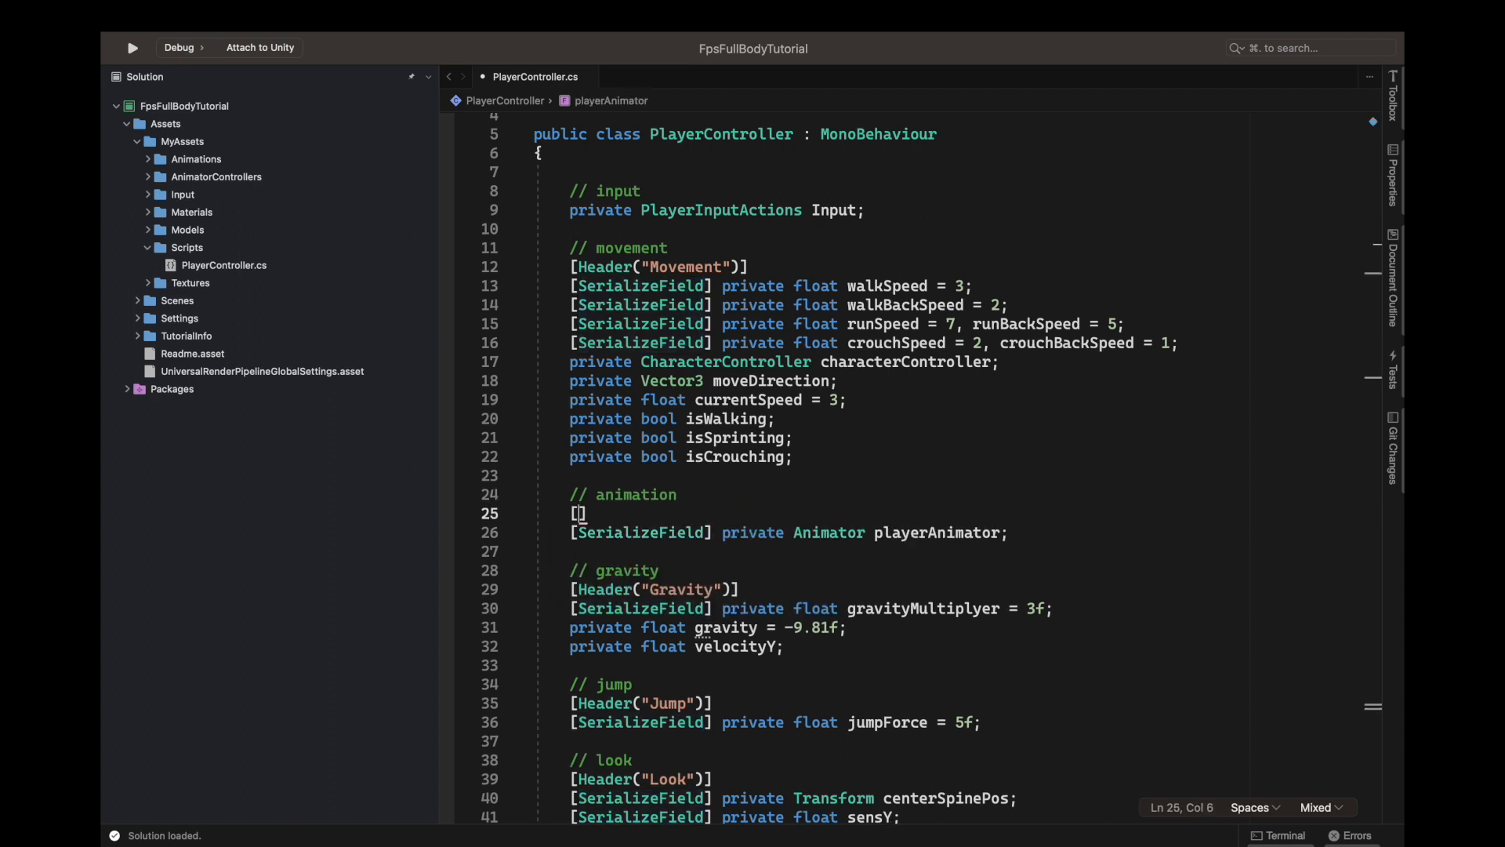
text(Header)
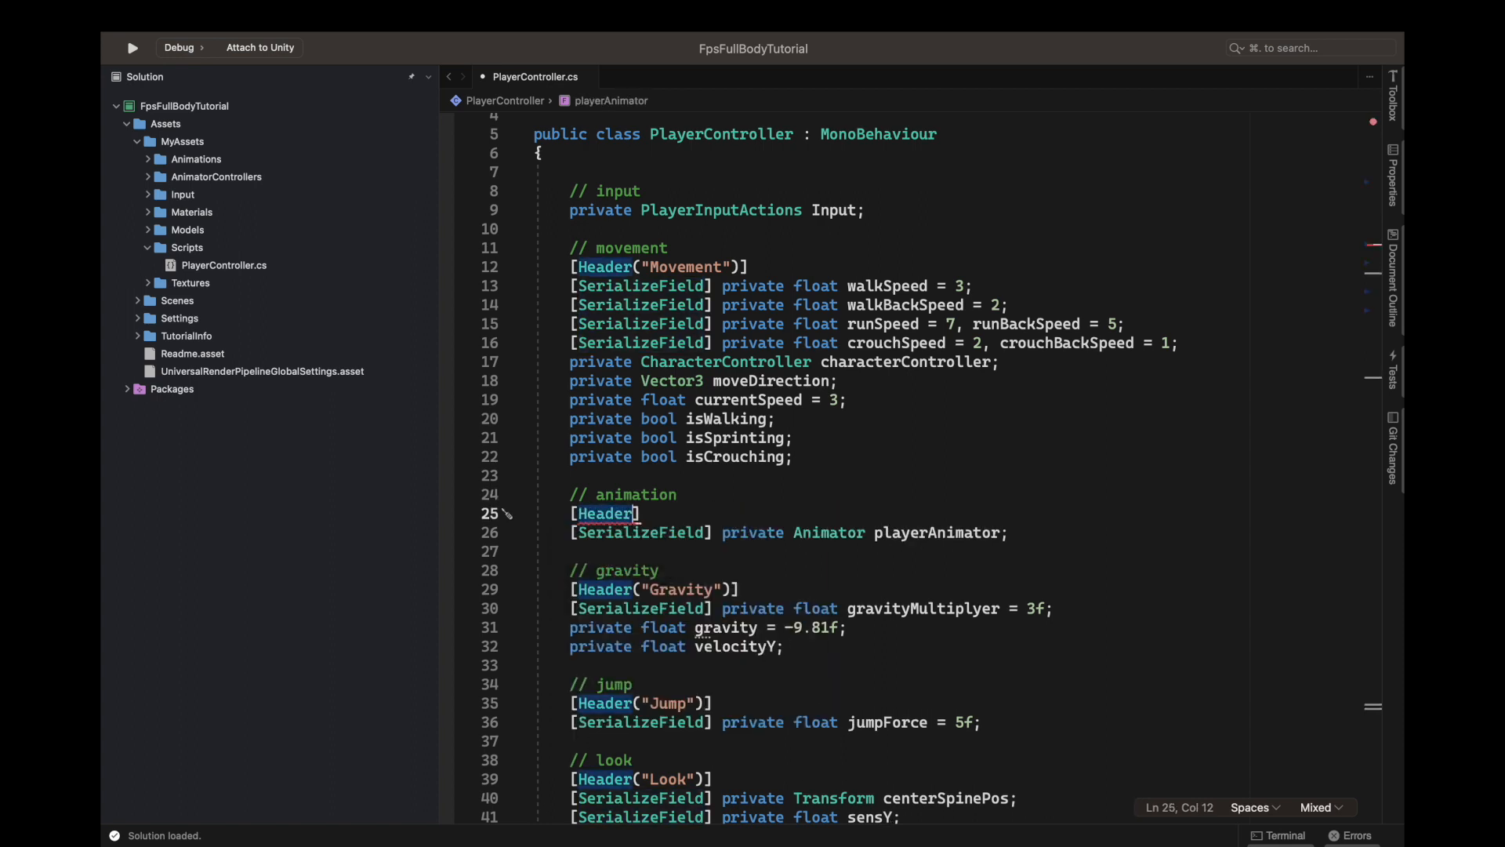
text(()
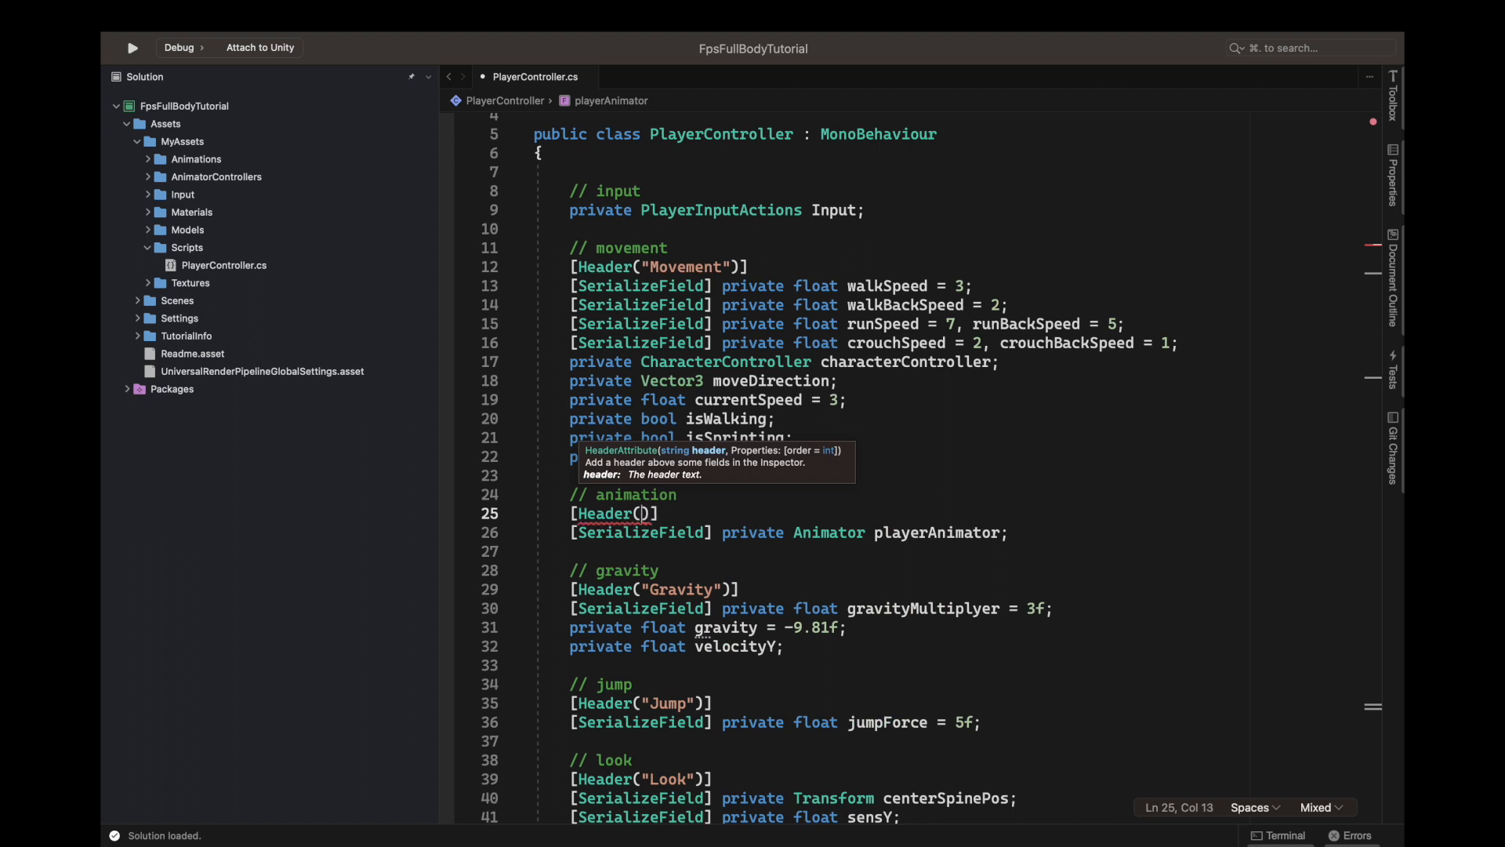
text(")
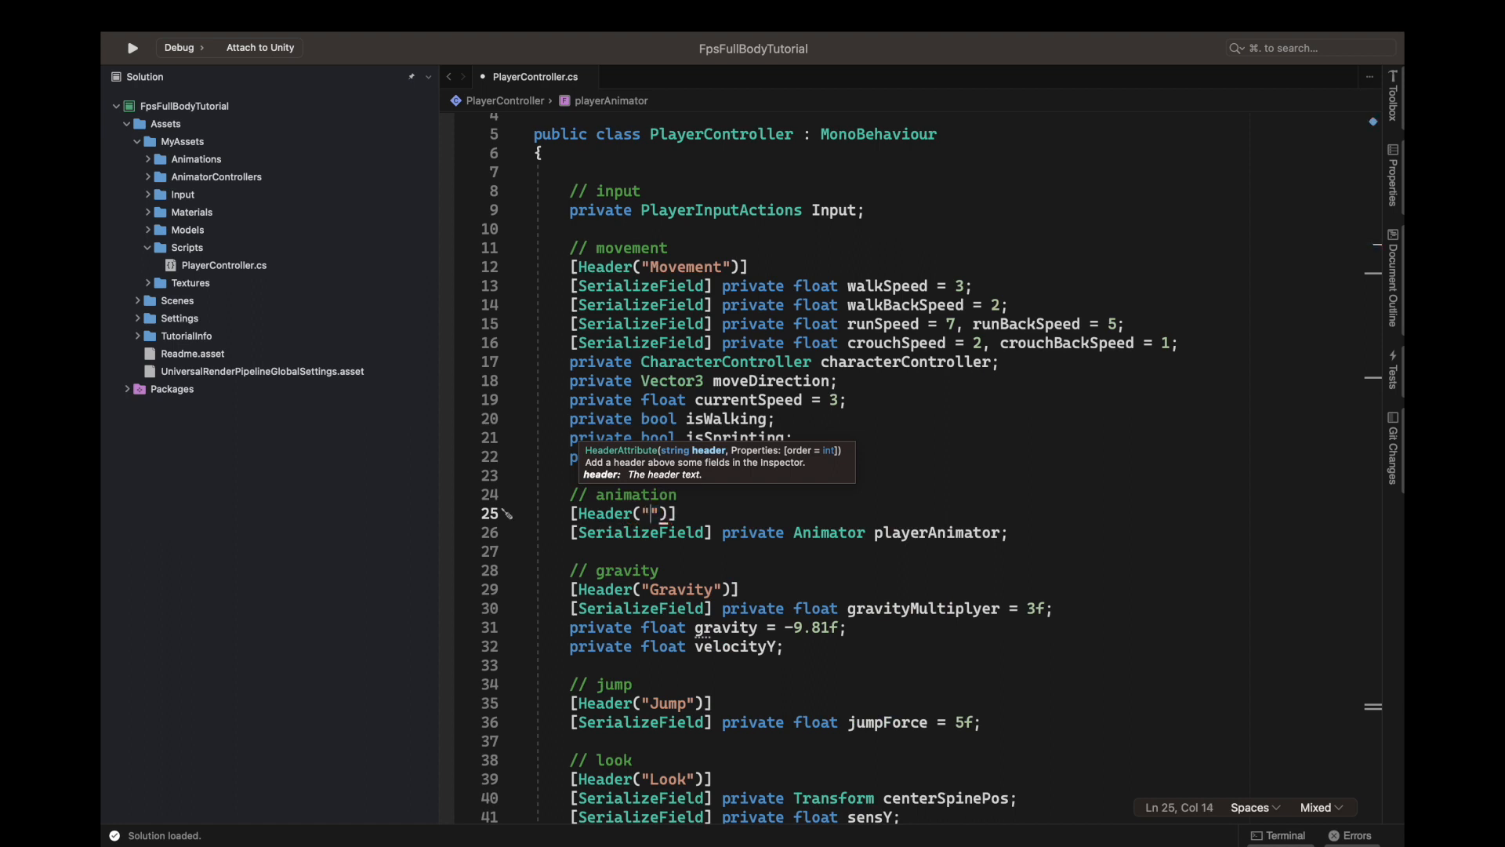
text(Anima)
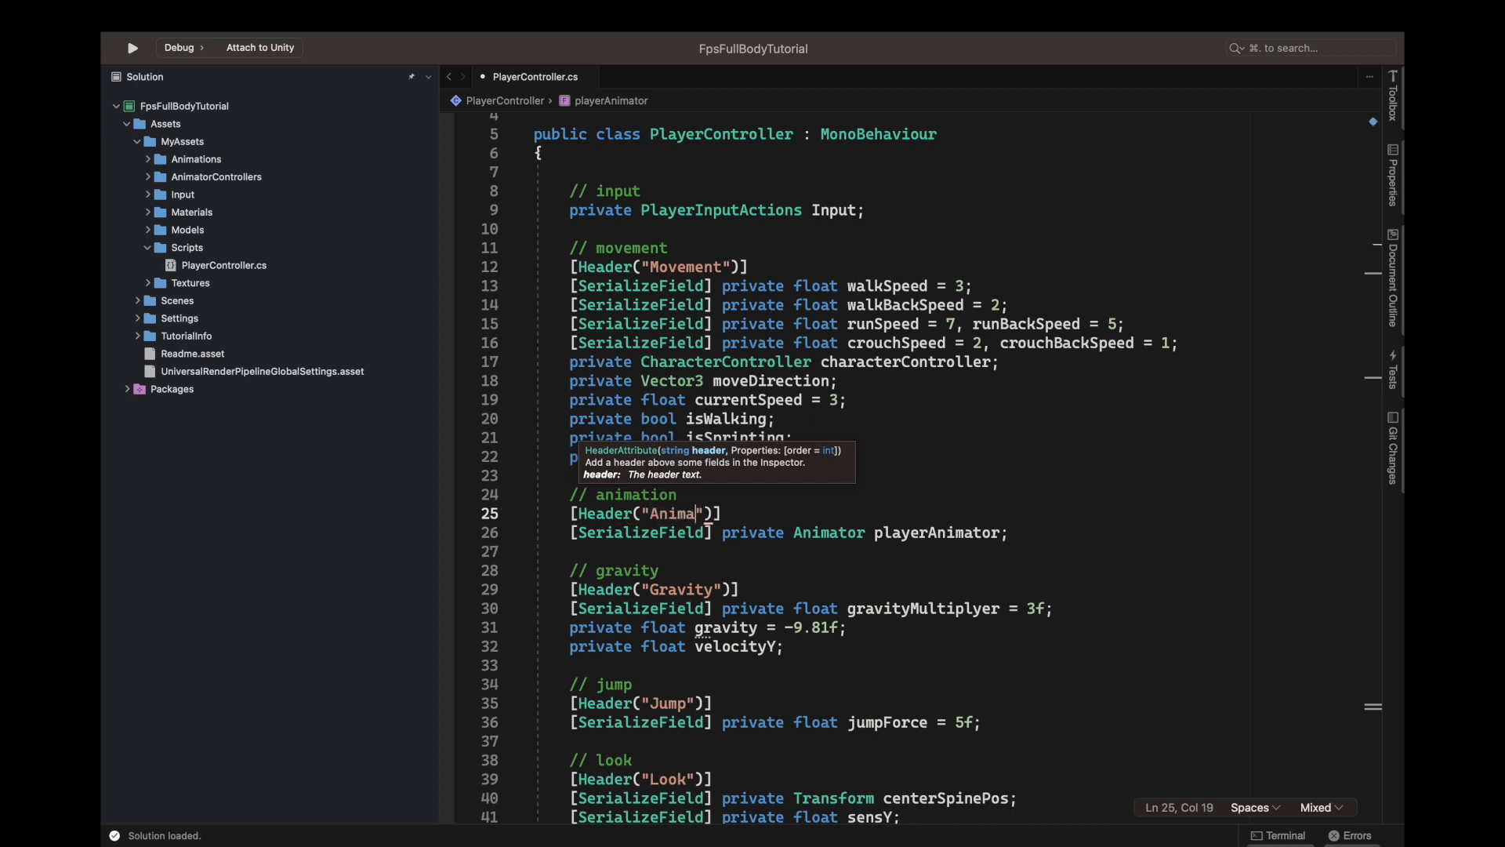
text(to)
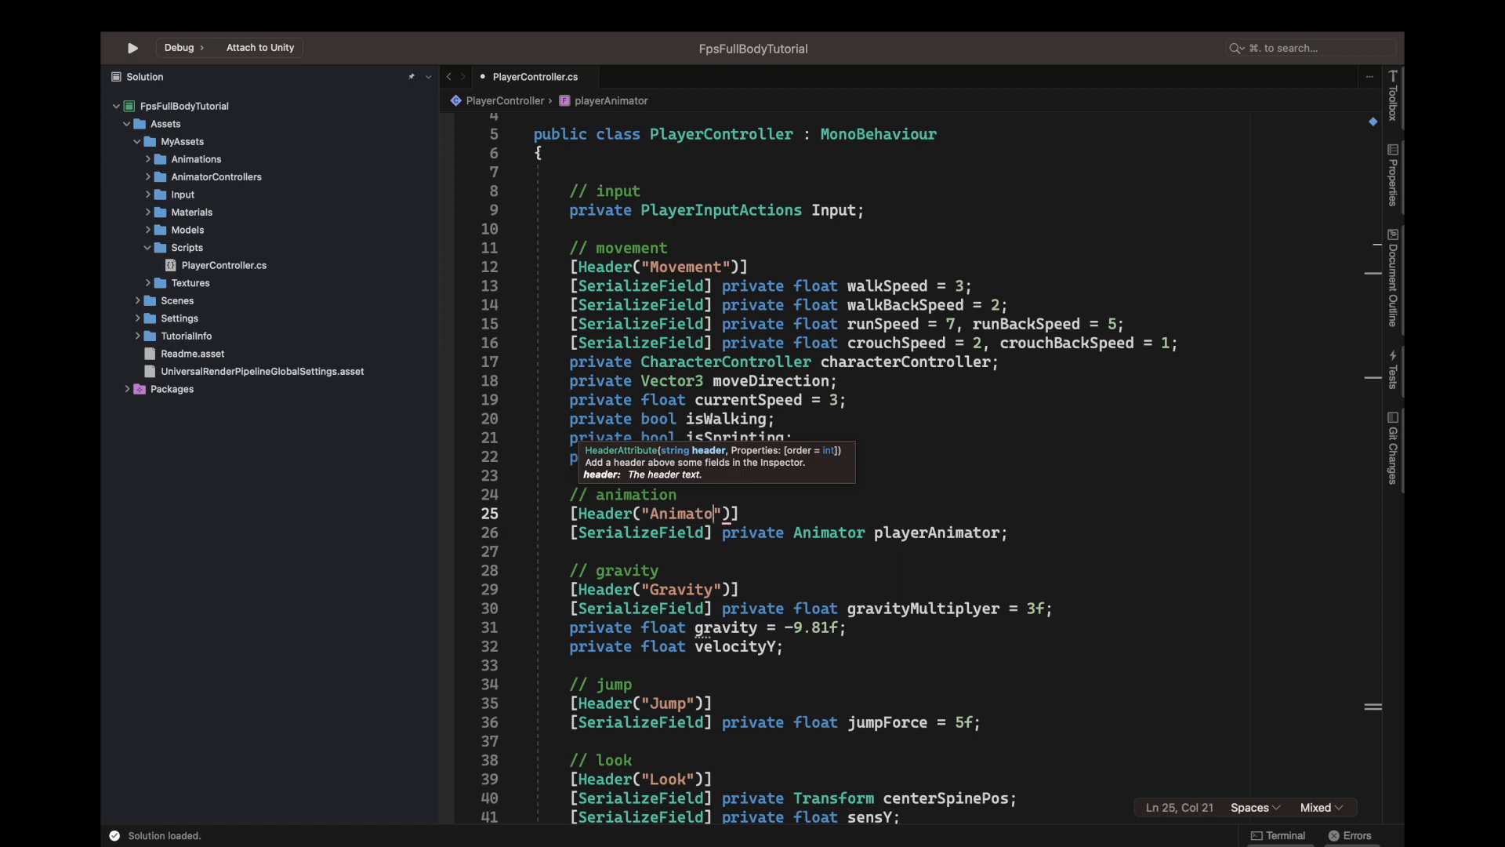
key(Backspace)
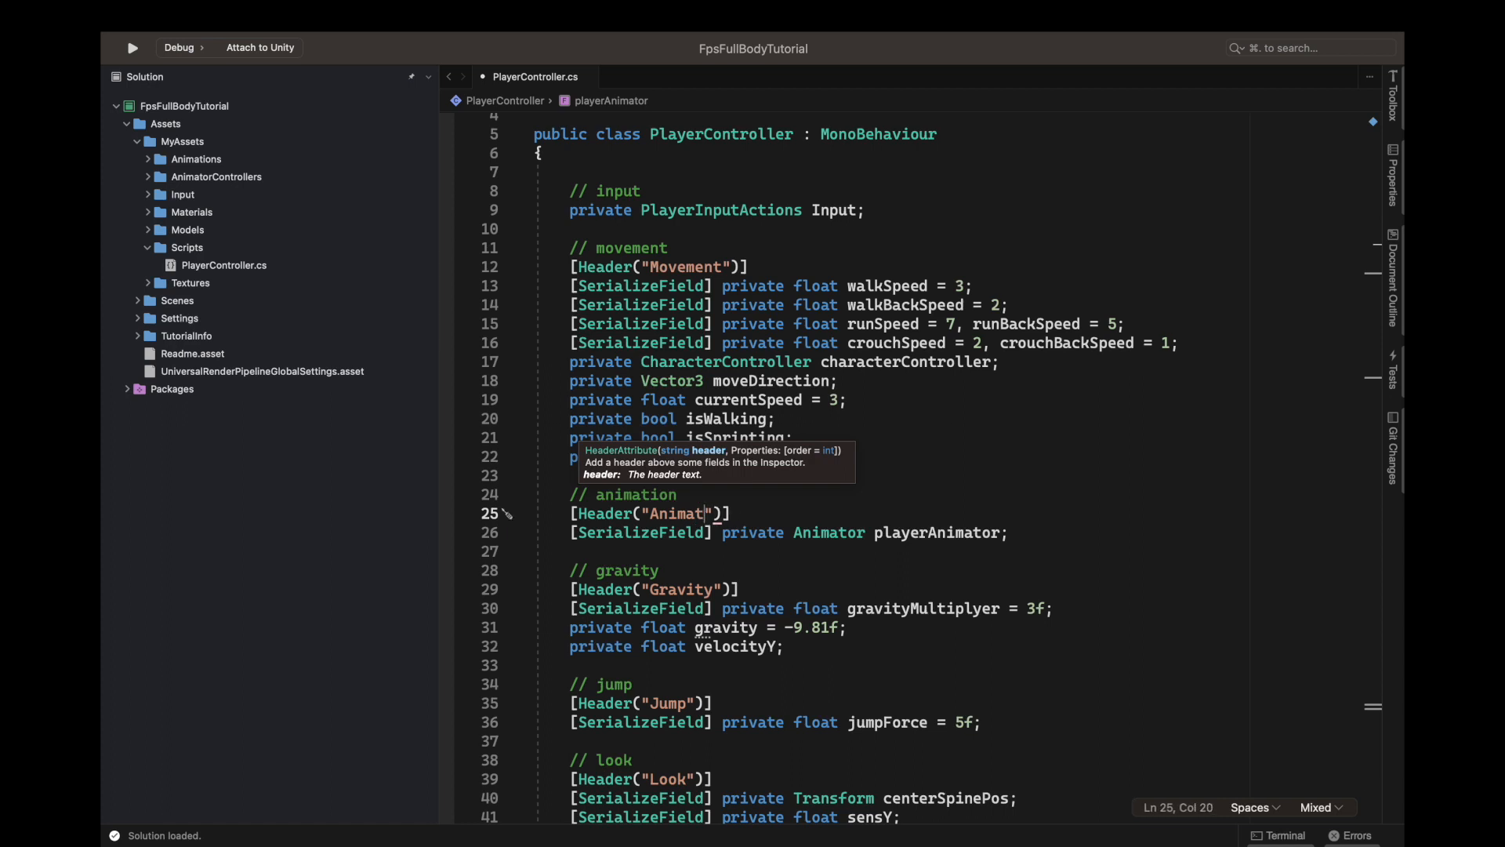
text(or)
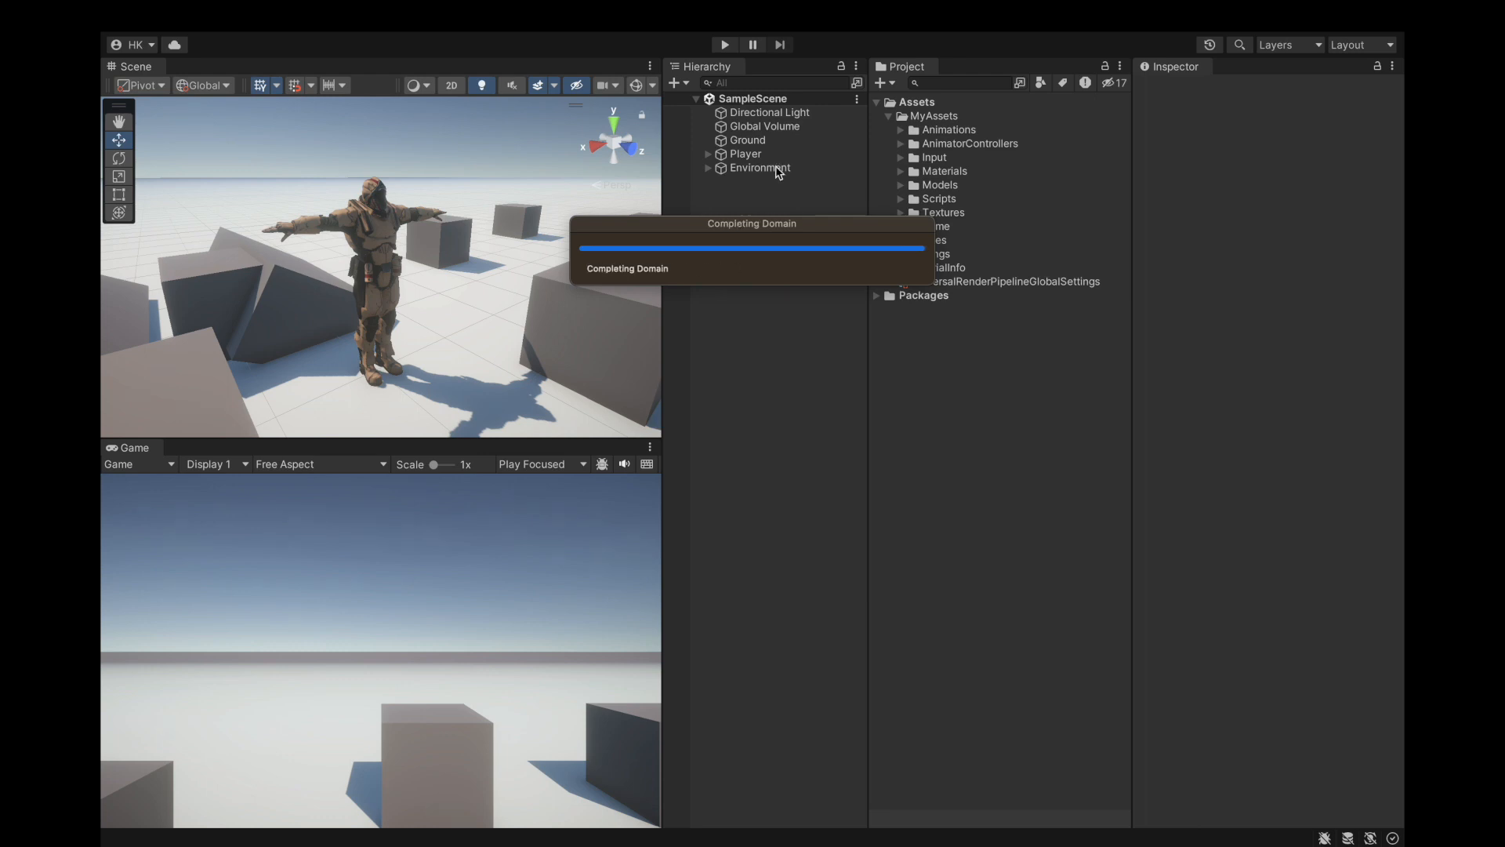
Select Player, inspect PlayerModel's Animator component, collapse Player and return to the script.
click(746, 154)
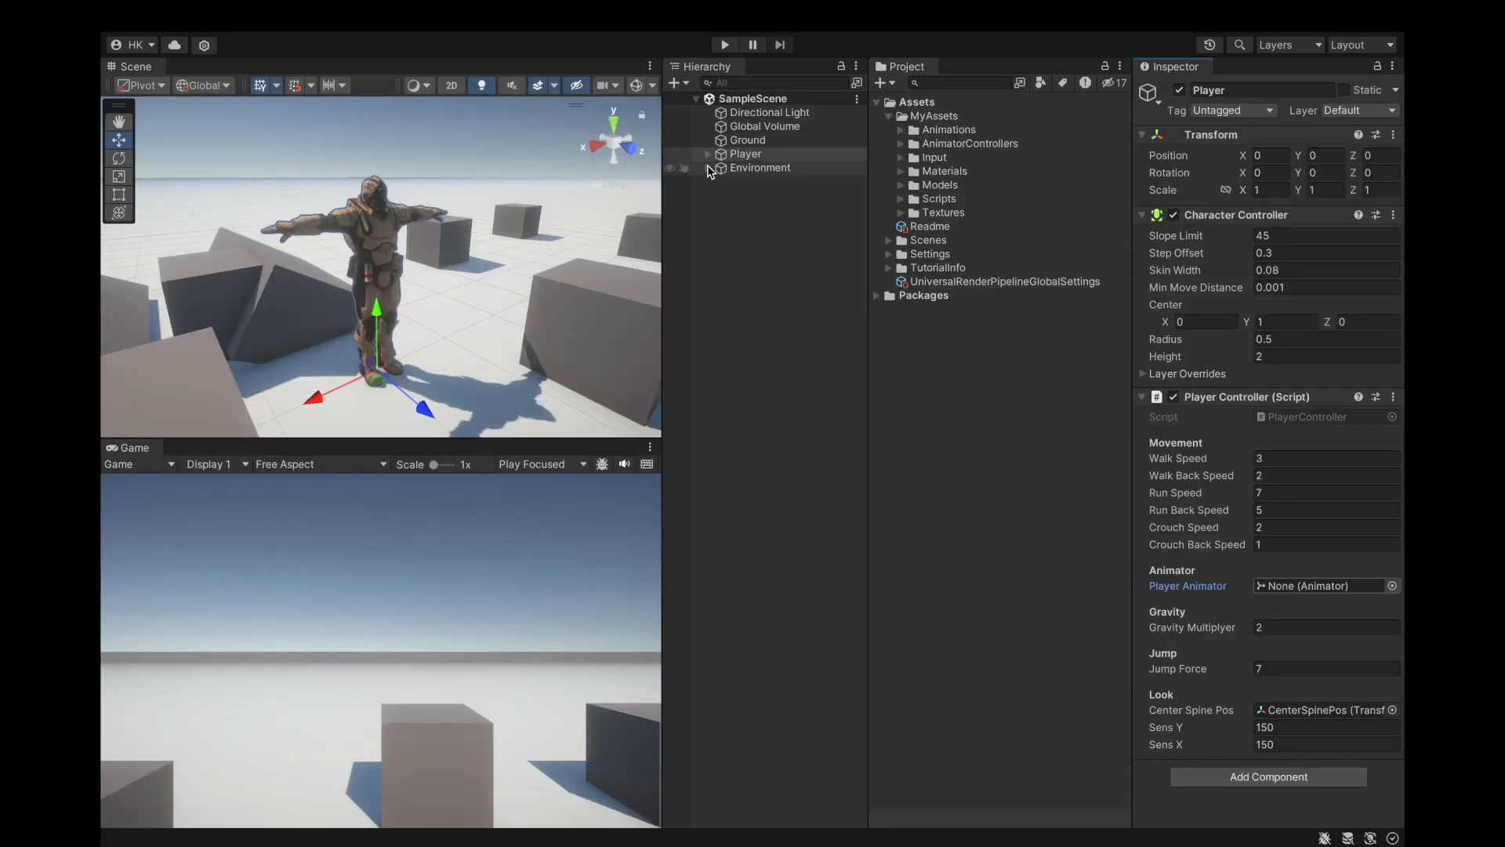
click(707, 154)
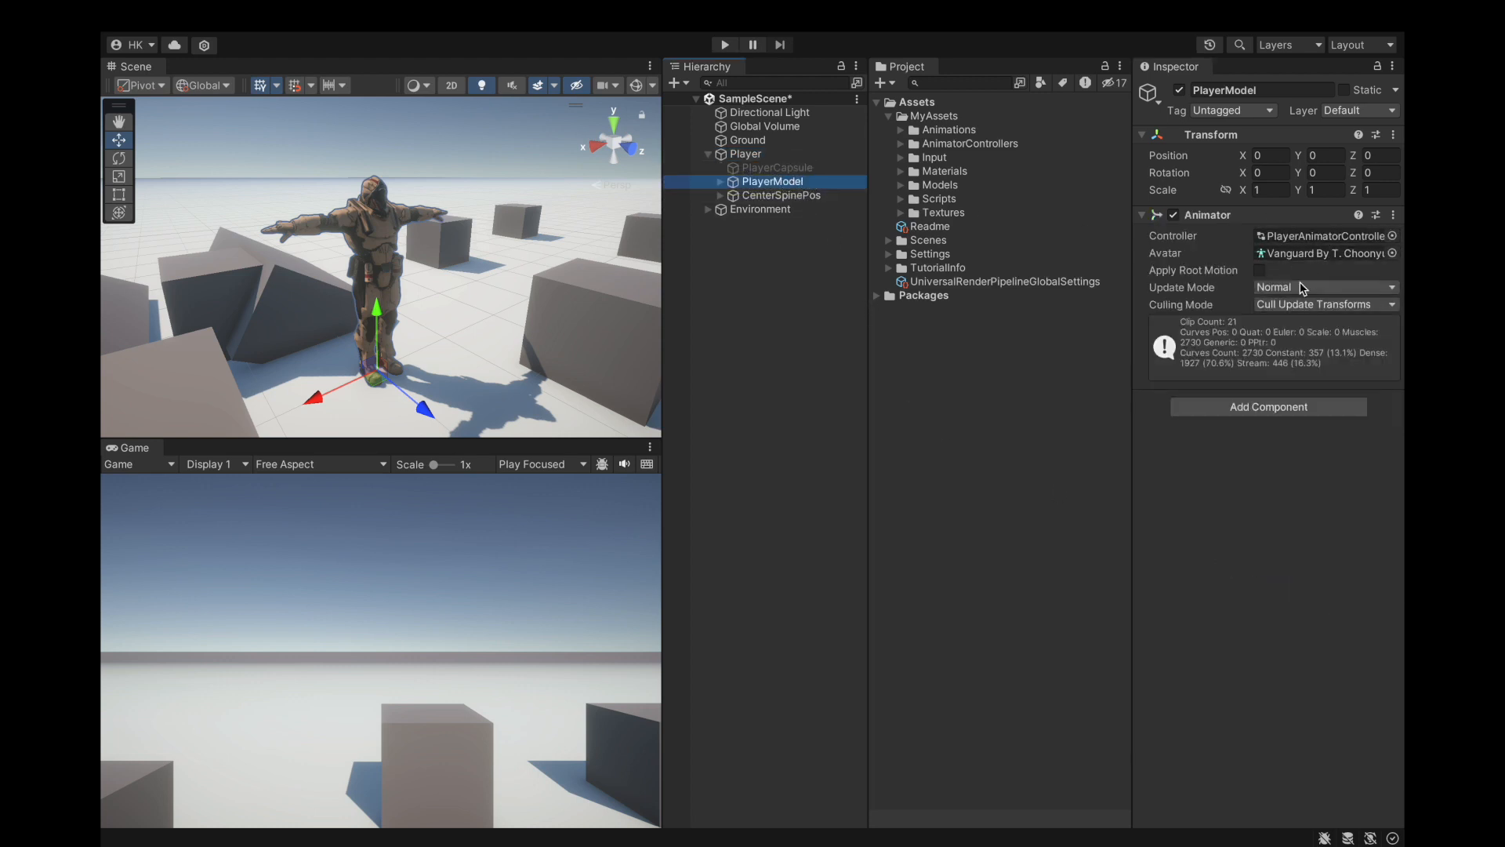
click(707, 154)
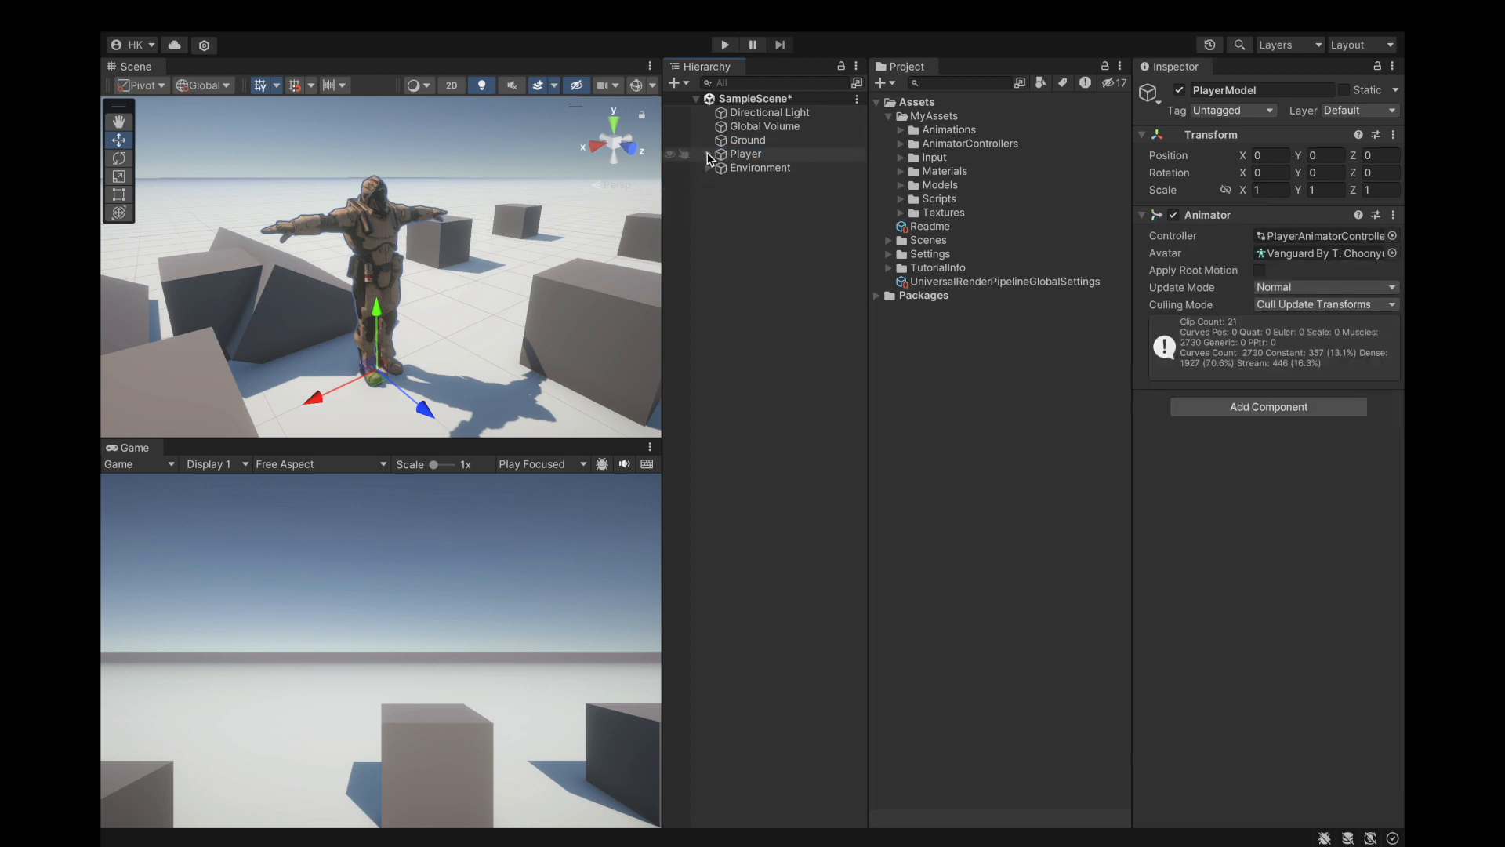
click(201, 16)
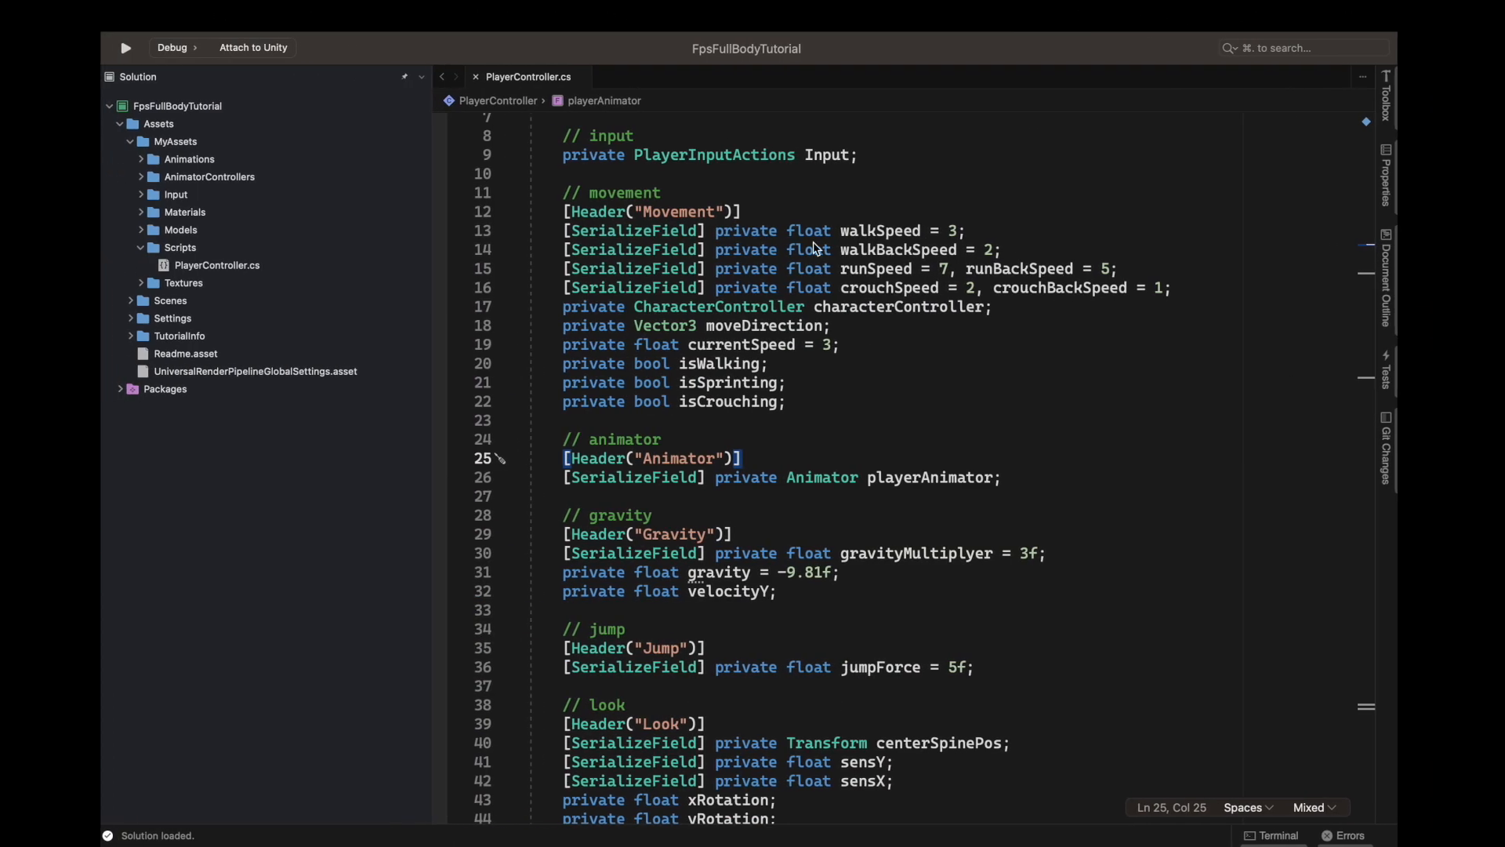
Delete the empty Start method and its comment while scrolling down to HandleInputAndMove.
scroll(down, 3)
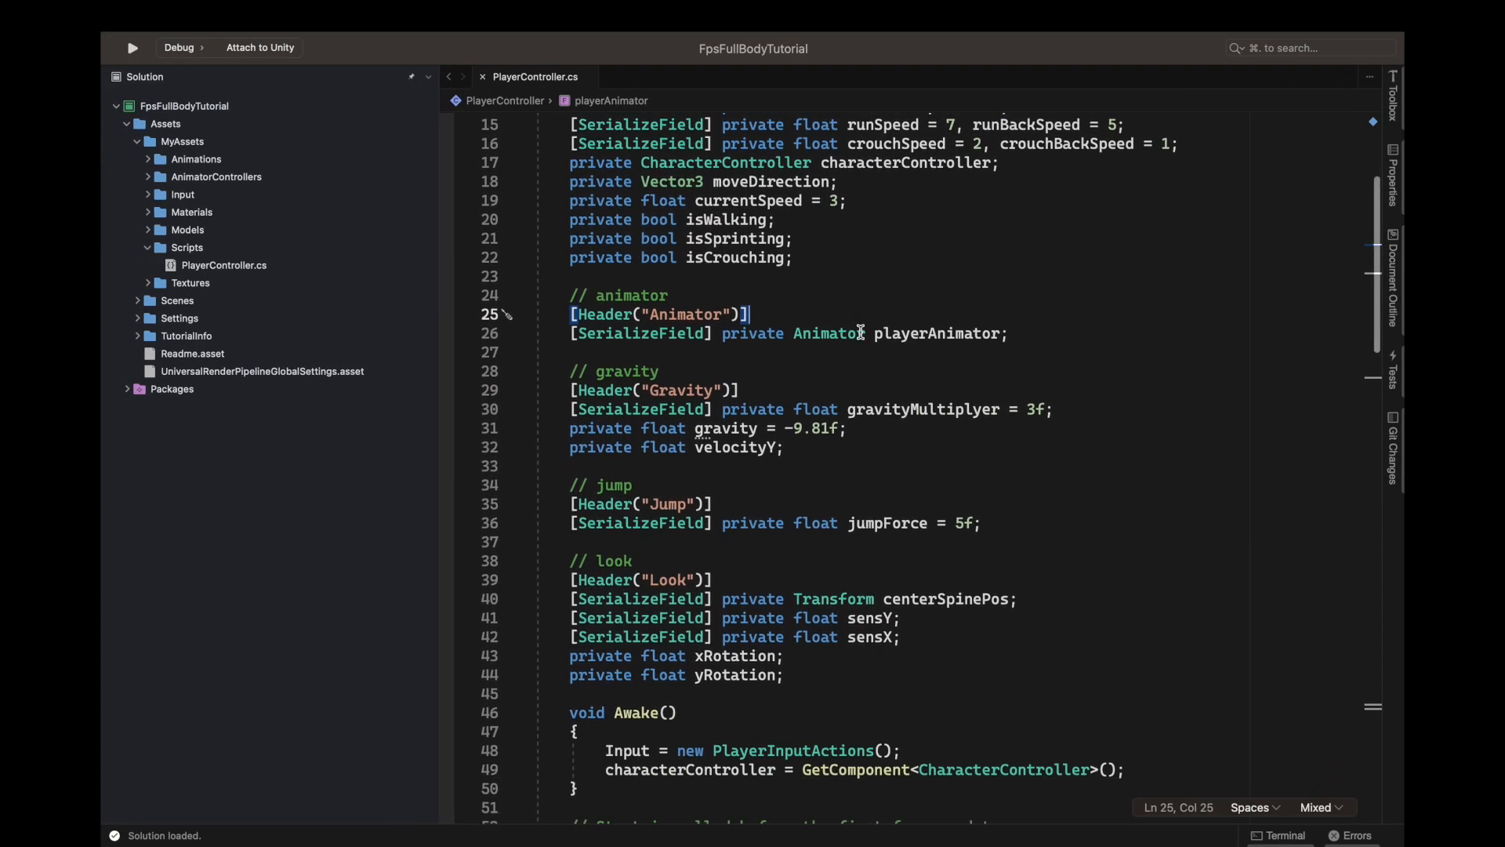
scroll(down, 3)
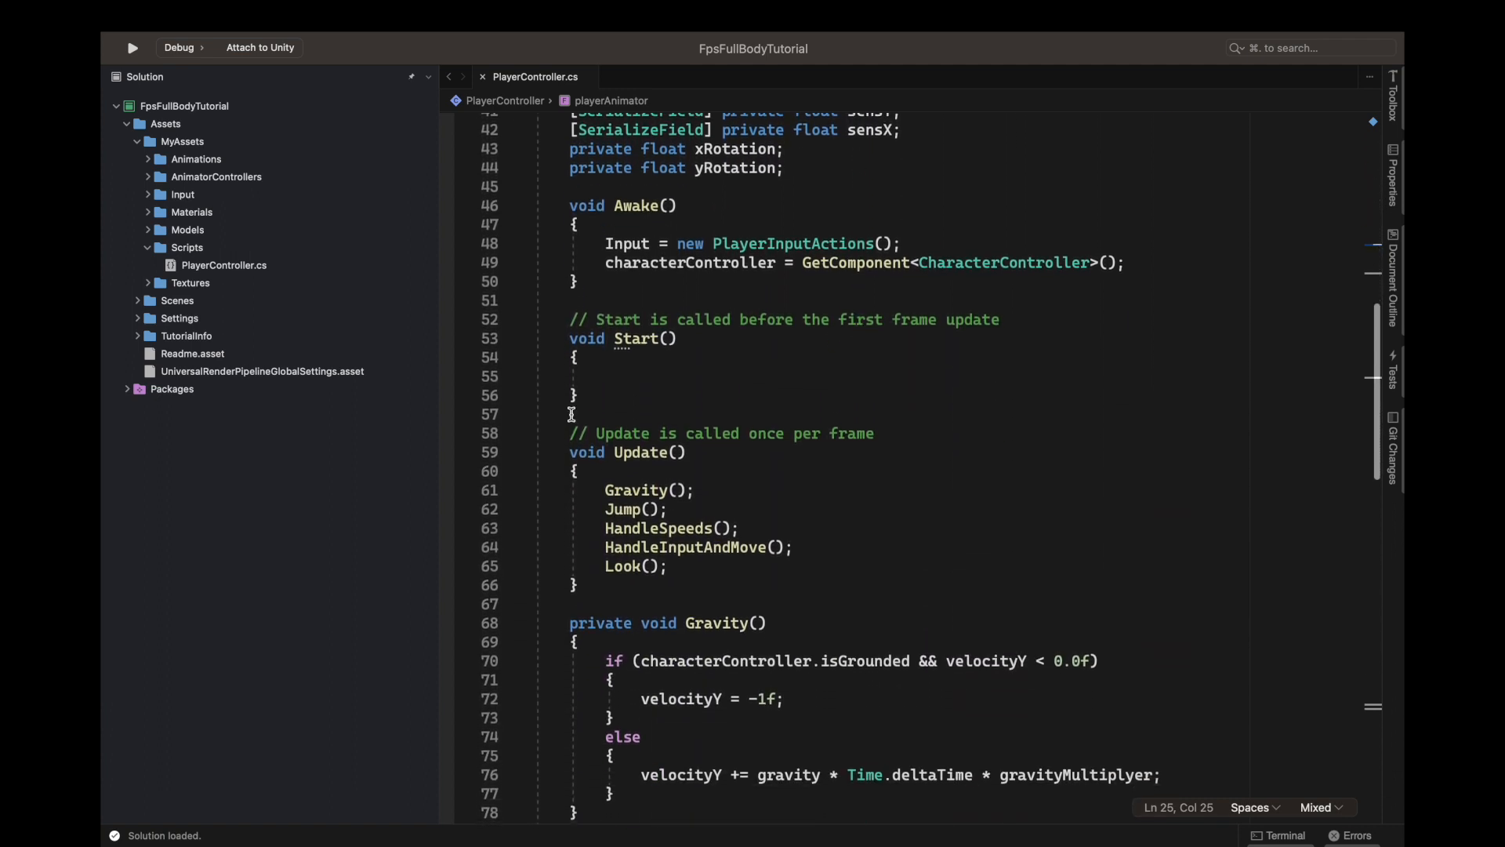
drag(570, 294, 571, 414)
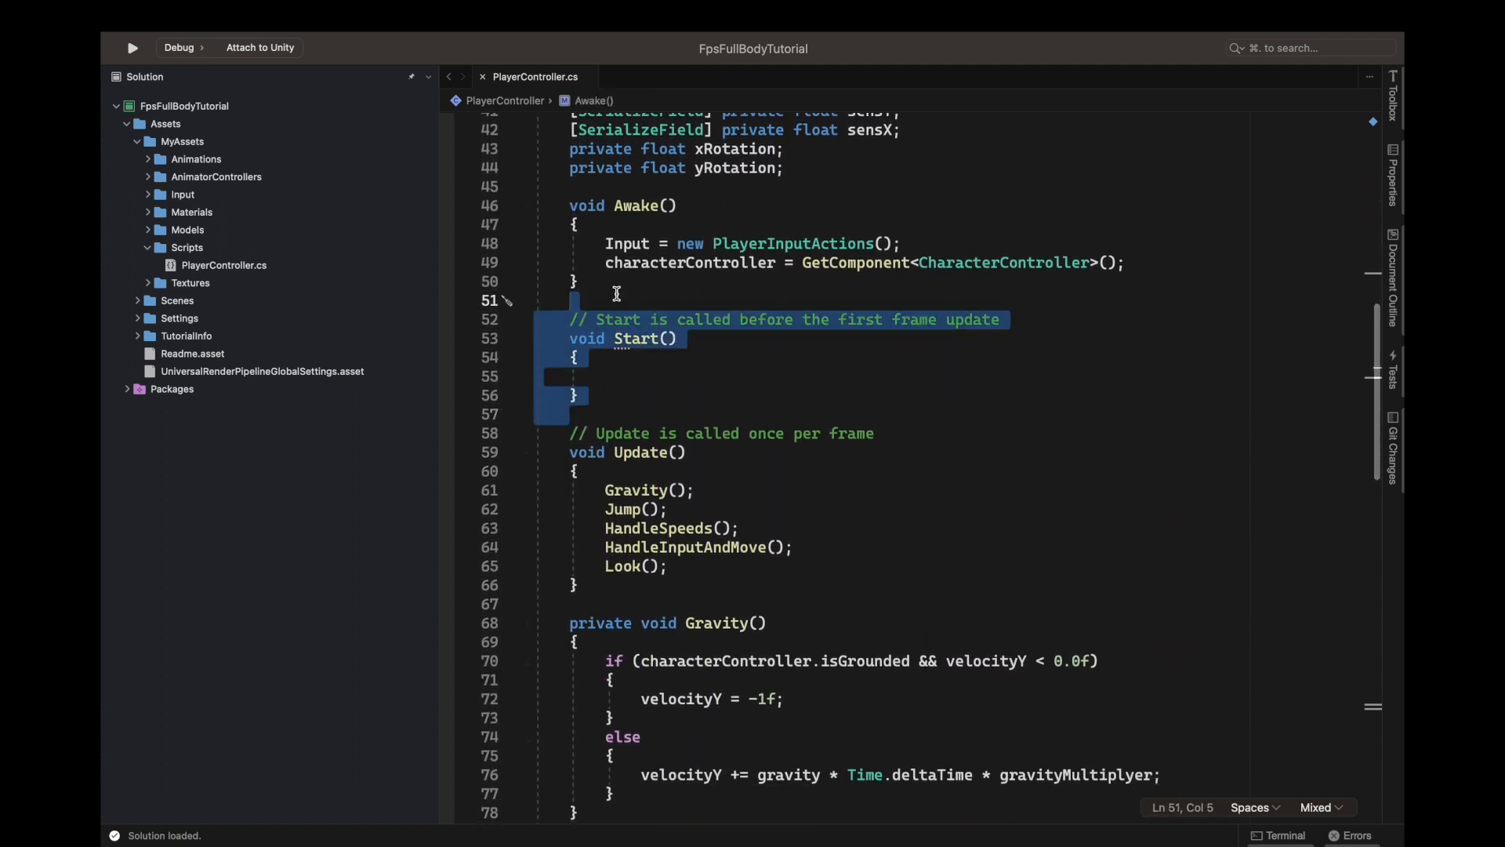
key(Delete)
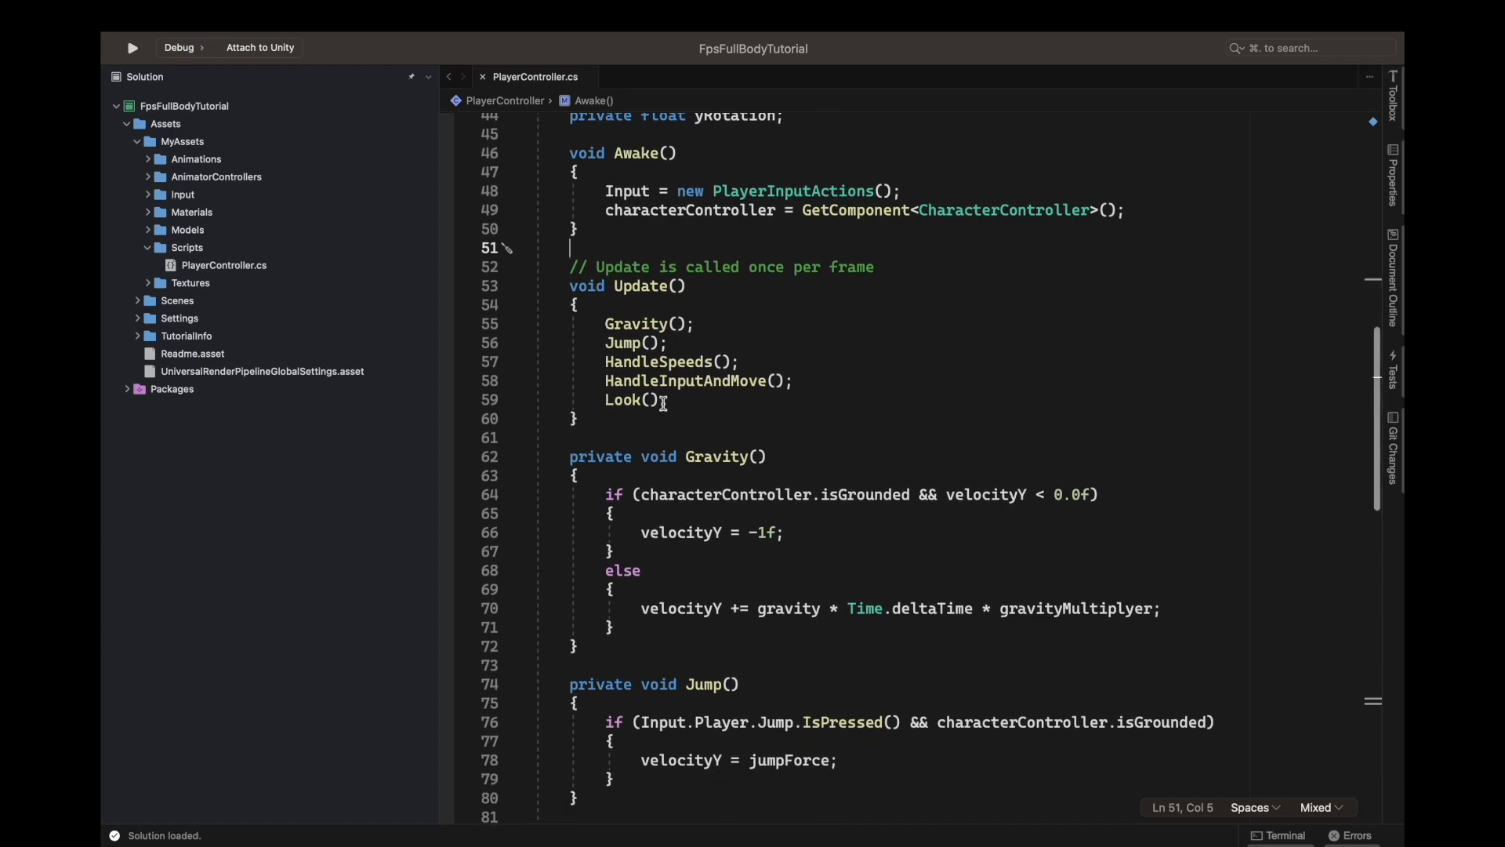
scroll(down, 3)
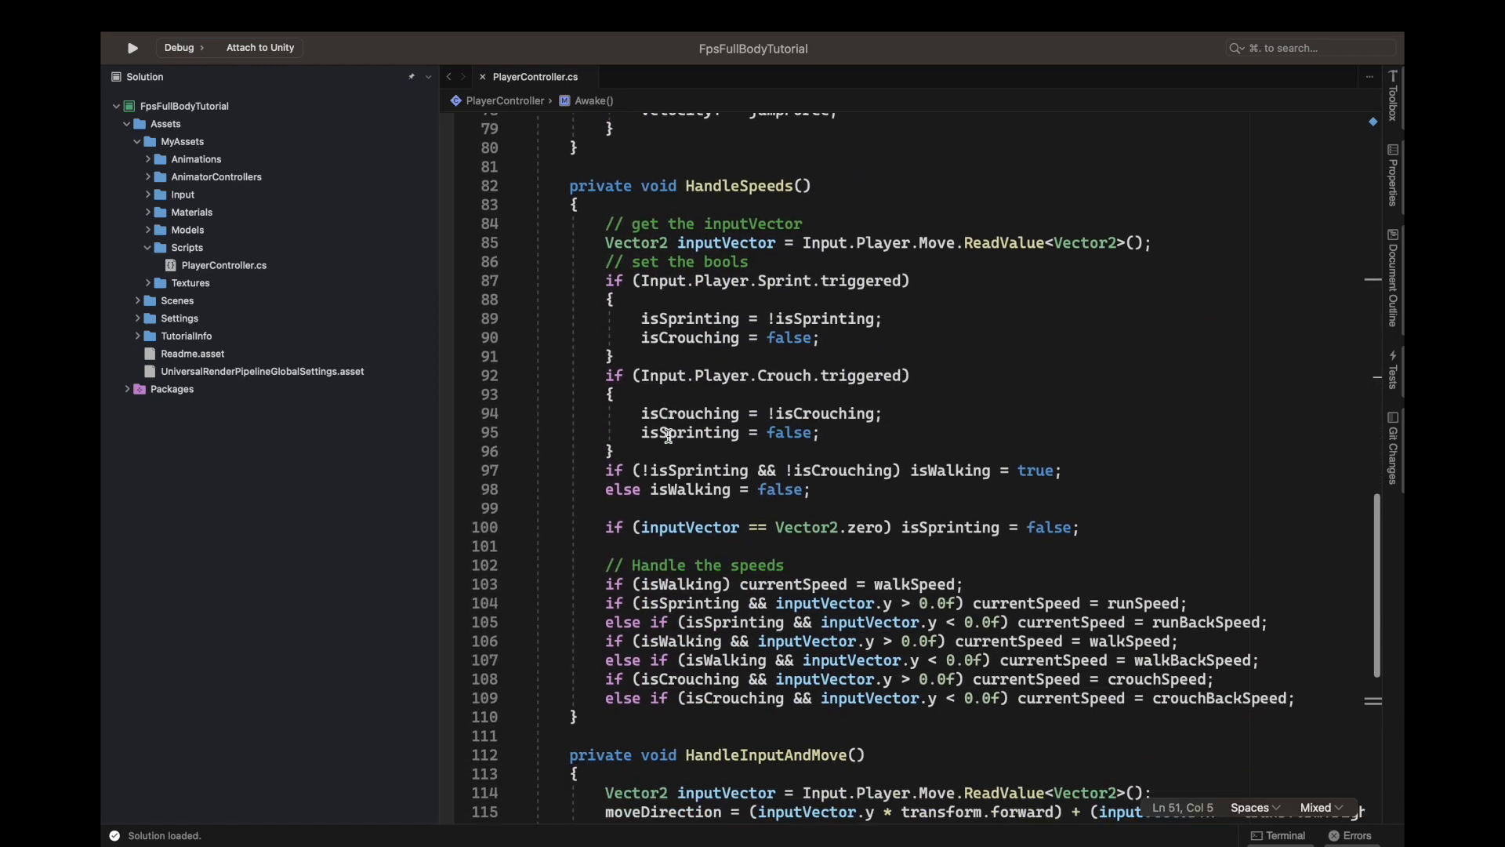
scroll(down, 3)
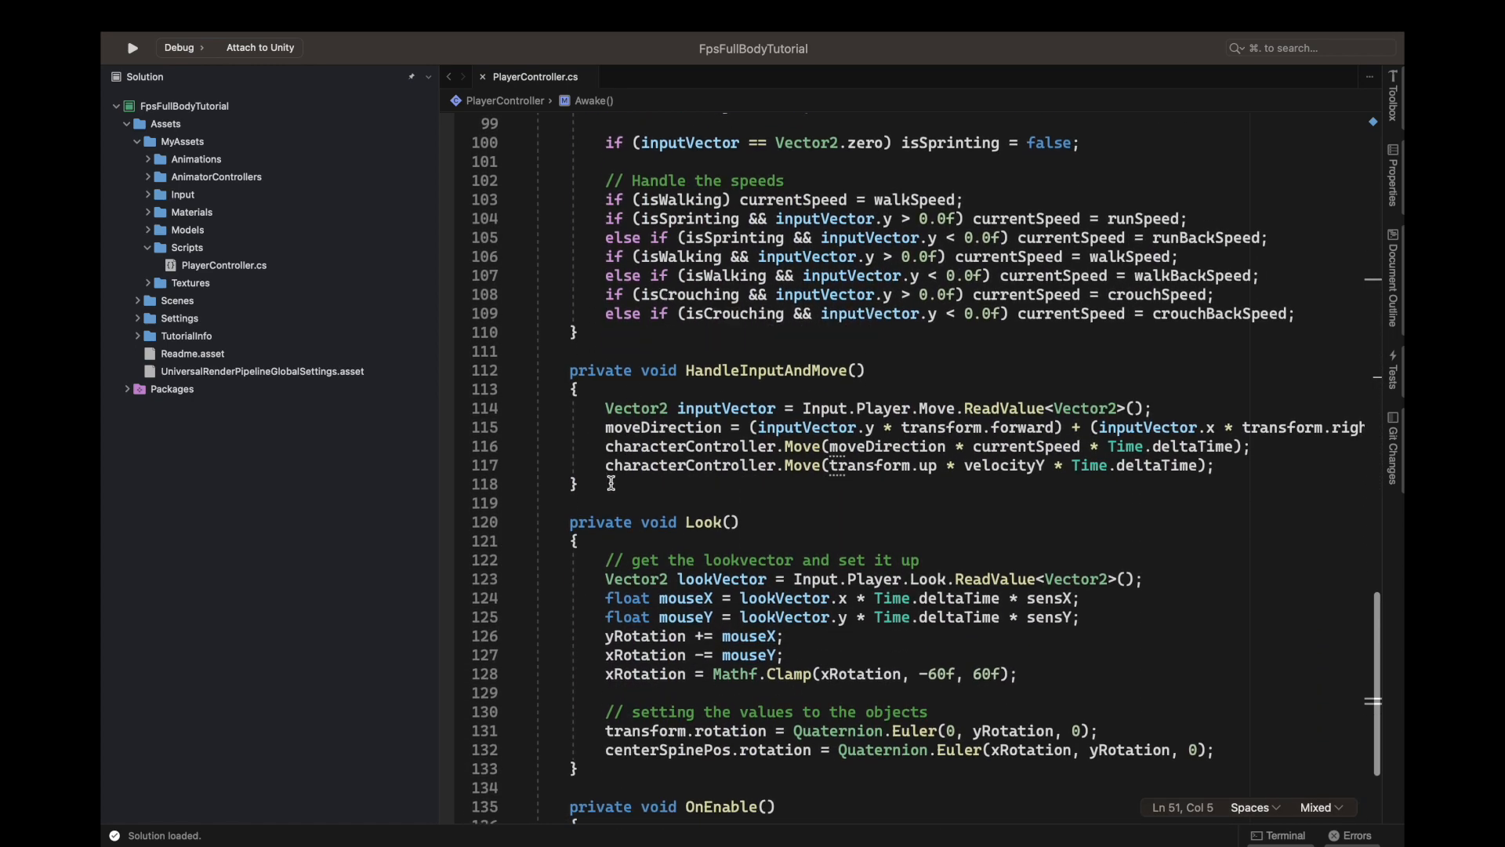
Declare an empty private void HandleAnim method below HandleInputAndMove.
text(privae)
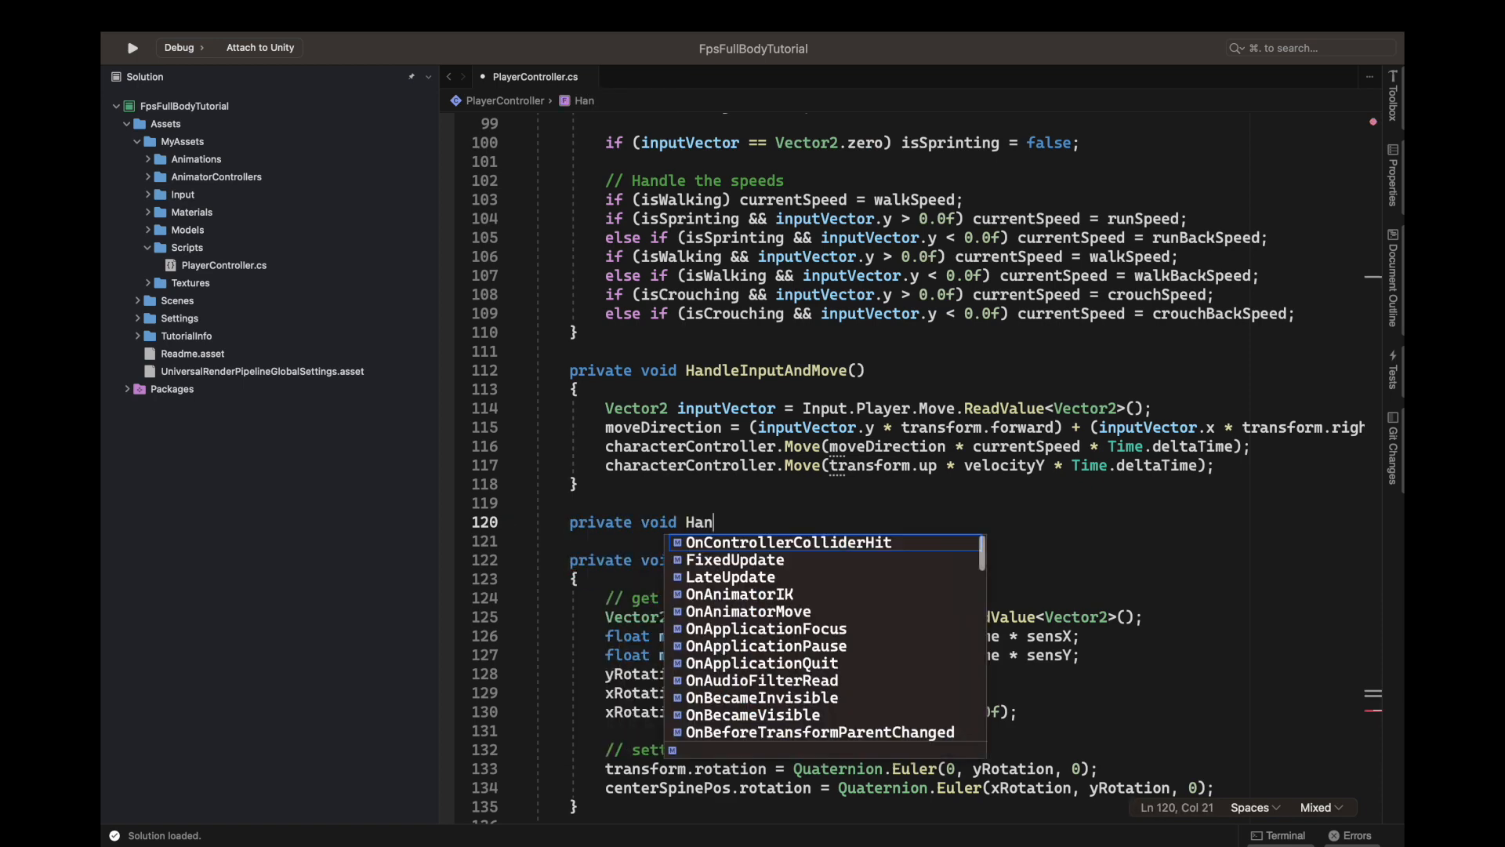
text(dleAn)
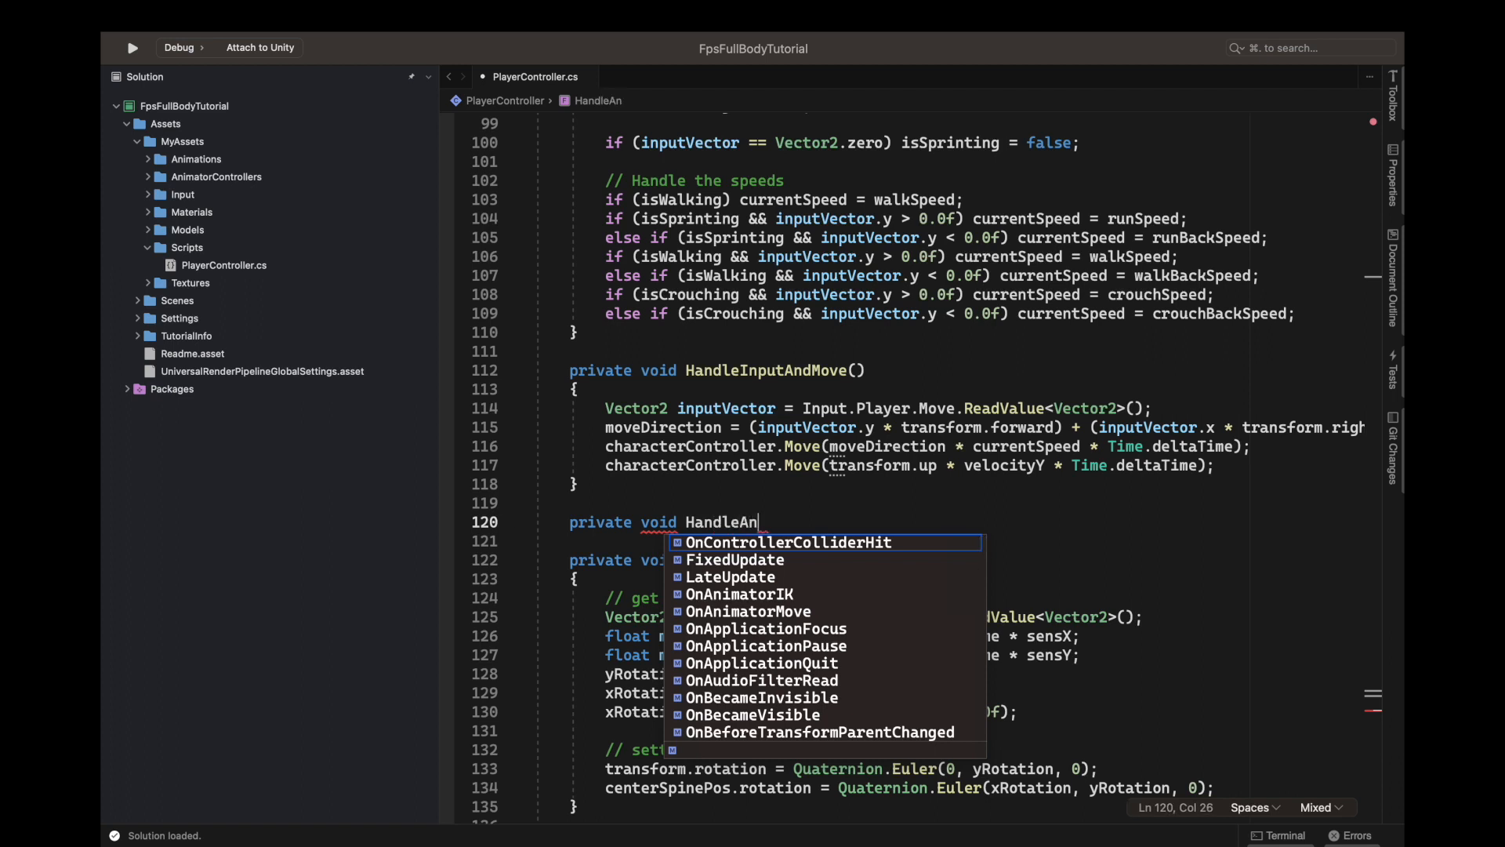
text(imation)
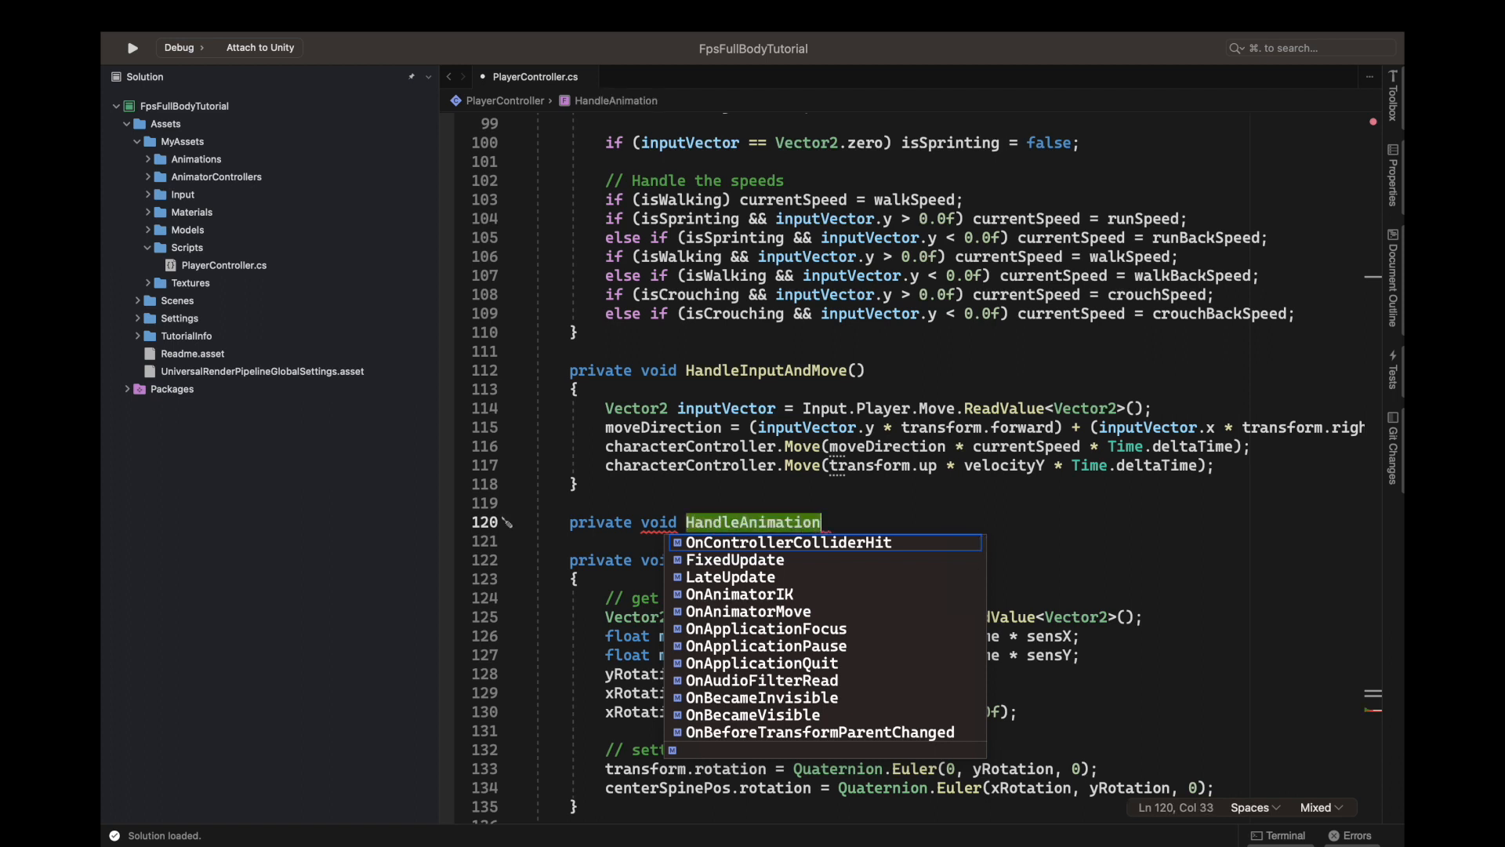
text(s()
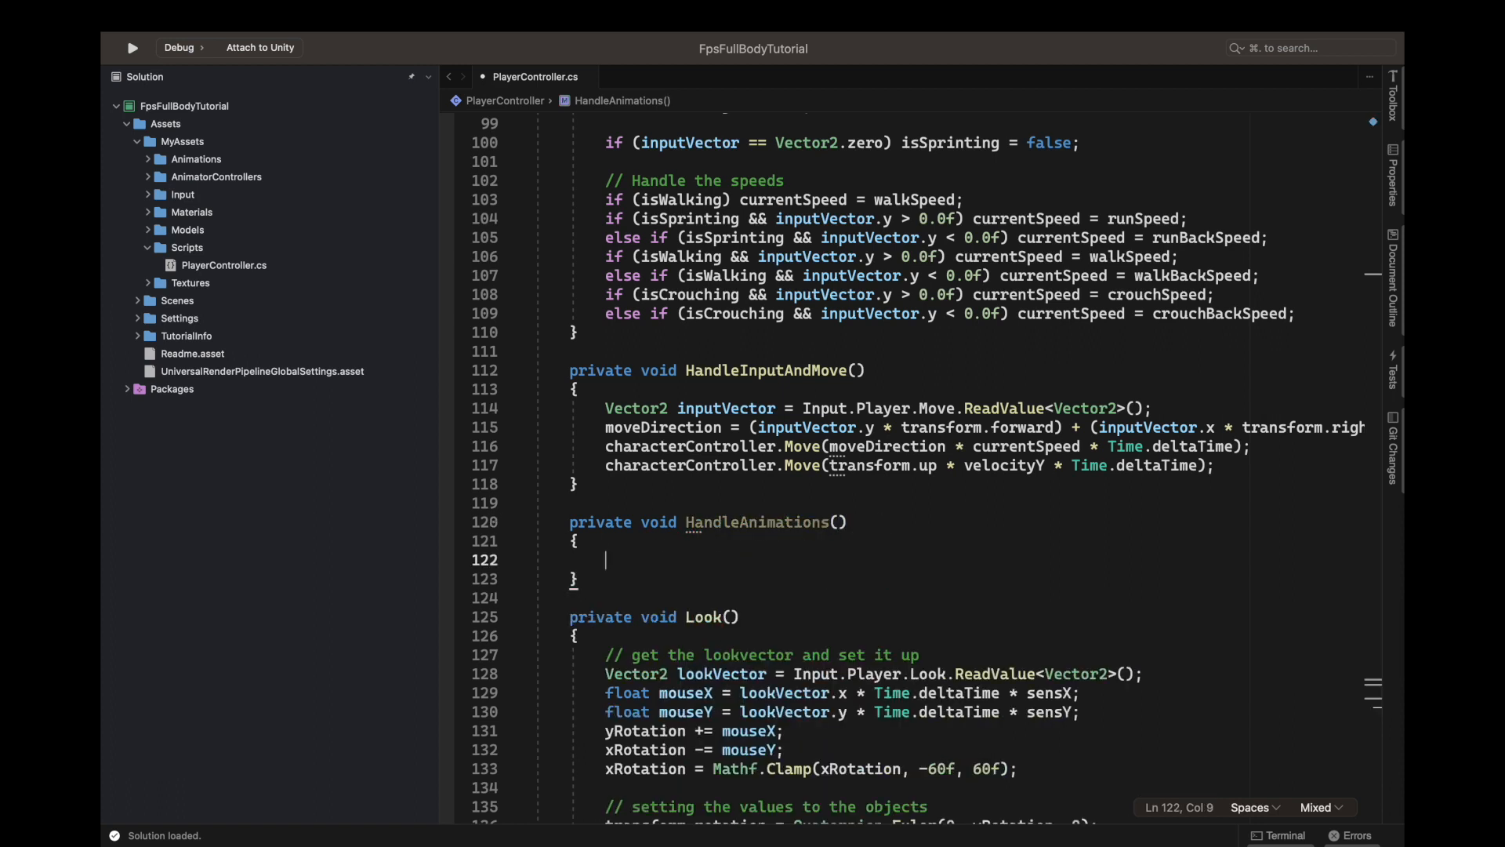
mouse_move(831, 530)
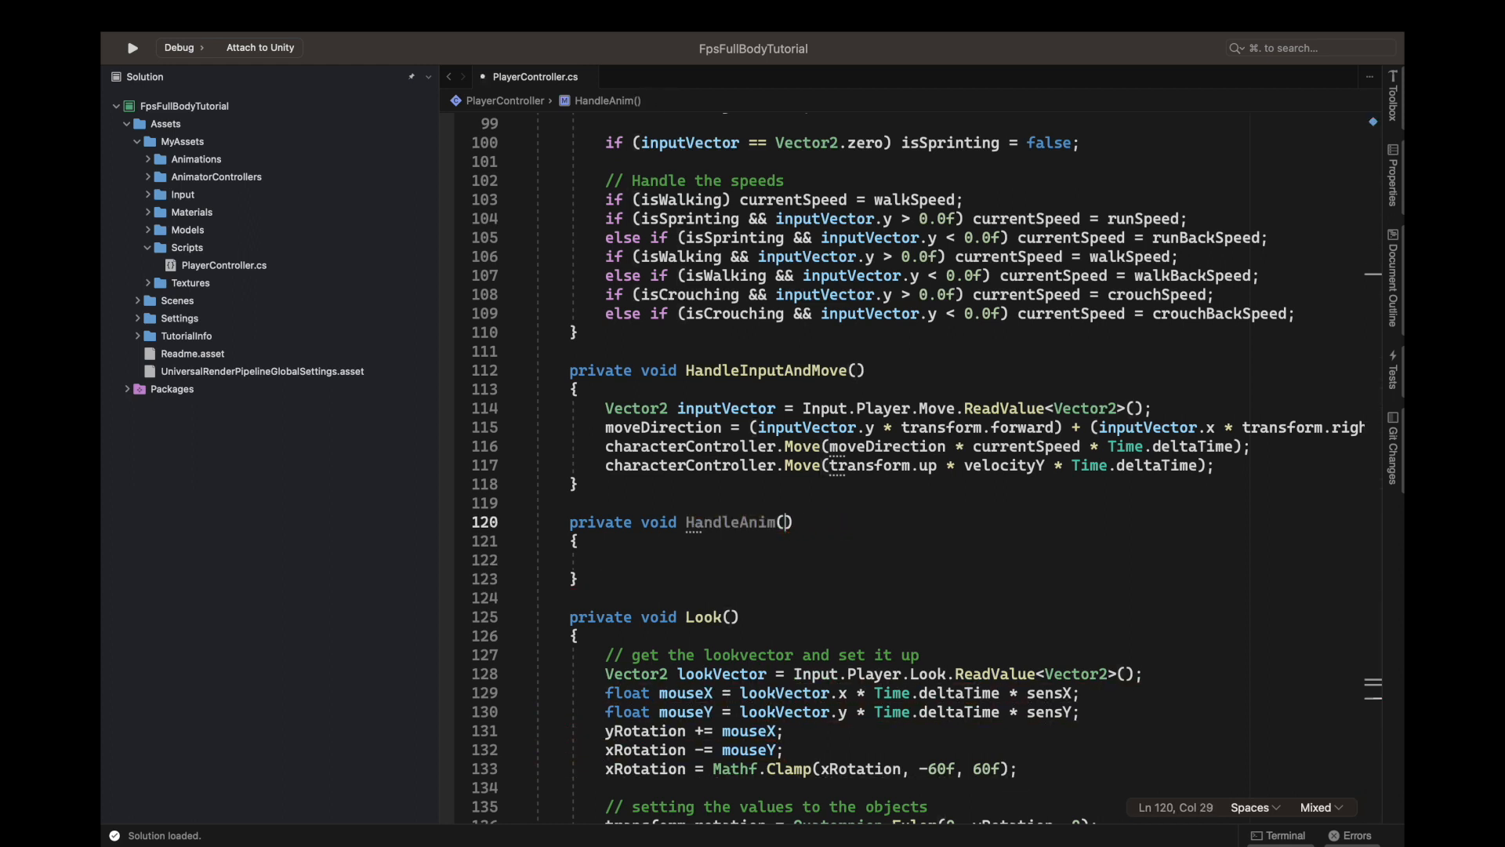
Call HandleAnim(); from Update after HandleInputAndMove().
double_click(729, 522)
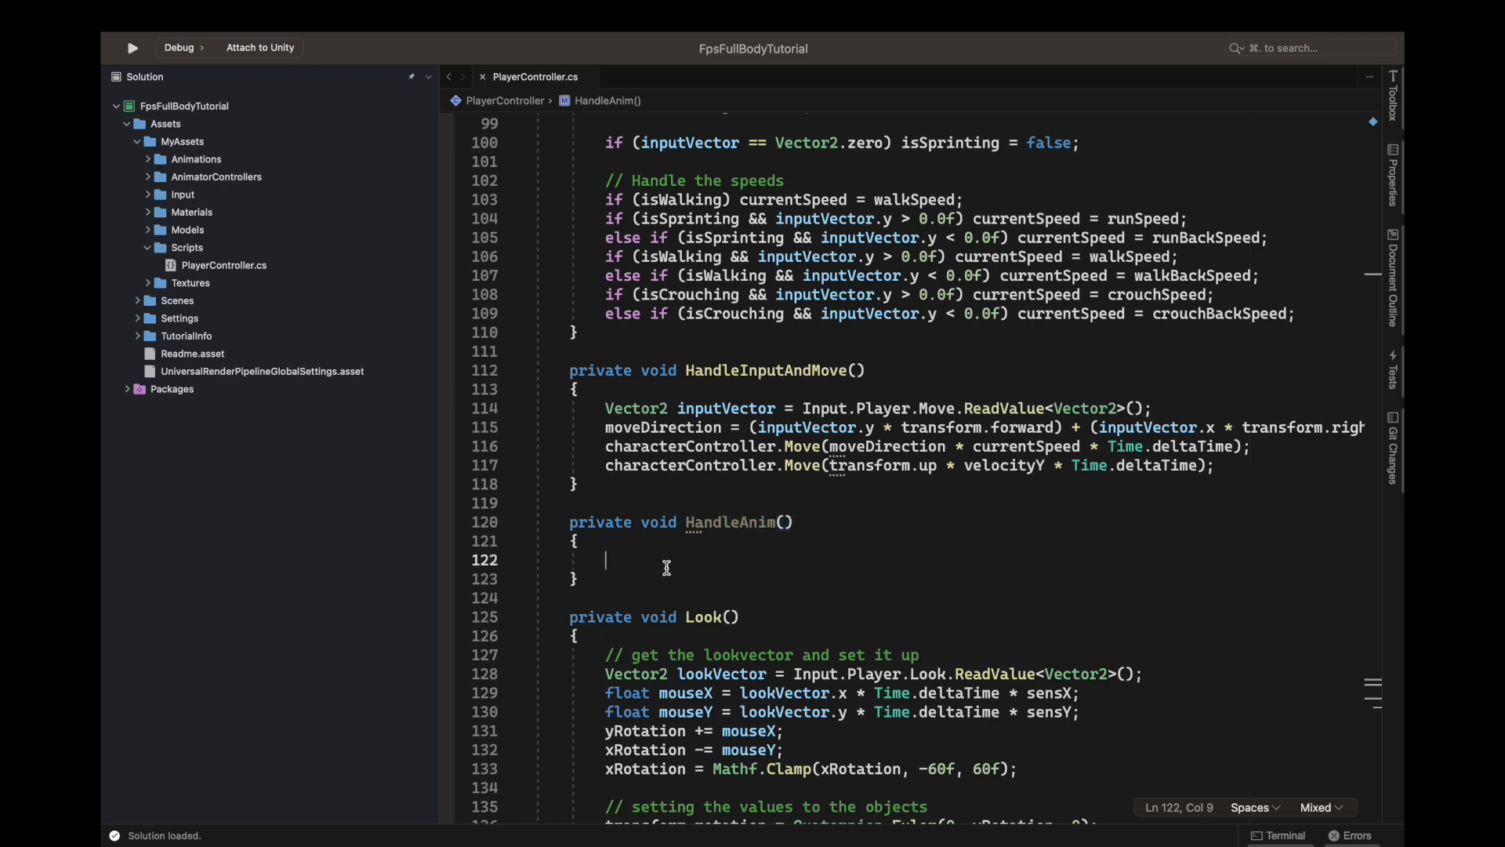
mouse_move(686, 527)
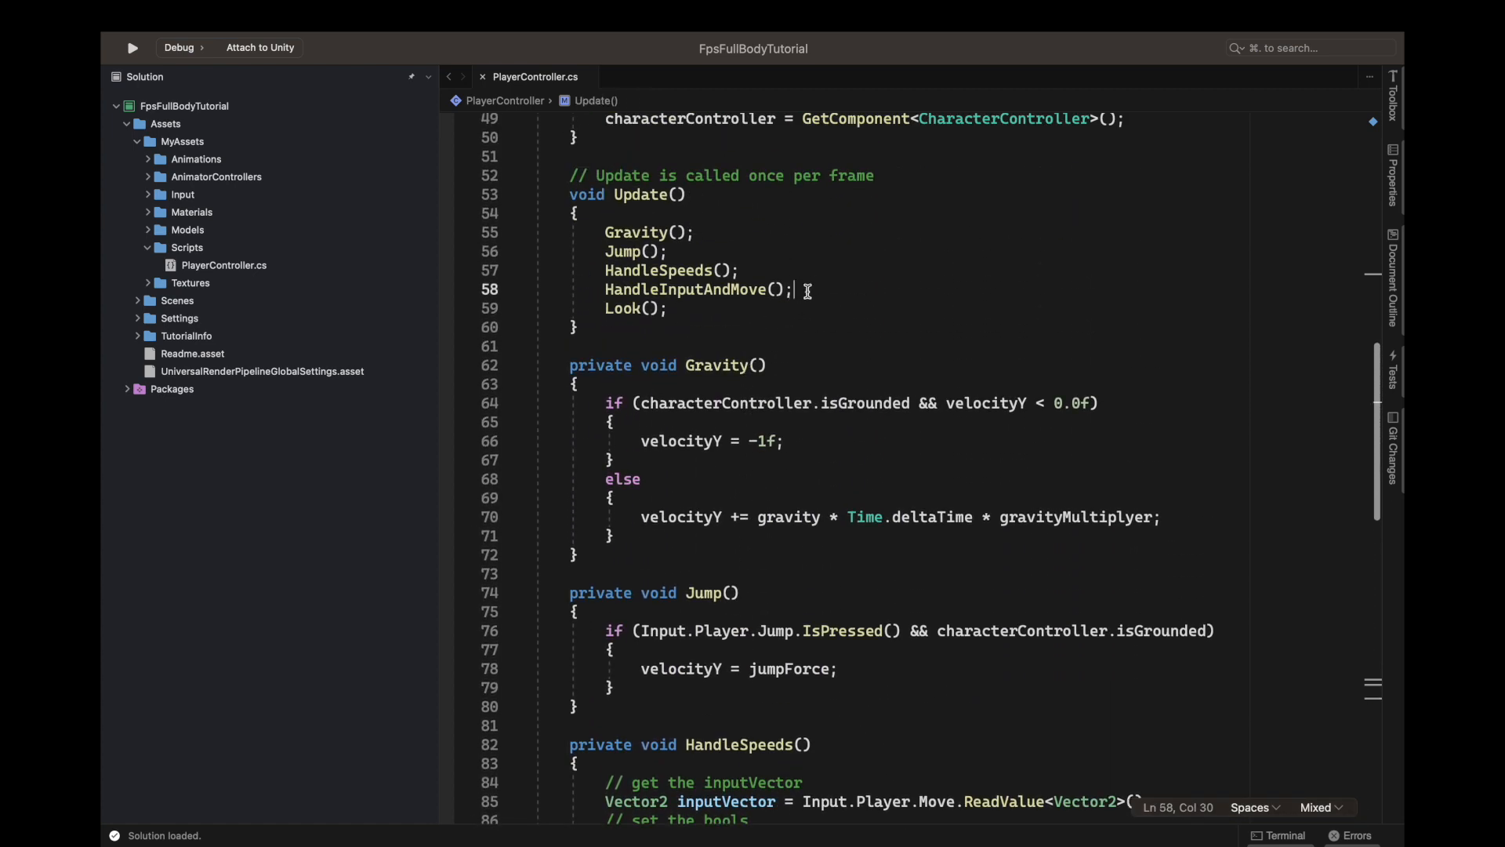
text(HandleAnim();)
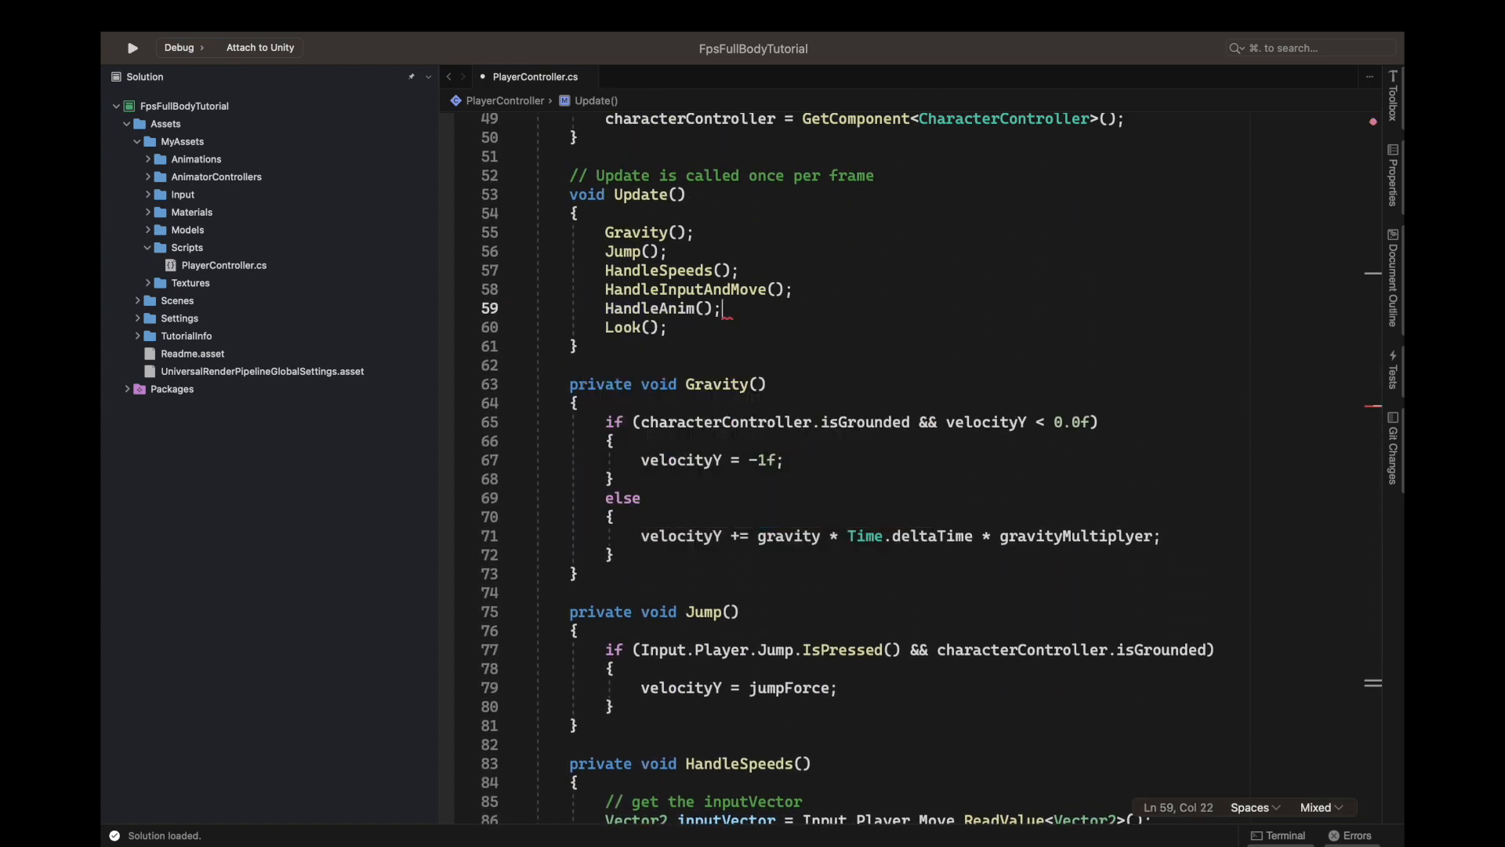
scroll(down, 3)
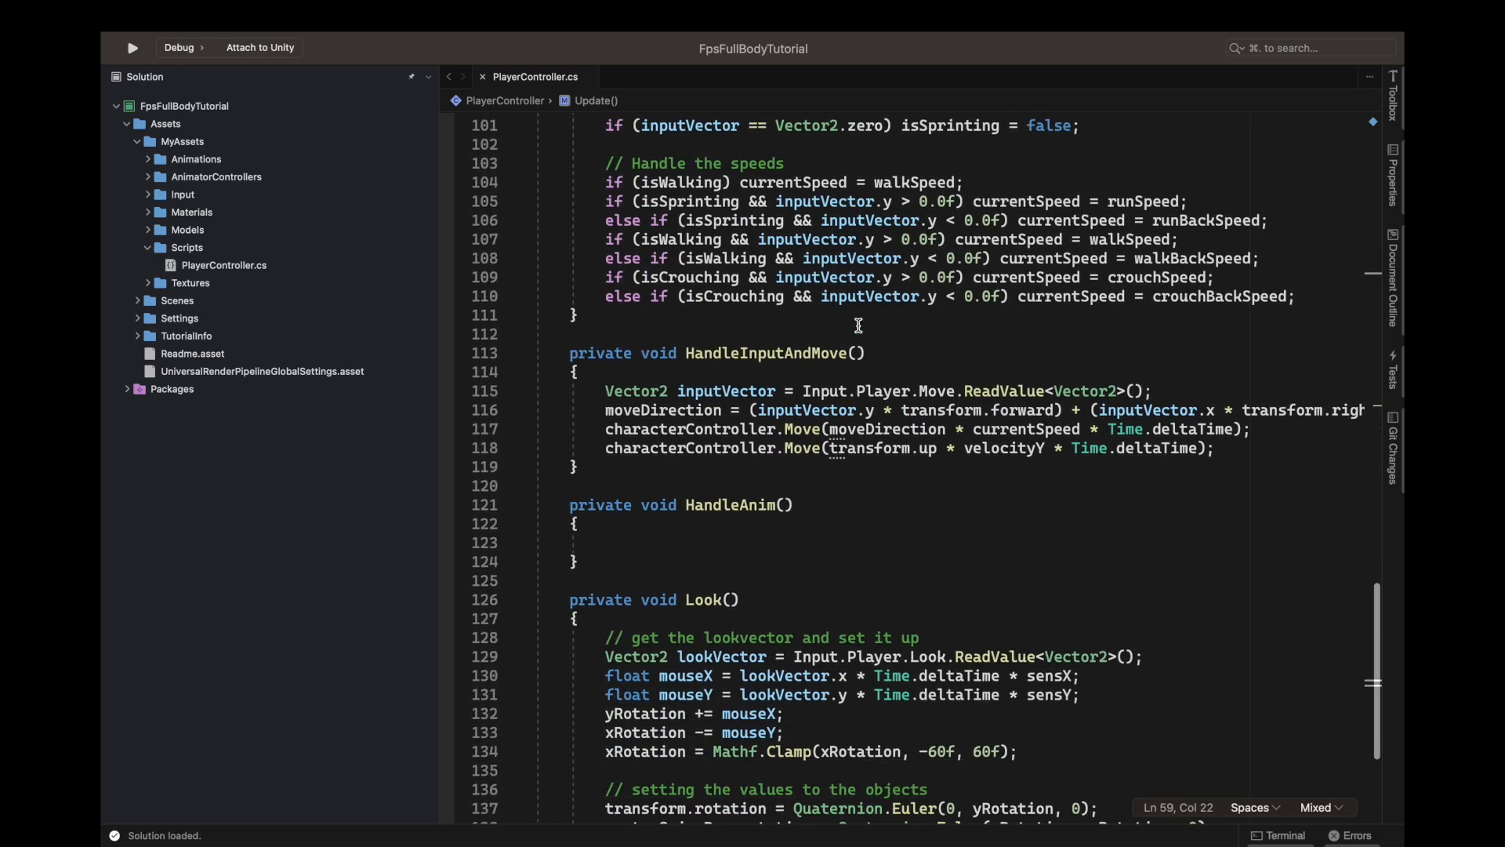
Inside HandleAnim, declare Vector2 inputVector = Input.Player.Move.ReadValue<Vector2>();.
click(577, 562)
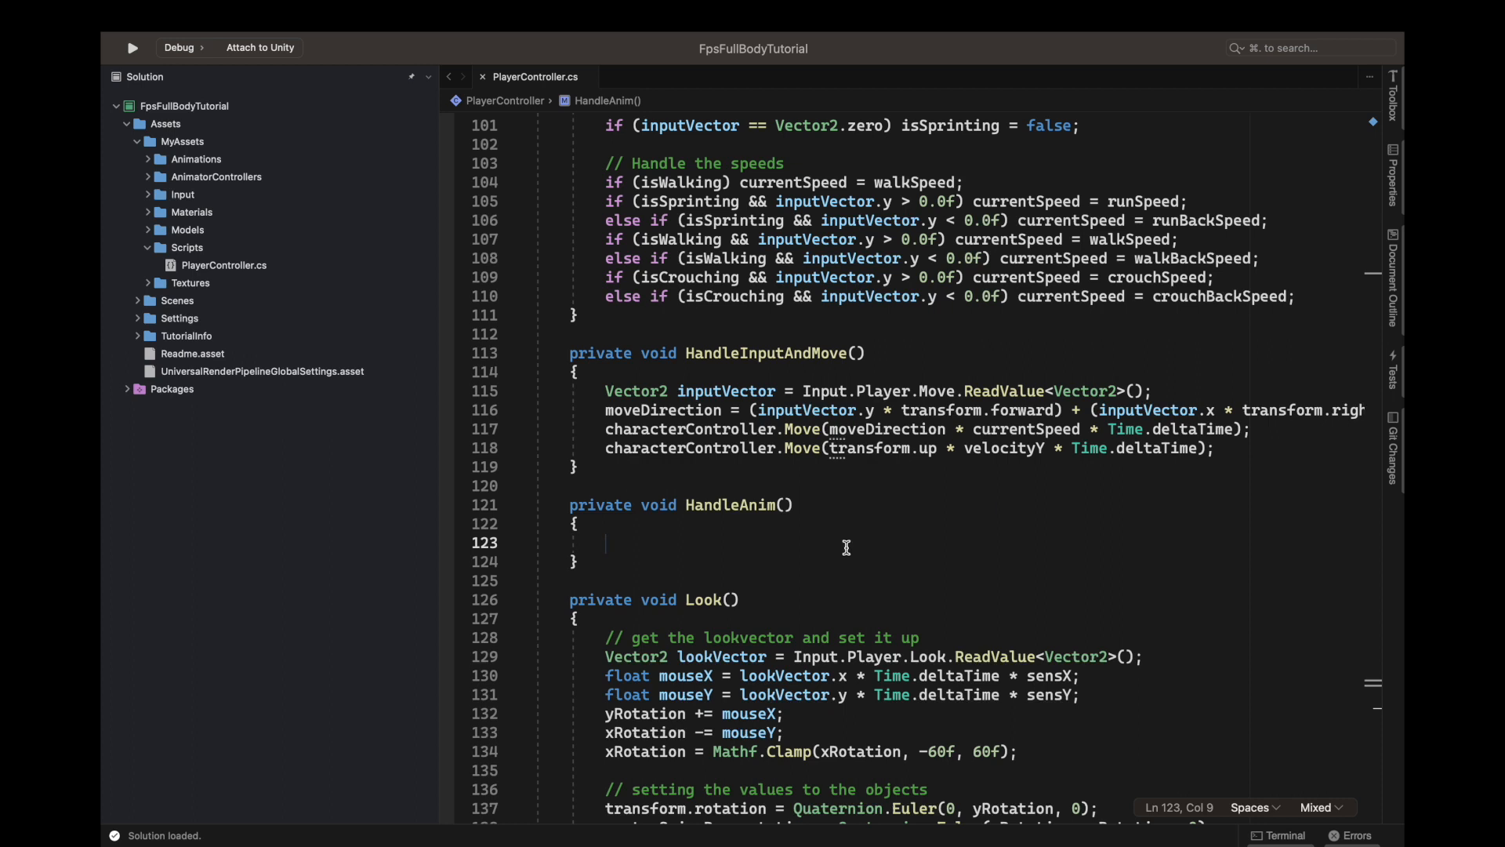
text(vec)
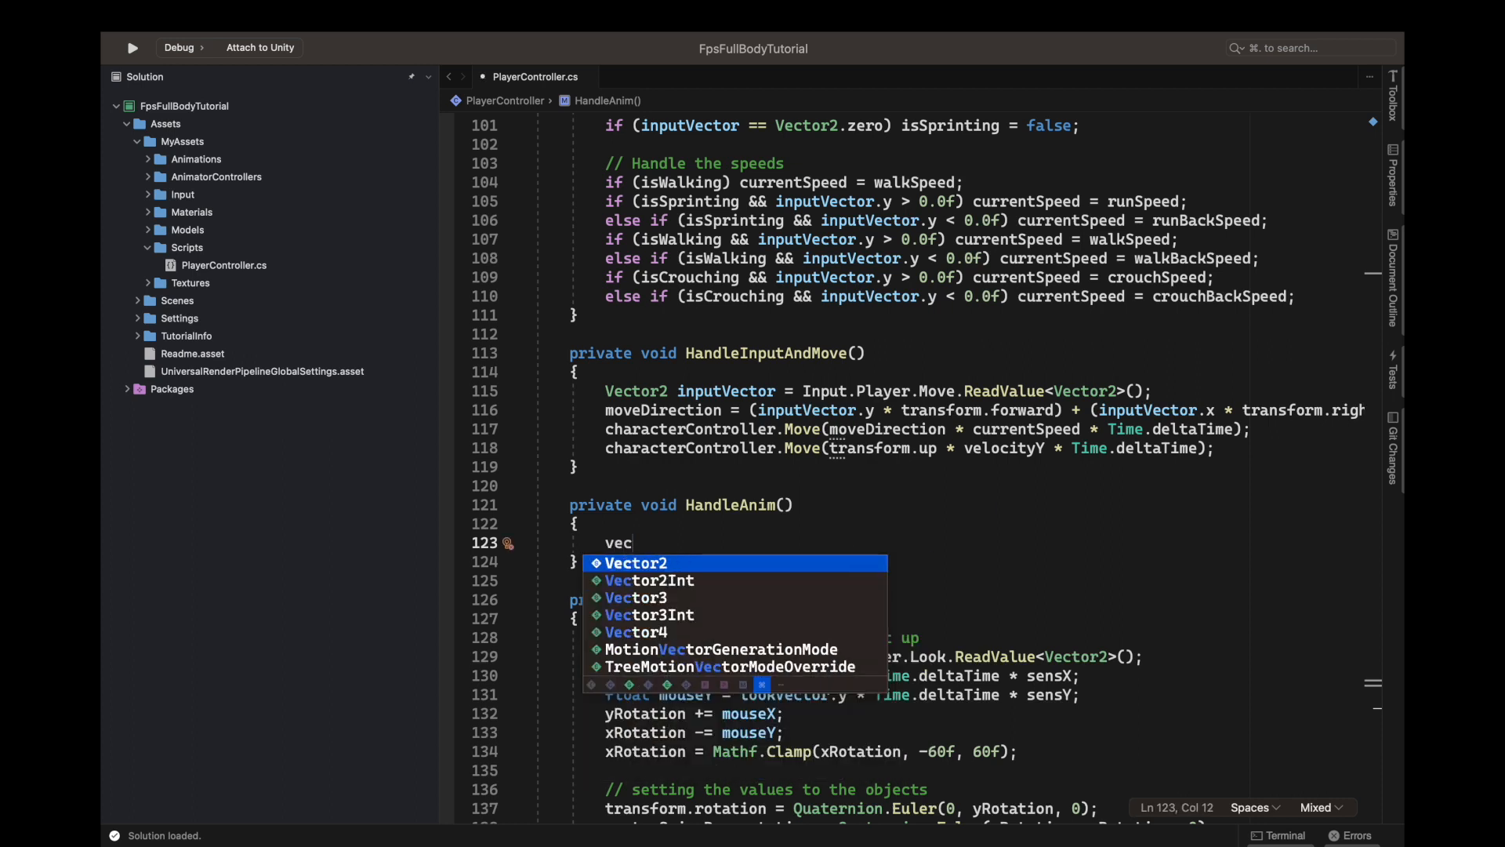
text(Vector2 inputVector)
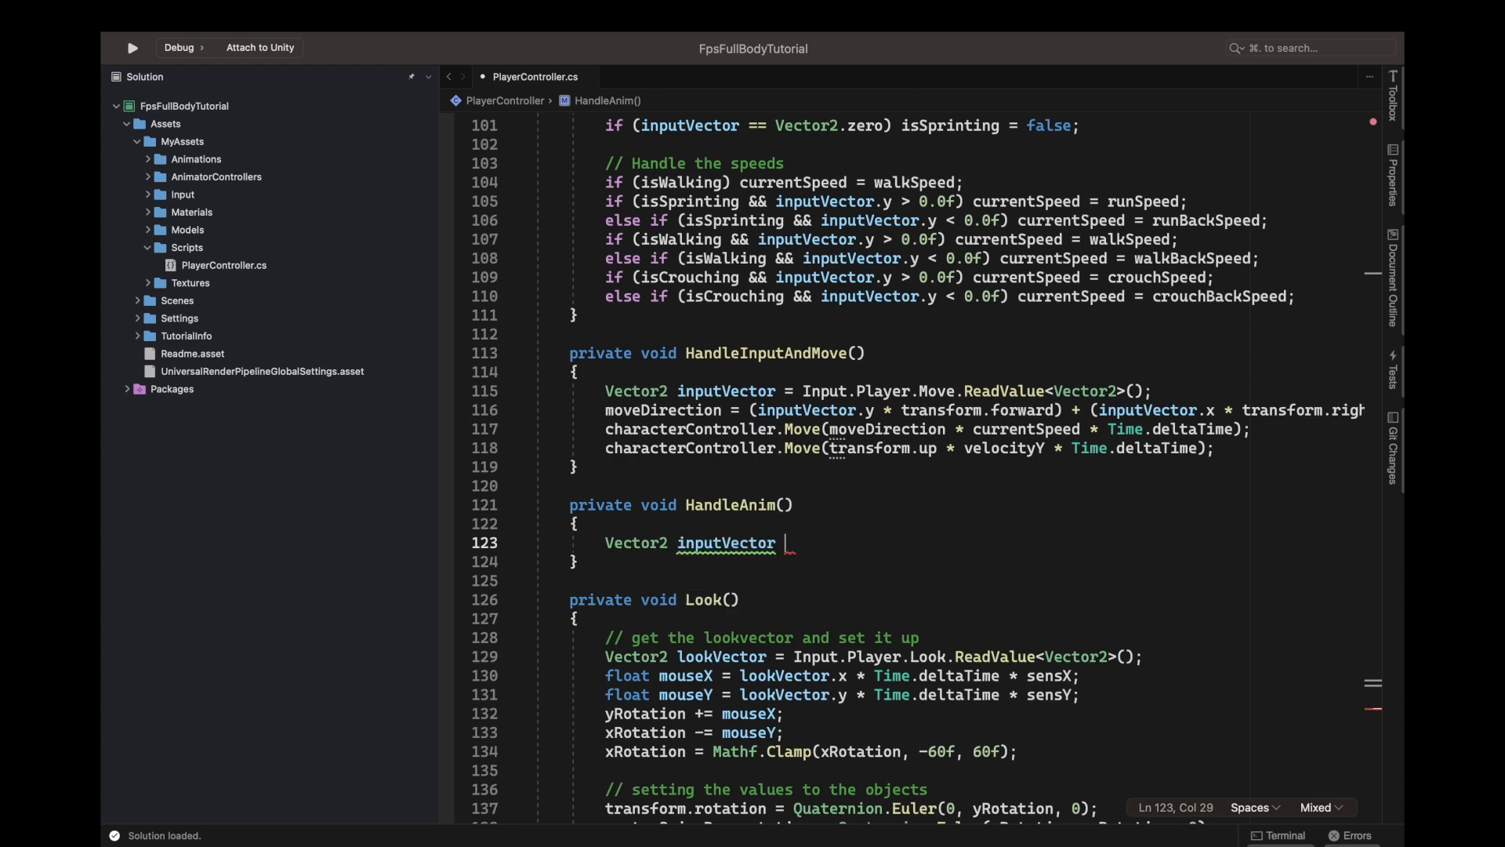
text(= Input.pl)
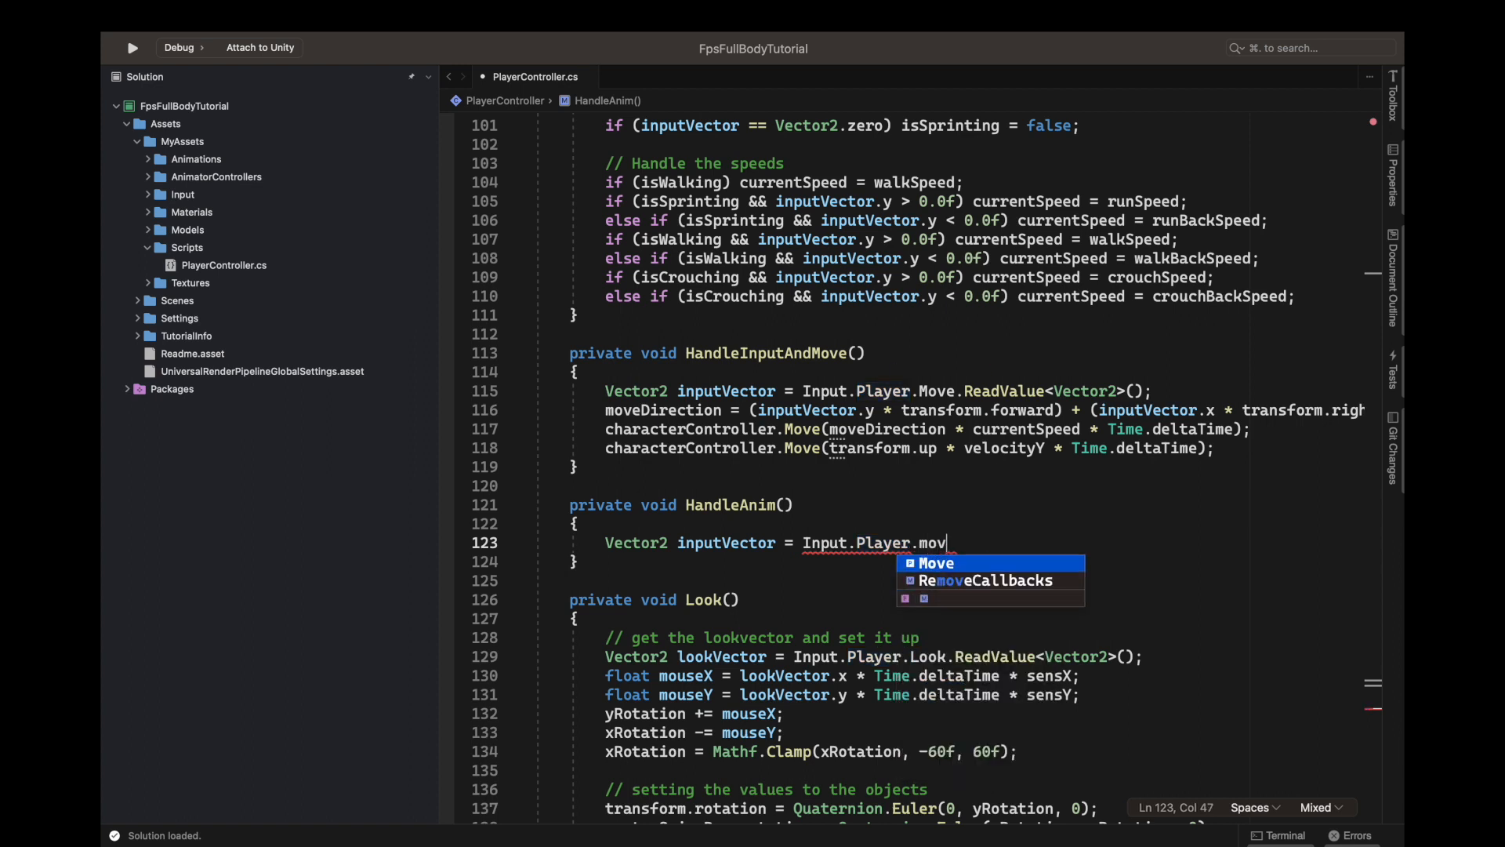
text(Move.readValue<veco>)
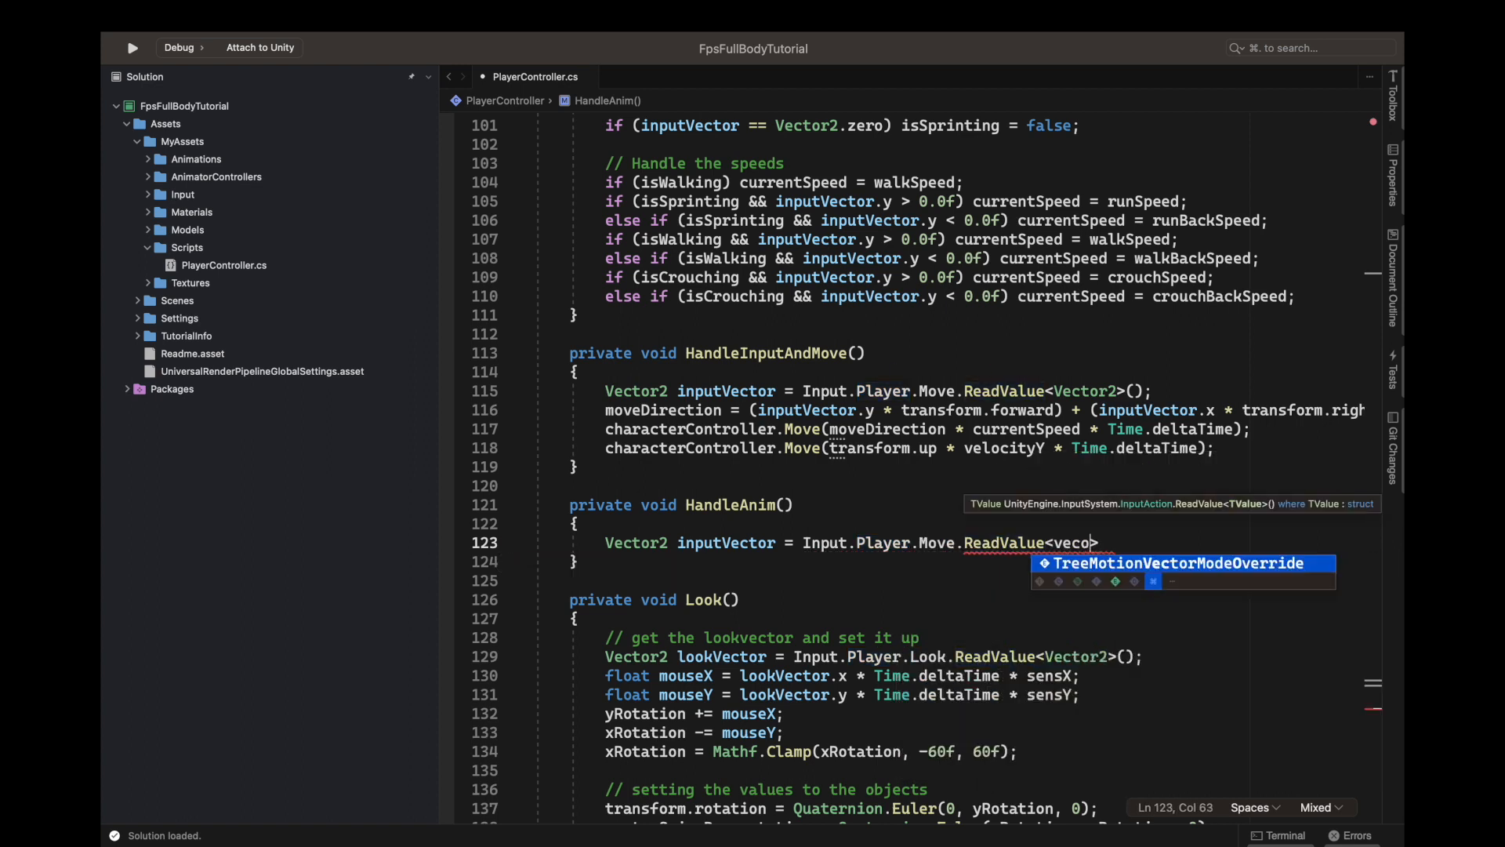
text(r2)
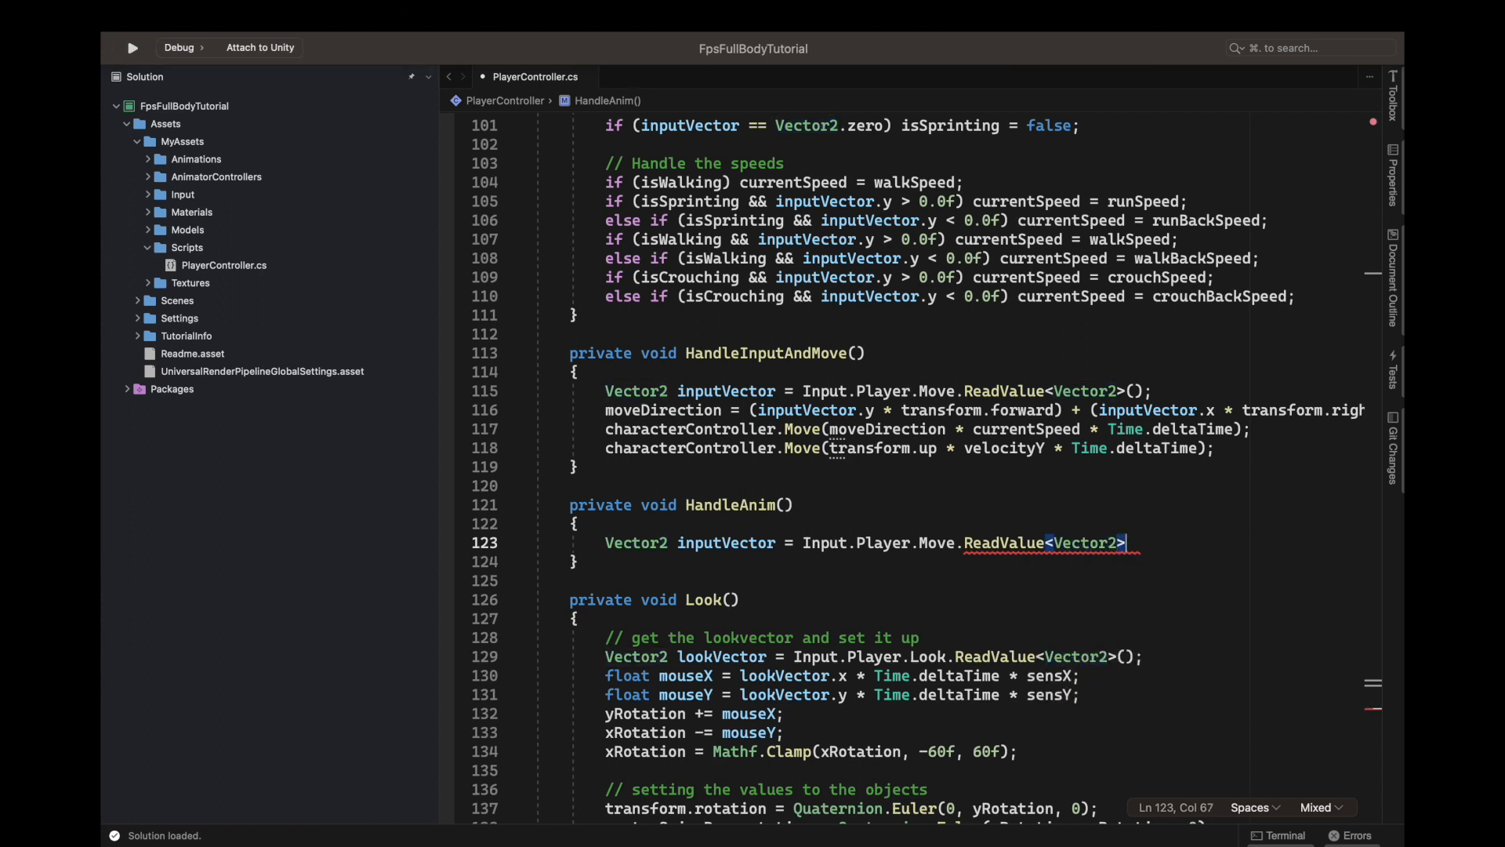
text(();)
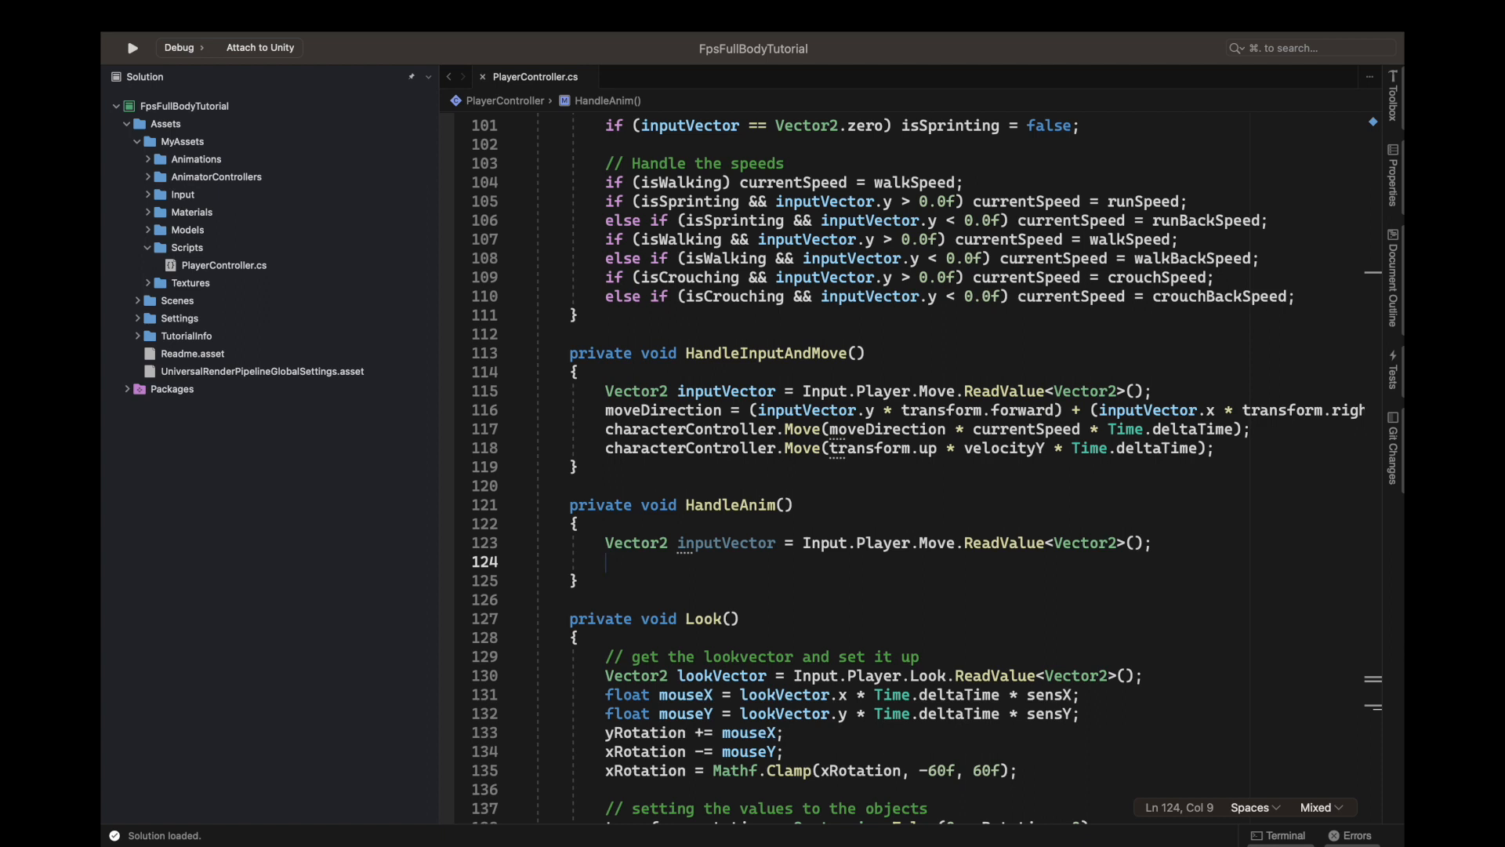
Replace an unfinished if with a '// Get the input' comment above the inputVector line.
text(if()
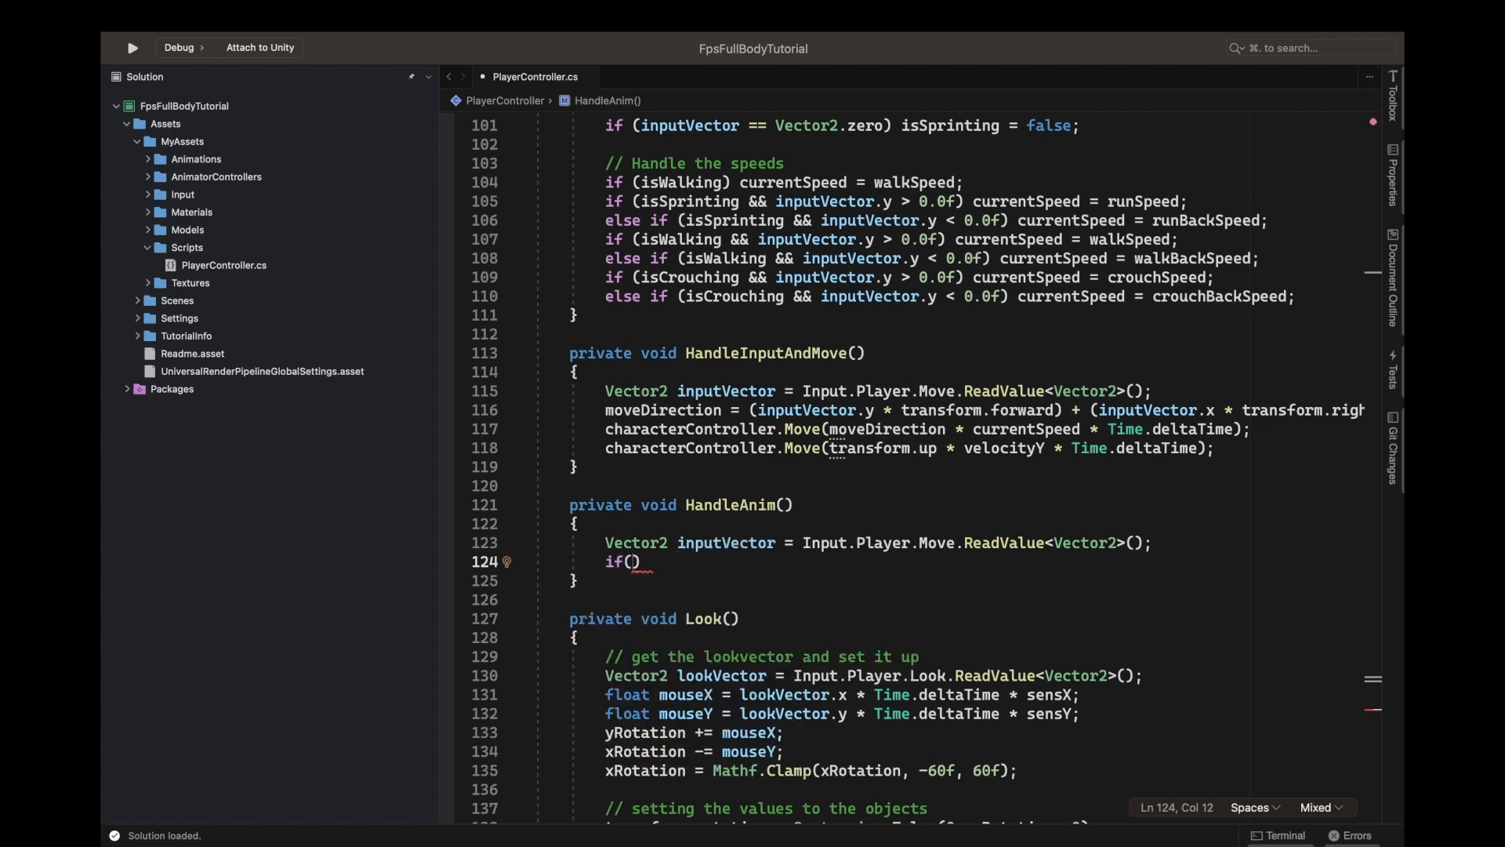
key(Backspace)
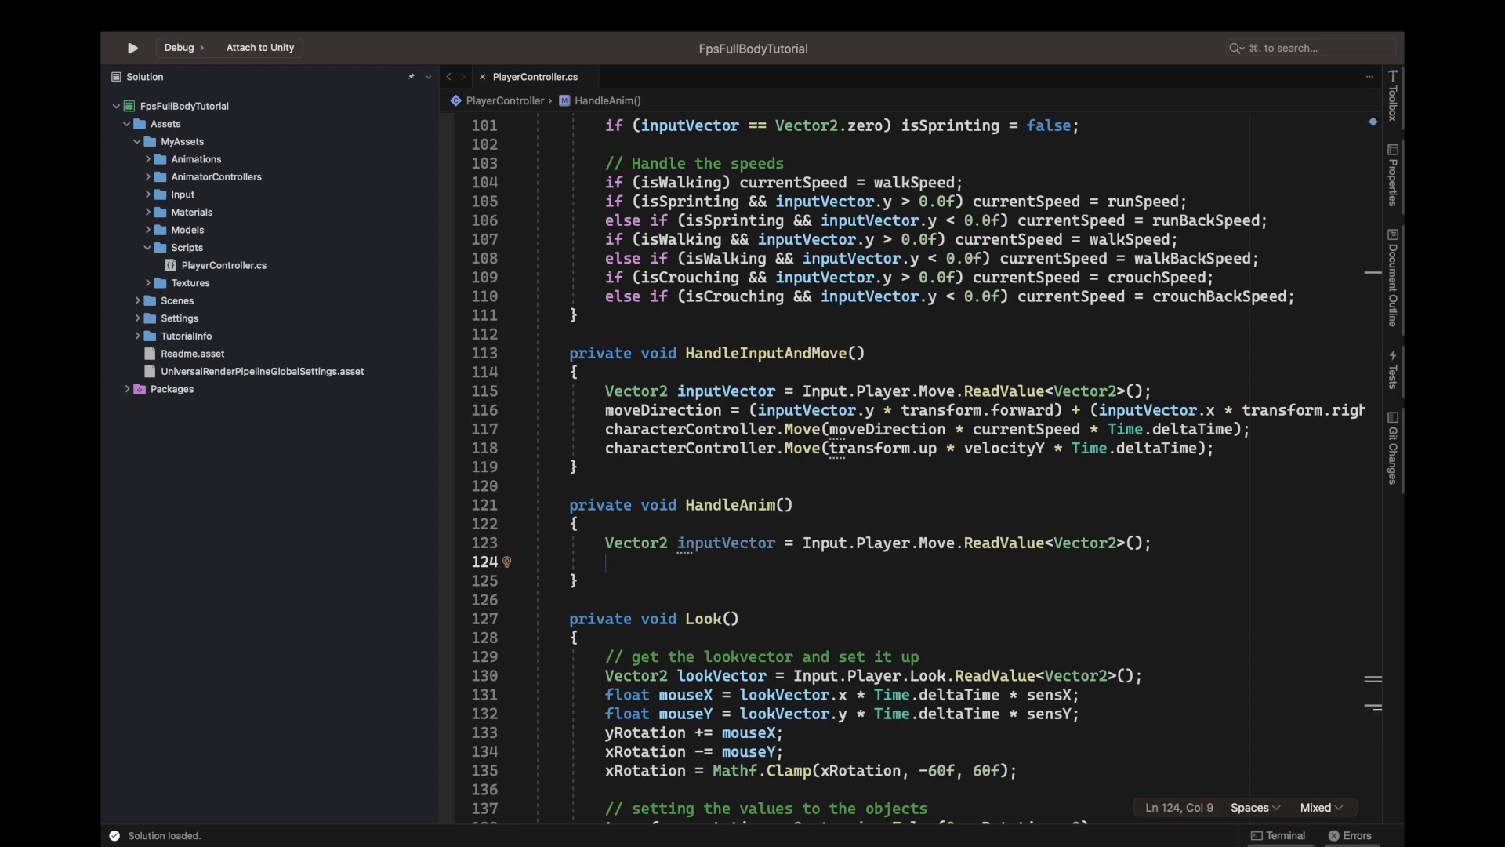
text(/)
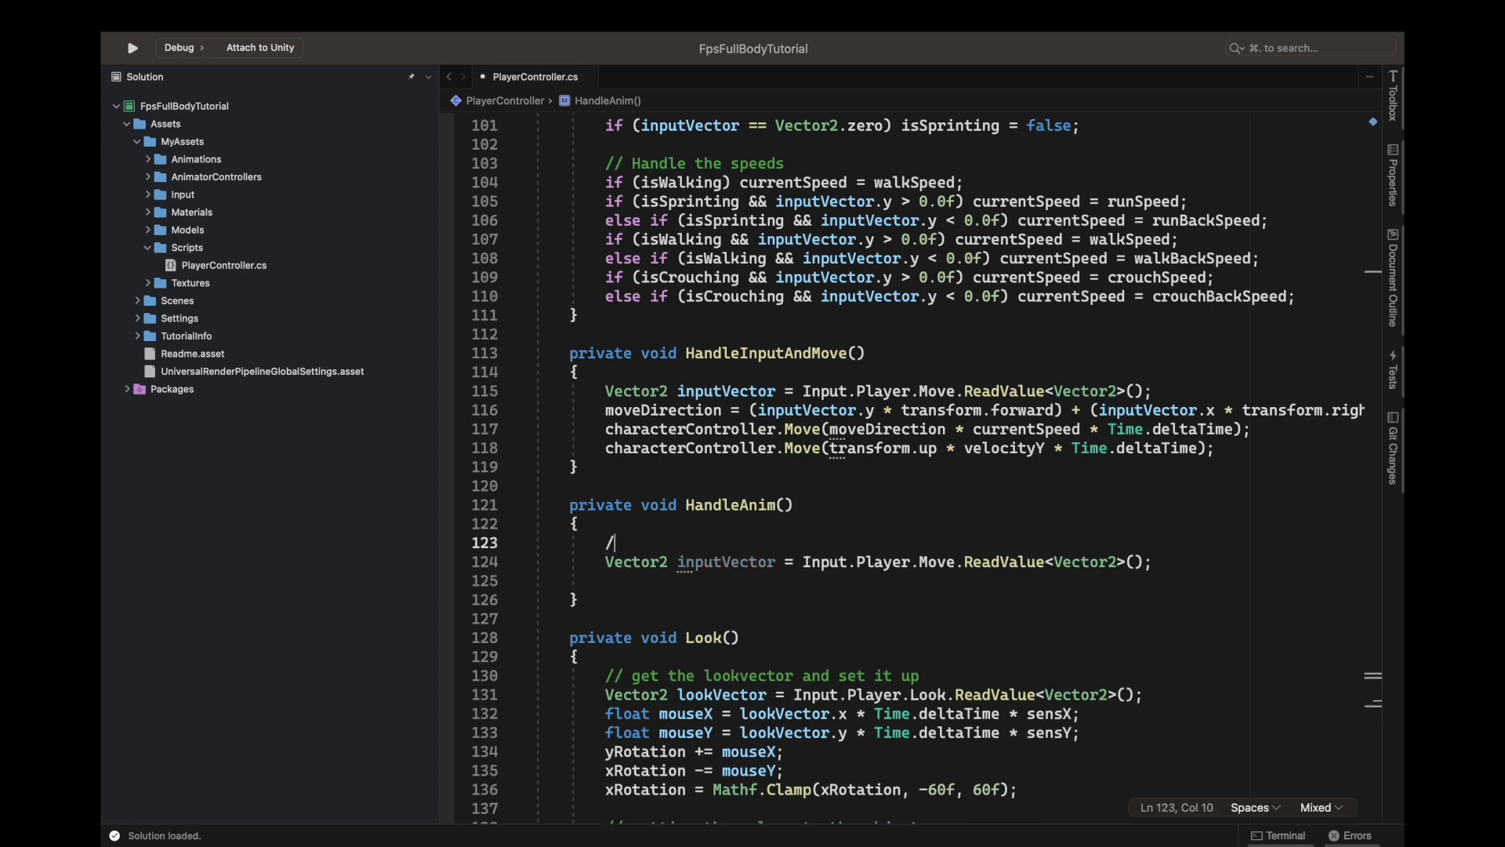
text(/ Get the input)
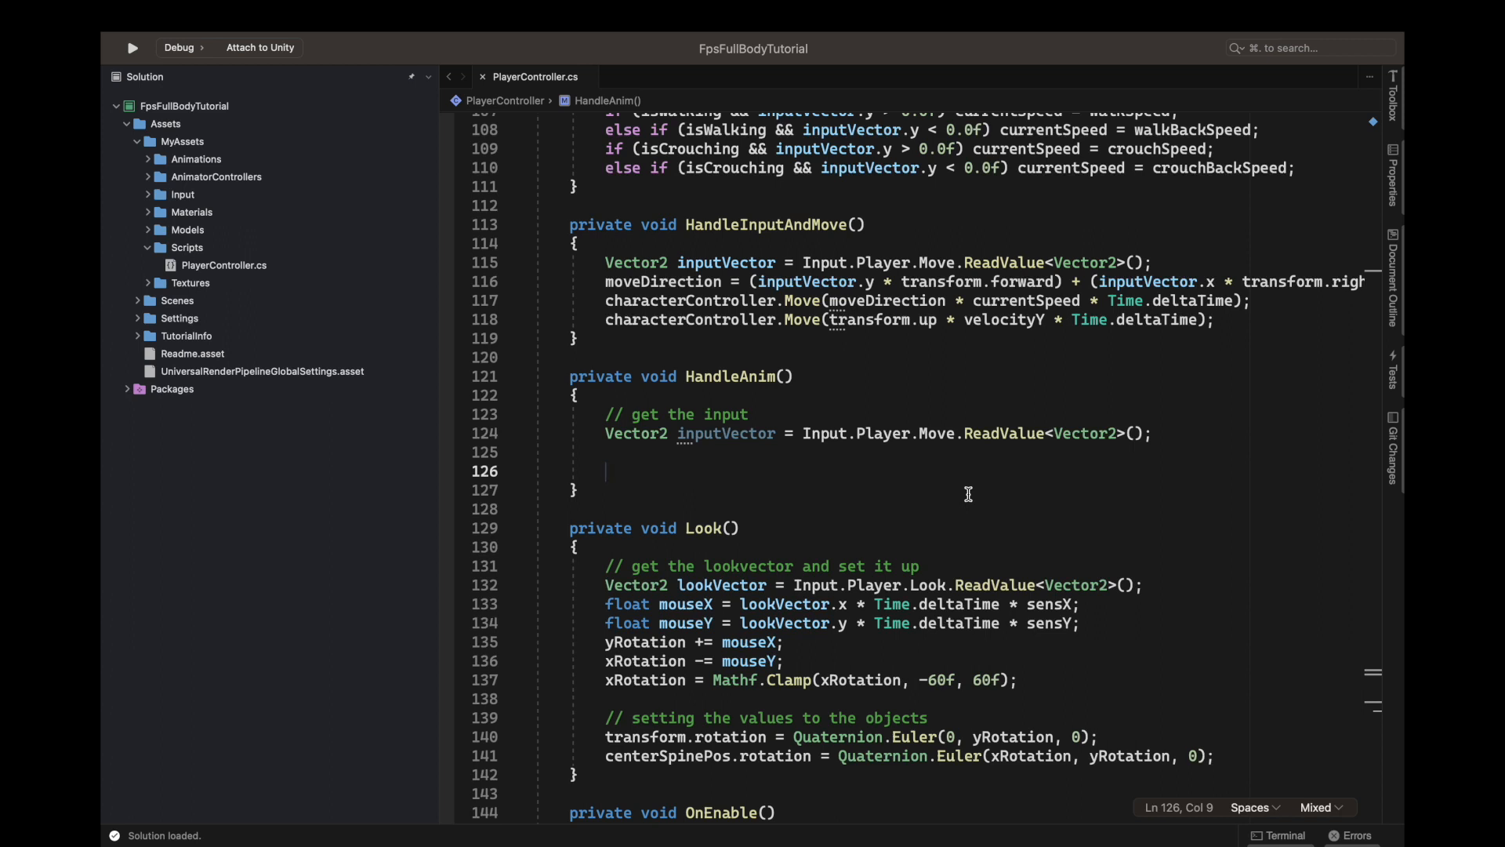
Add if (isSprinting) playerAnimator.SetBool("IsSprinting", true);.
text(T)
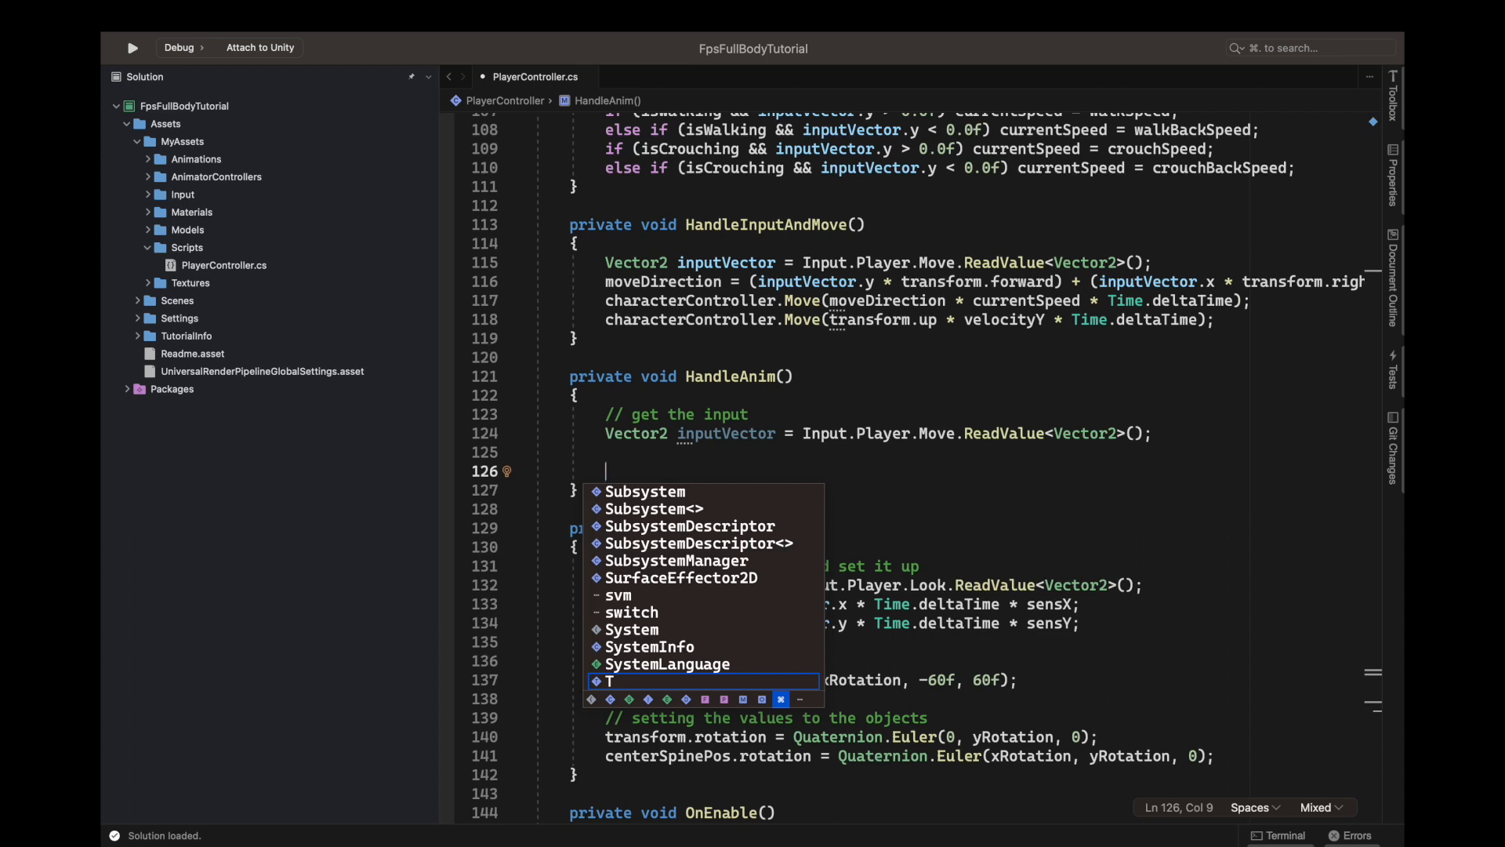
text(if(isSprinting)
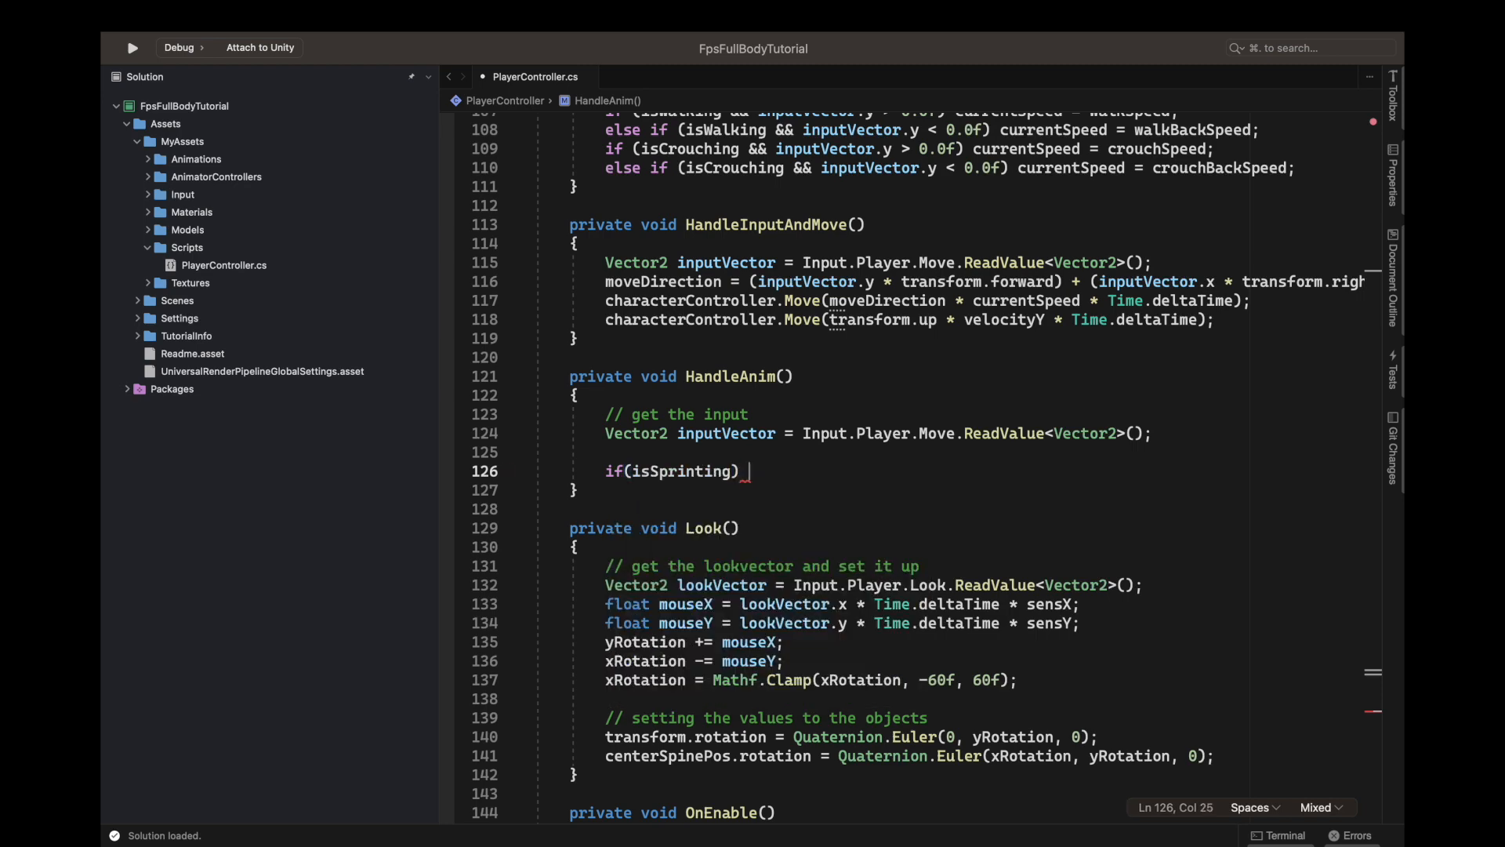
text(pla)
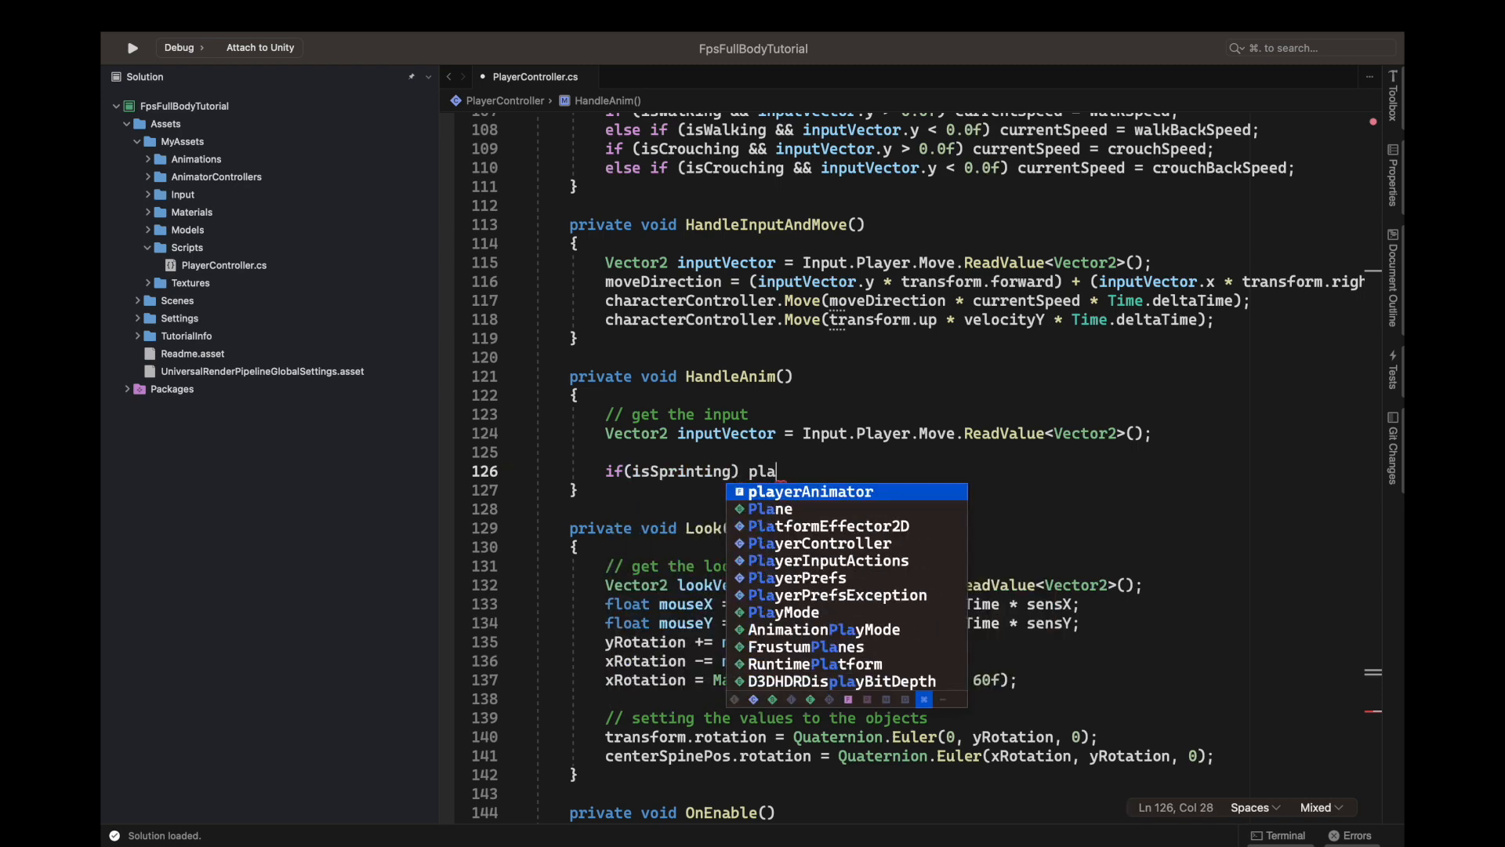
text(yerAnimator.se)
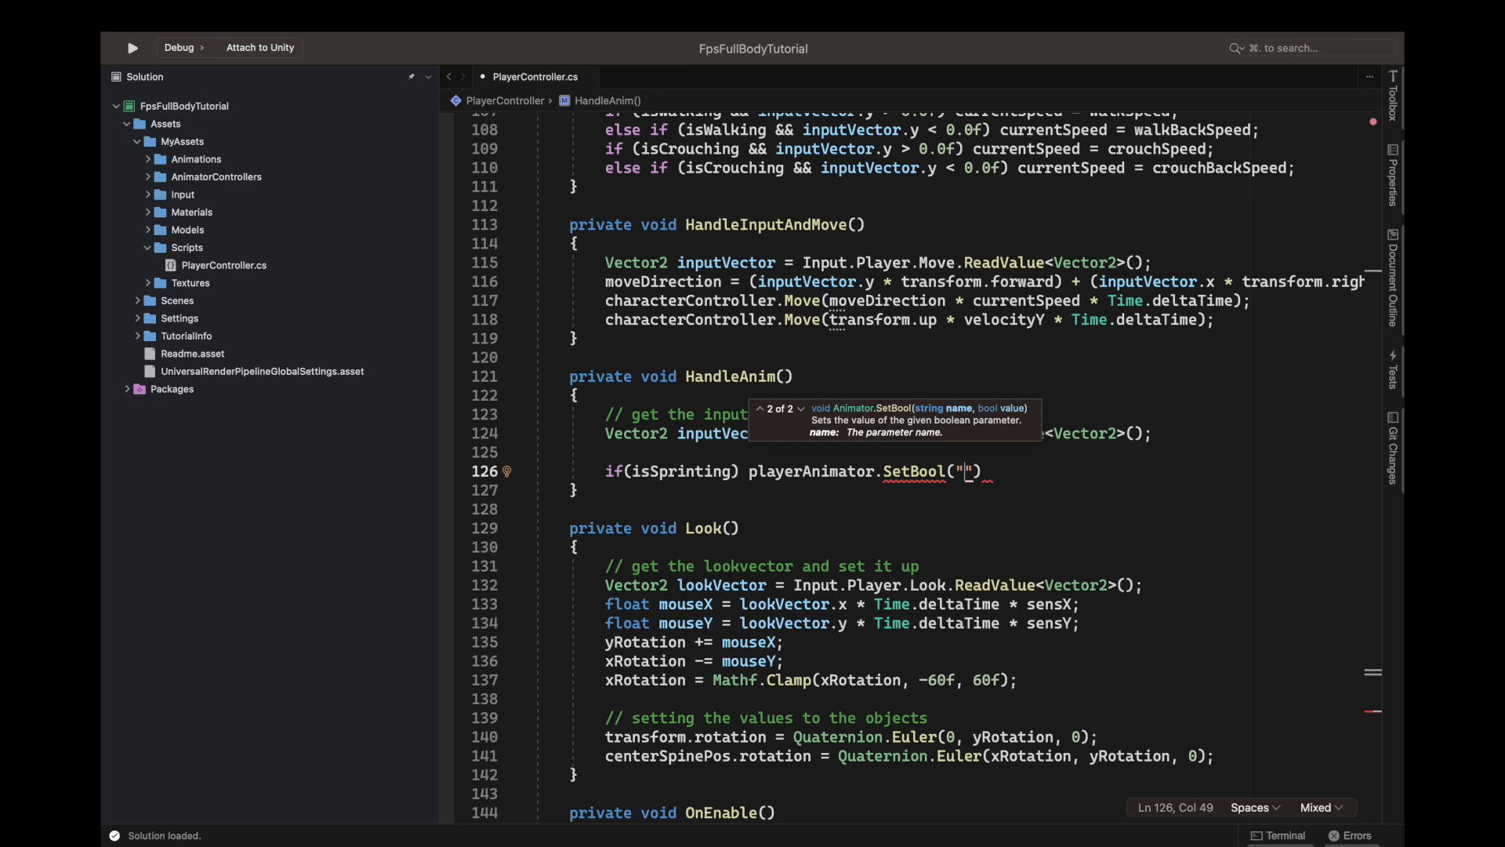
text(Is)
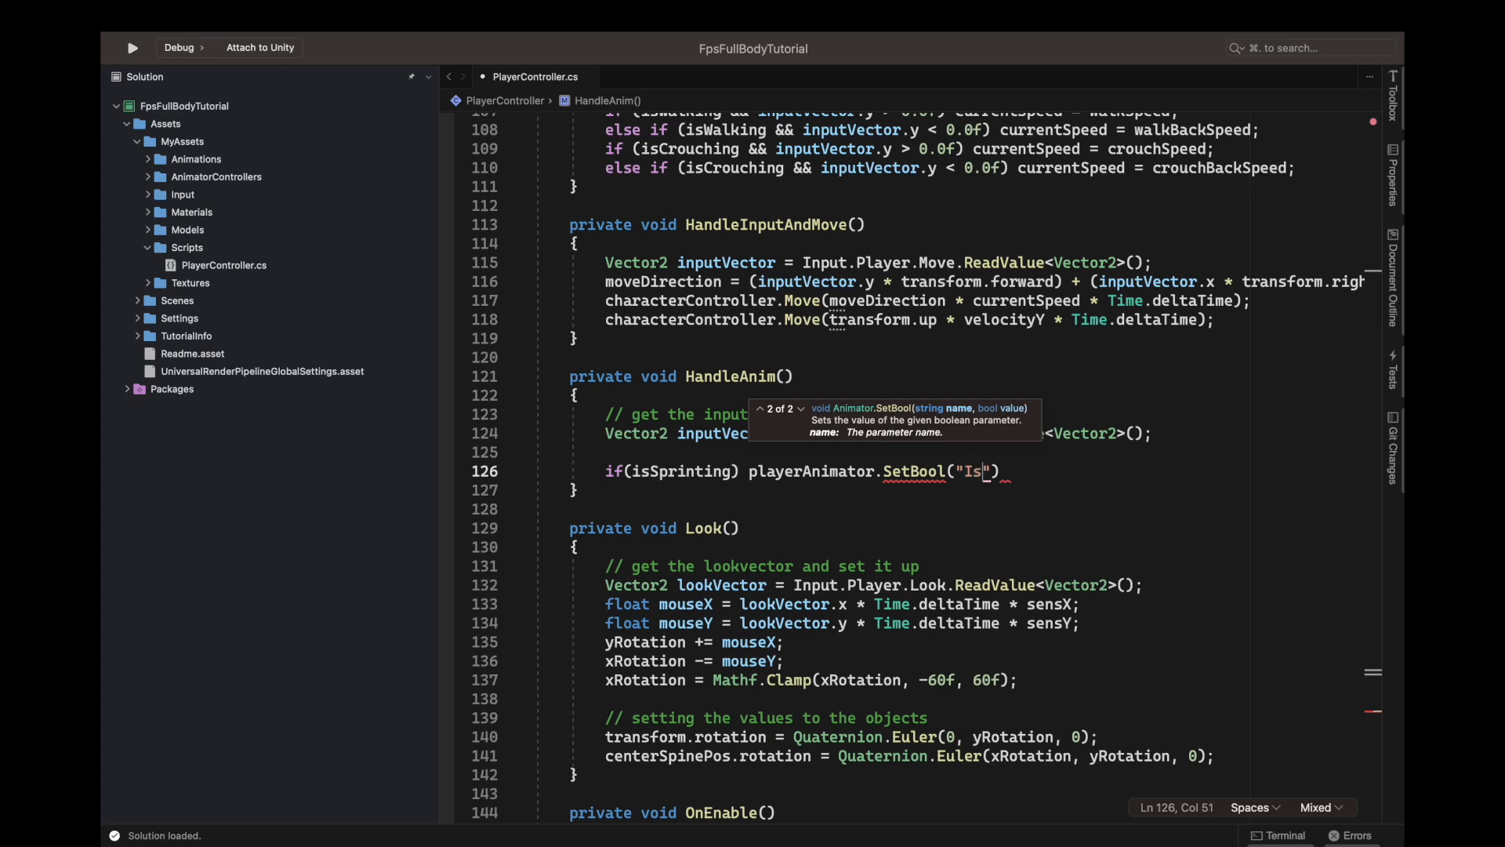
text(Sprintin)
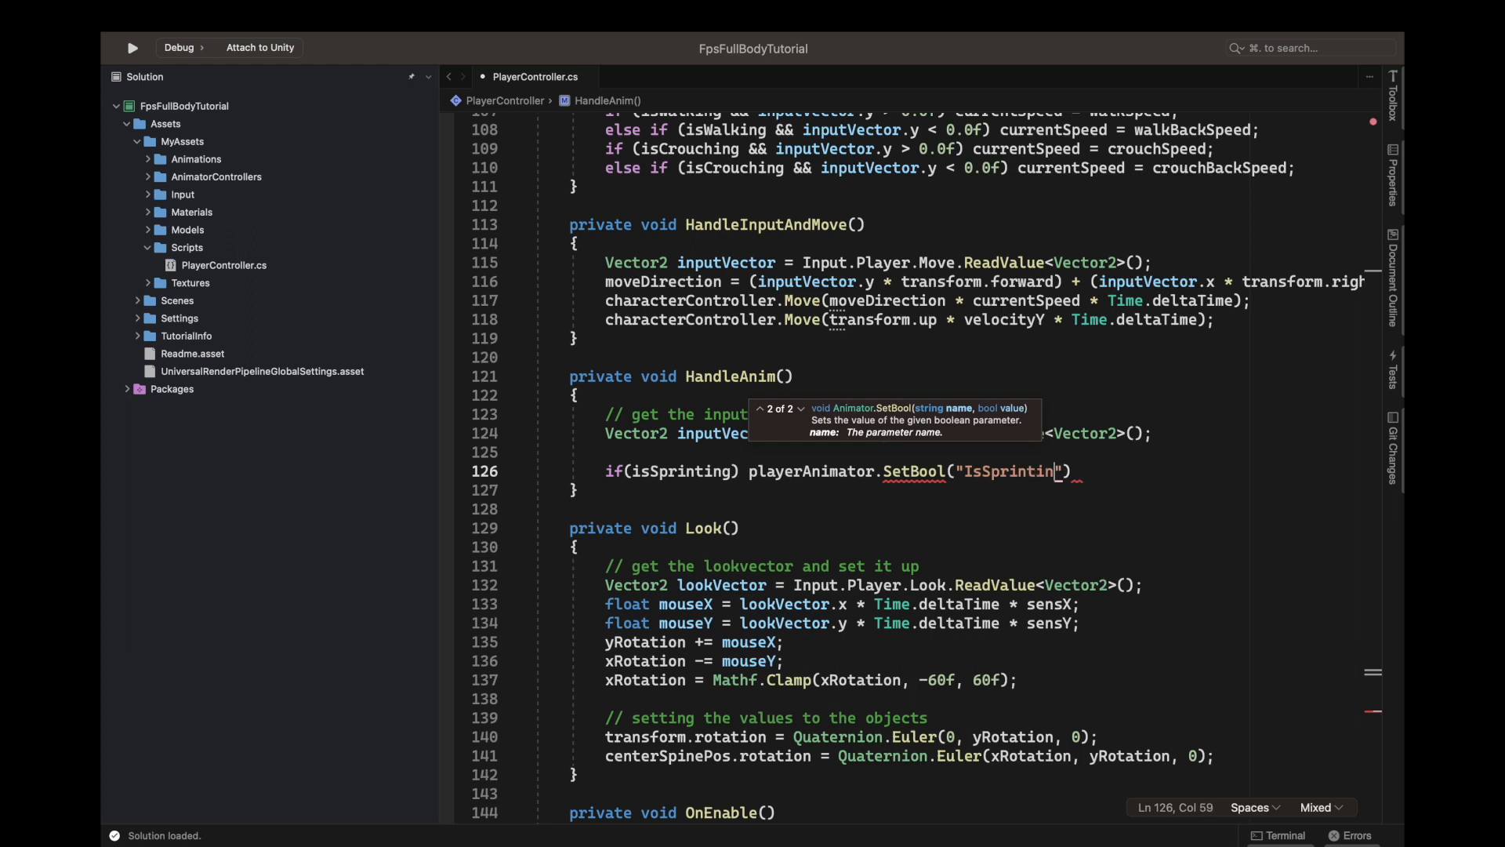
text(g)
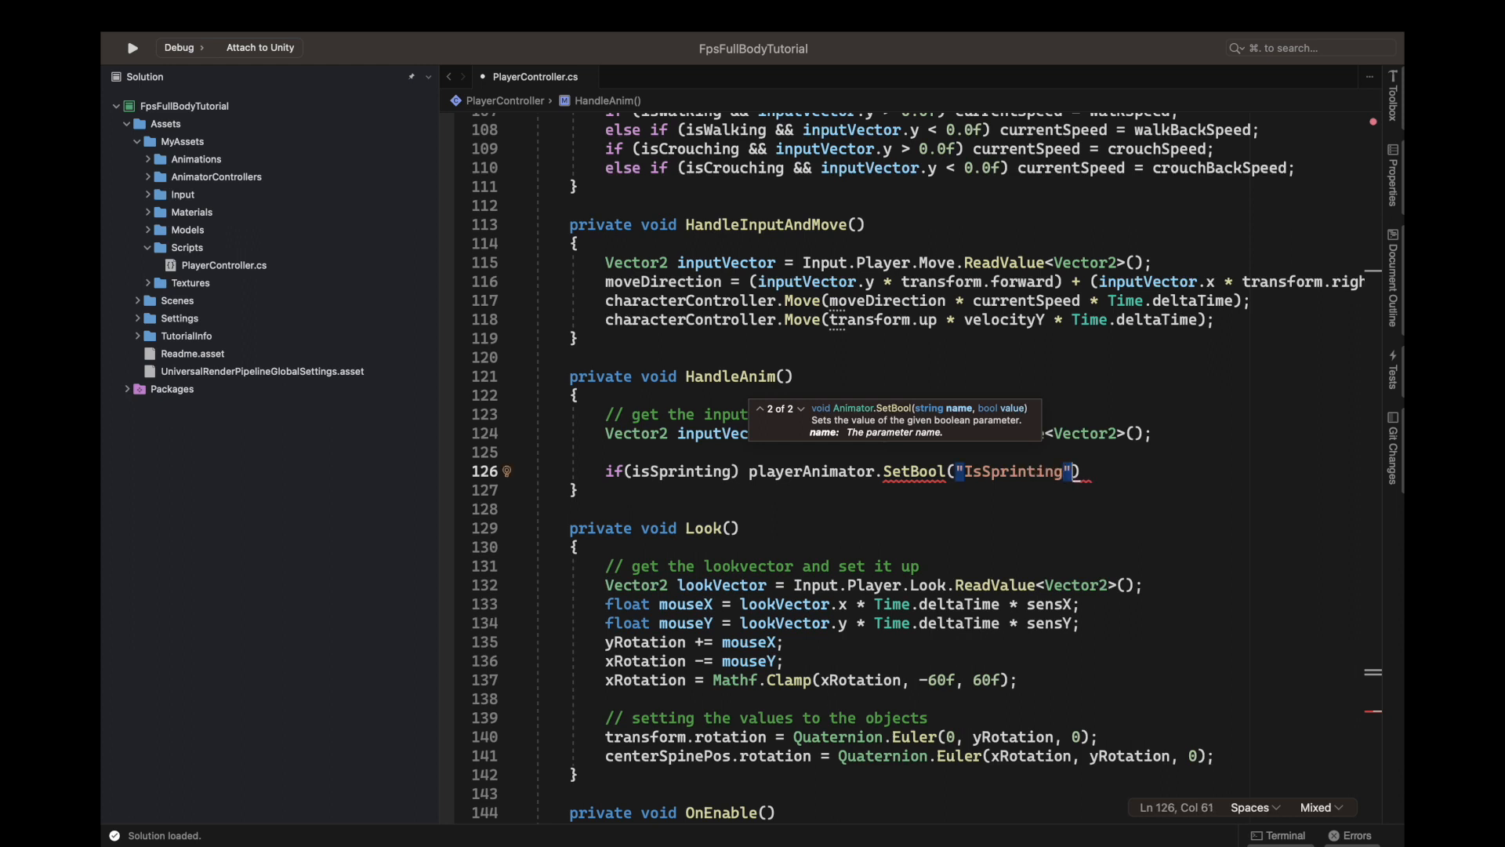
text(, true)
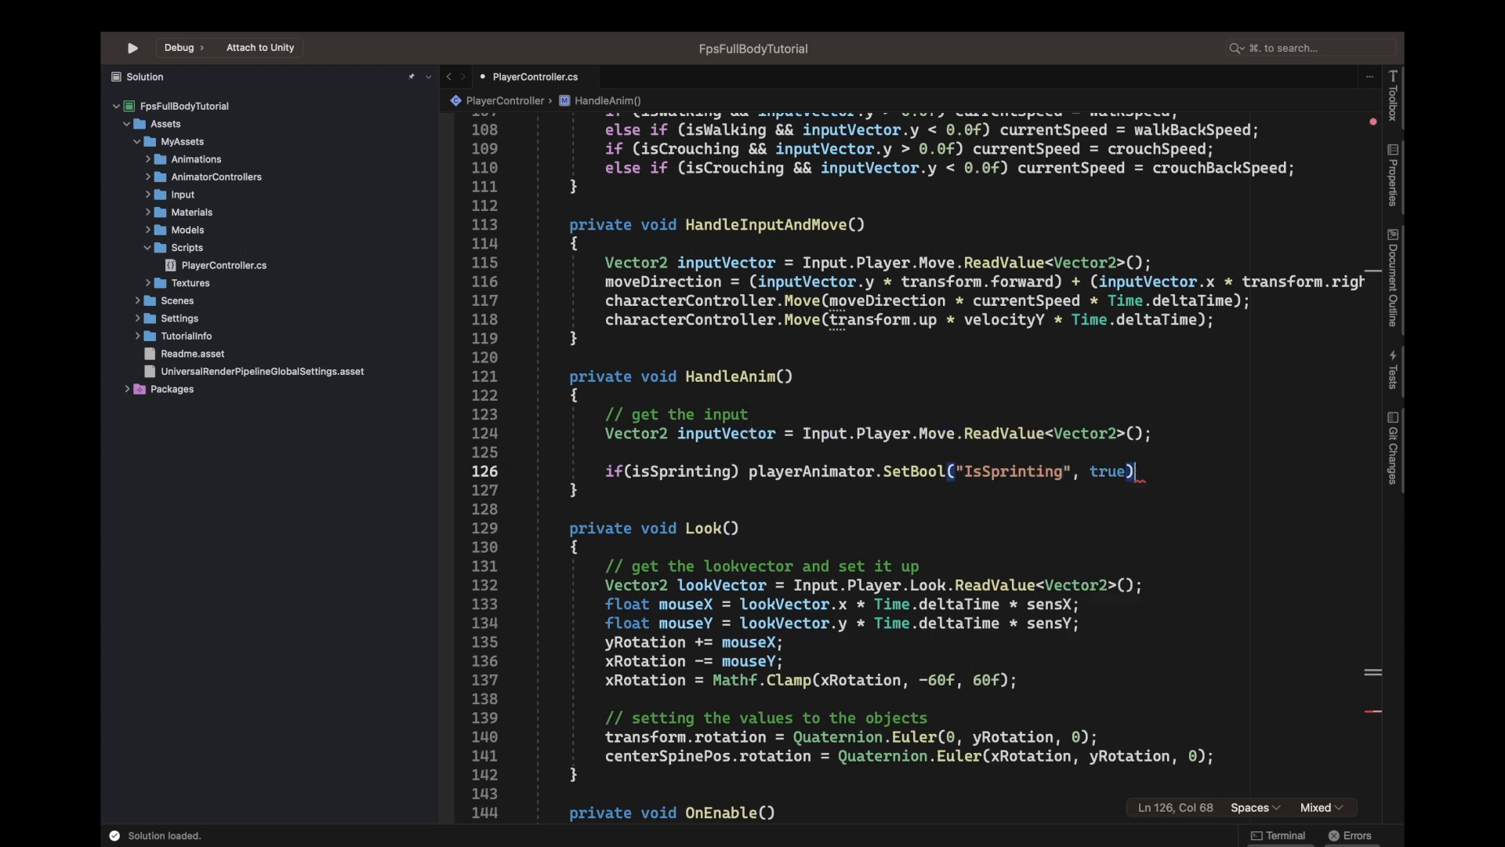
Add the else branch setting the "IsSprinting" animator bool to false.
text(e)
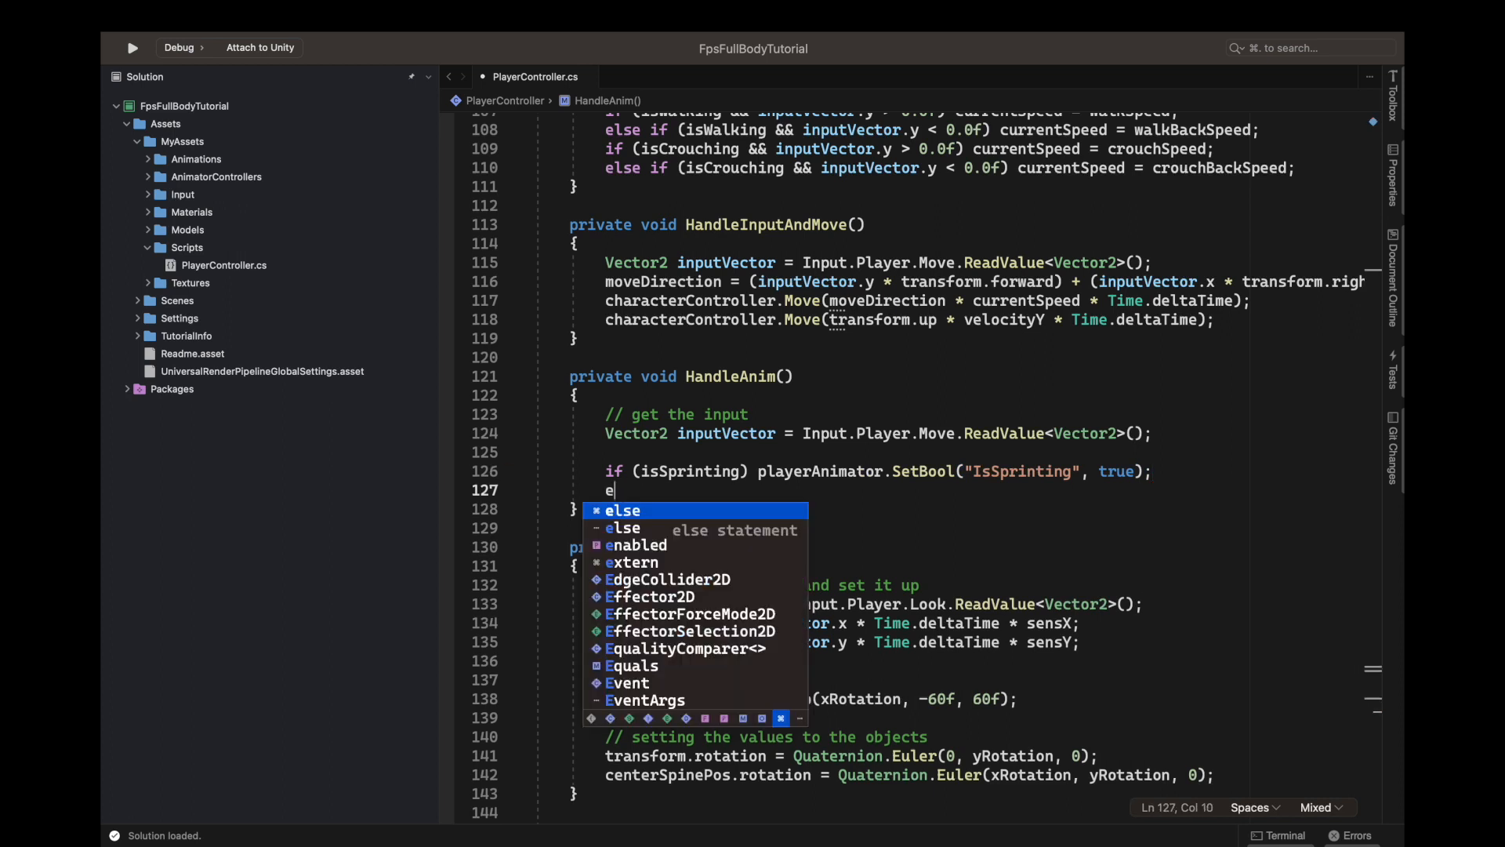
key(Tab)
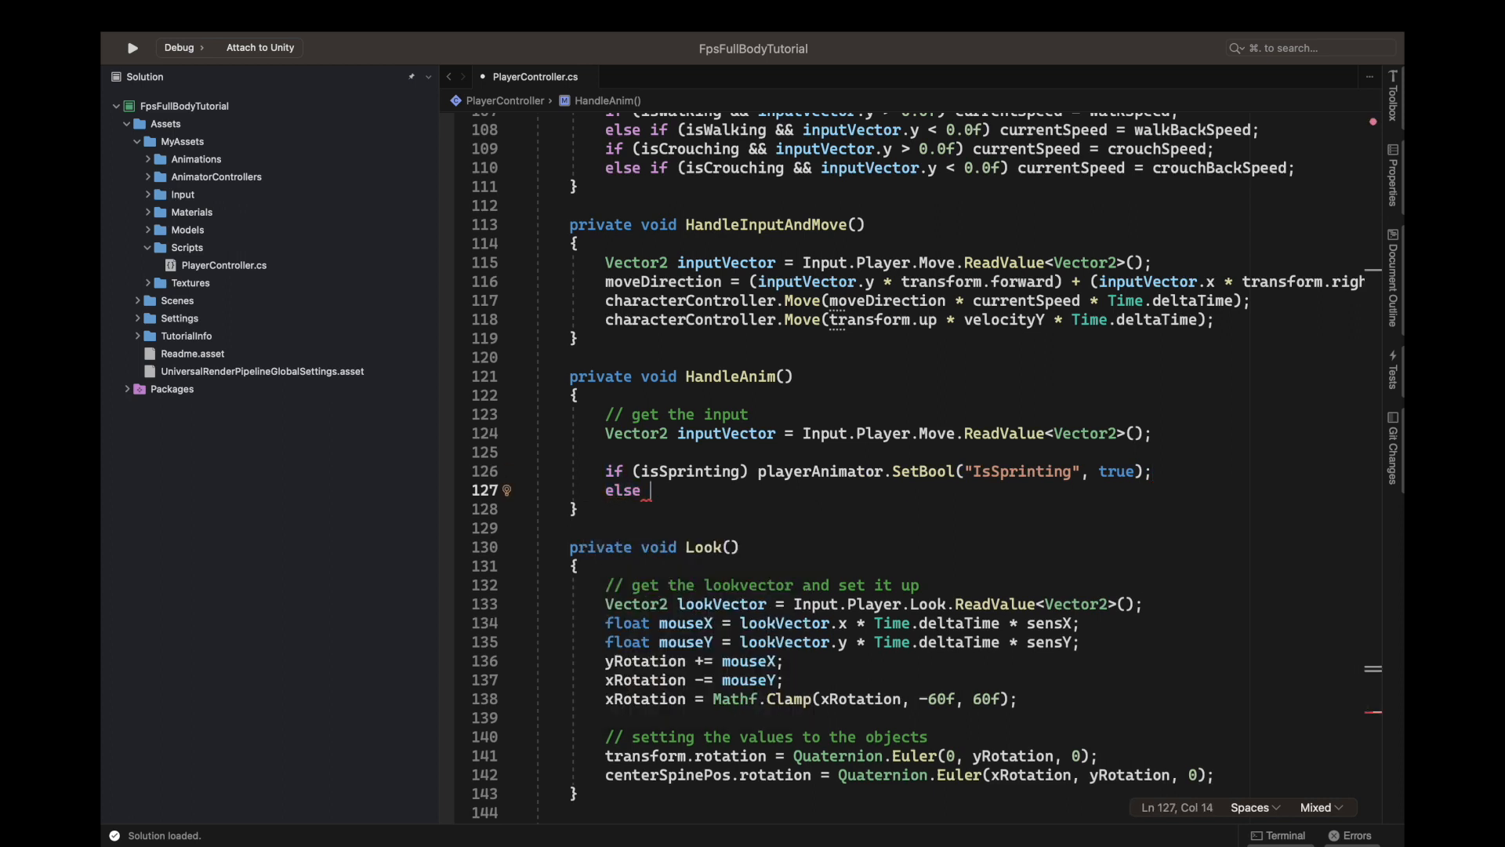
text(is)
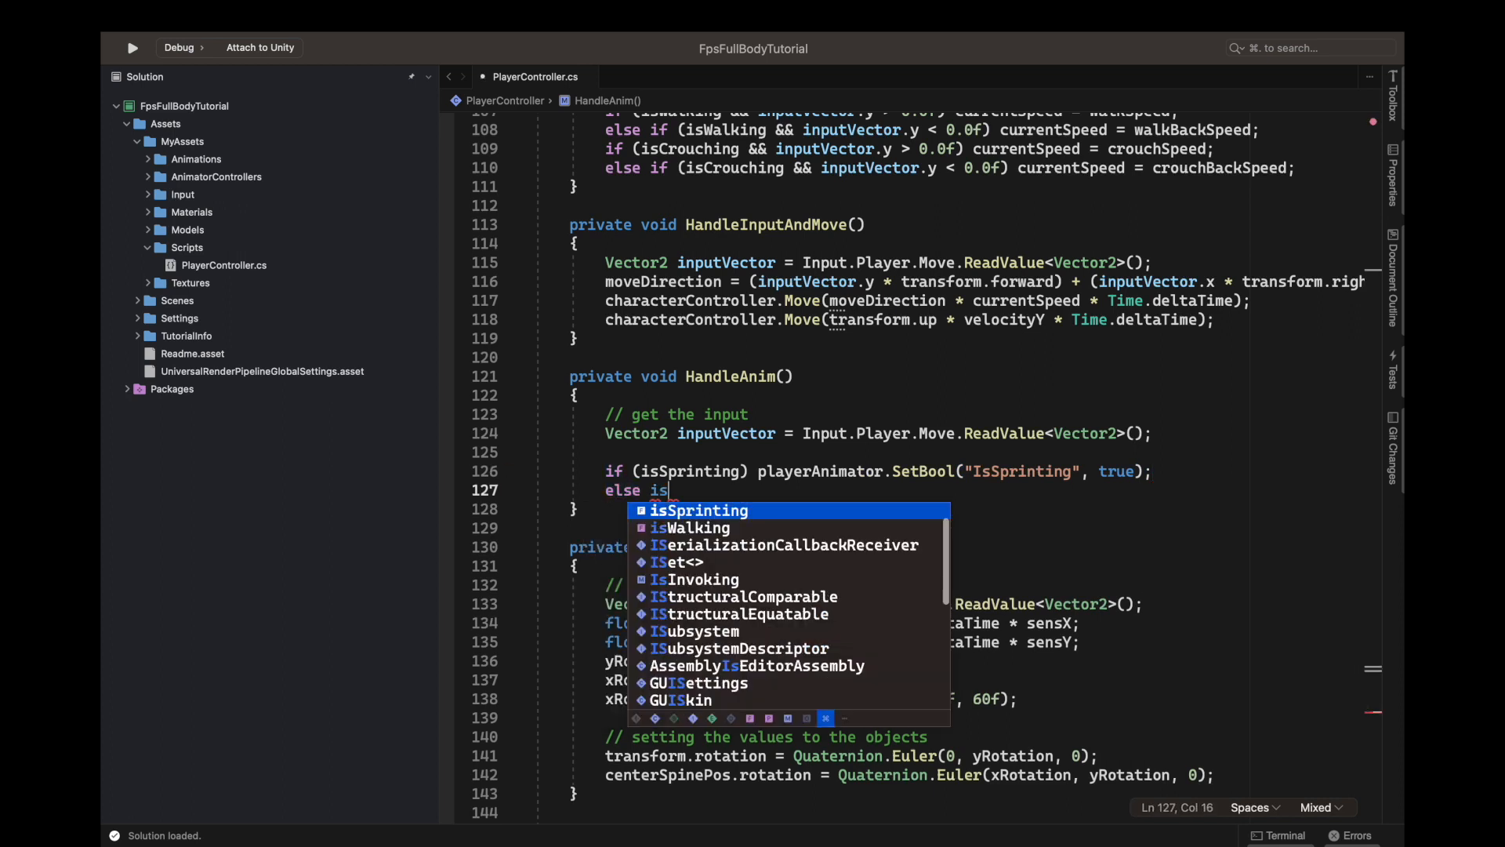
text(playerAnimator)
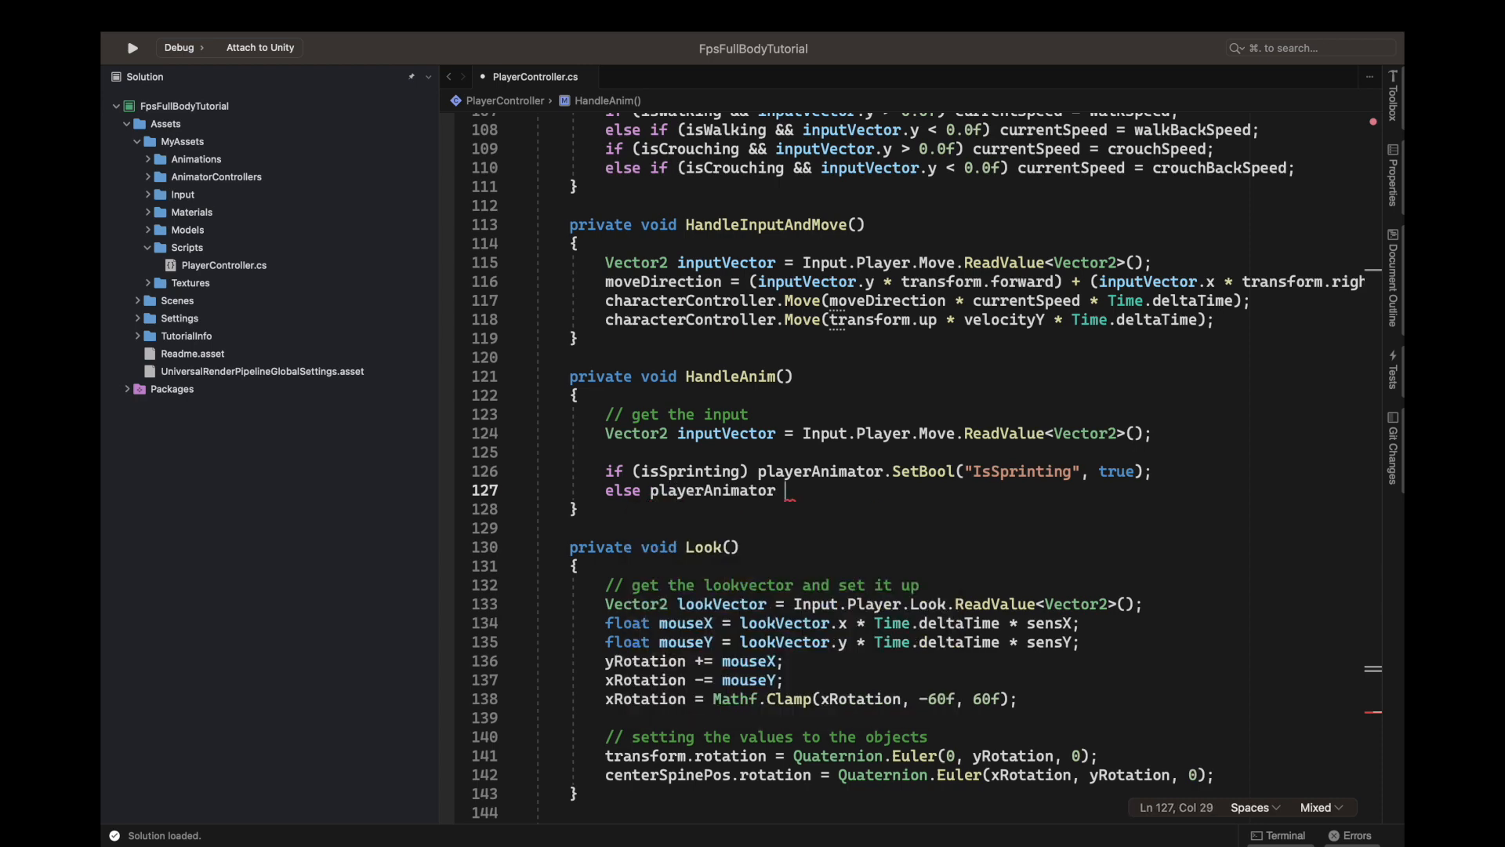
text(.SetBool)
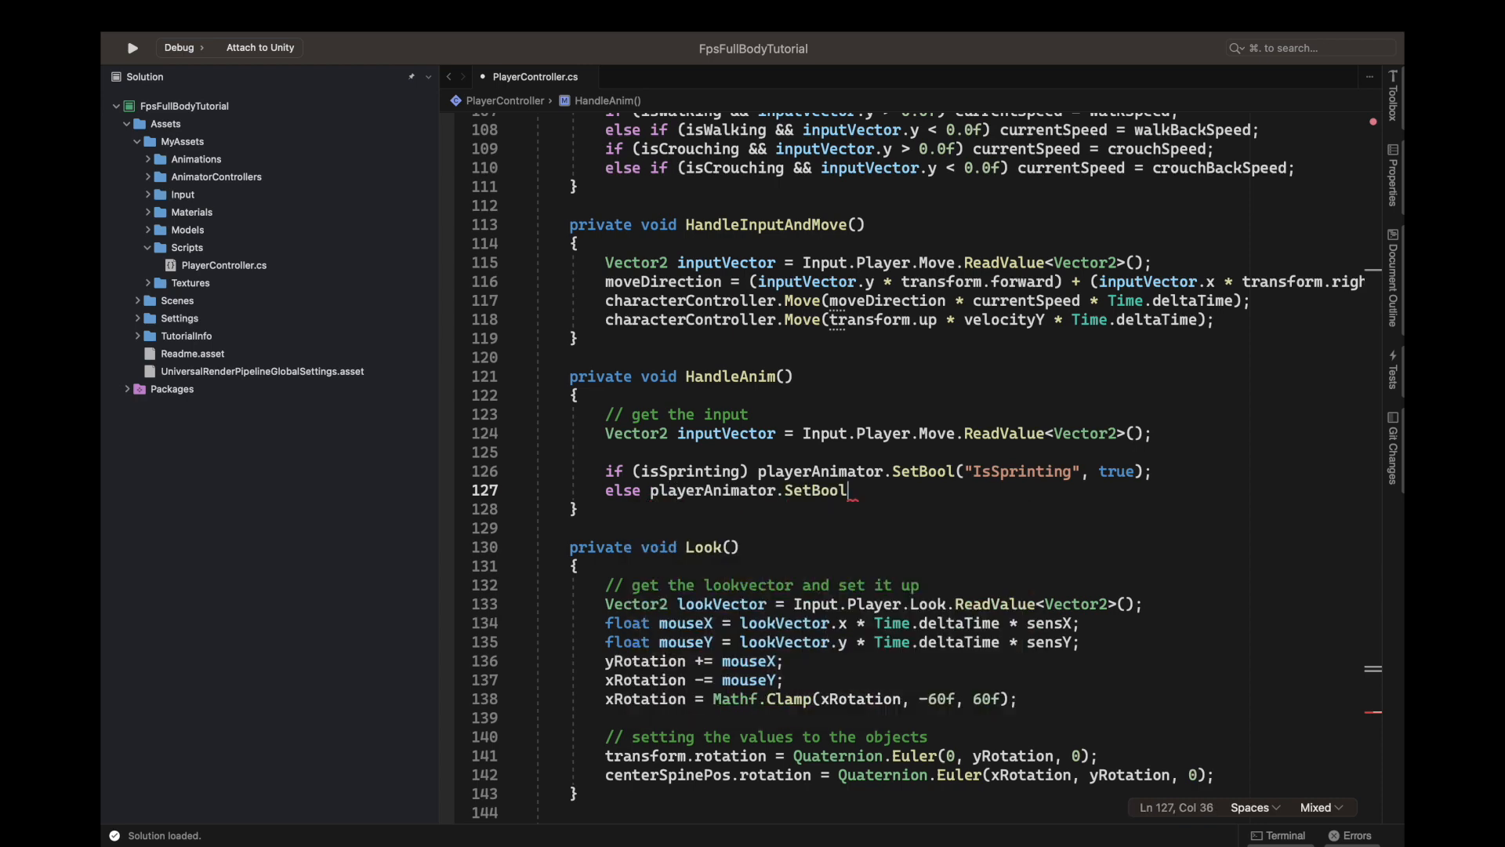
text(("I)
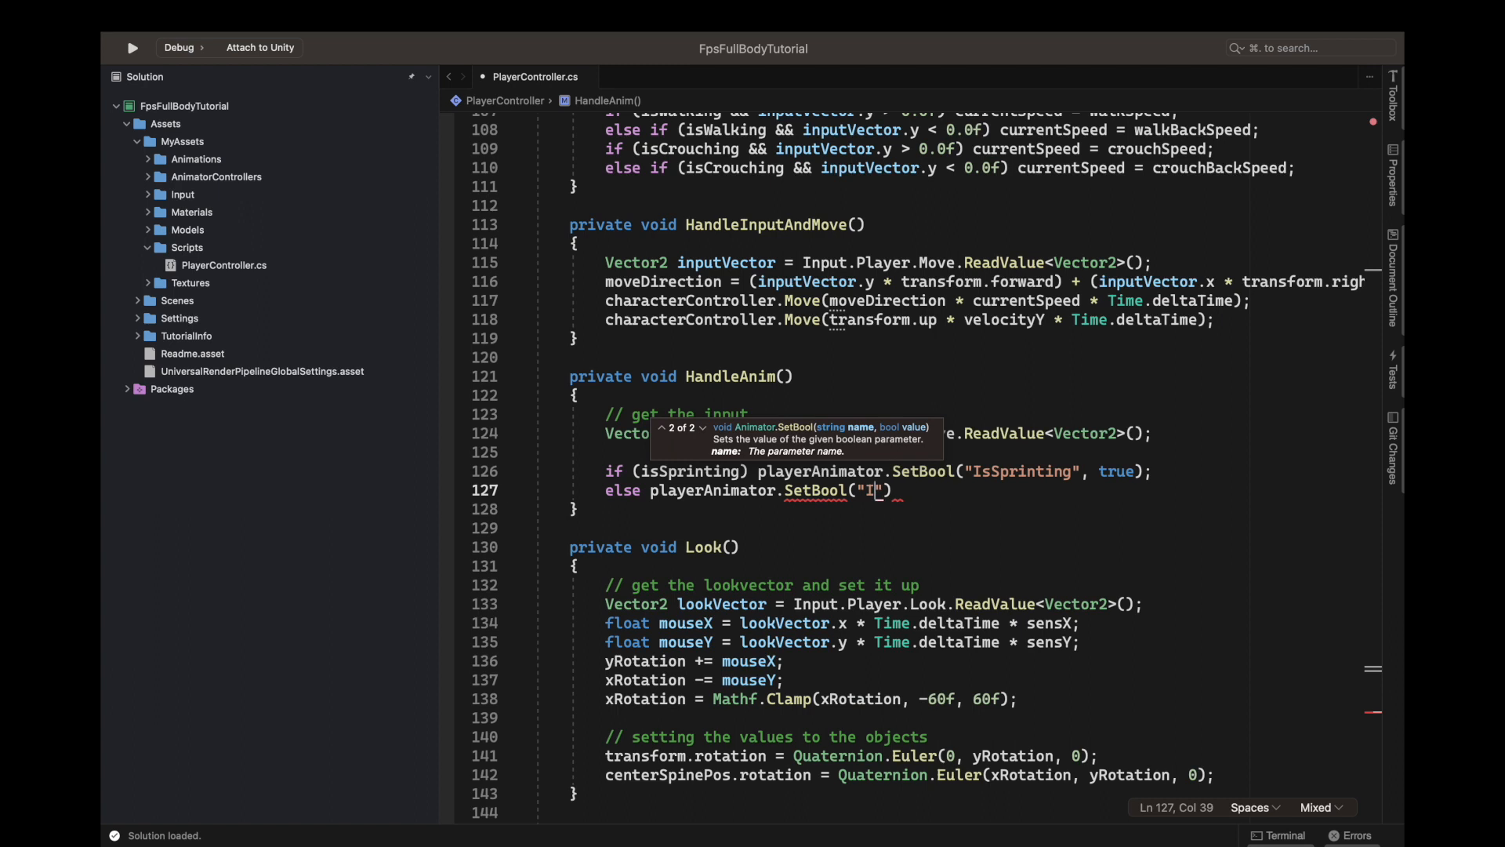
text(sSprintn)
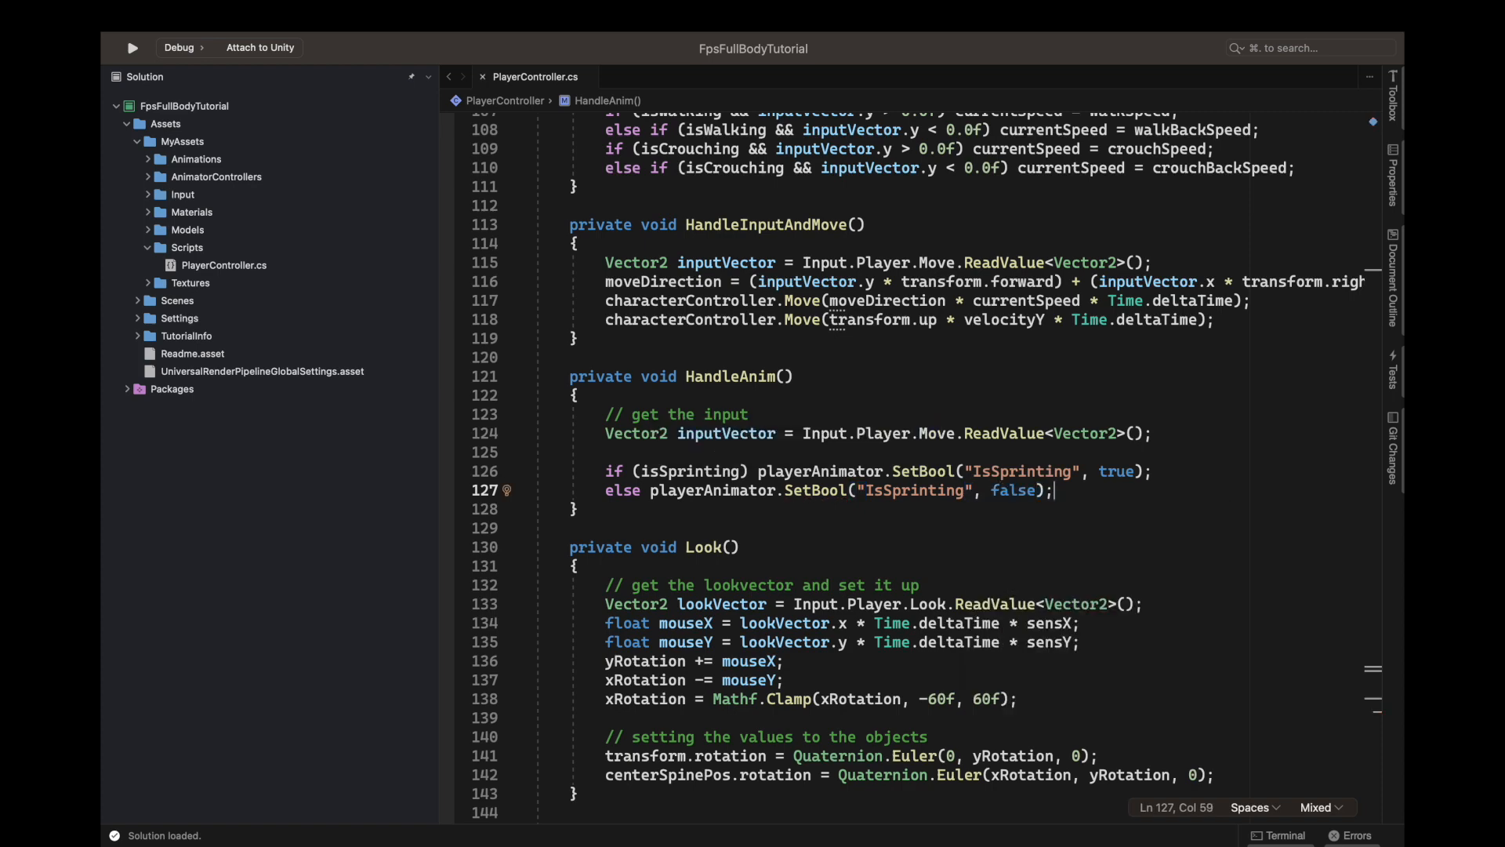
Add if (isWalking) playerAnimator.SetBool("IsWalking", true);.
text(if)
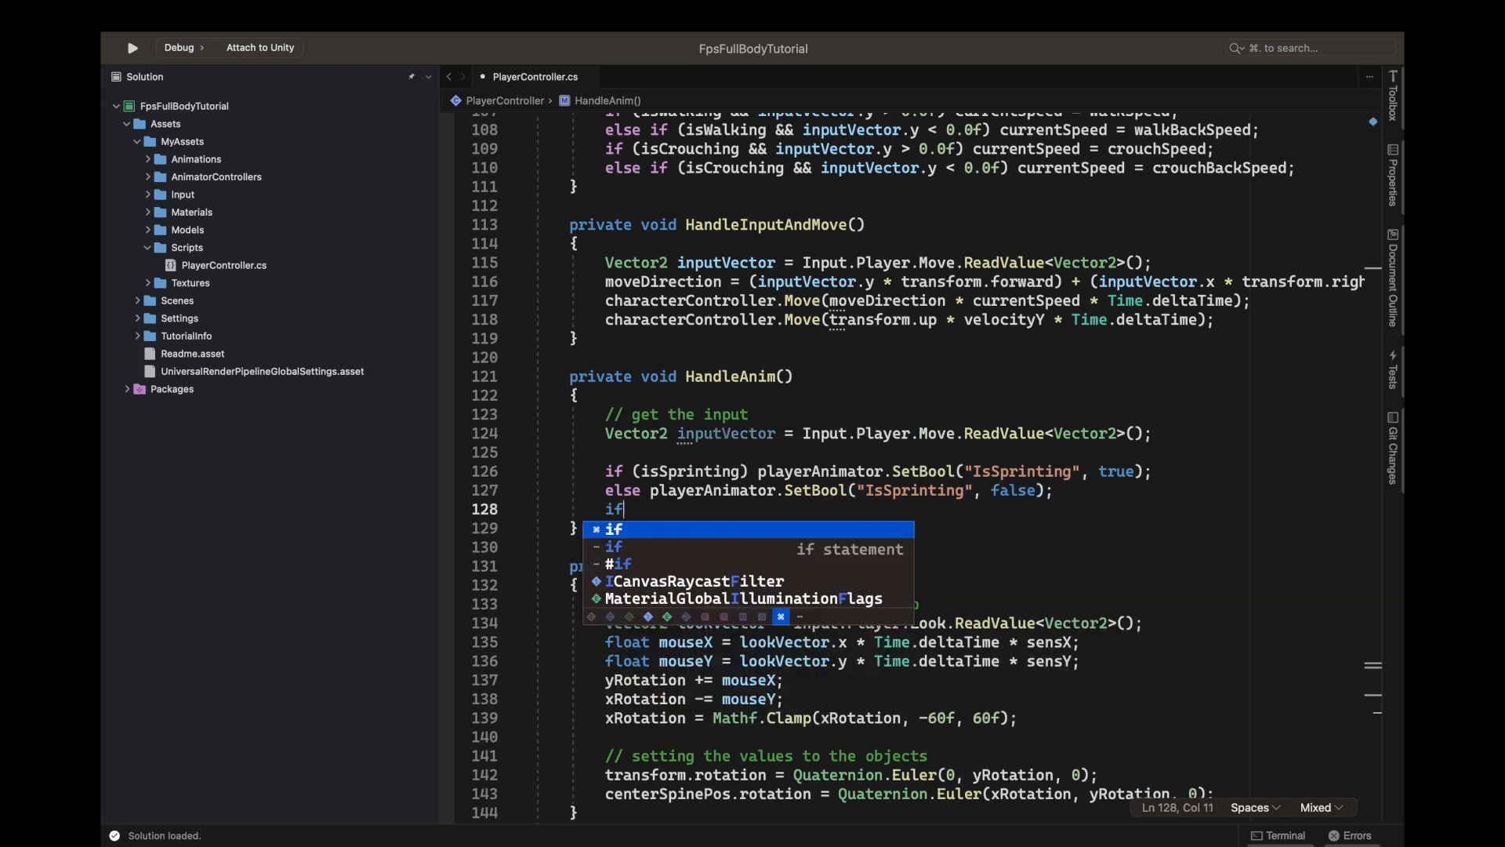
text((isWalking)
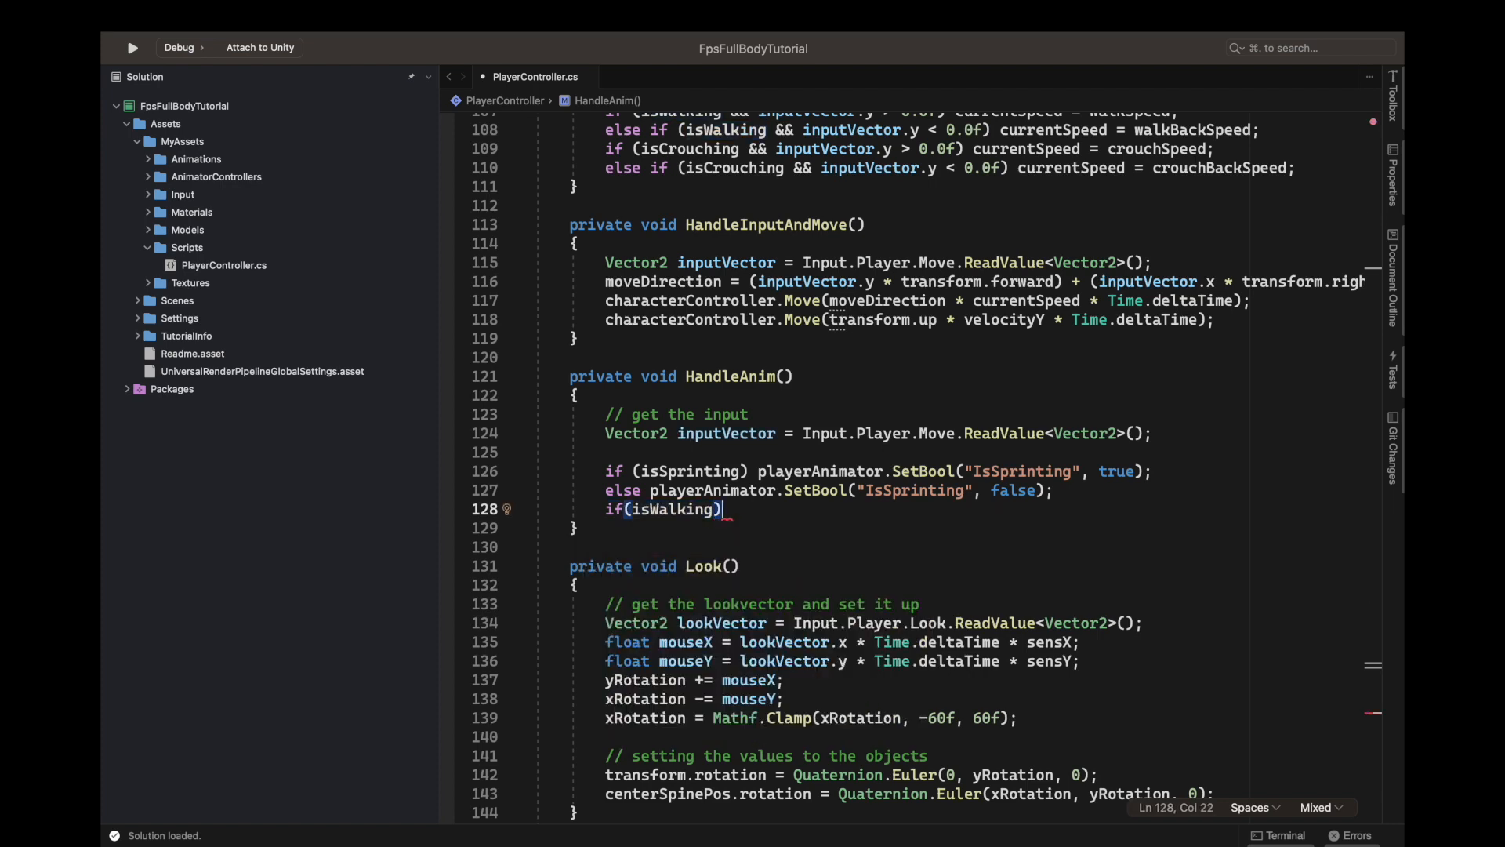
text(playerAnimator.se)
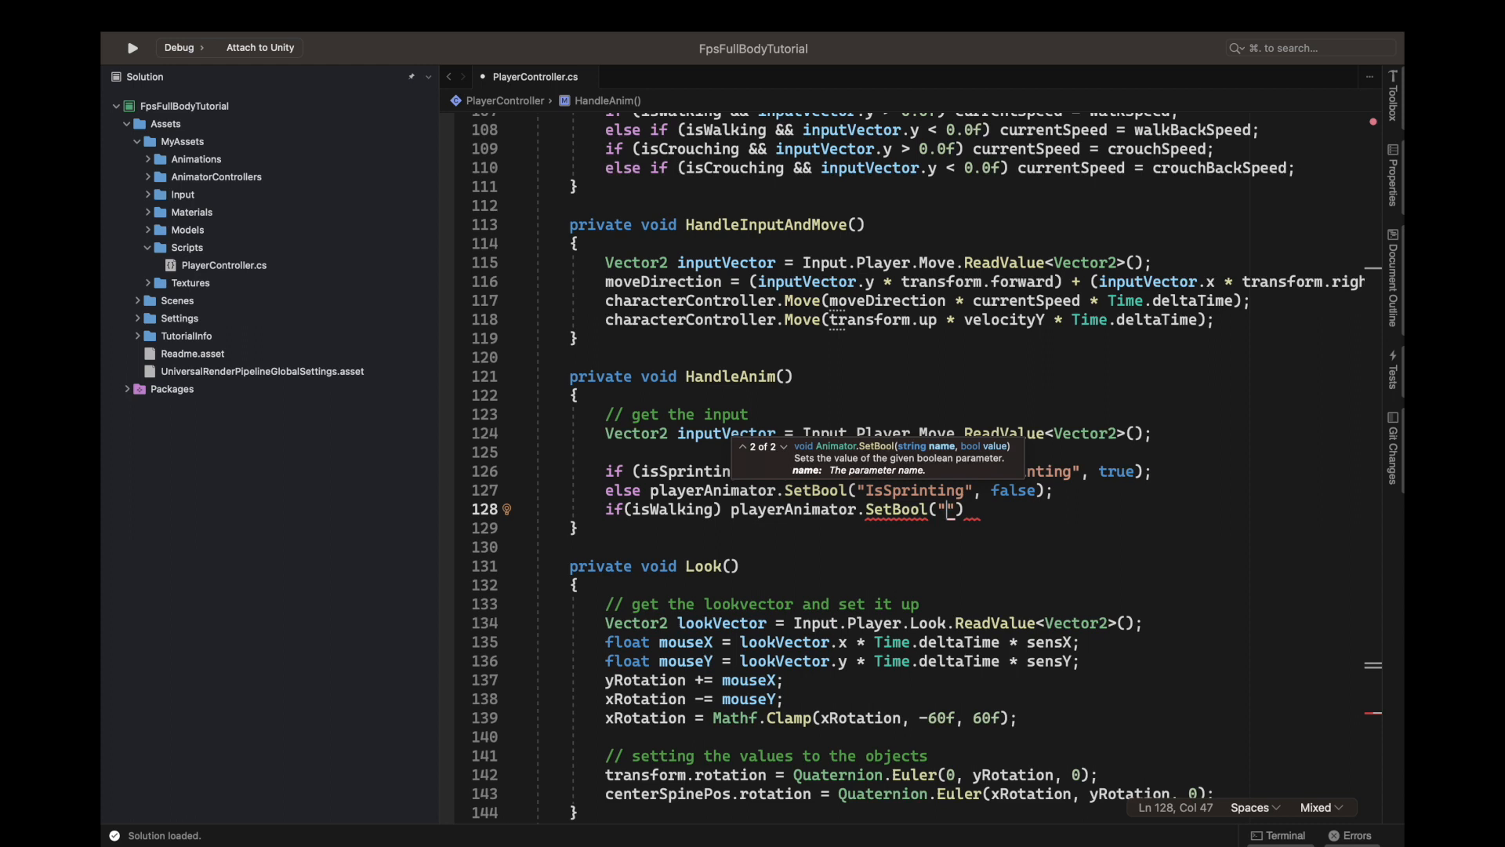
text(IsWalking)
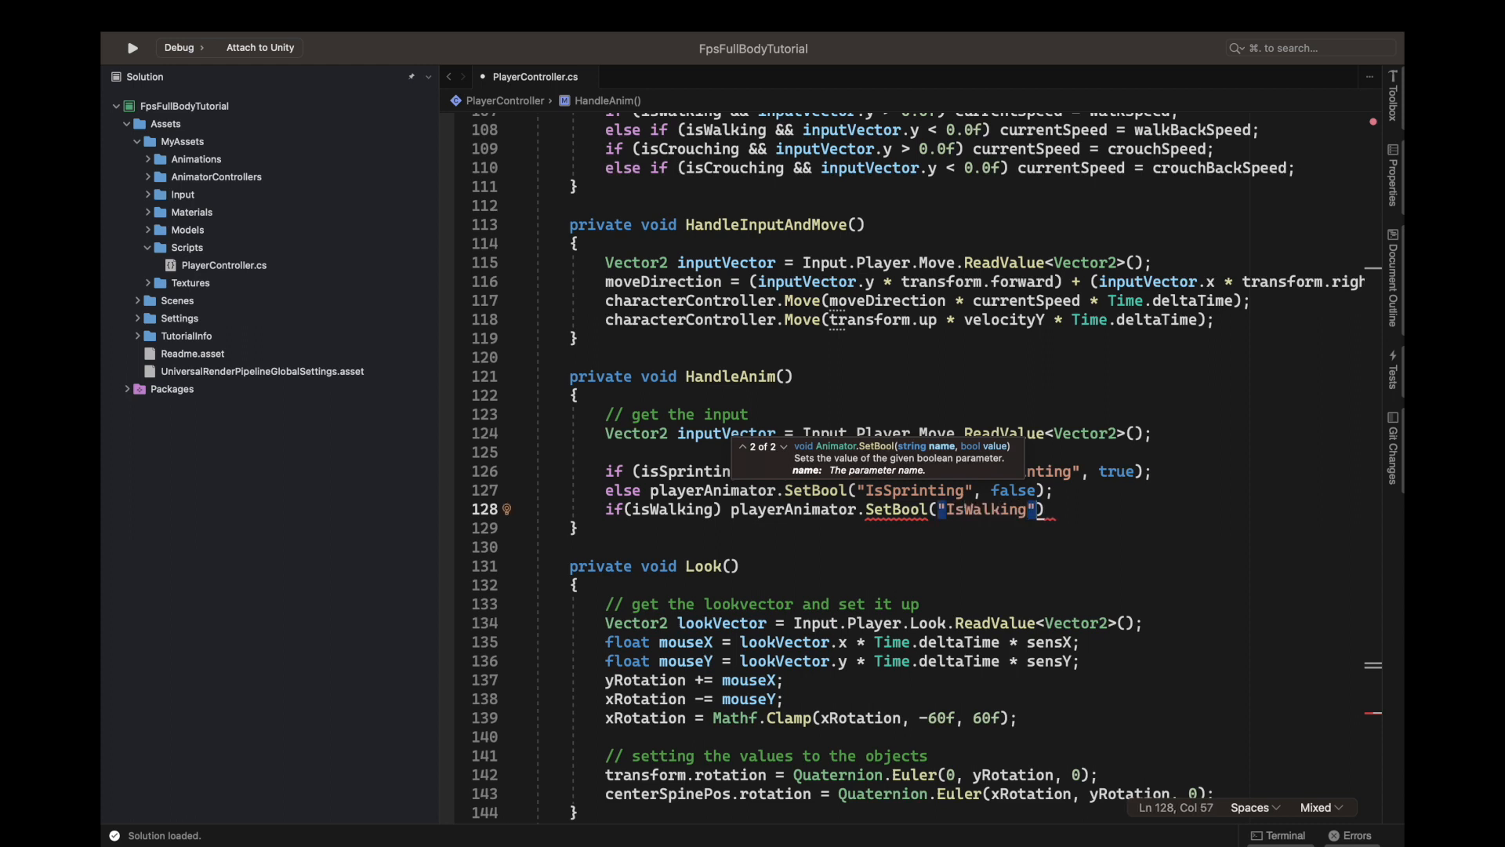
text(, true)
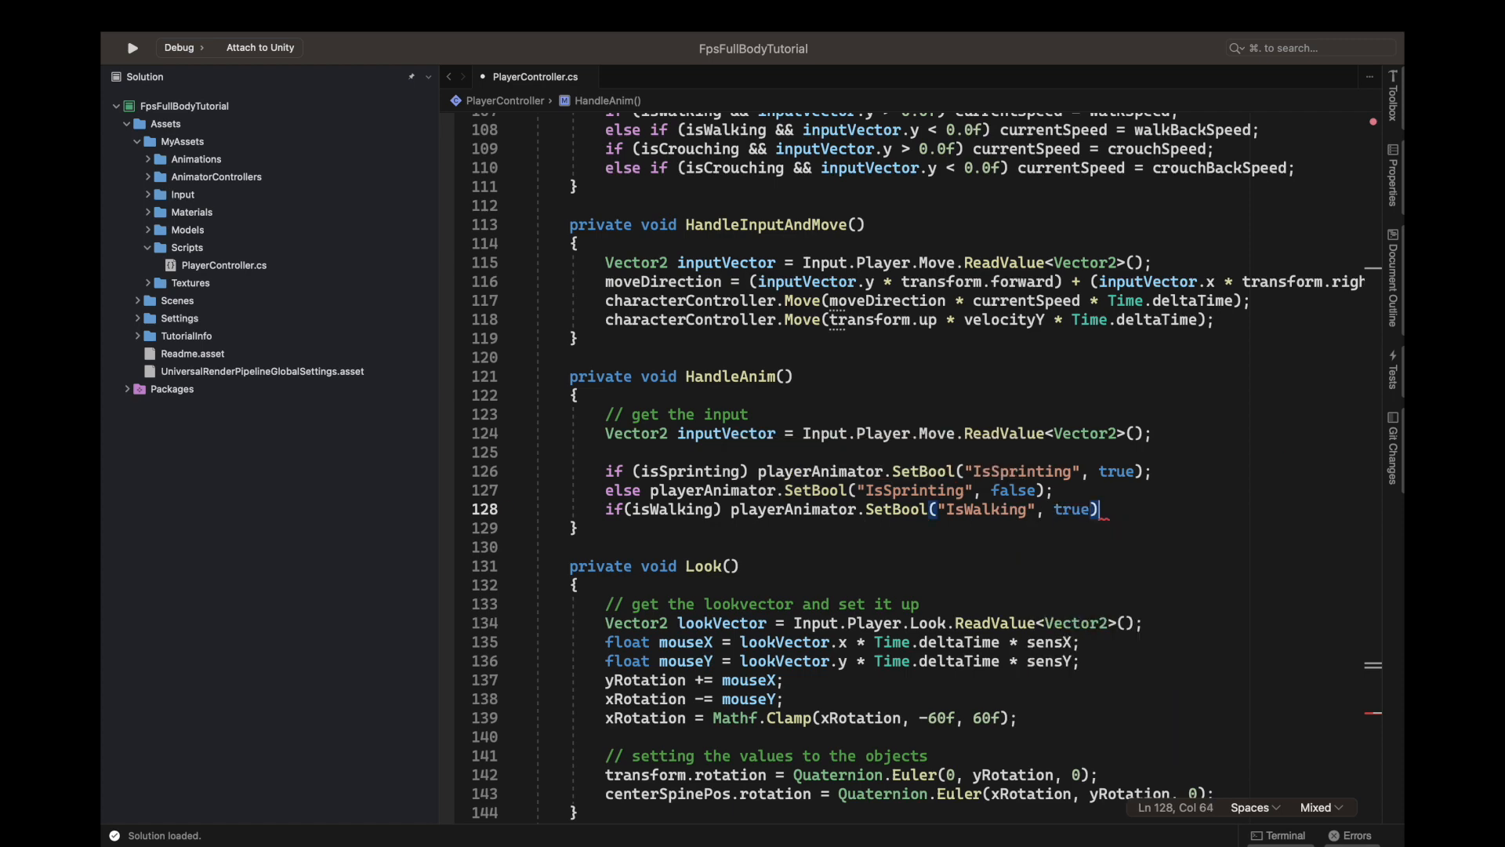
Add the else branch setting the "IsWalking" animator bool to false.
text(else)
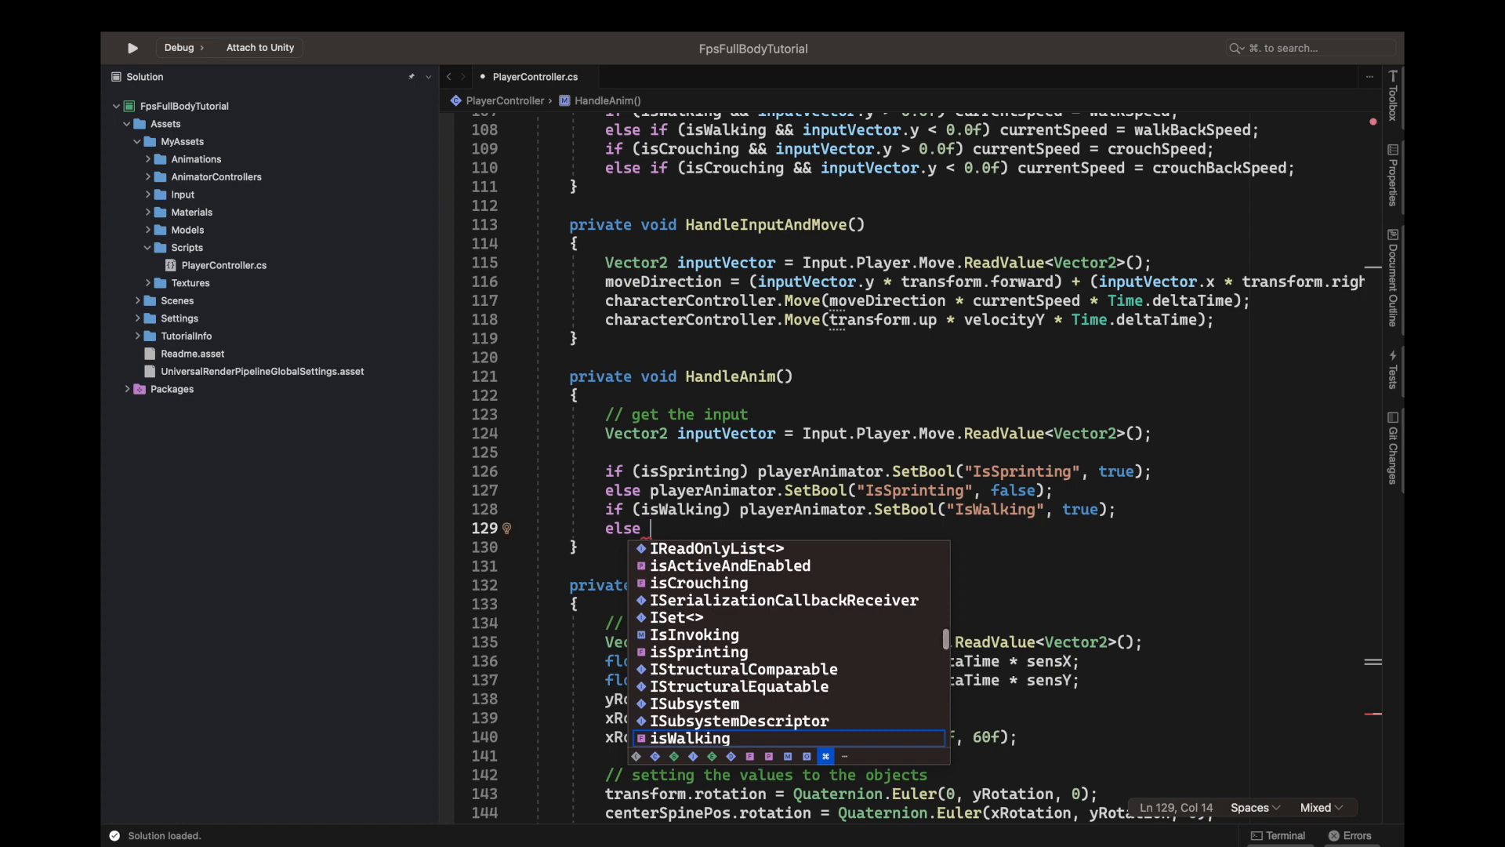
text(playerAnimator)
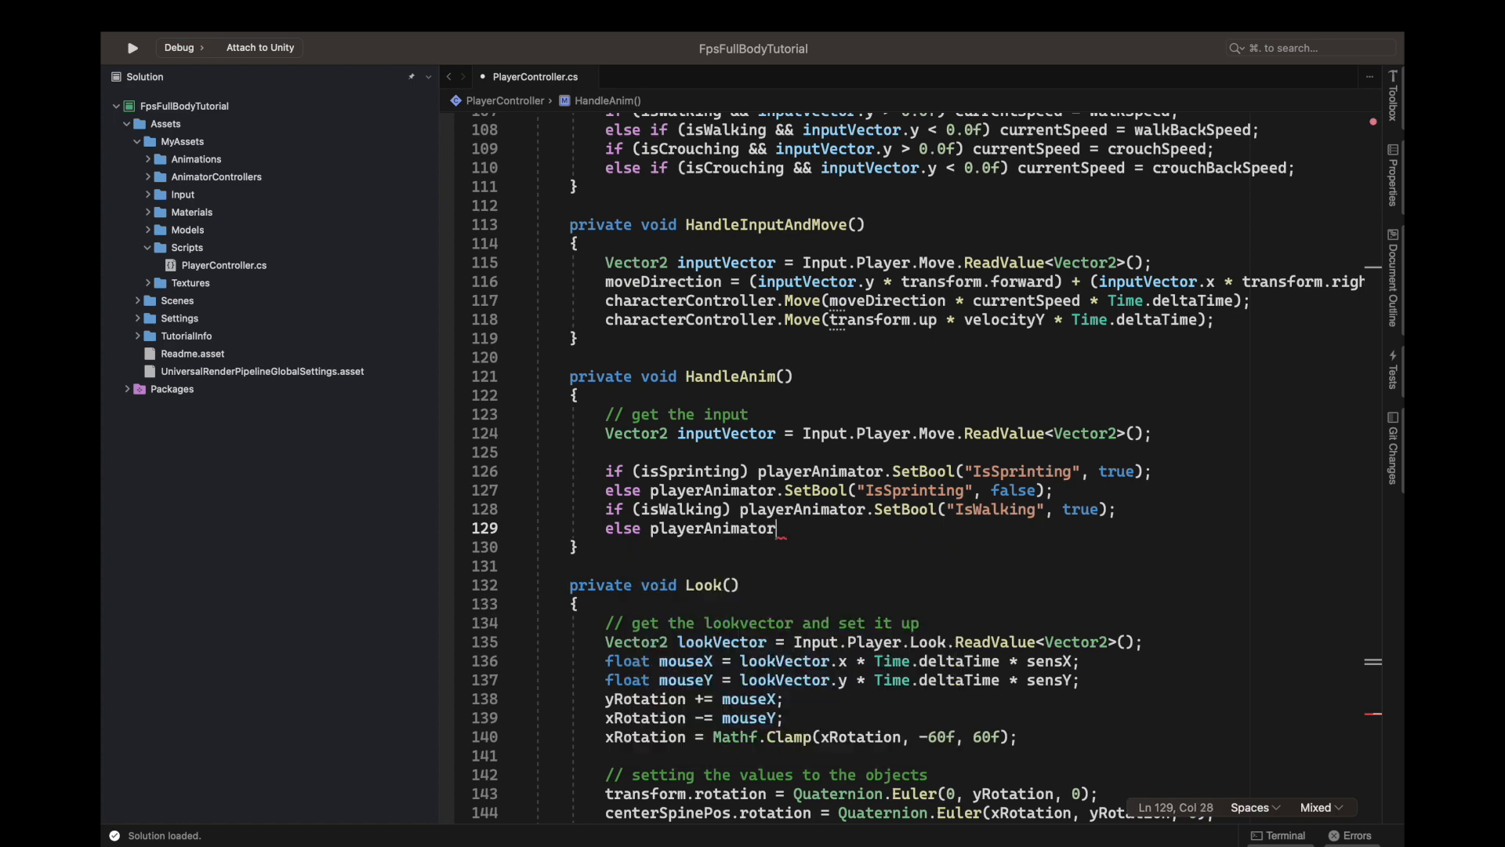
text(.SetBool)
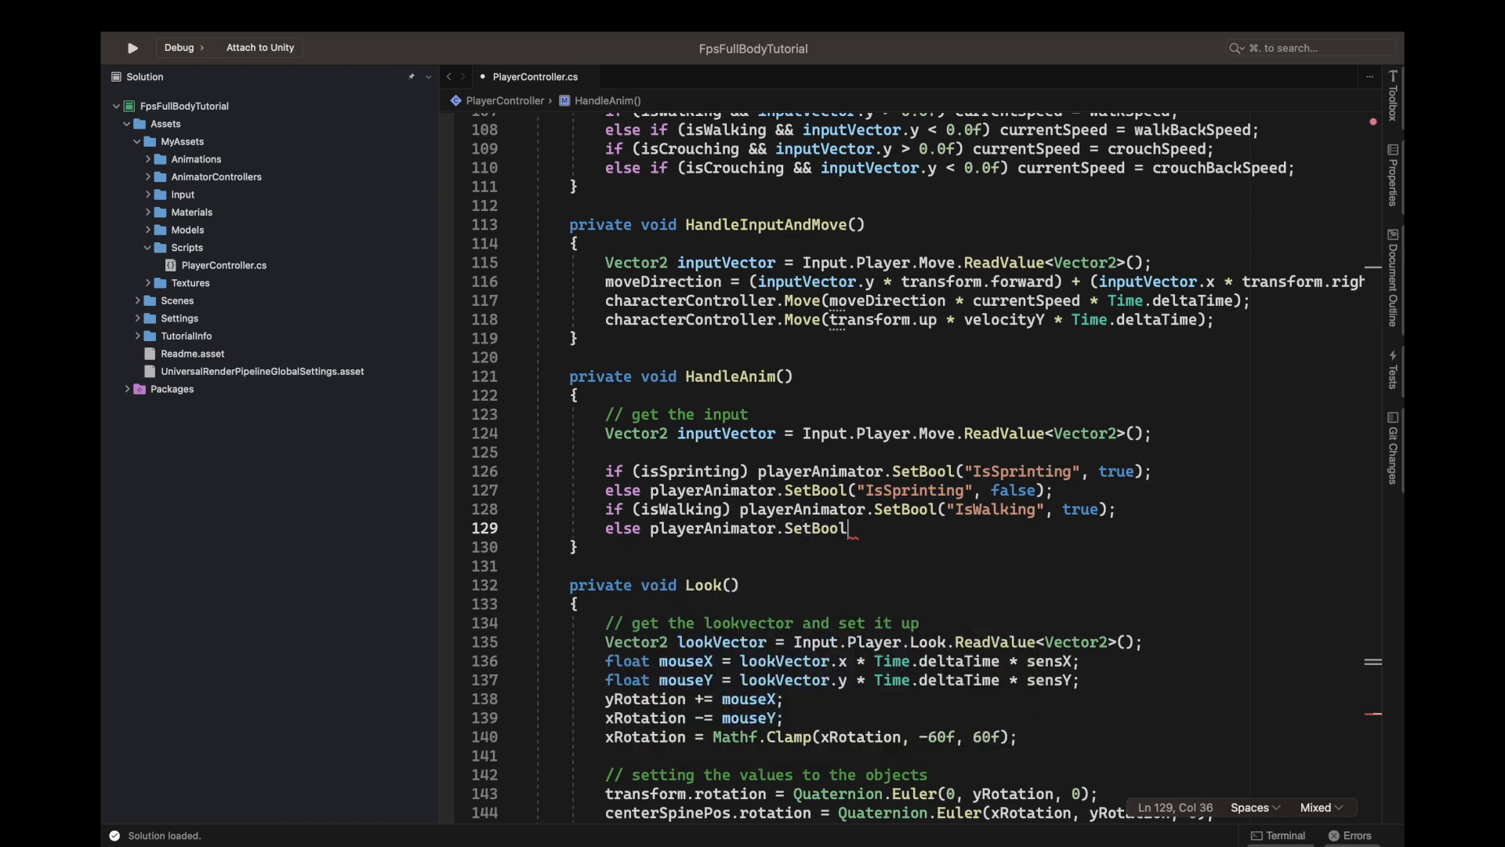
text((""))
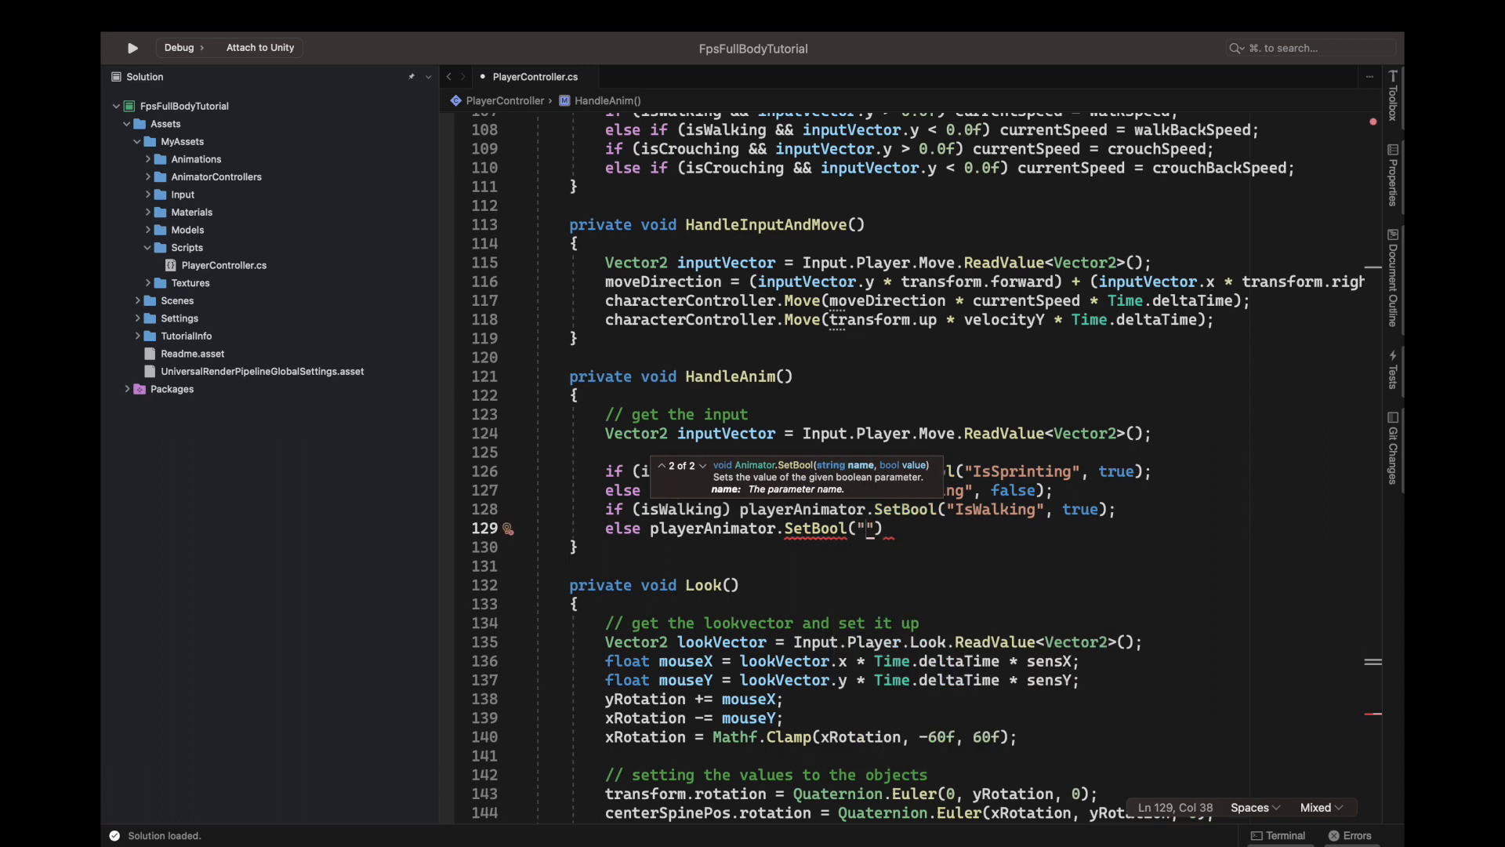
text(Is)
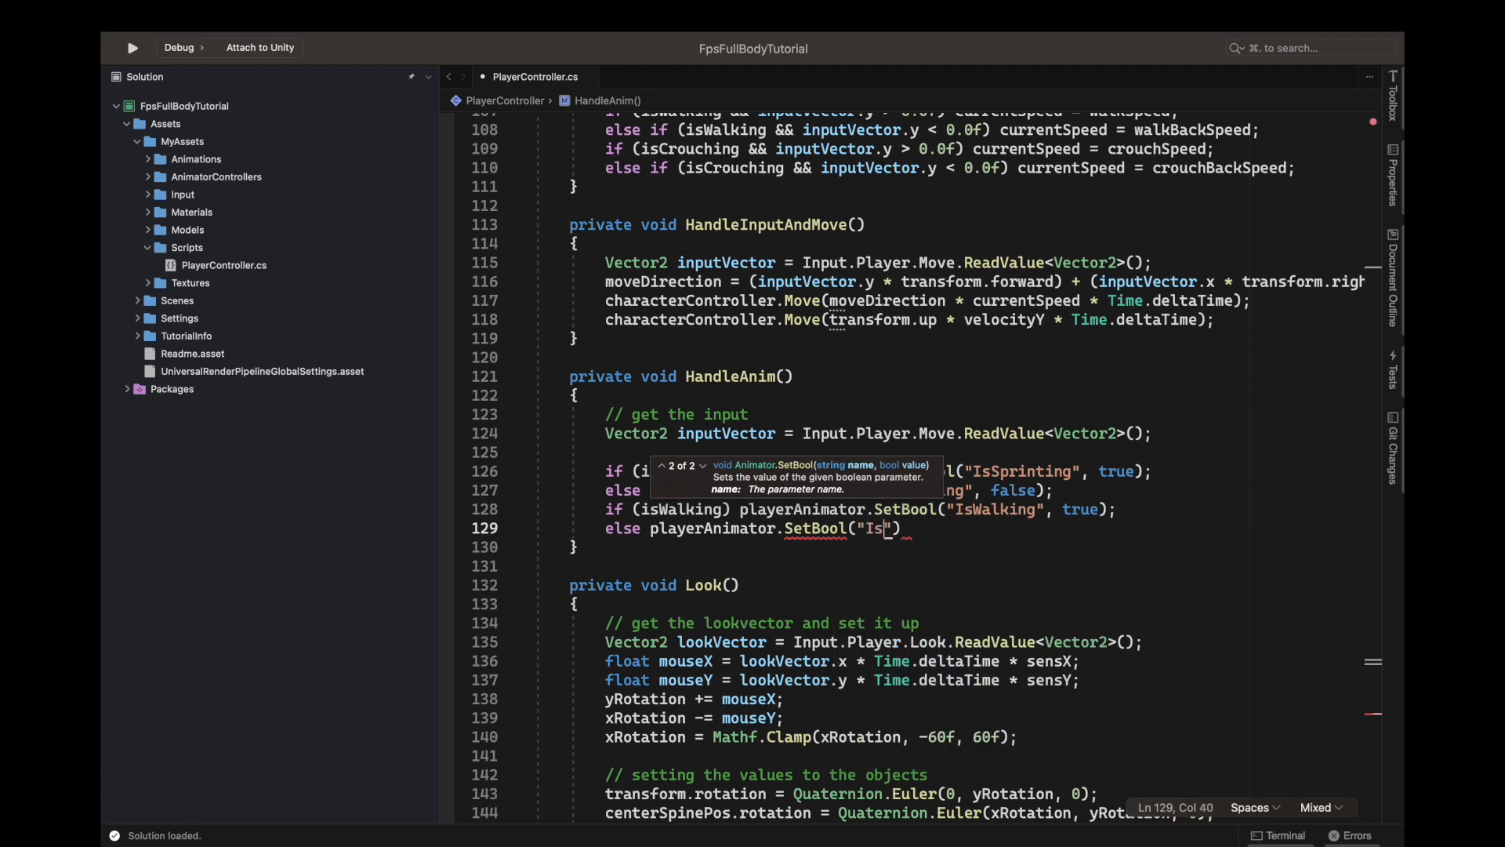
text(Walking)
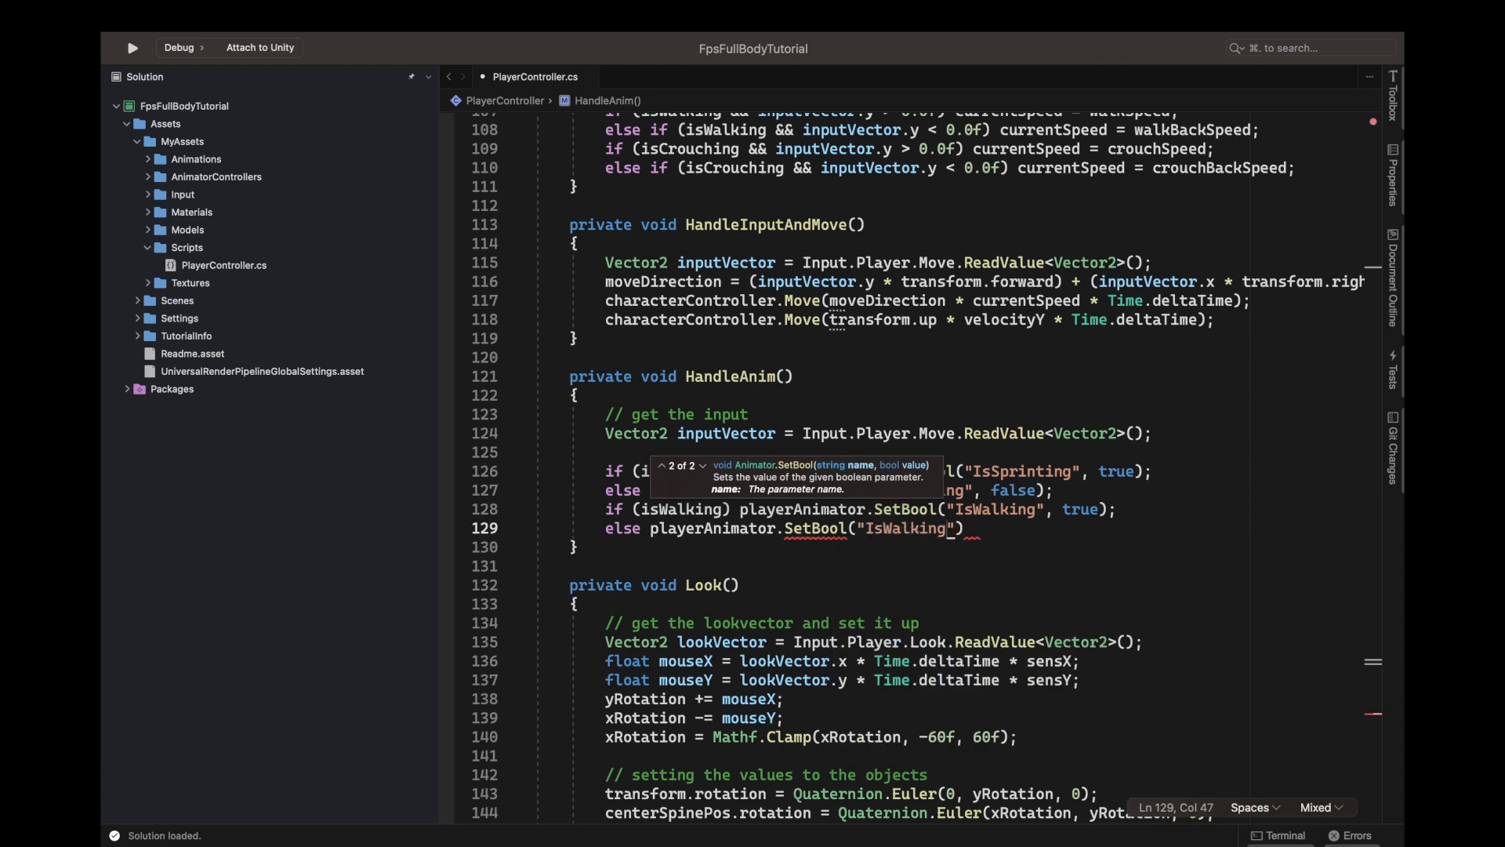
text(fl)
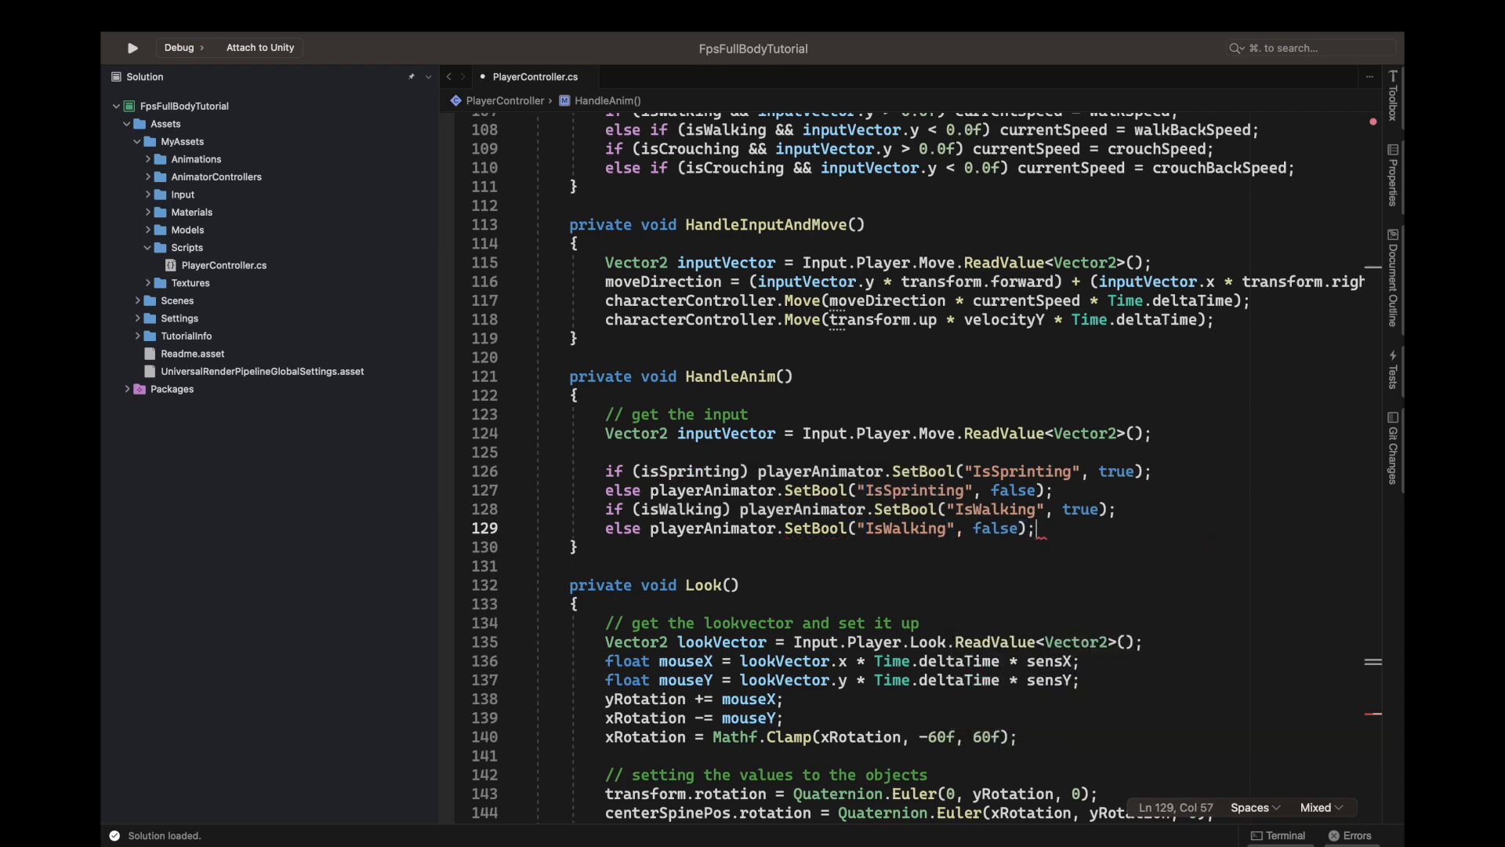
Add if (isCrouching) playerAnimator.SetBool("IsCrouching", true);.
text(if())
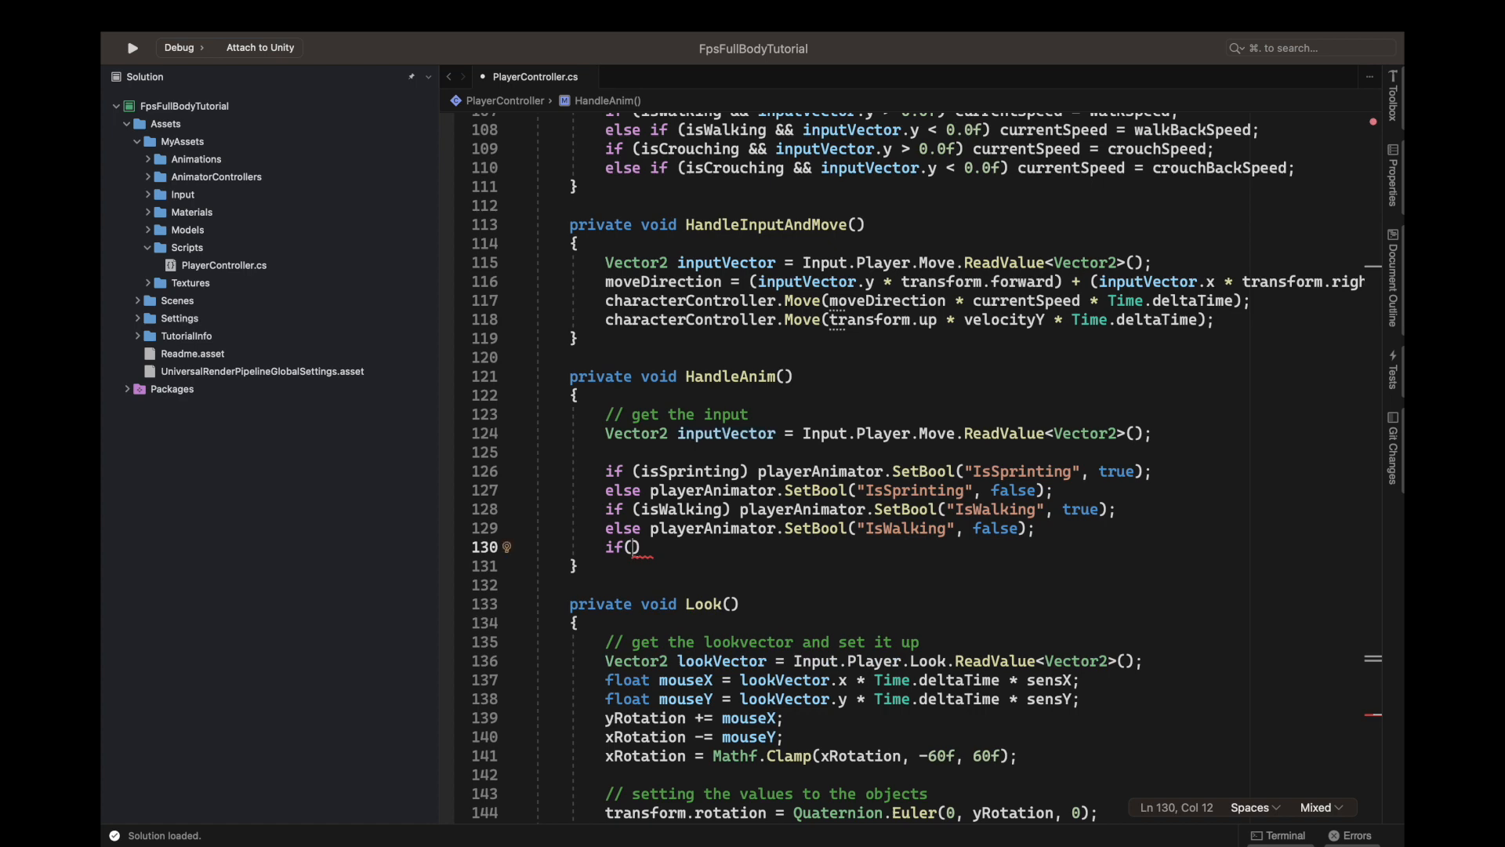
text(isCrouching)
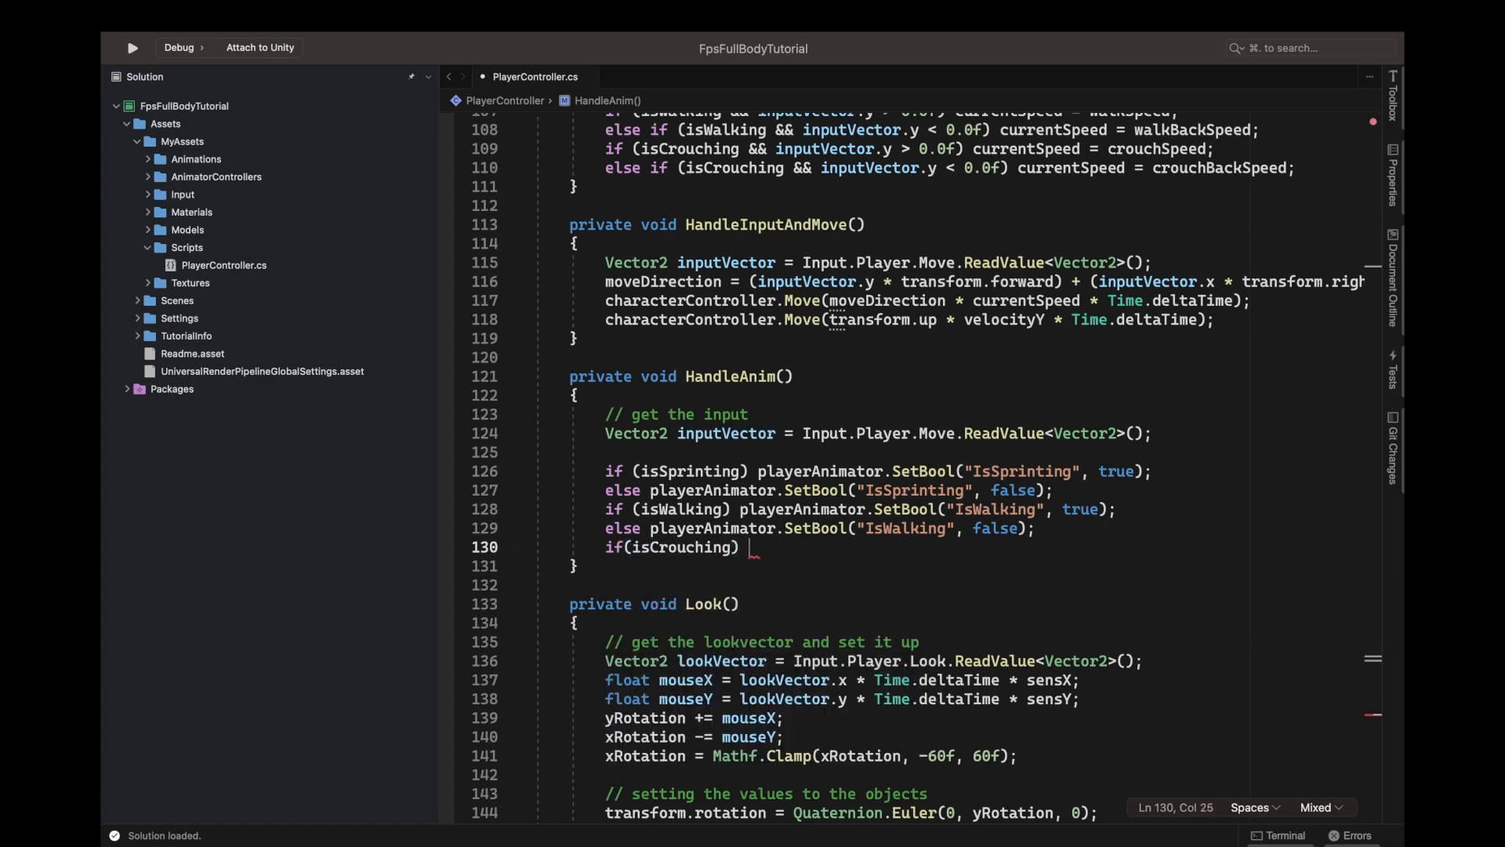
text(playerAnimator)
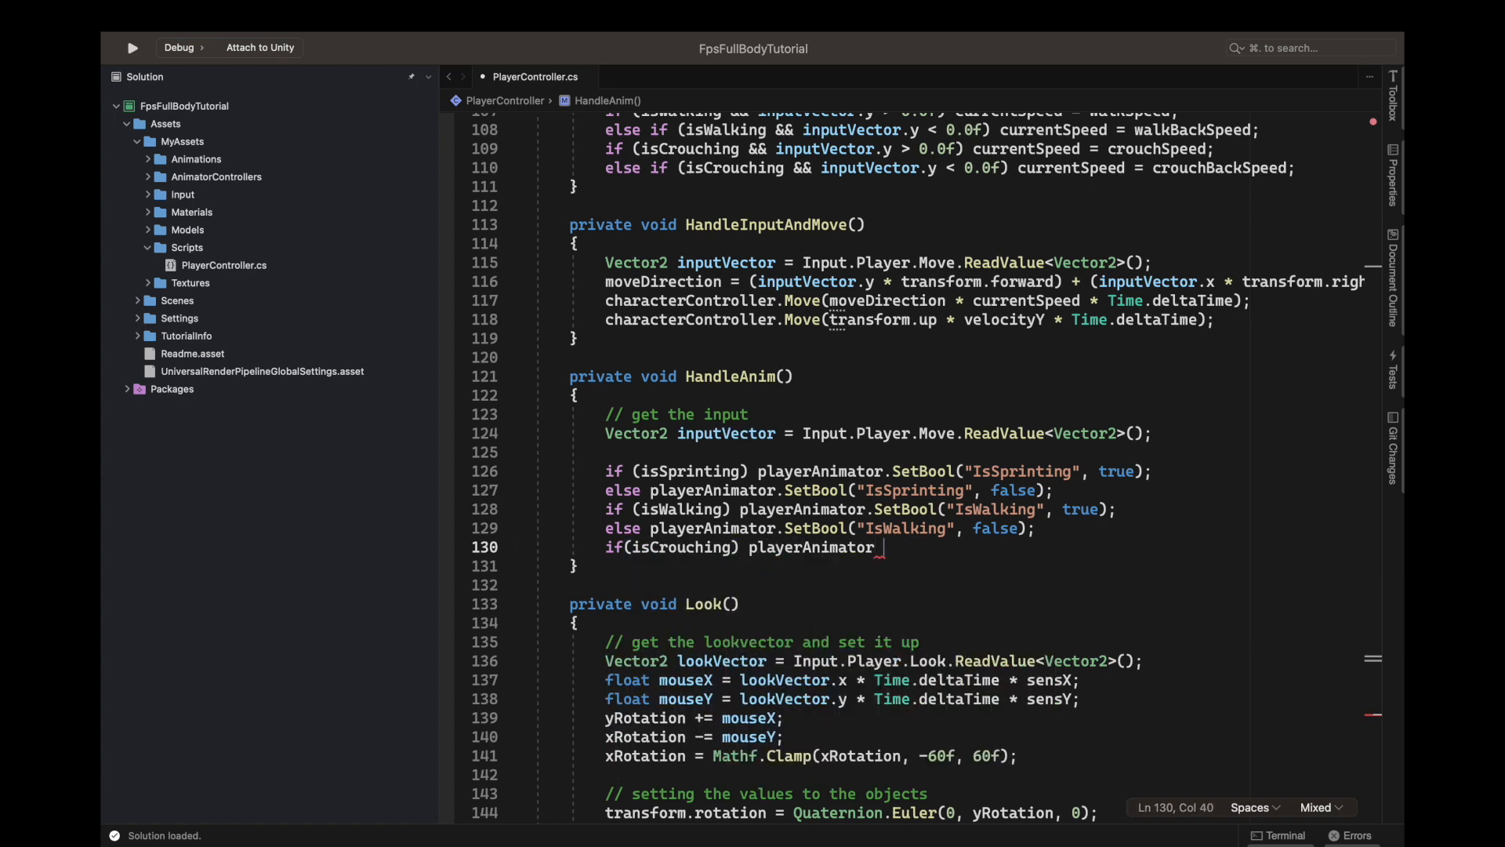
text(.SetBool()
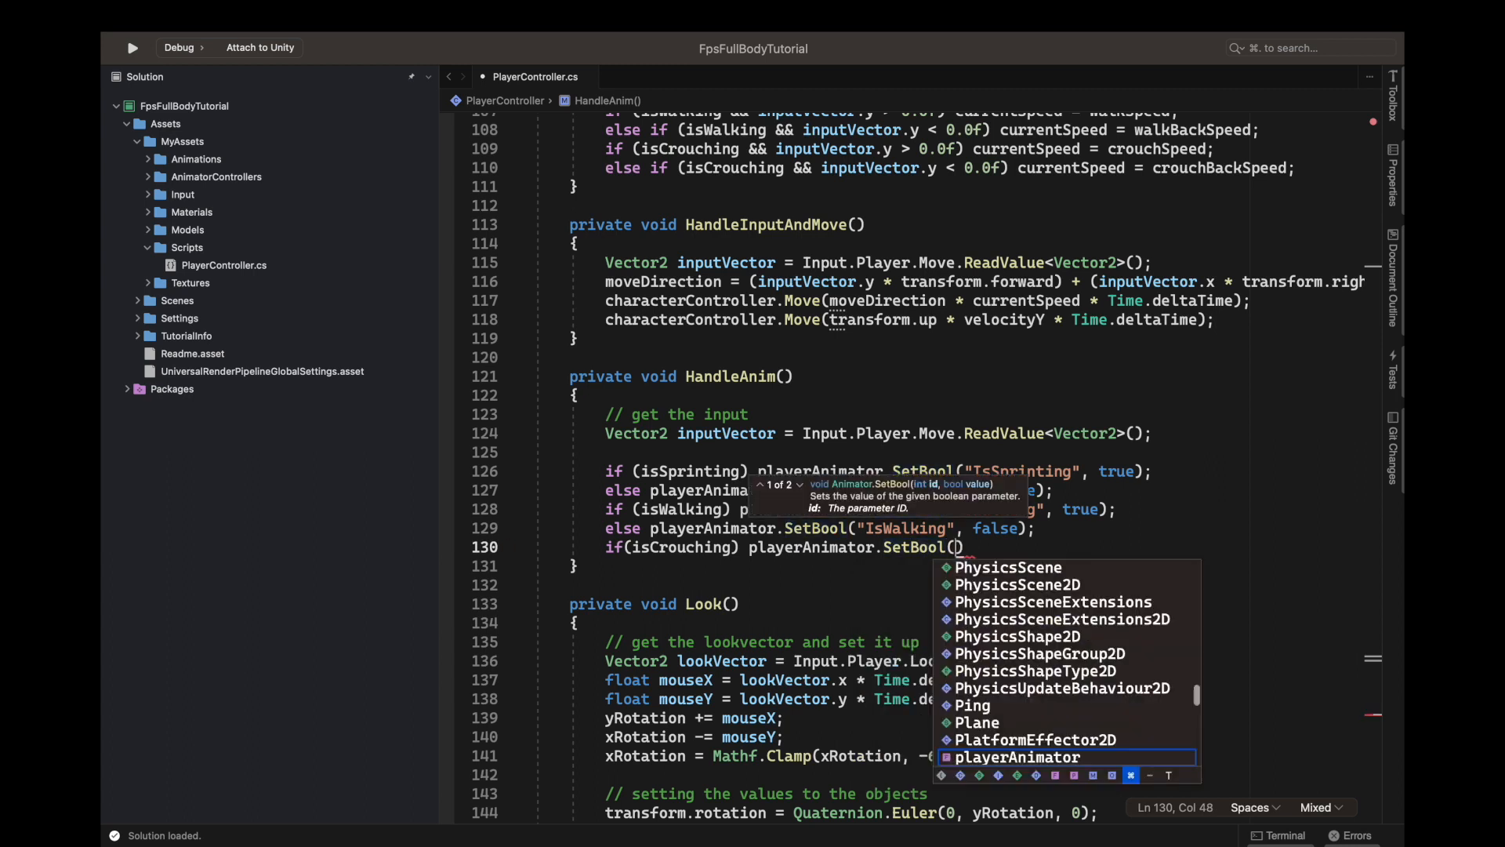
text("Is")
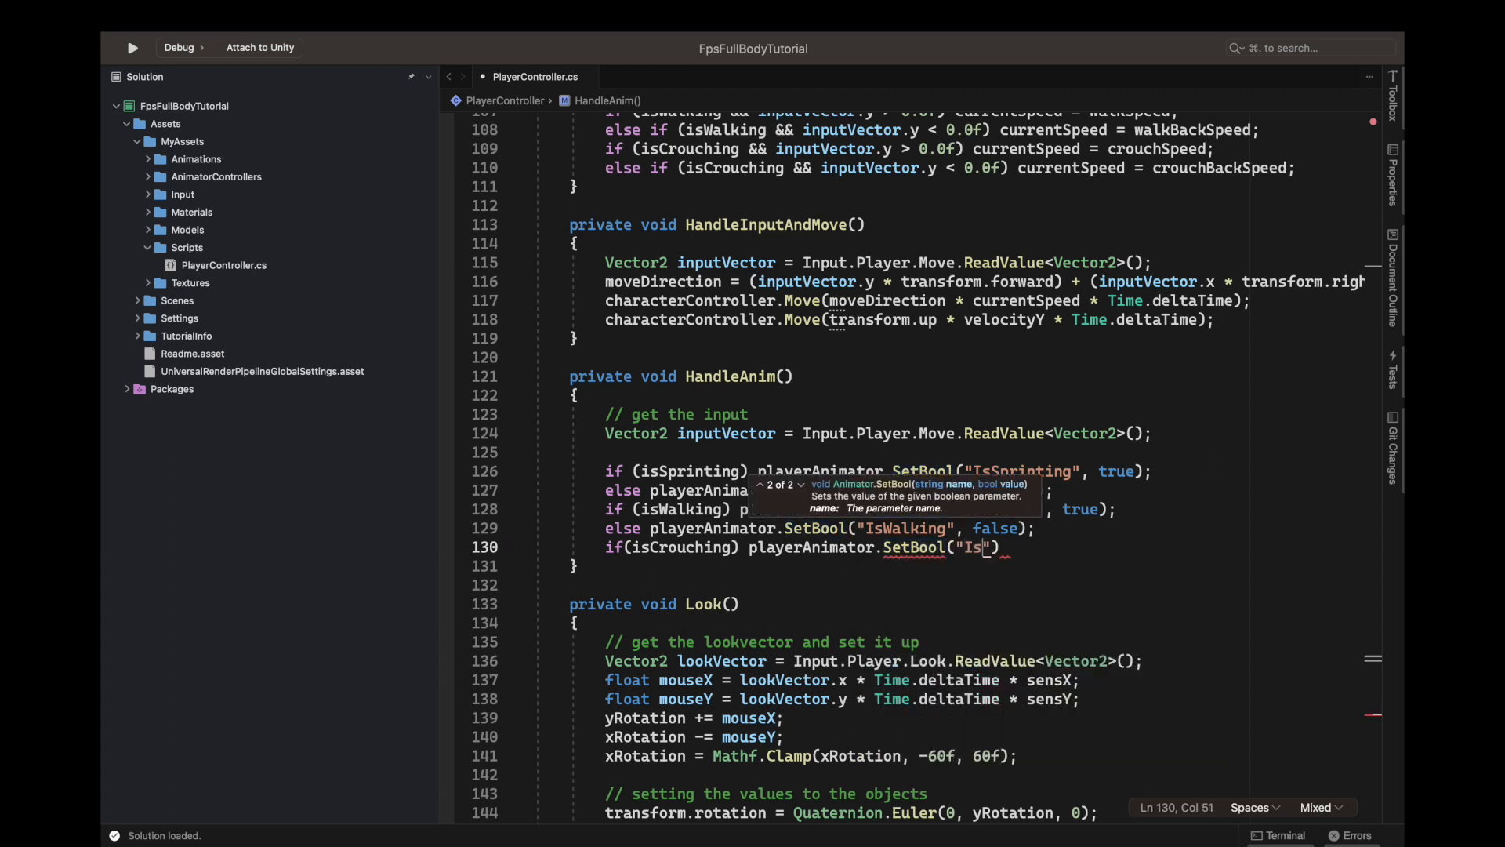
text(ro)
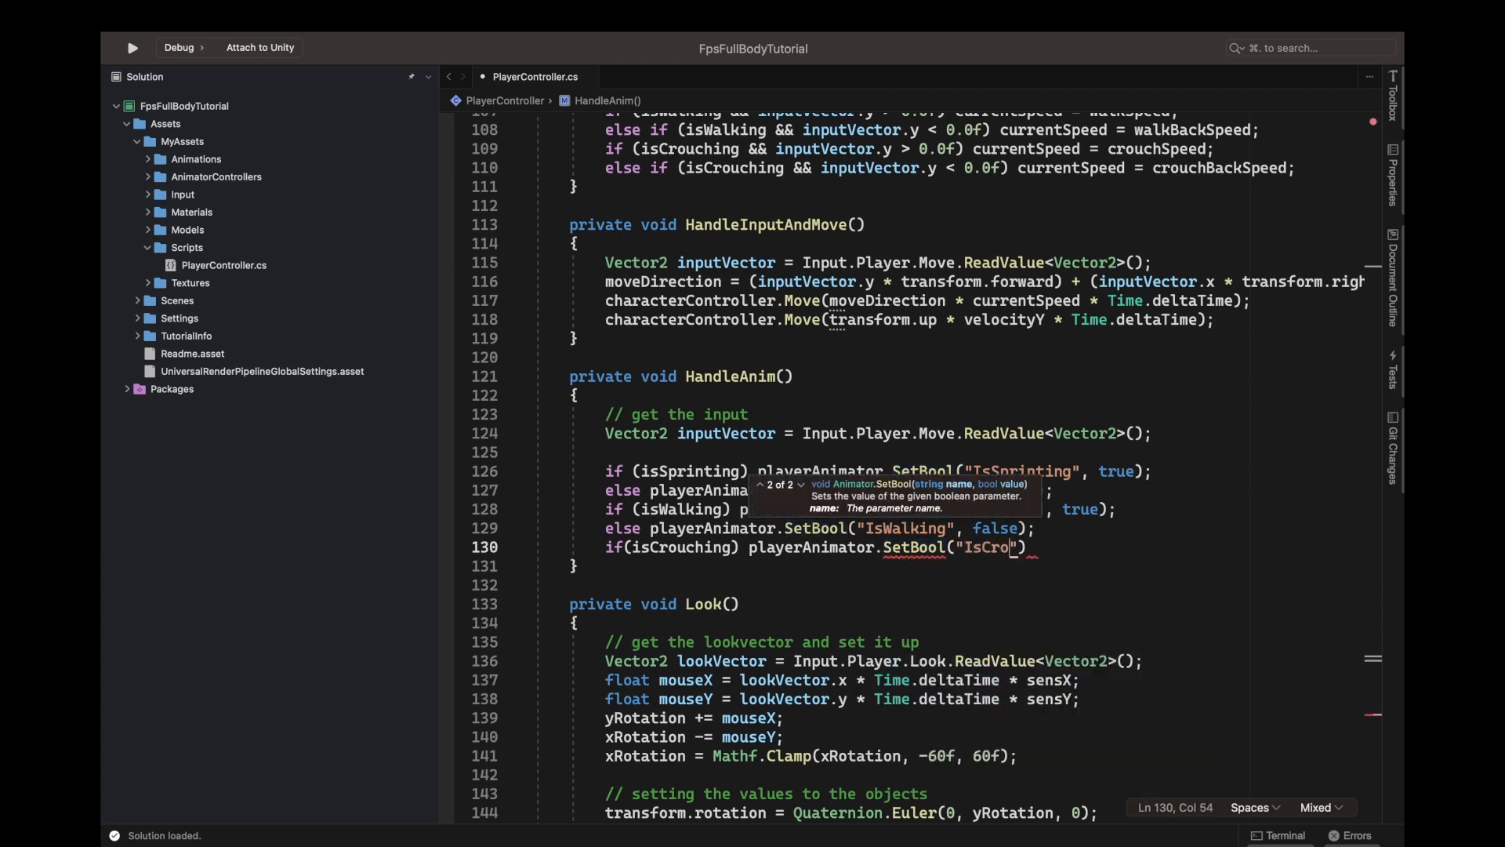
text(uching)
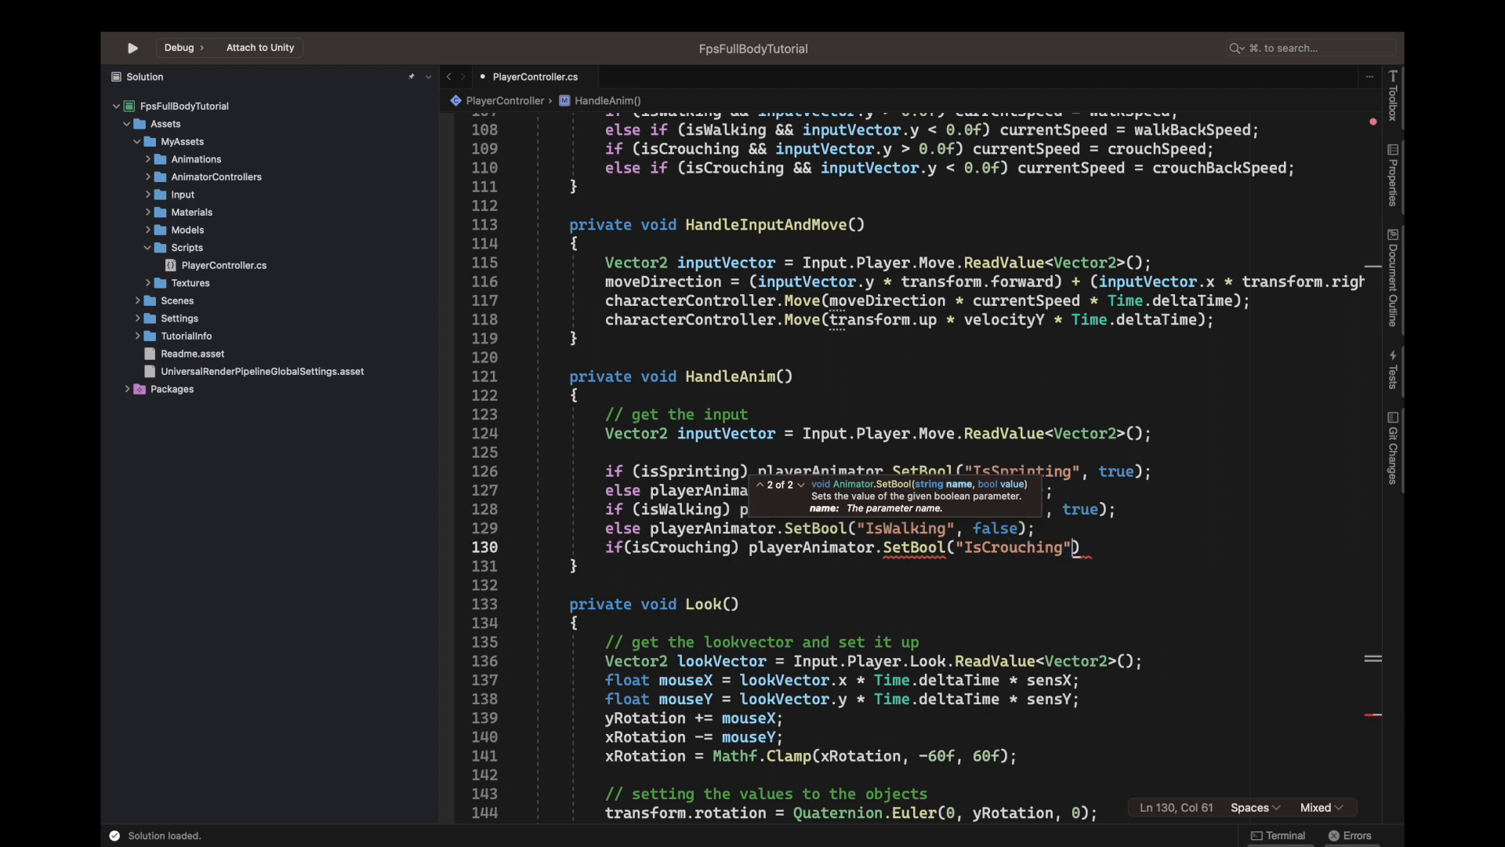
text(, true)
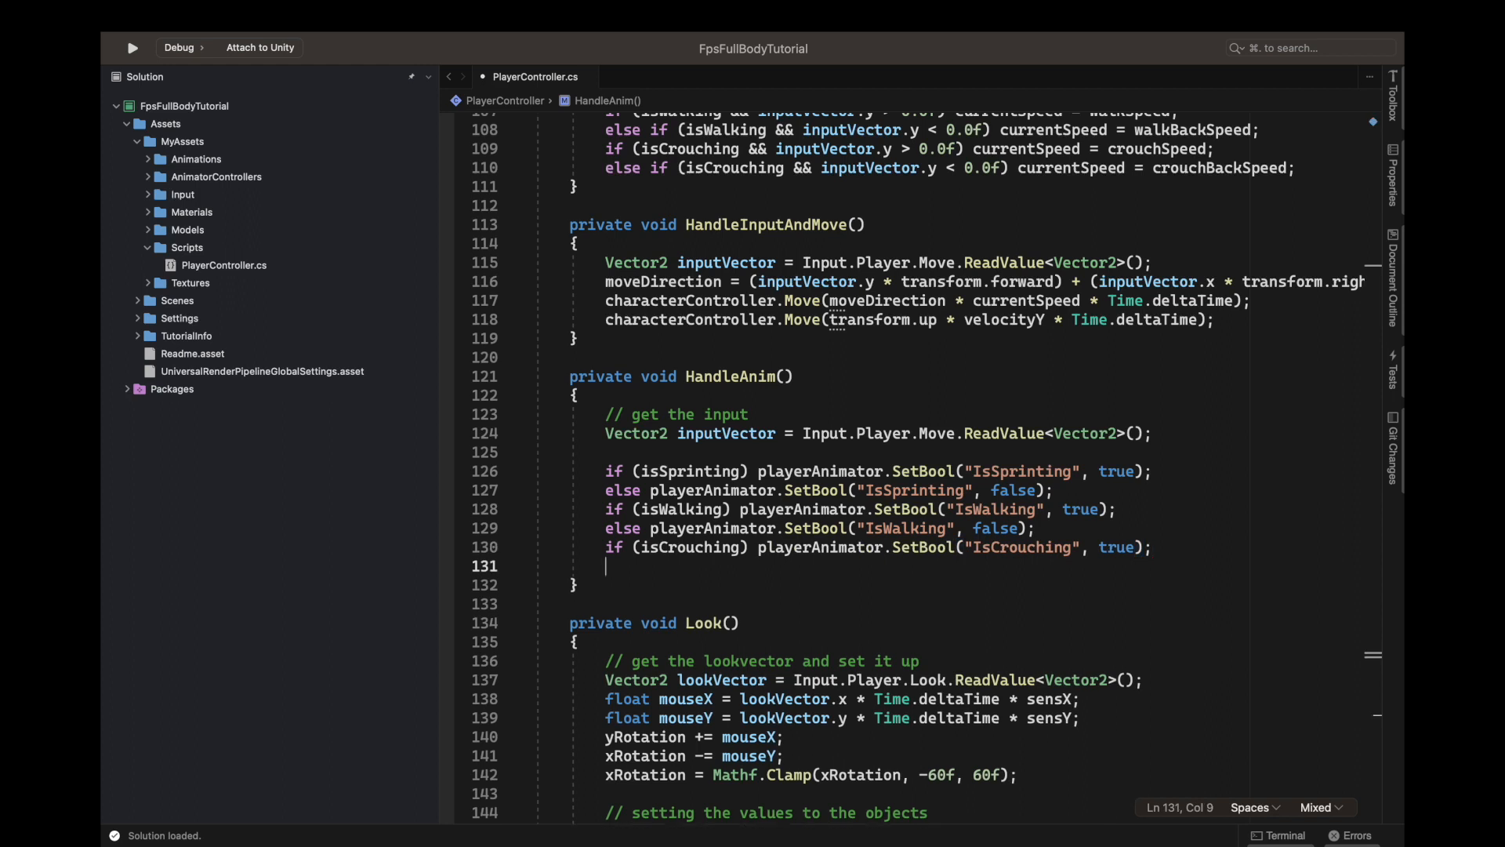
Add the else line setting the "IsCrouching" animator bool to false.
text(else)
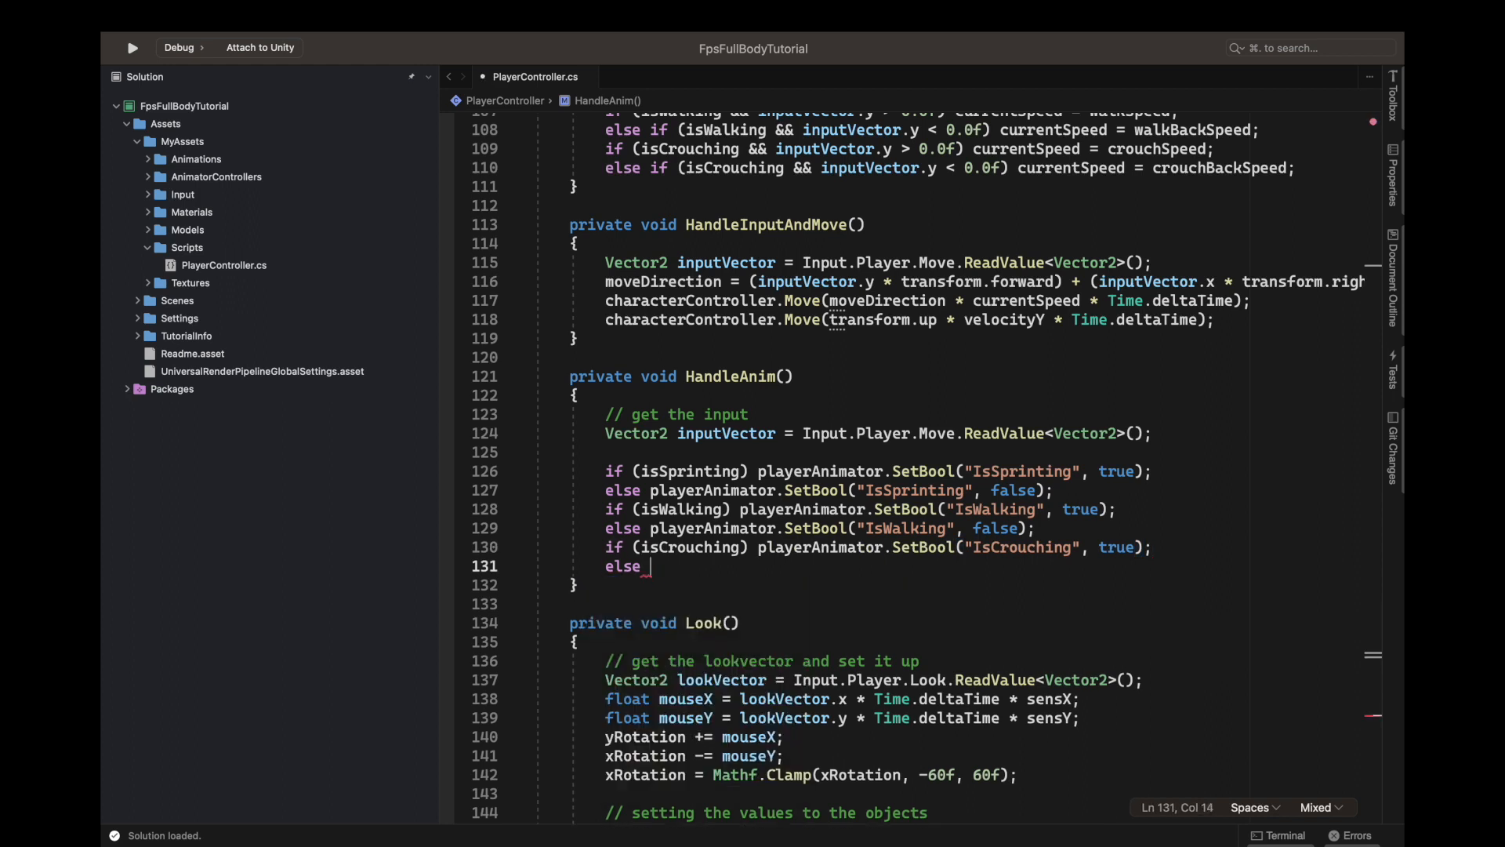
text(if()
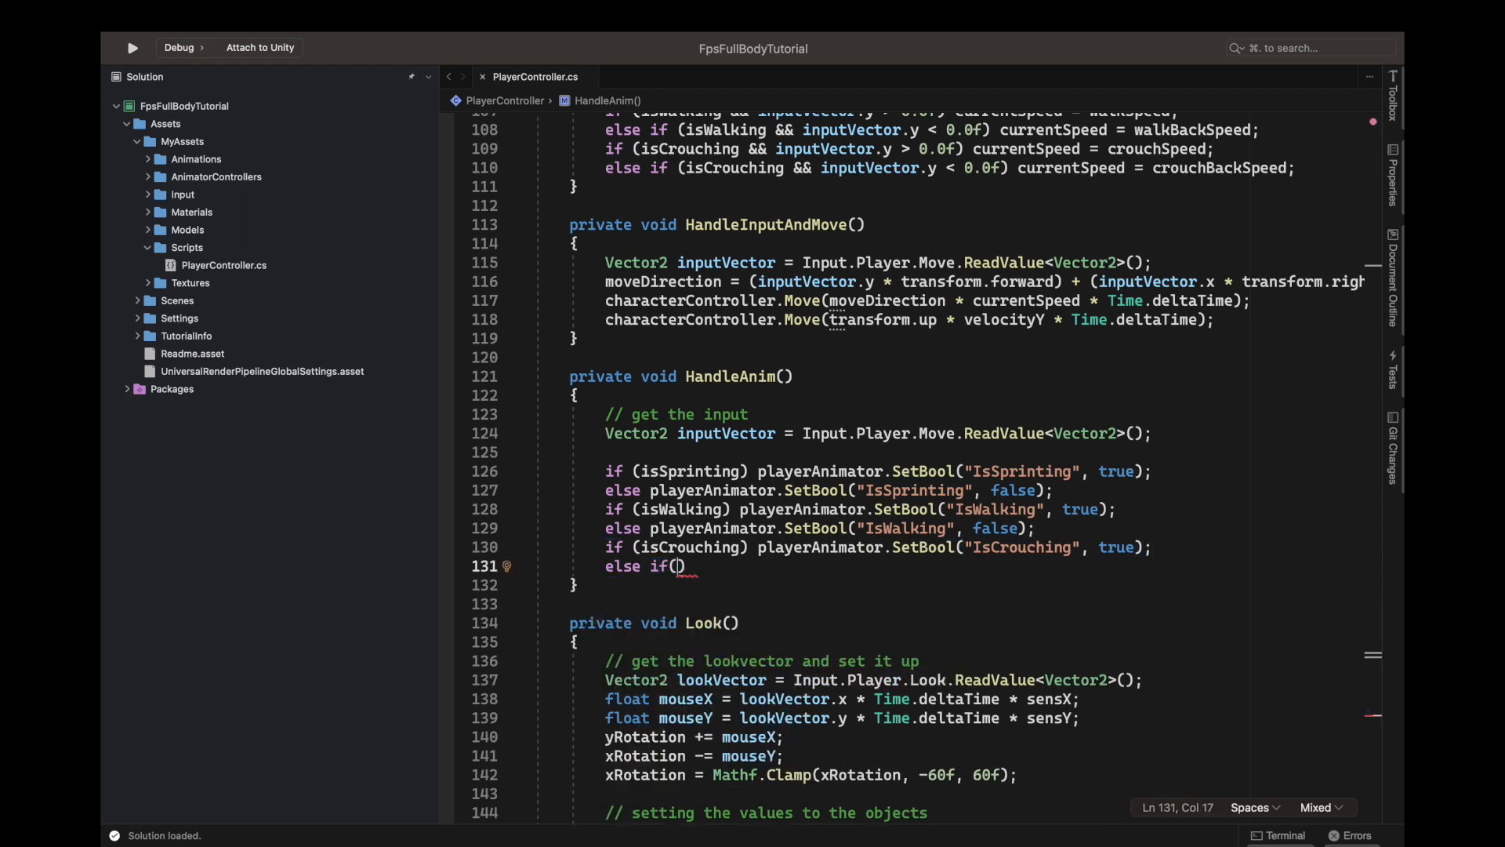
text(isCrouching)
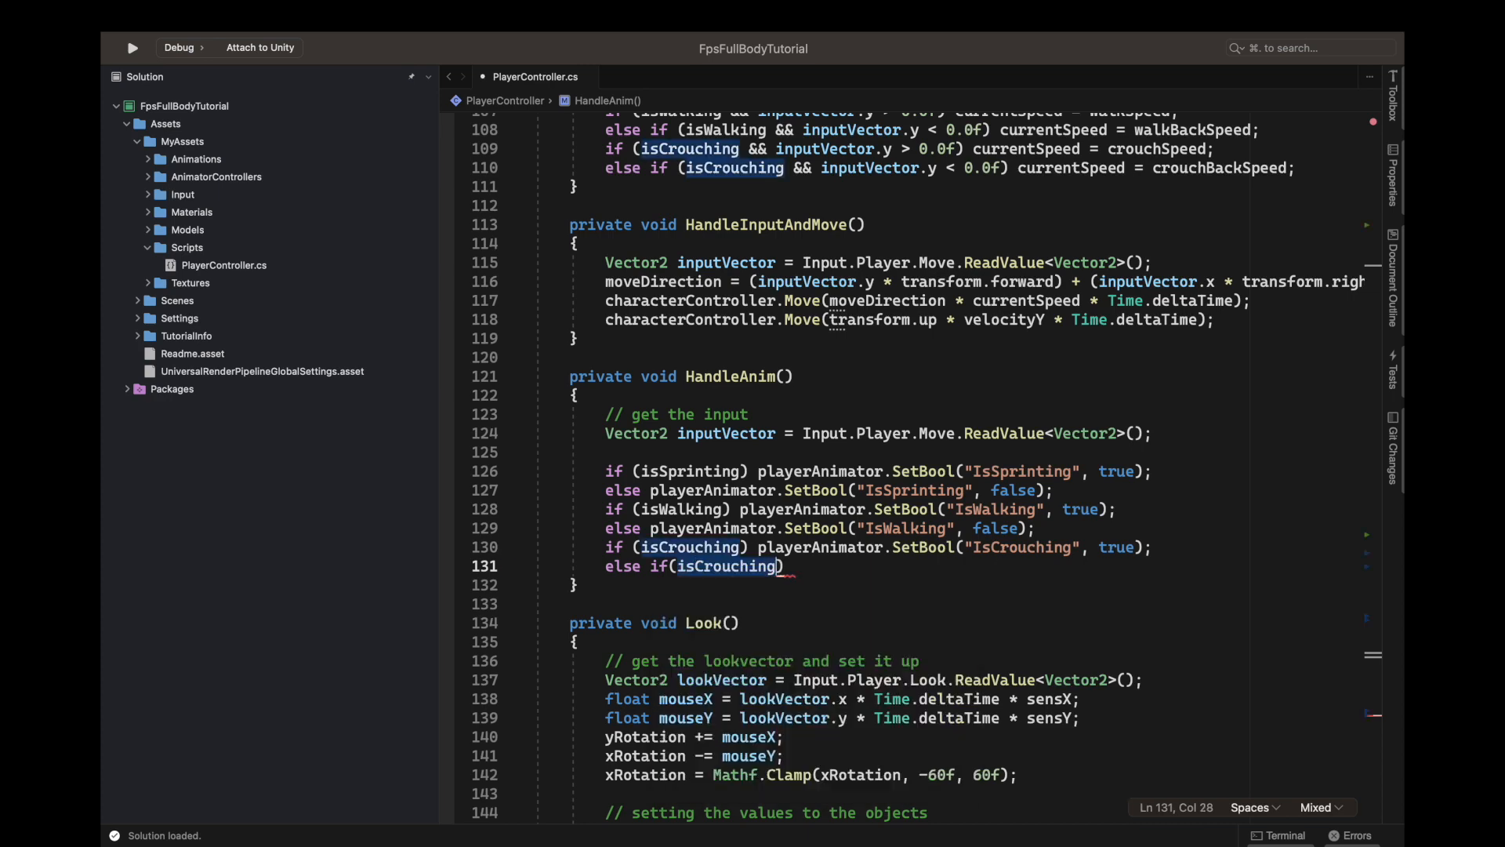
text(playerAnimator.SetBool(")
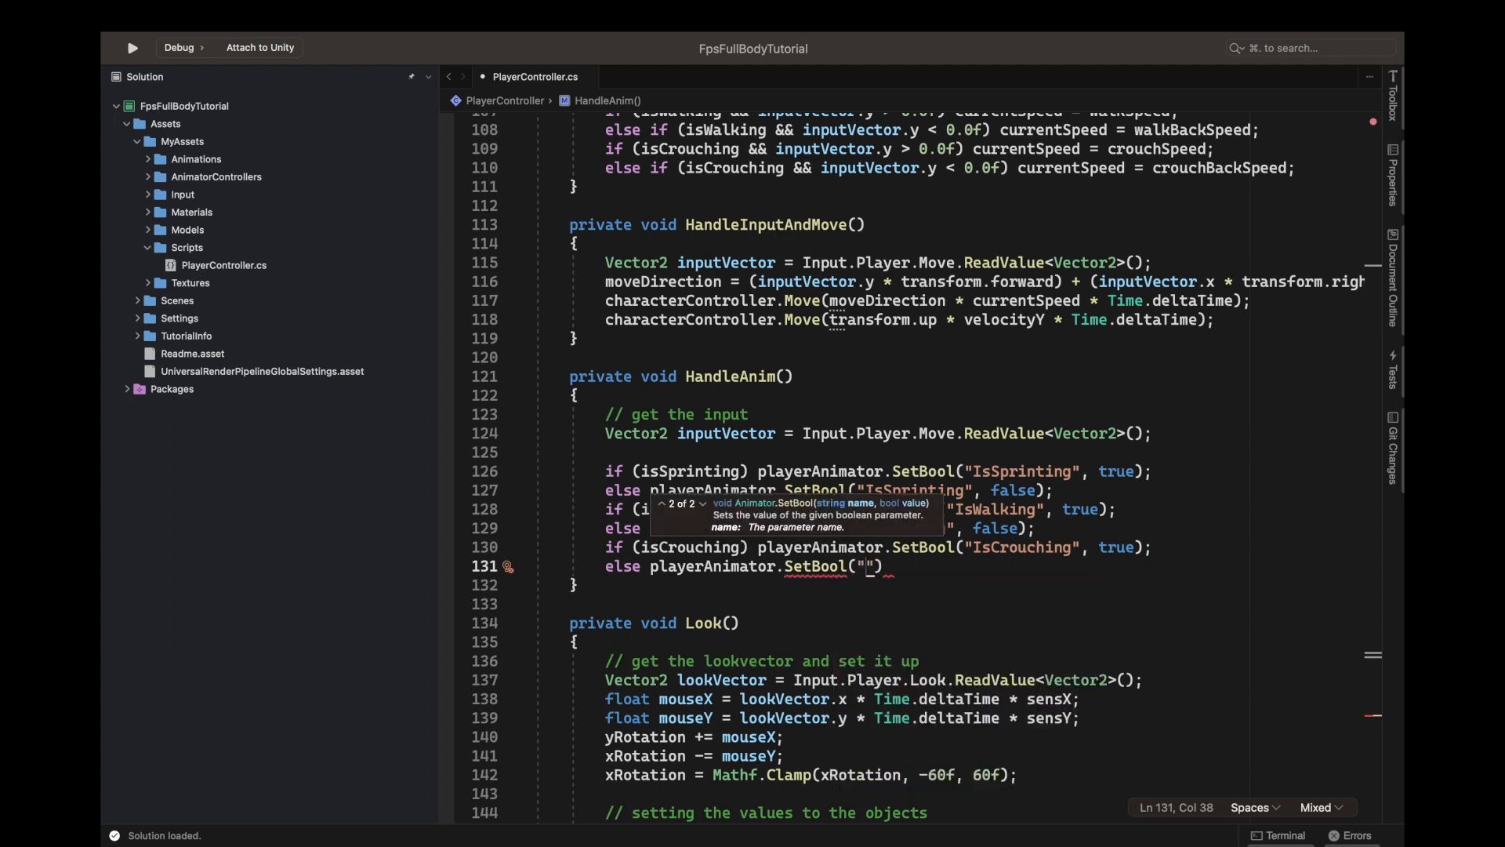
text(I)
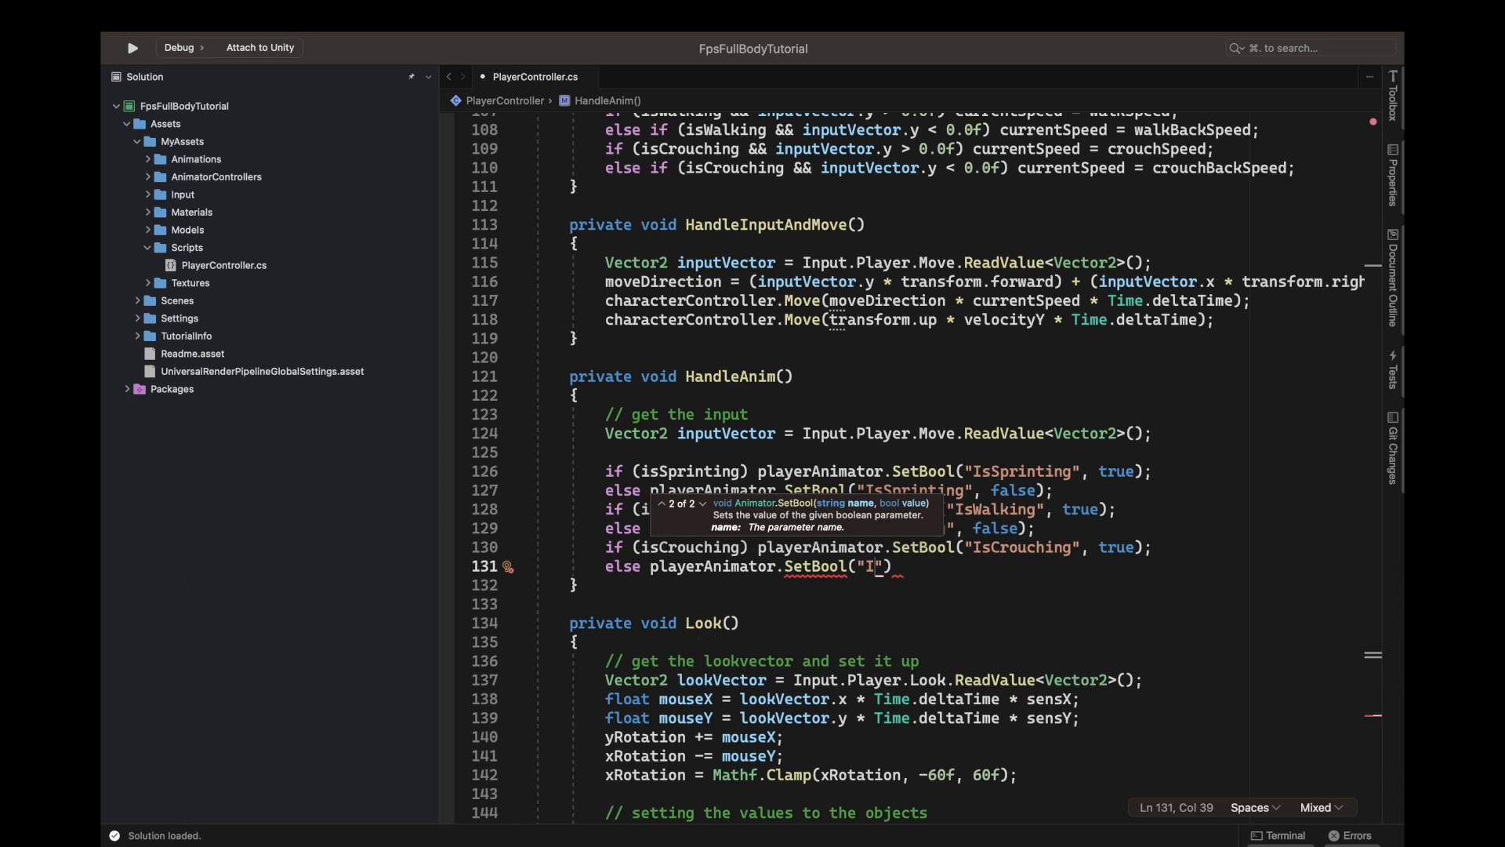
text(sCrouching)
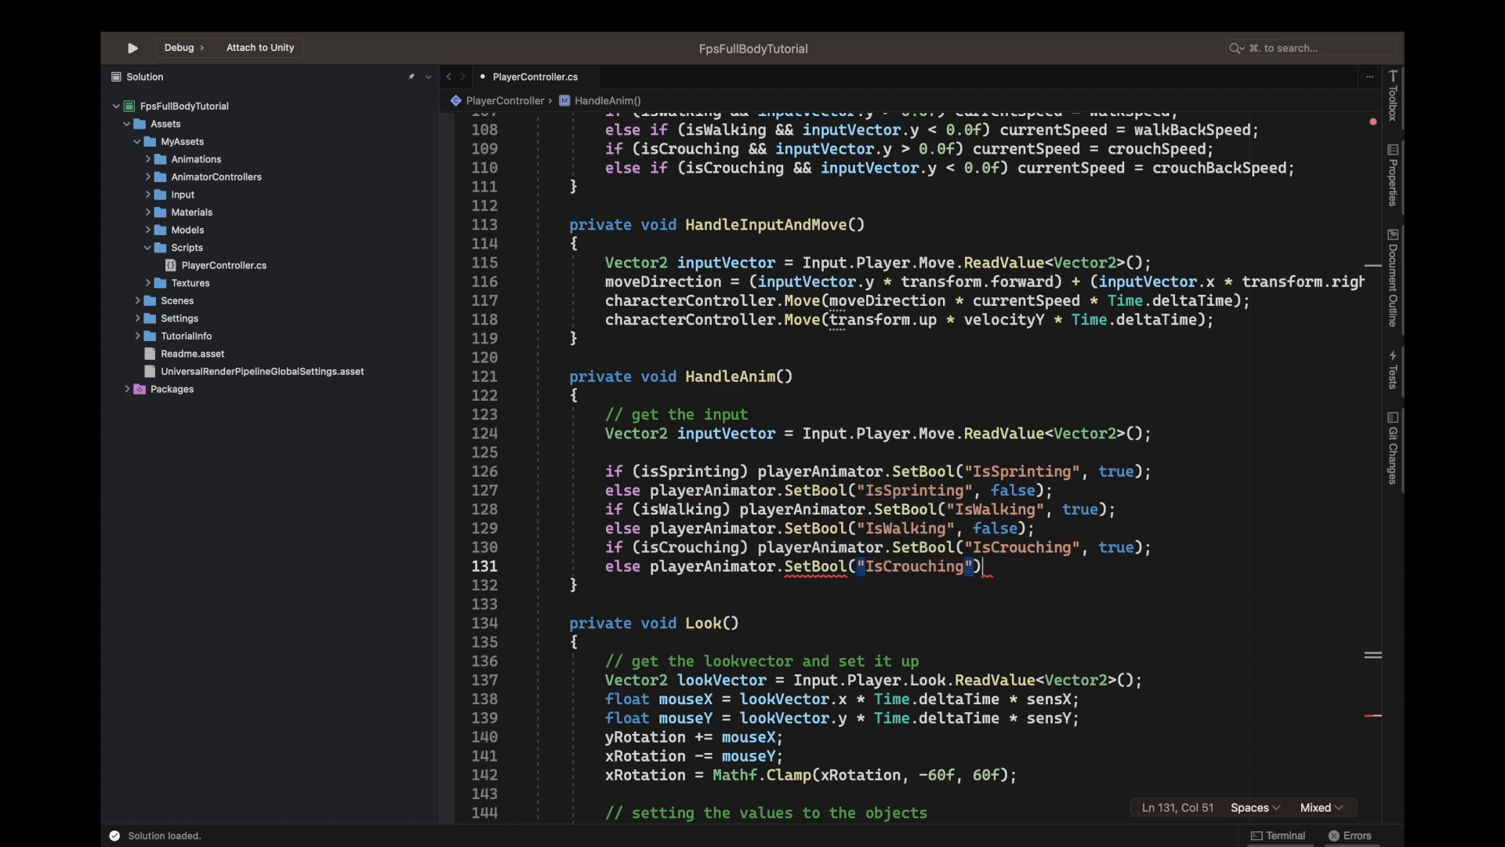
text(, false)
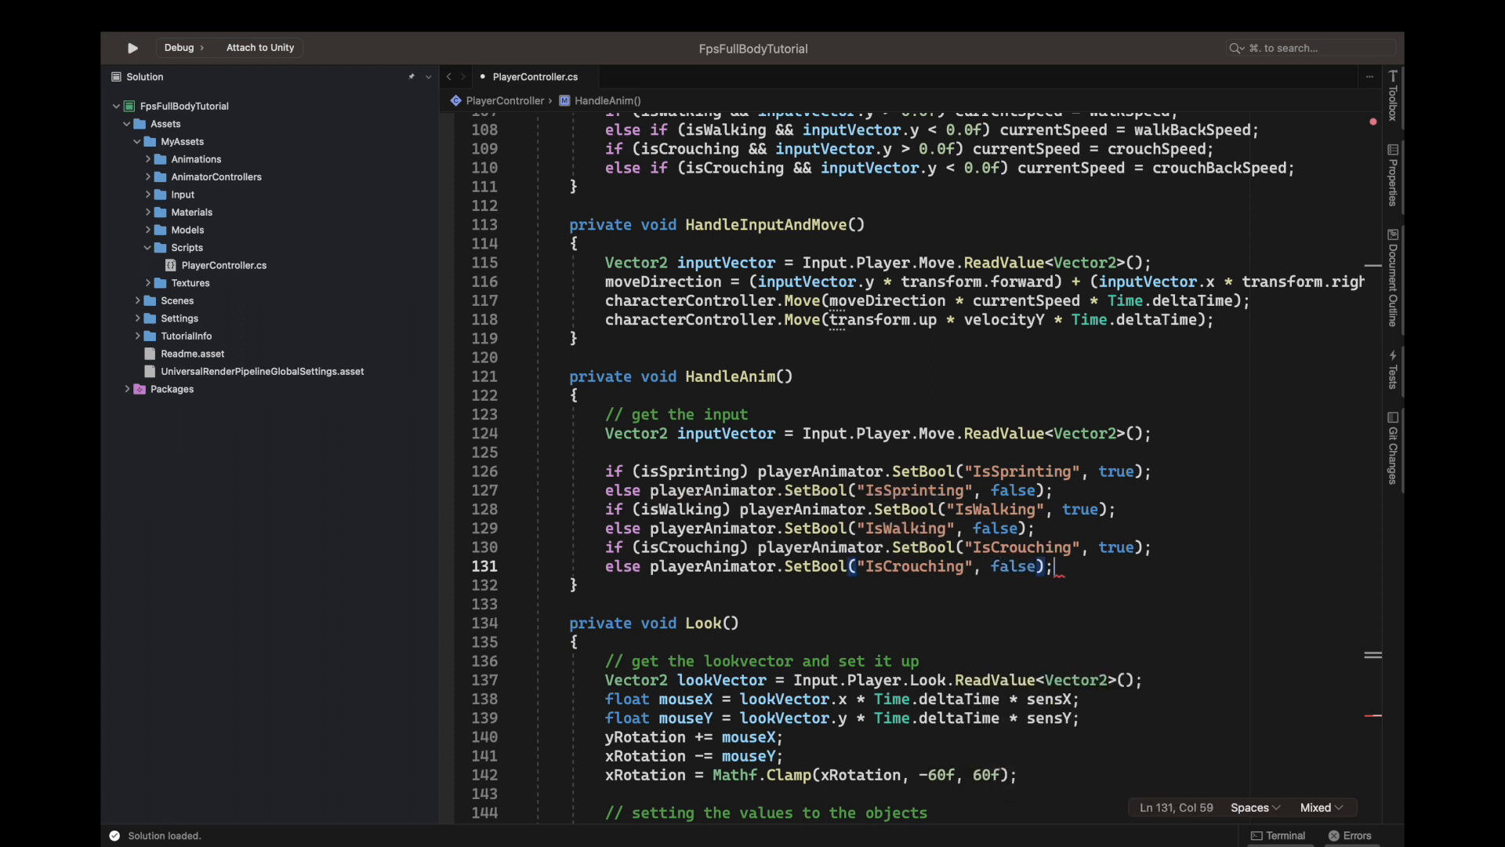
mouse_move(889, 516)
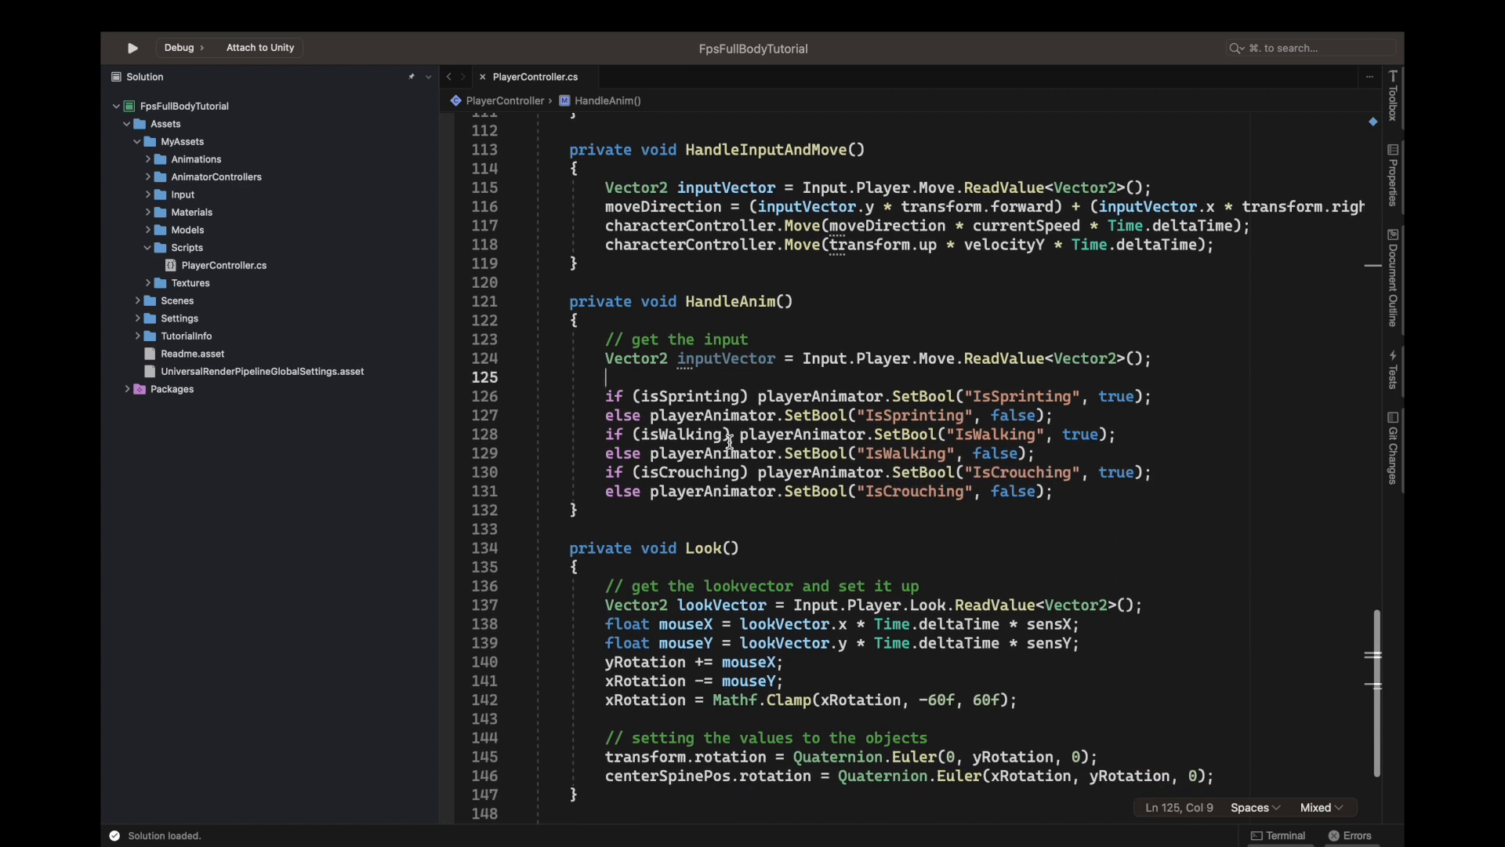
scroll(down, 3)
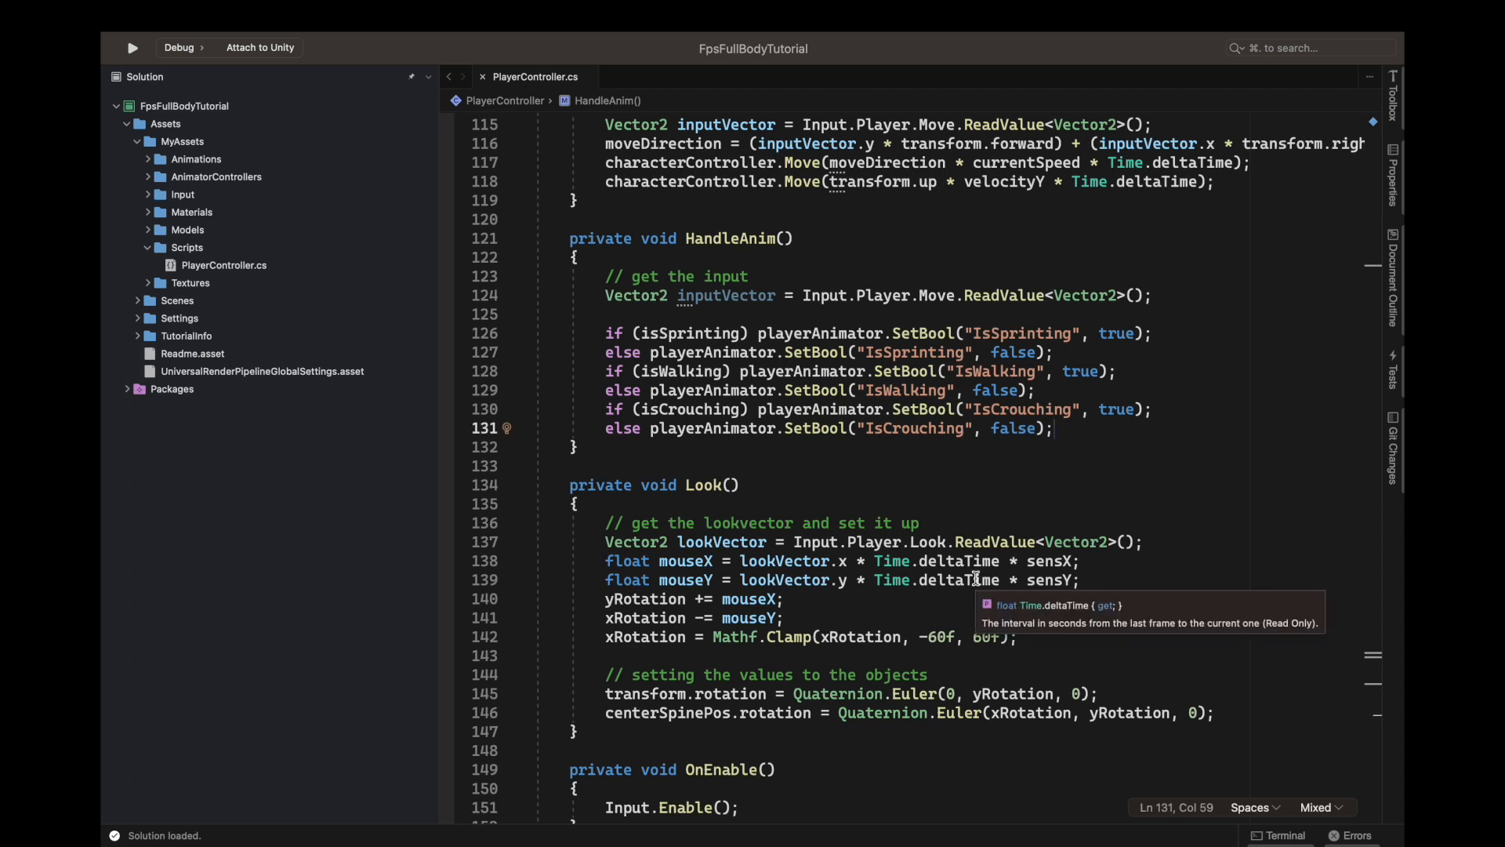
Start a playerAnimator.SetFloat("VelocityZ") call at the end of HandleAnim.
text(p)
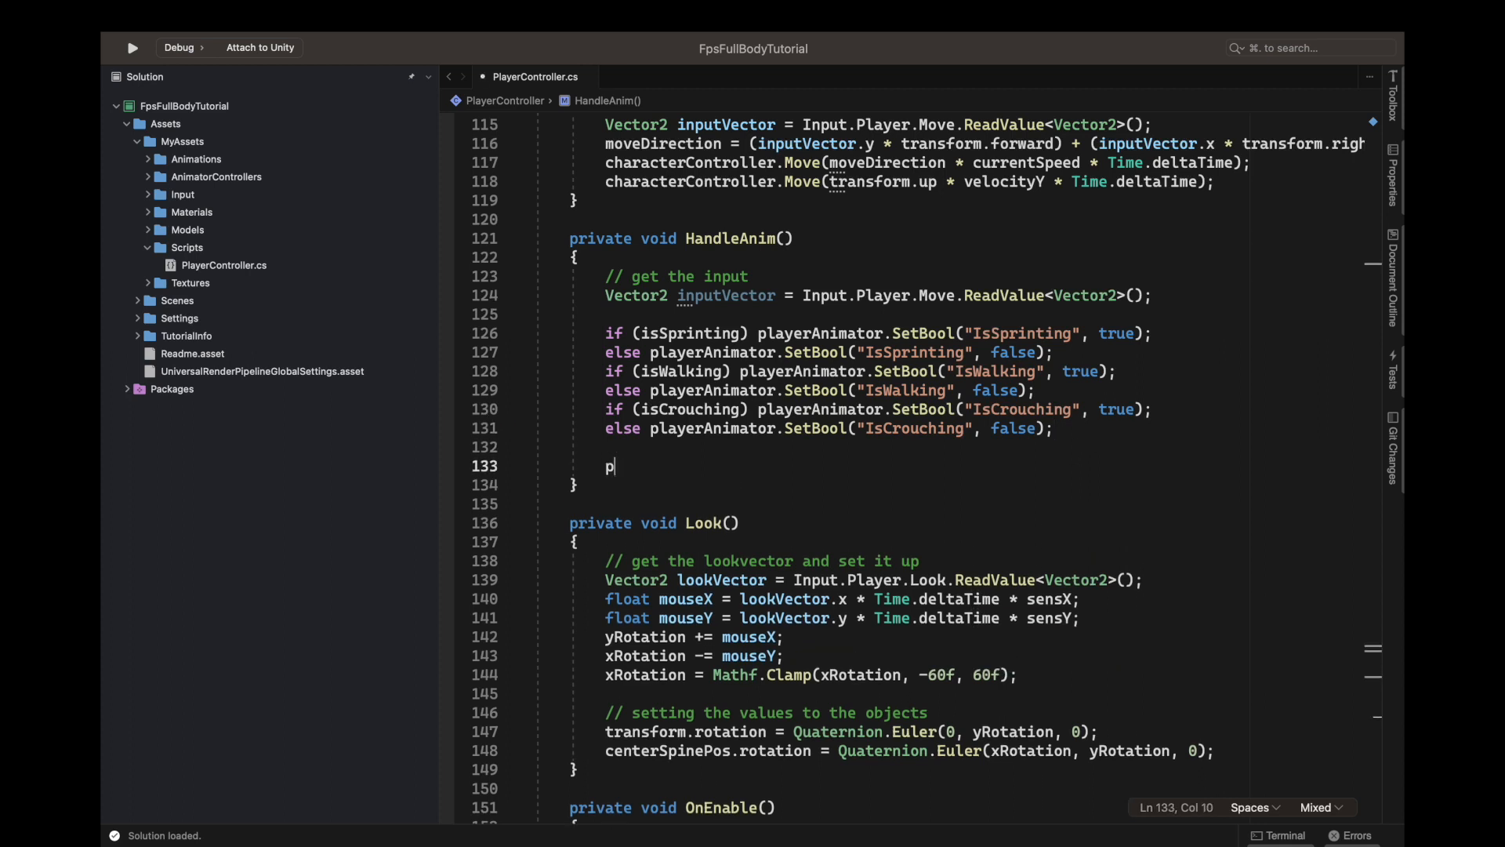
text(layerAnimator.SetFloat)
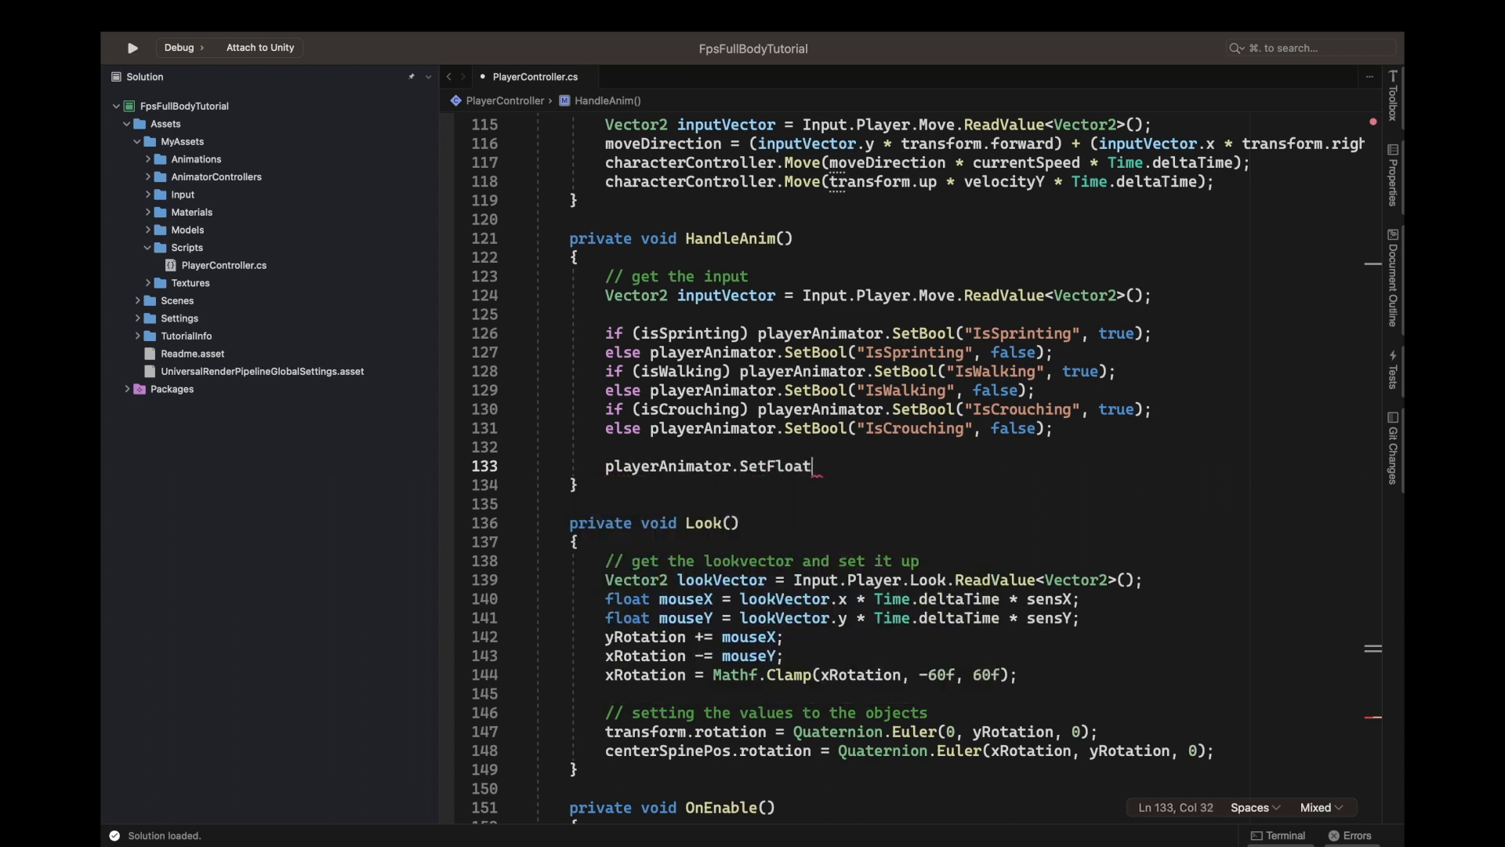
text((""))
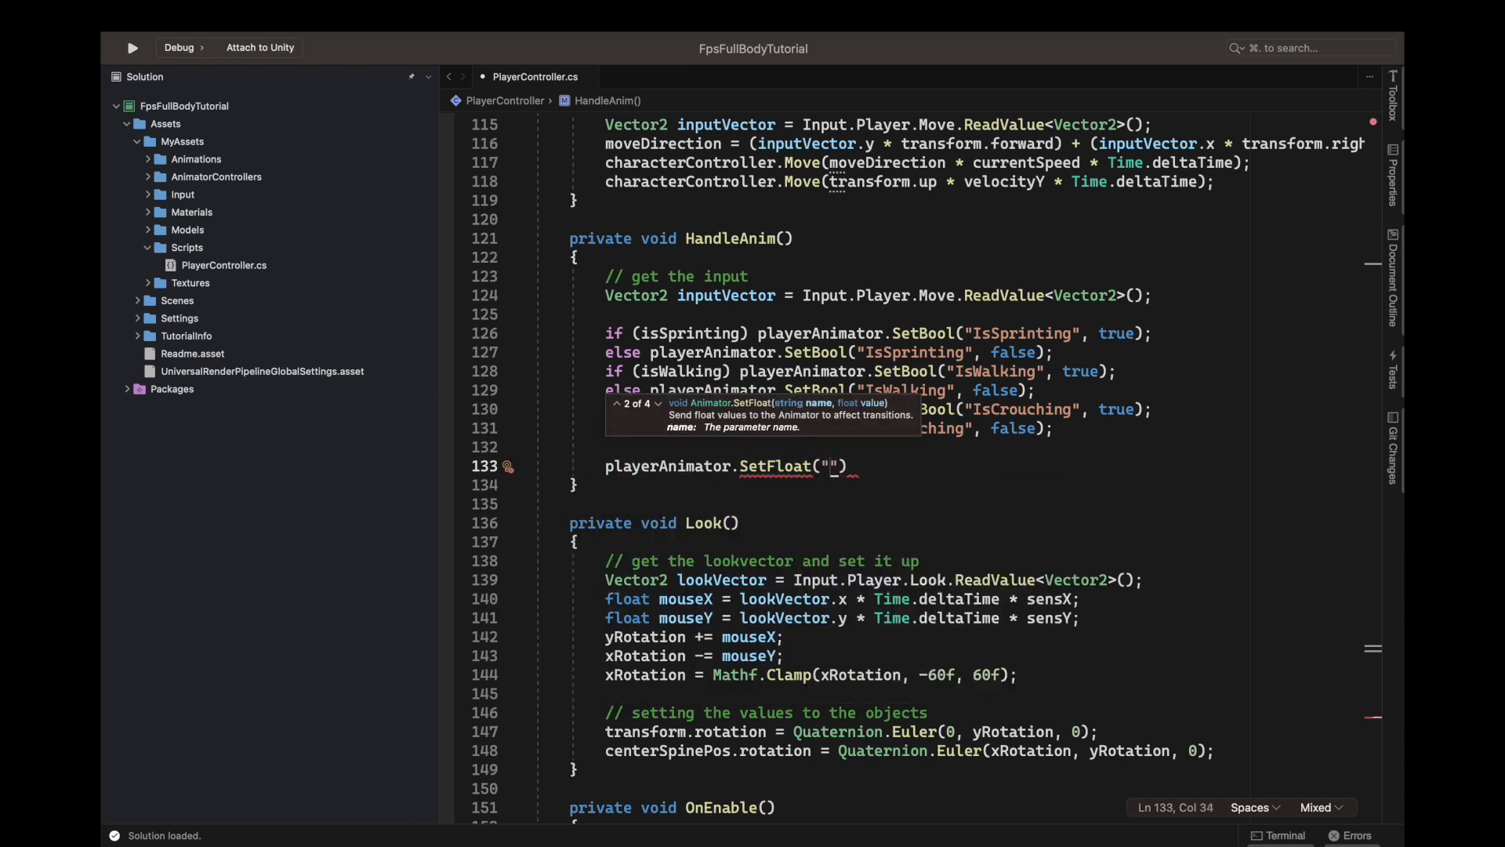
text(VelocityZ)
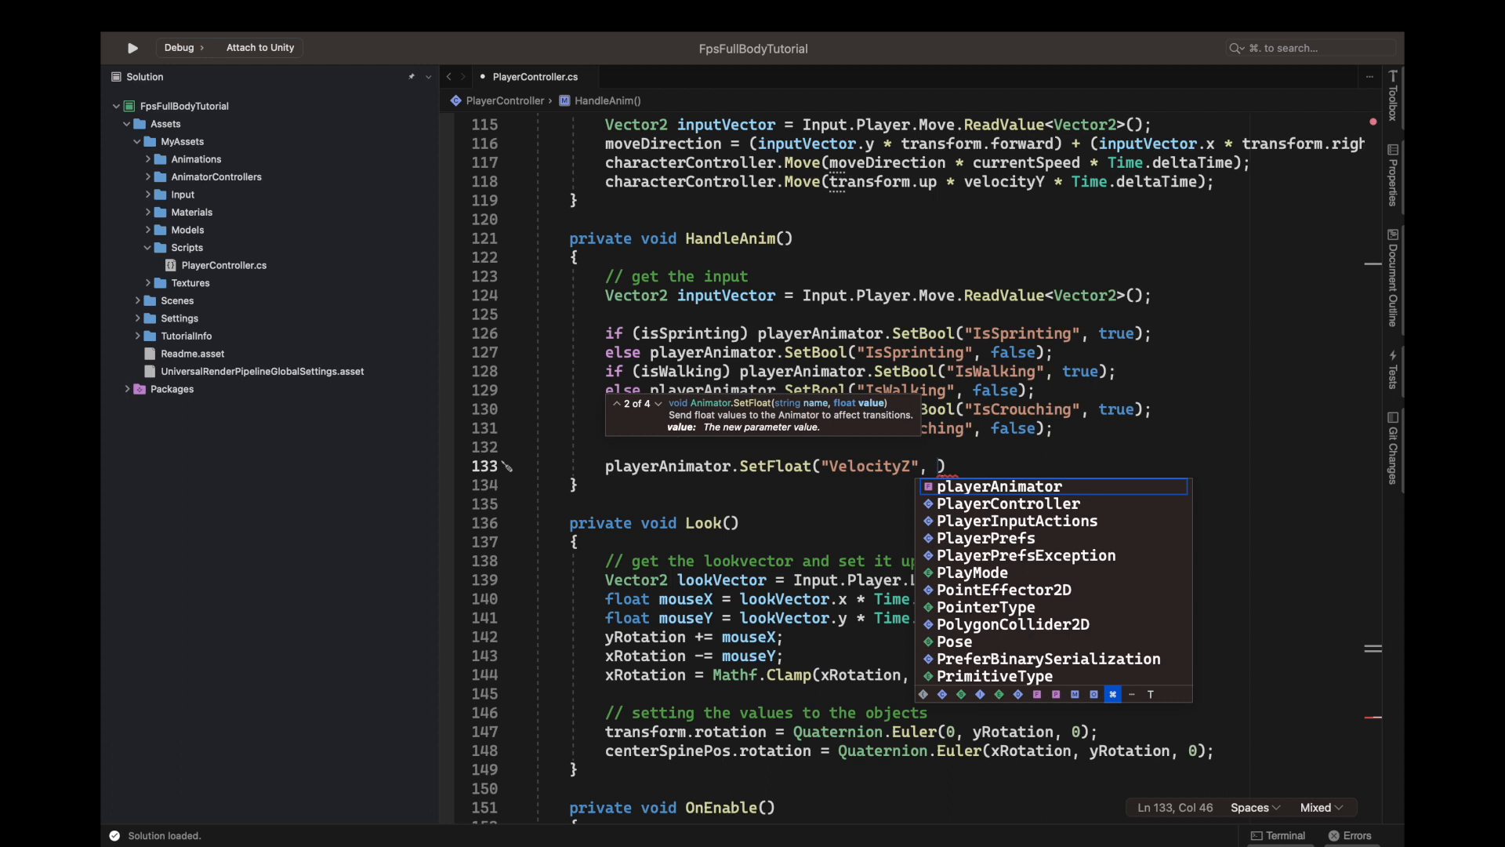
key(Escape)
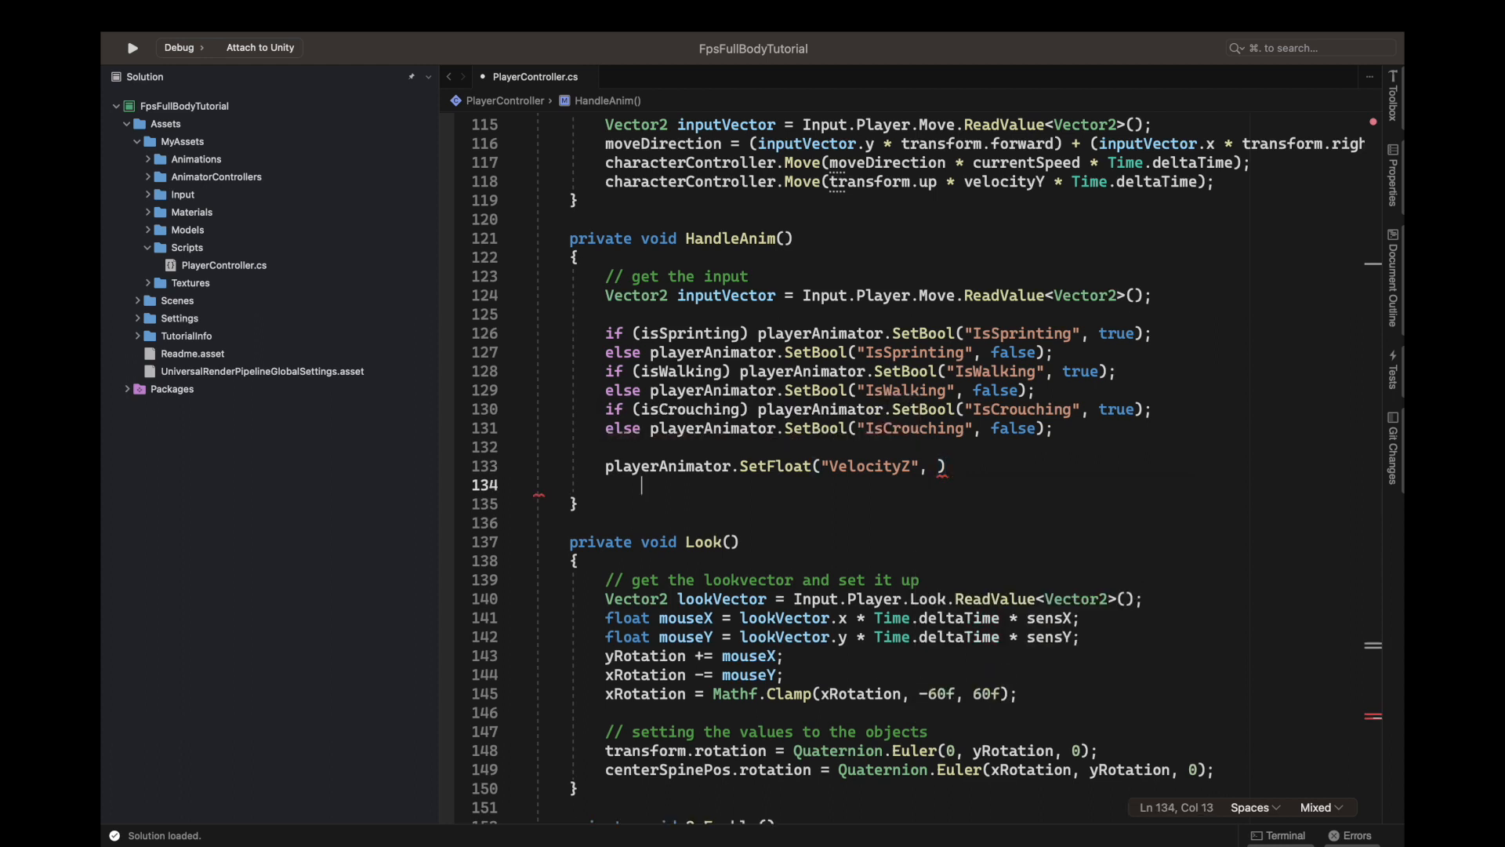
Add playerAnimator.SetFloat("VelocityY", inputVector.y); on the next line.
text(player)
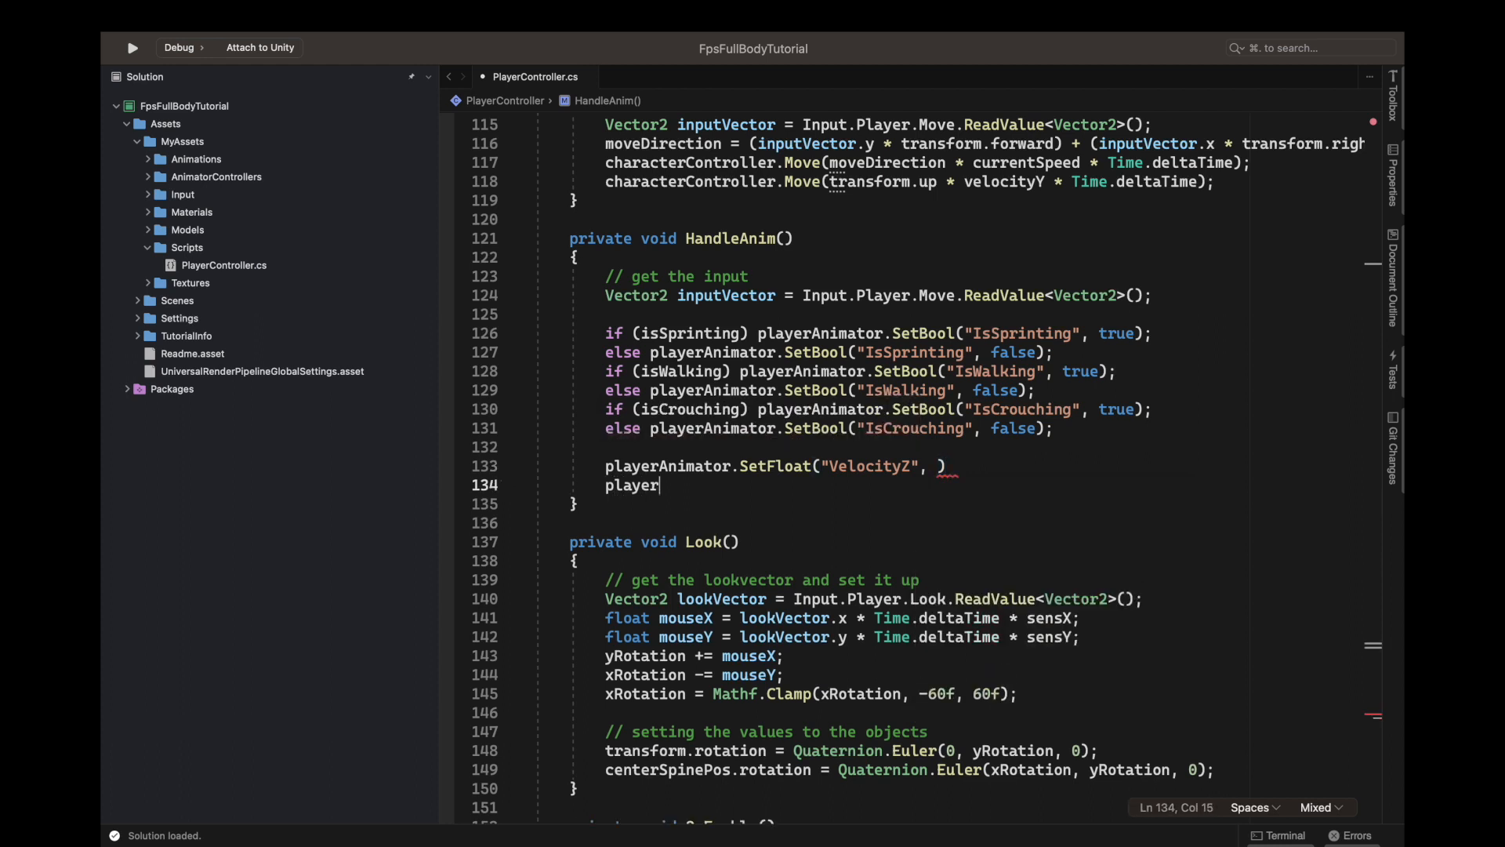
text(Anima)
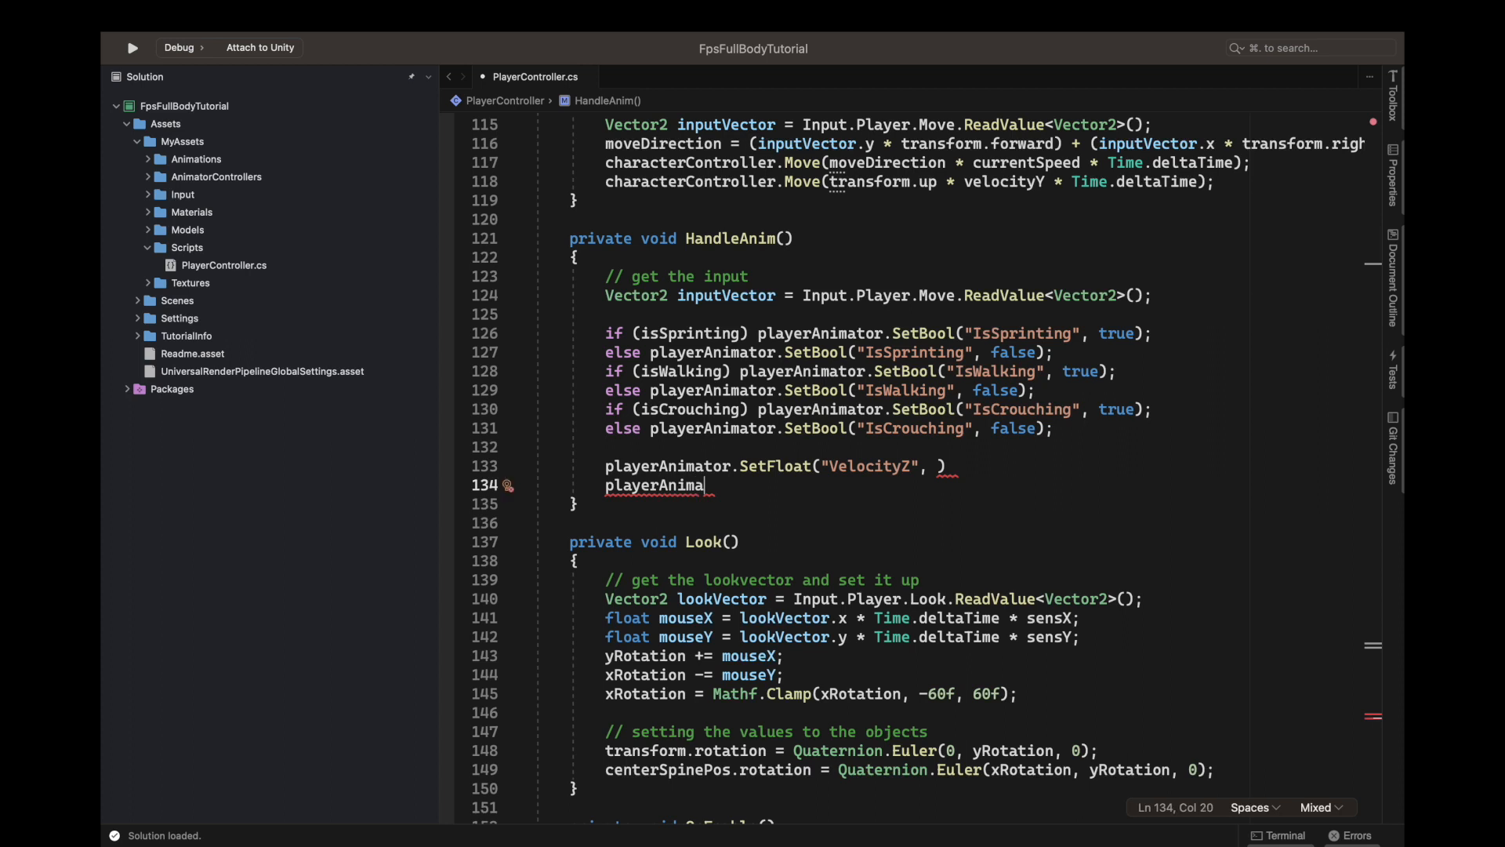
text(.set)
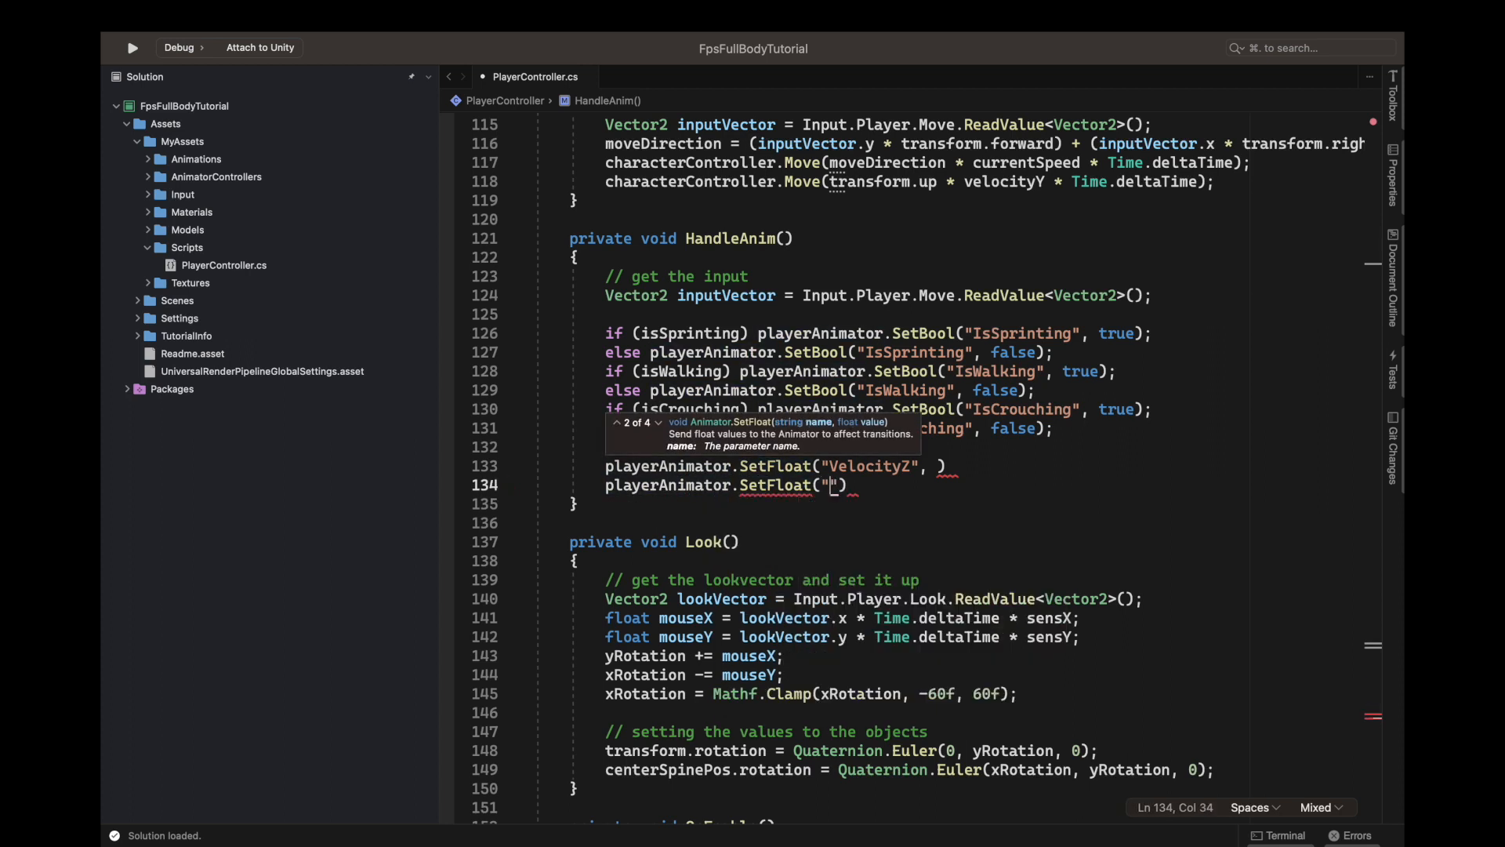
text(Velocit)
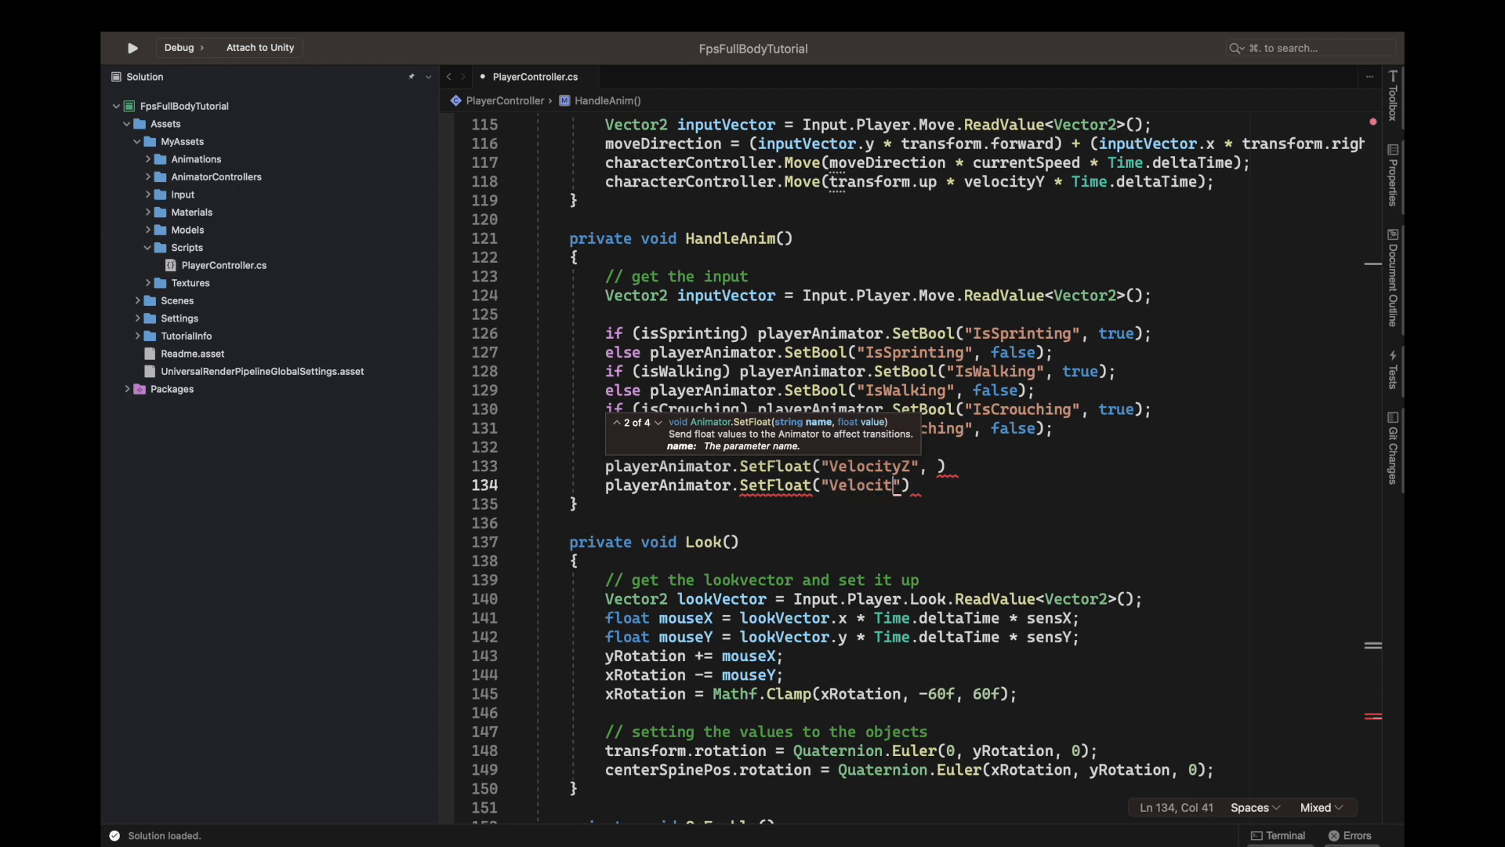
text(yY)
click(981, 465)
text(inputVector.x)
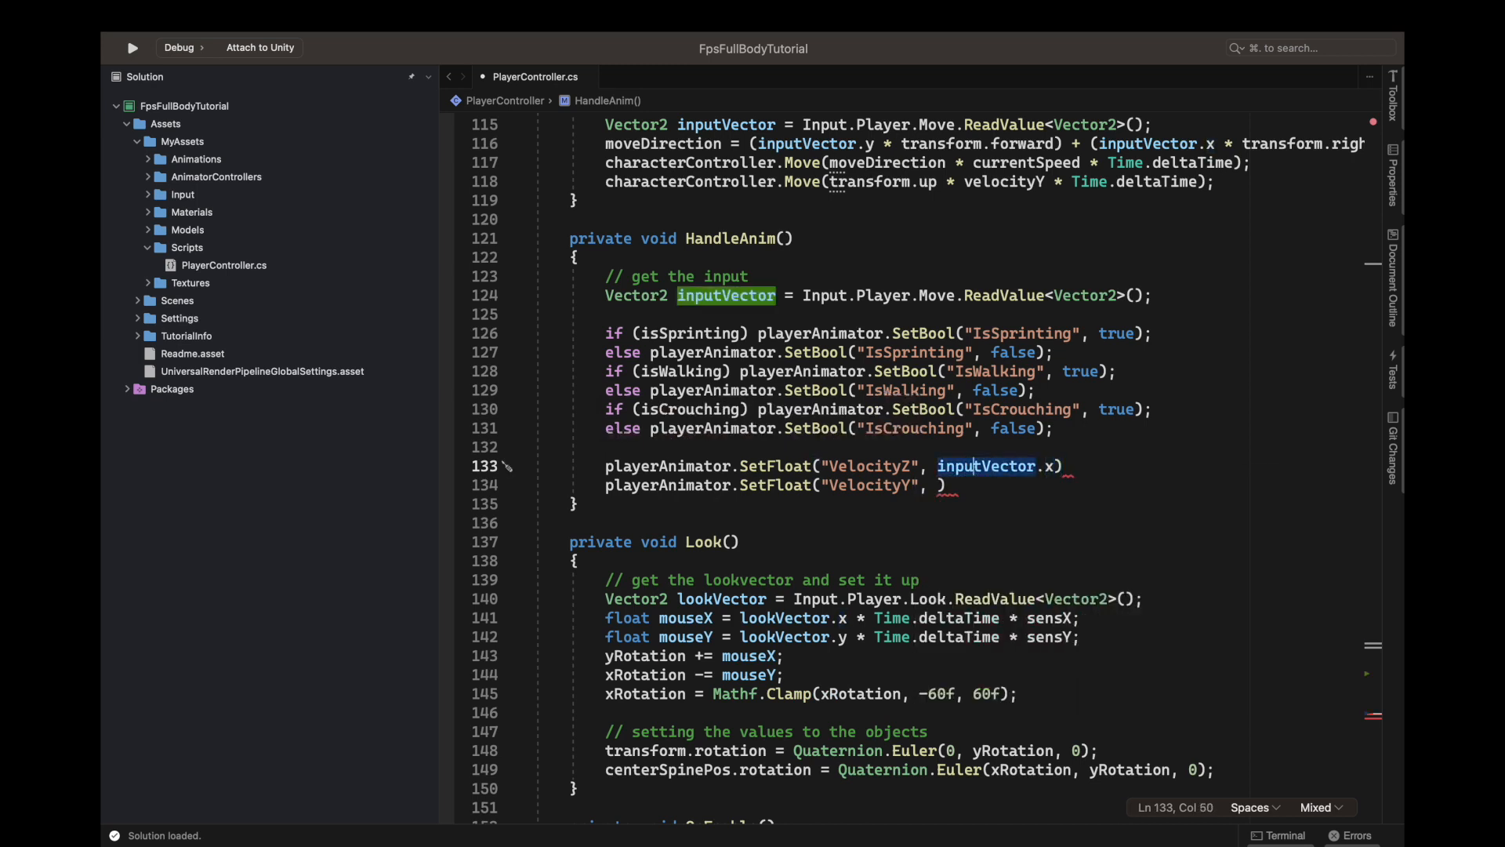
Fill in inputVector.x as the value for the VelocityZ SetFloat call.
click(937, 486)
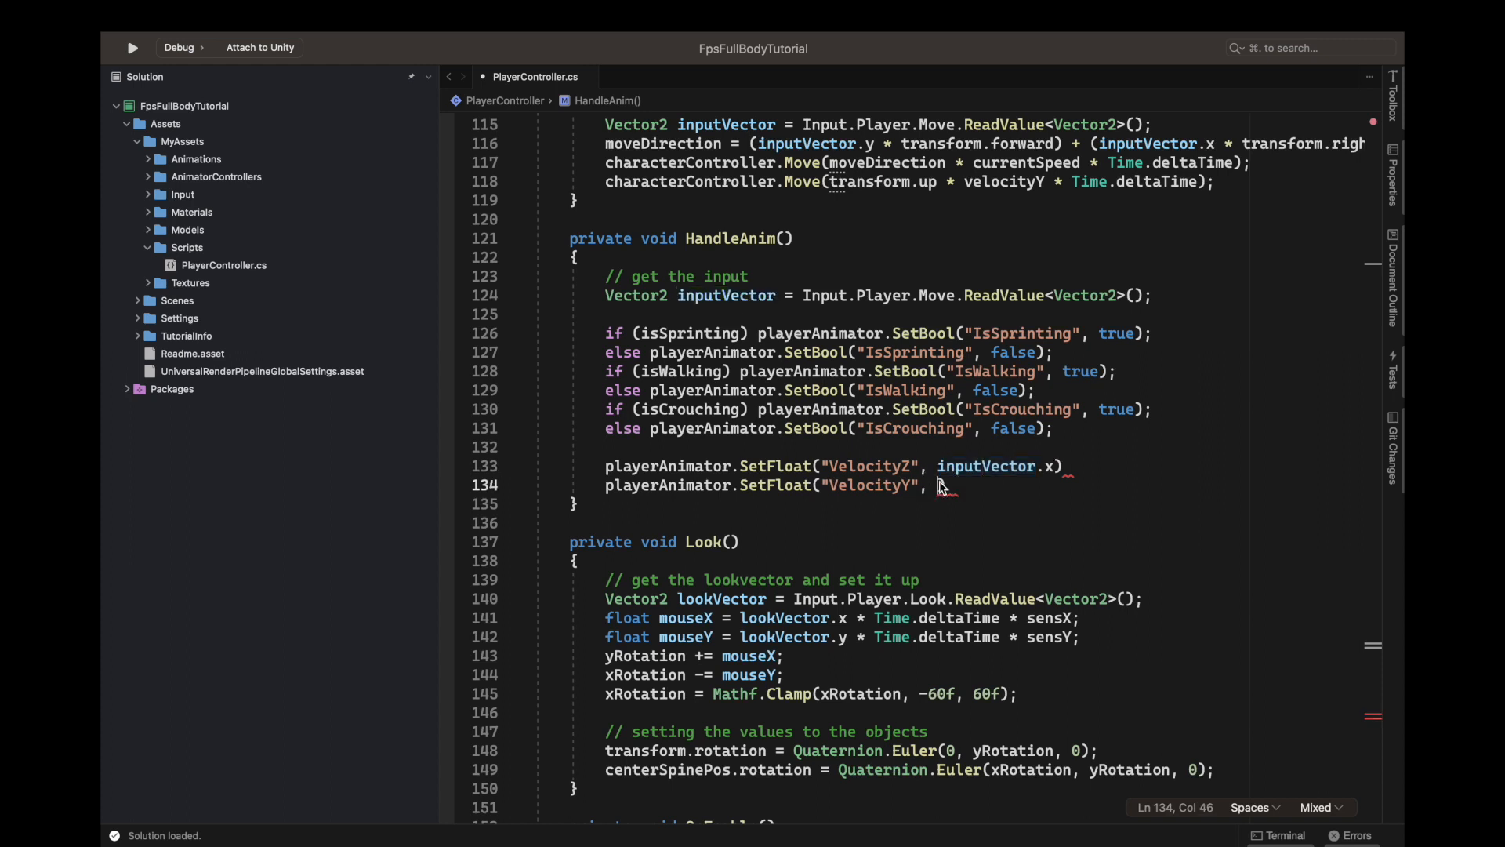
text(inputVector.y))
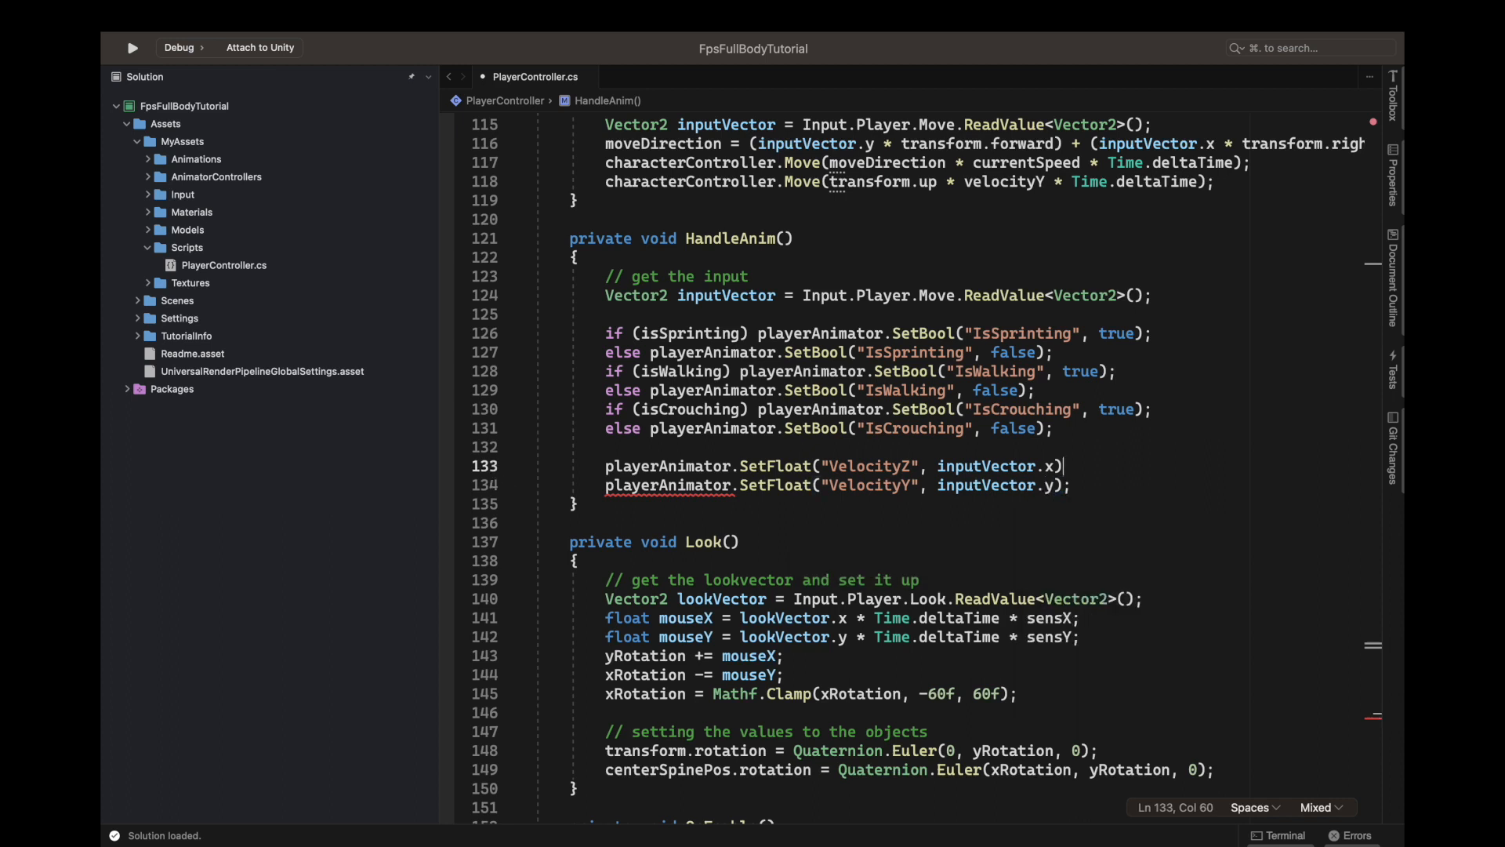
text(;)
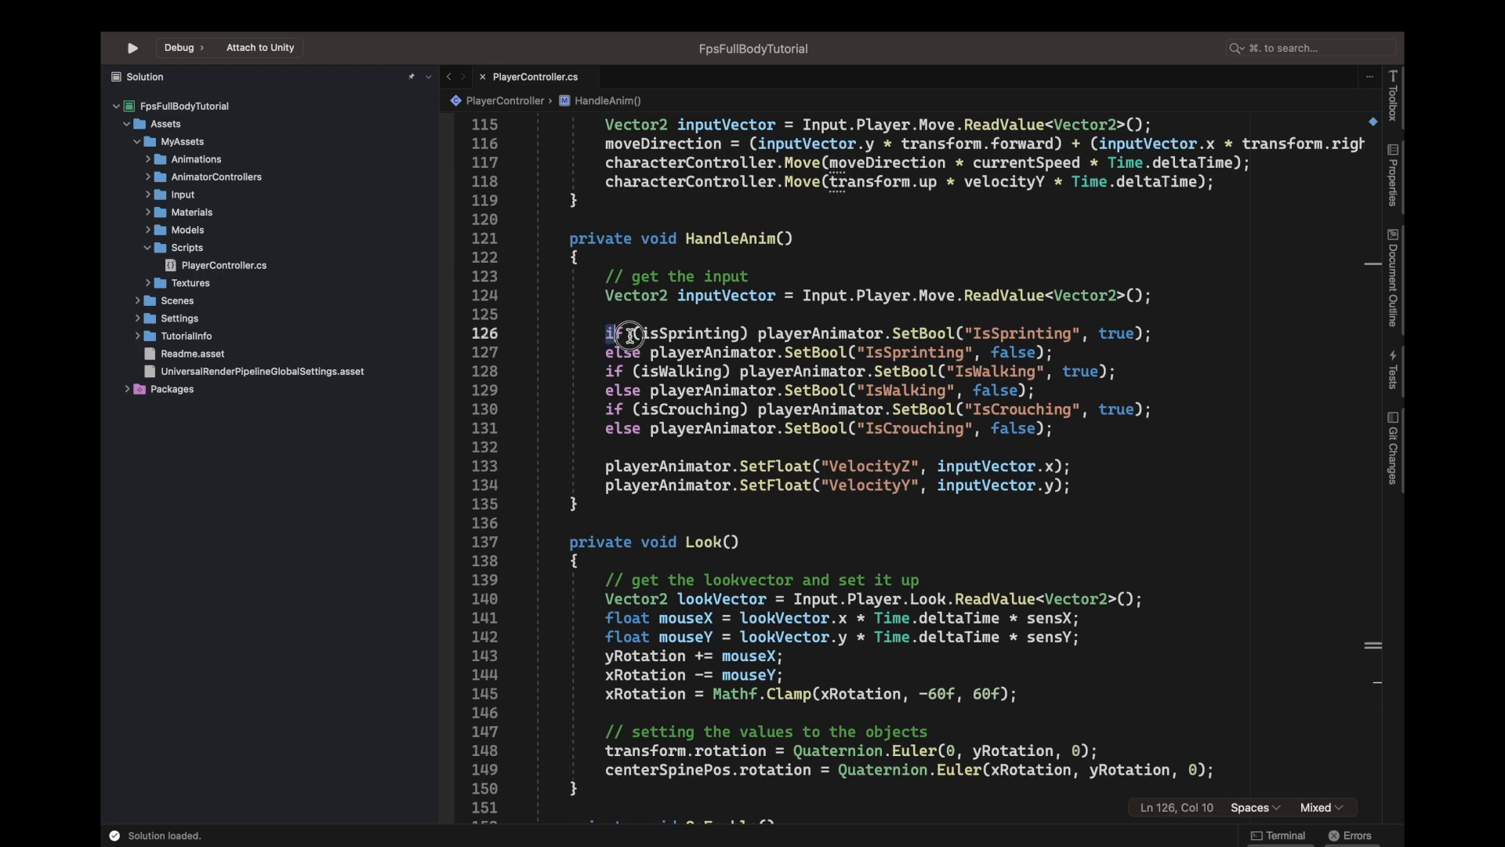
click(1074, 486)
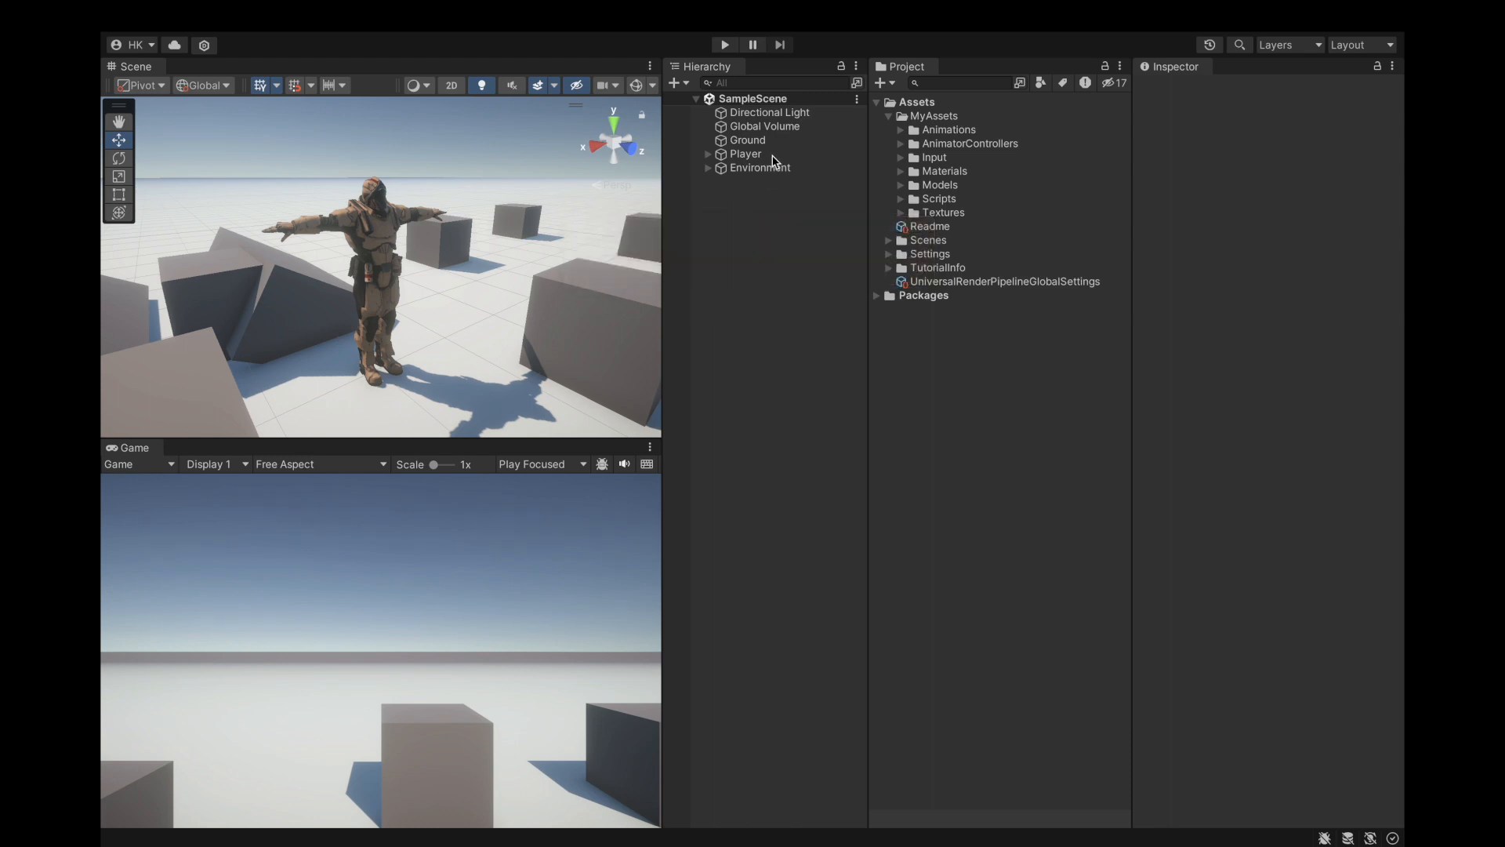
Select the Player object and show the Assets/MyAssets/Input folder with the PlayerInputActions assets.
click(745, 154)
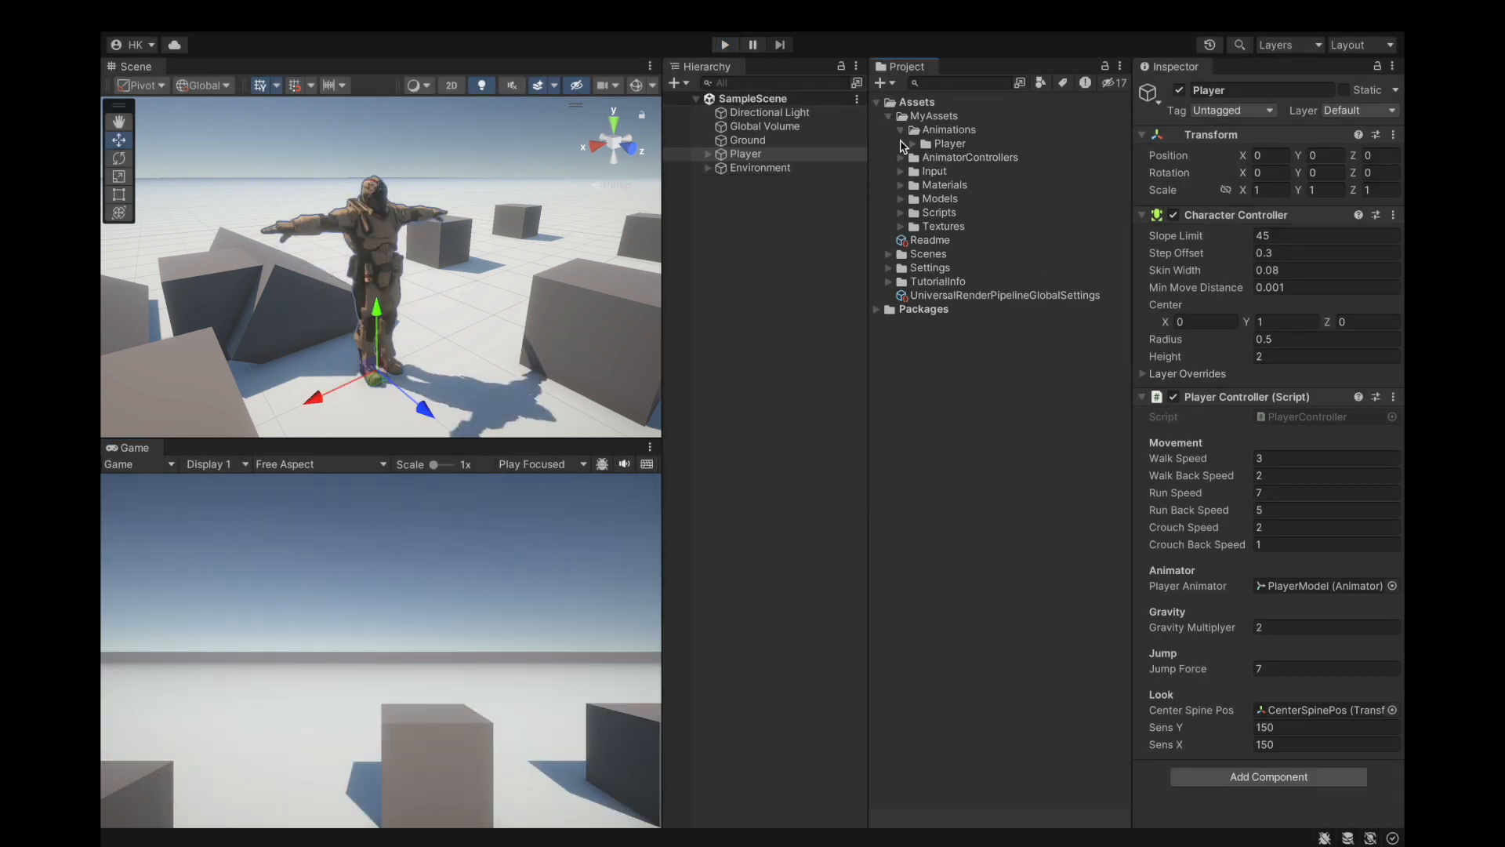
click(902, 128)
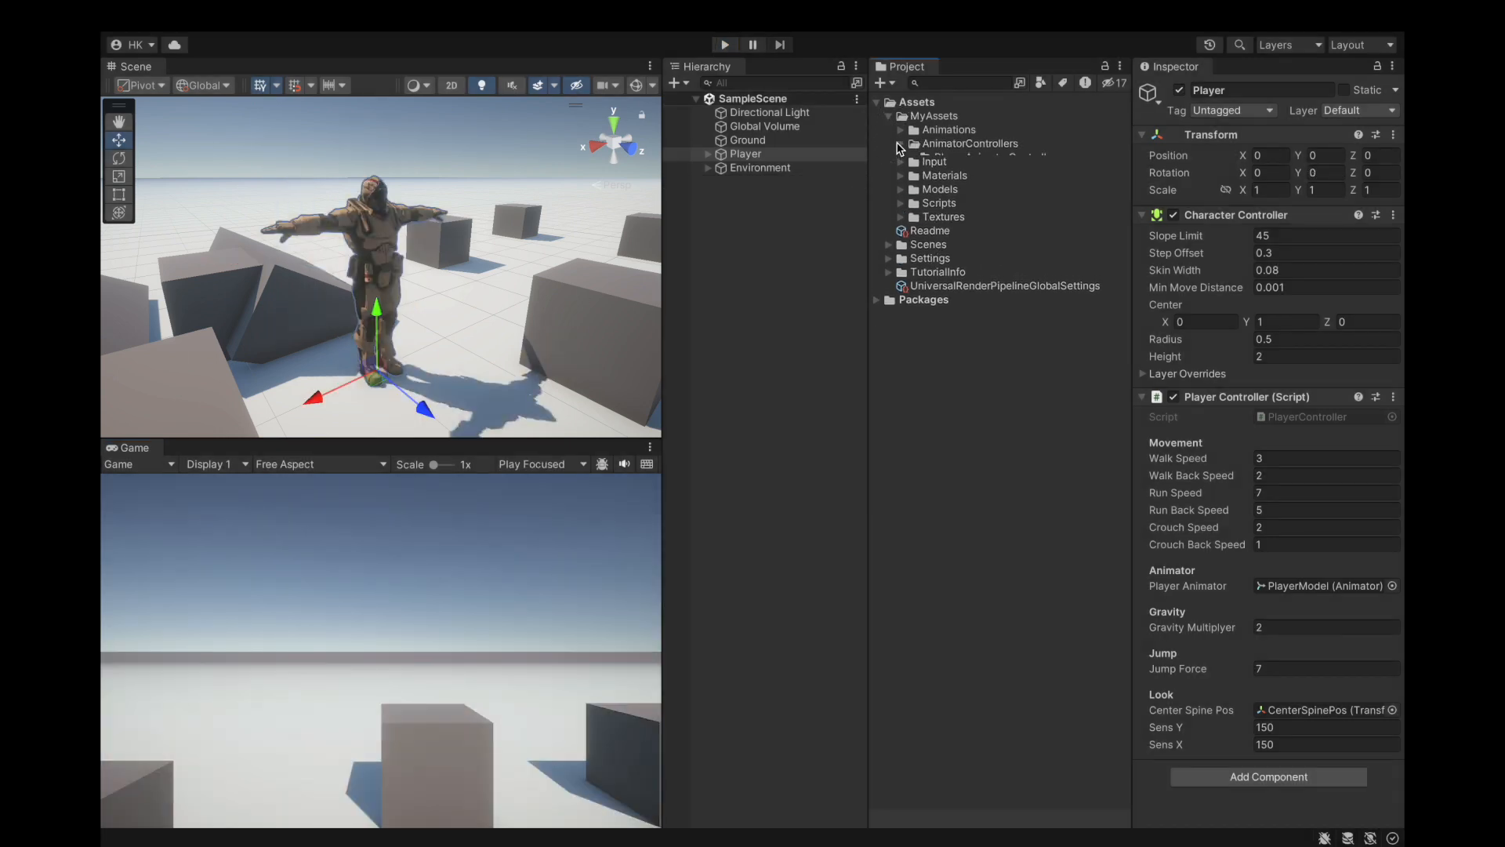
click(902, 157)
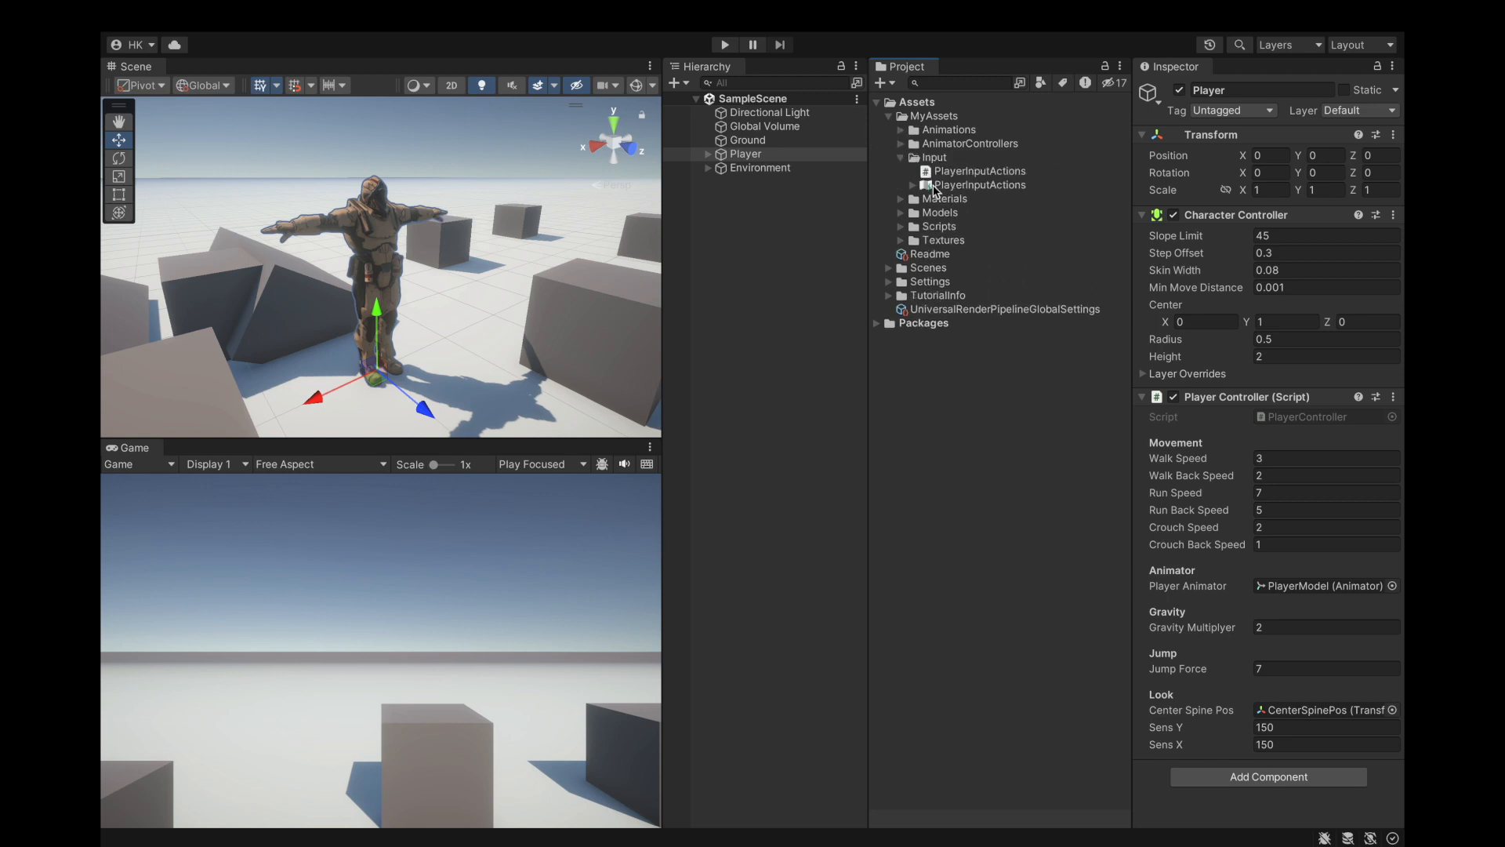
Set the Move action's UpDownRightLeftArrowKeys binding to Digital mode and save PlayerInputActions.
double_click(980, 185)
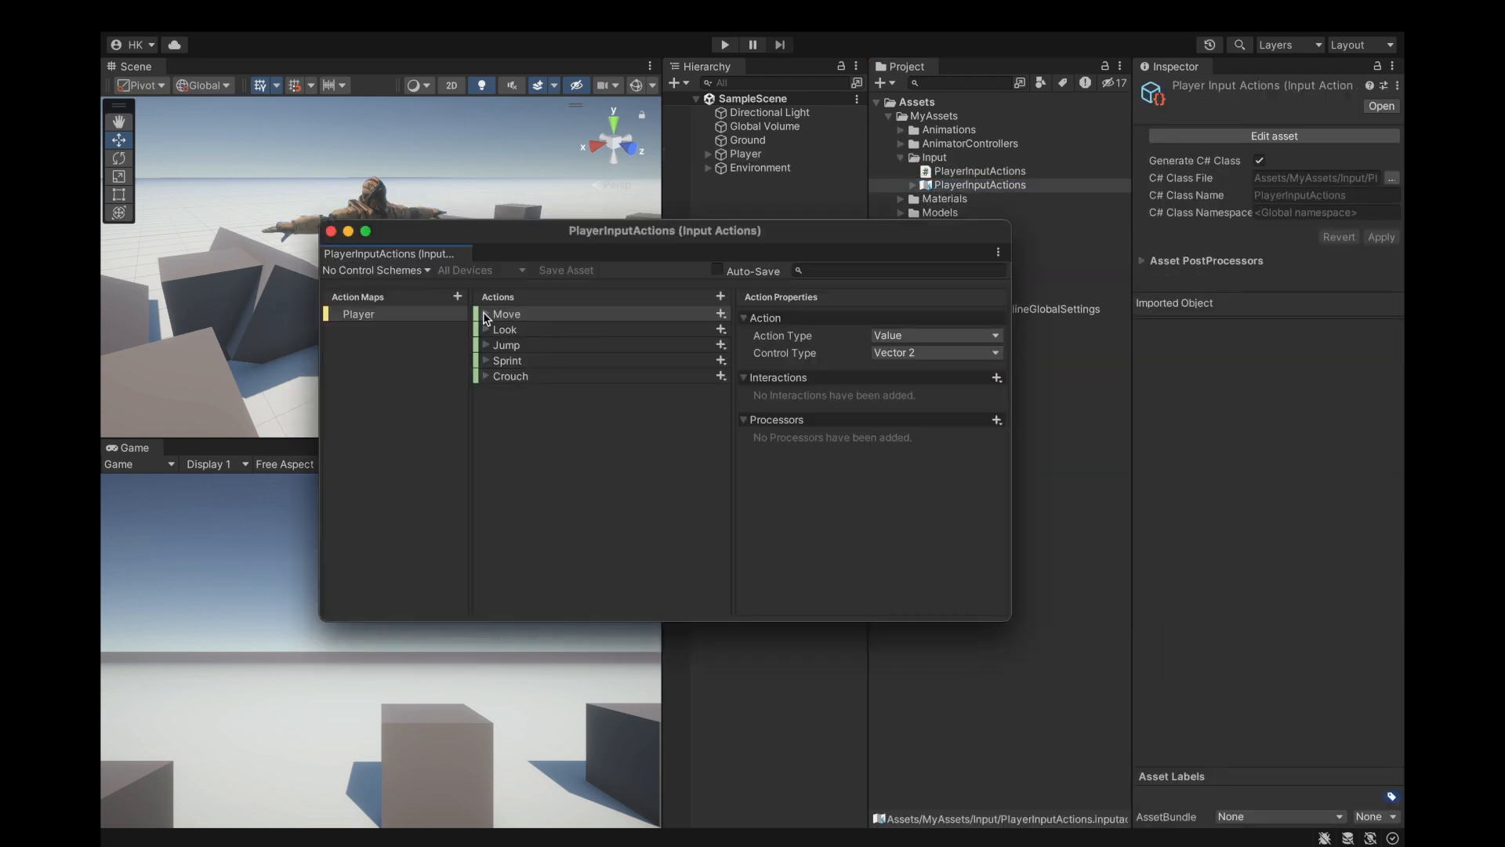
click(483, 314)
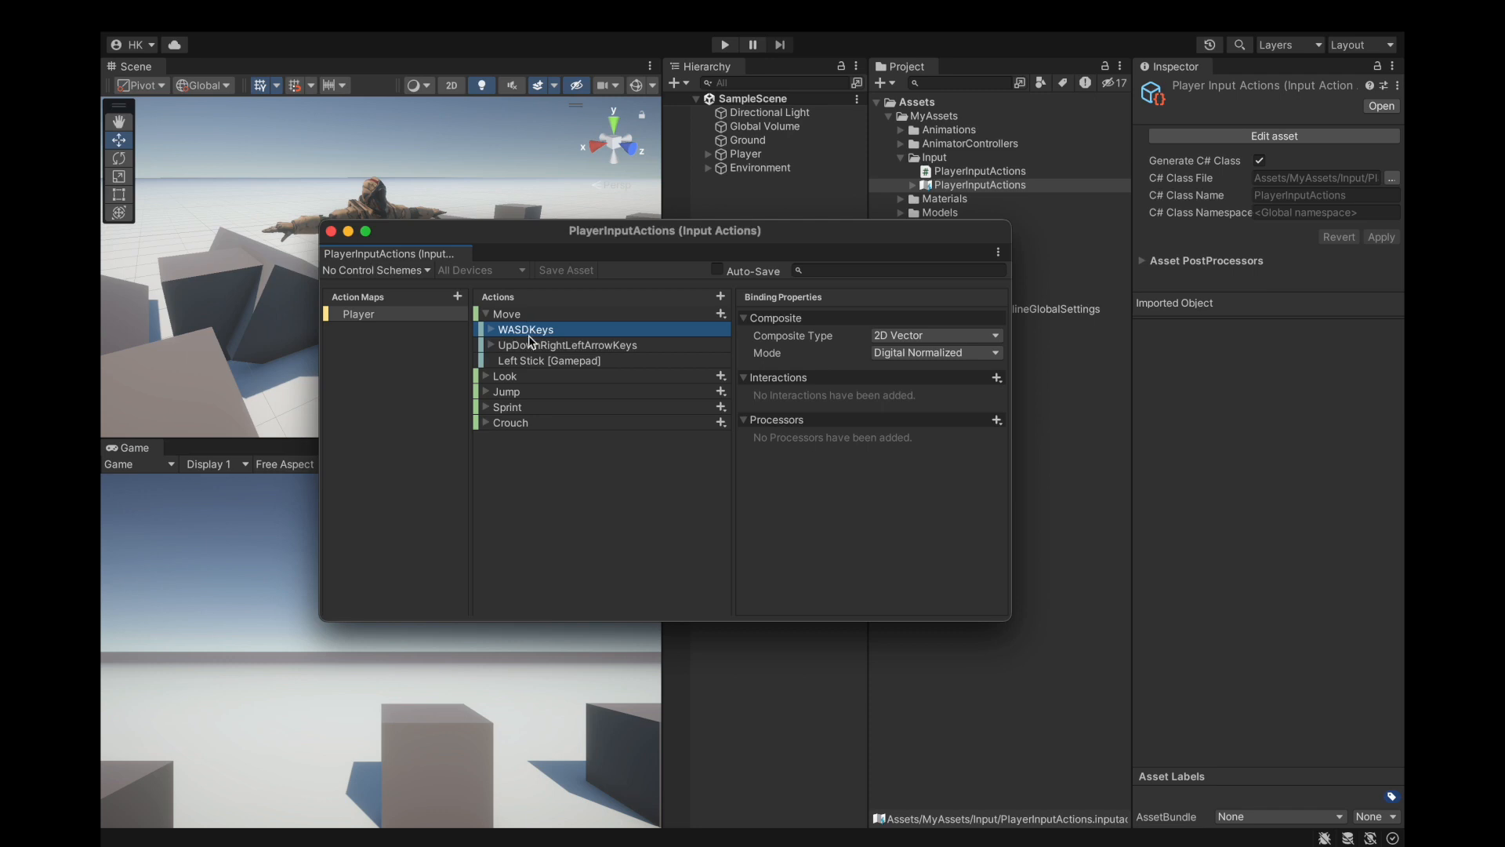
click(936, 352)
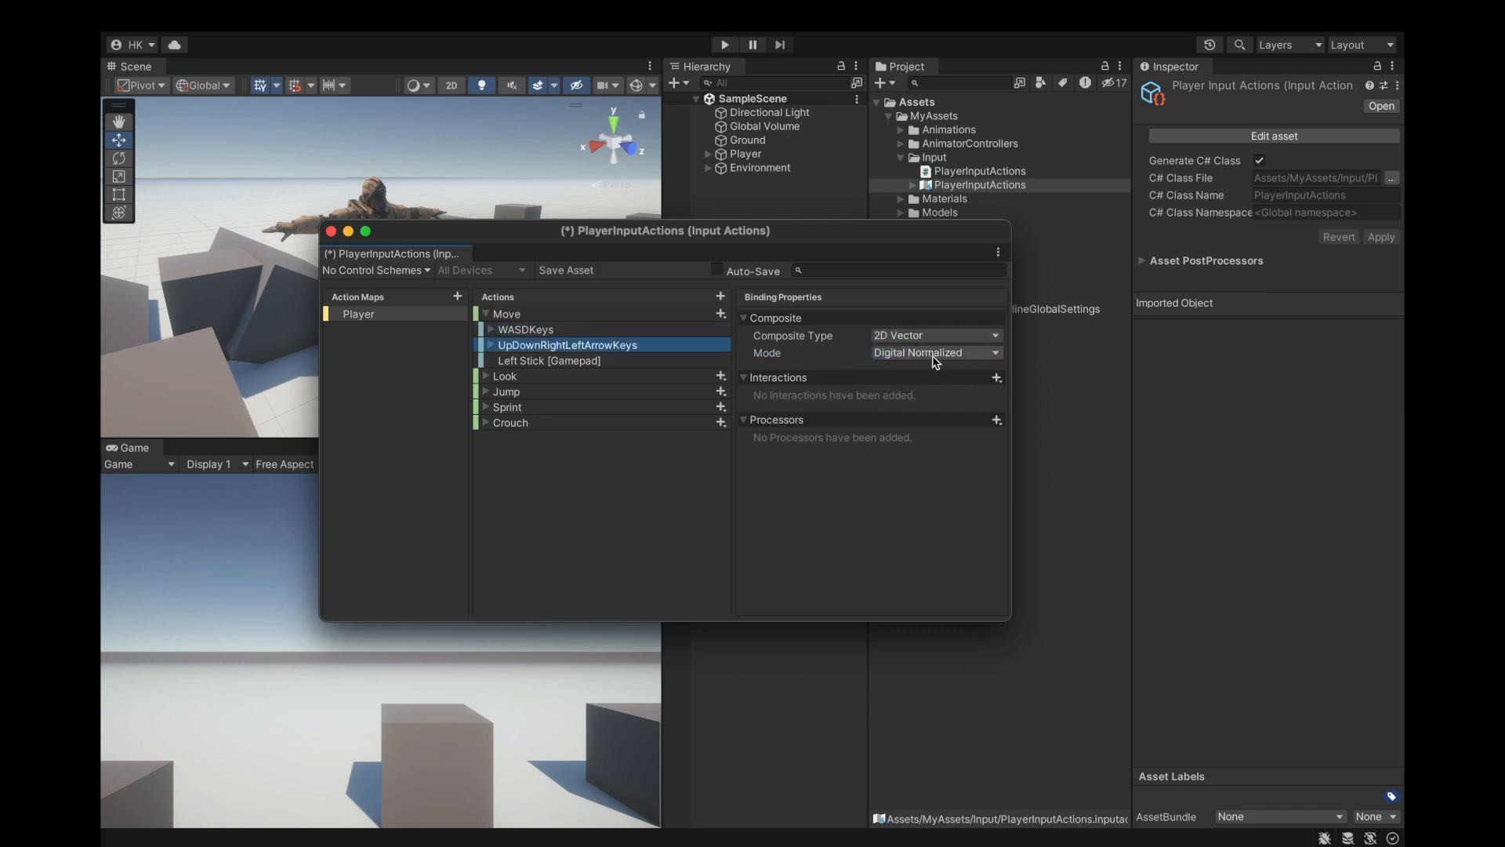
click(936, 352)
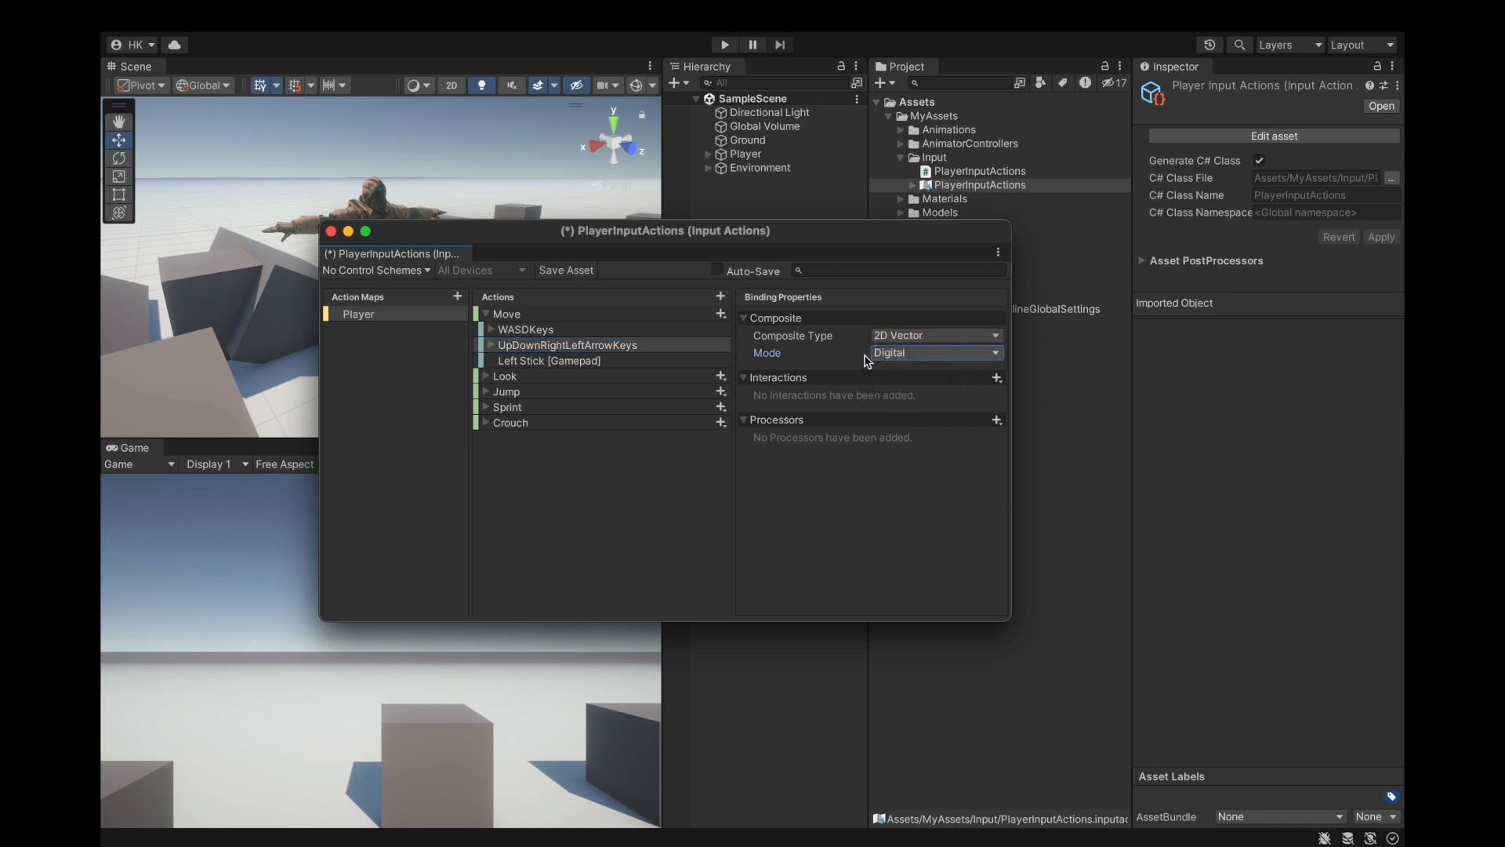
click(549, 360)
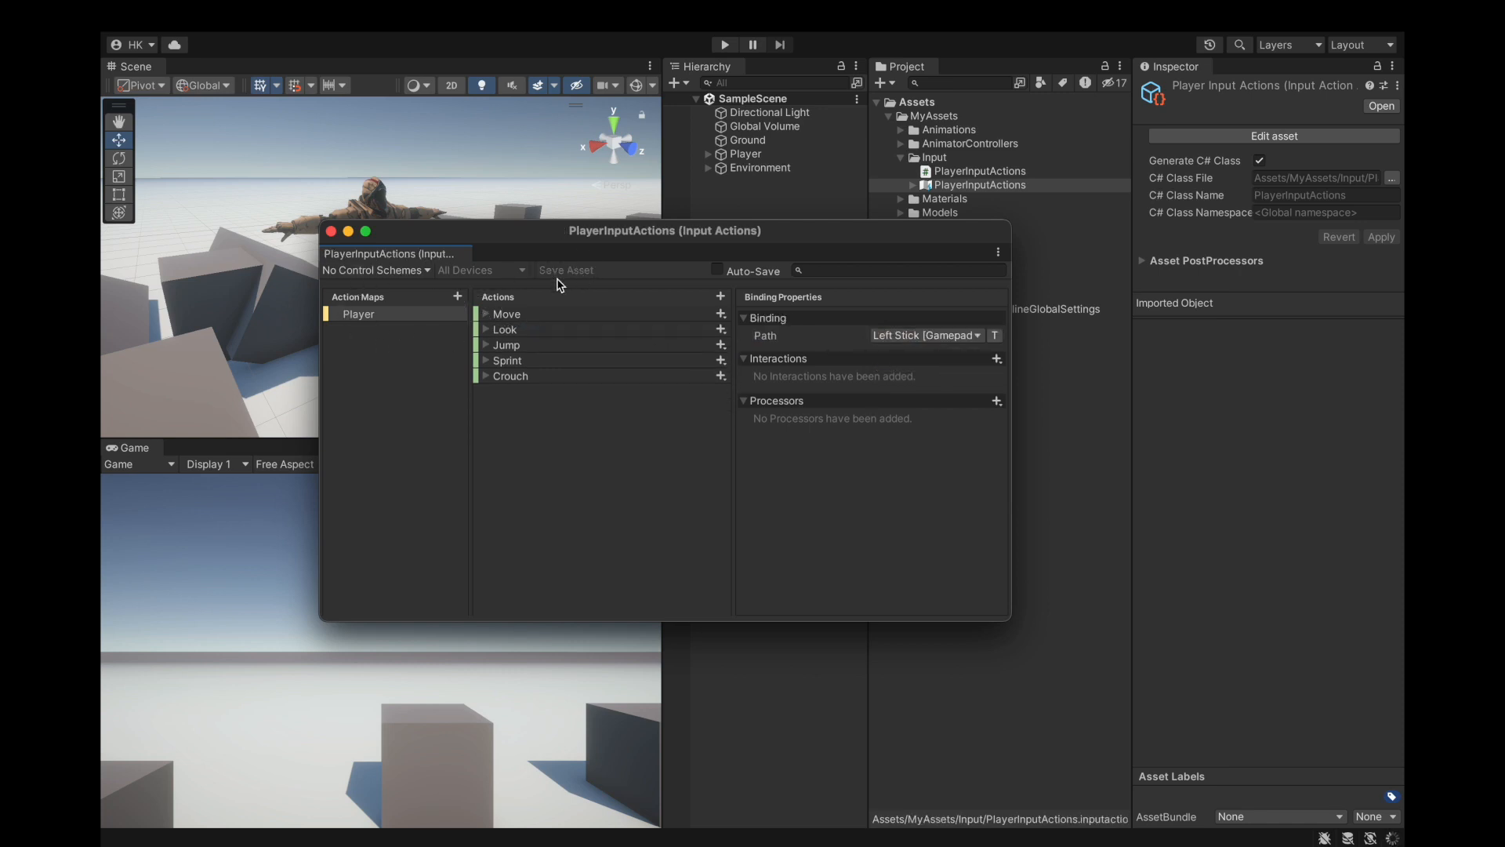
click(566, 270)
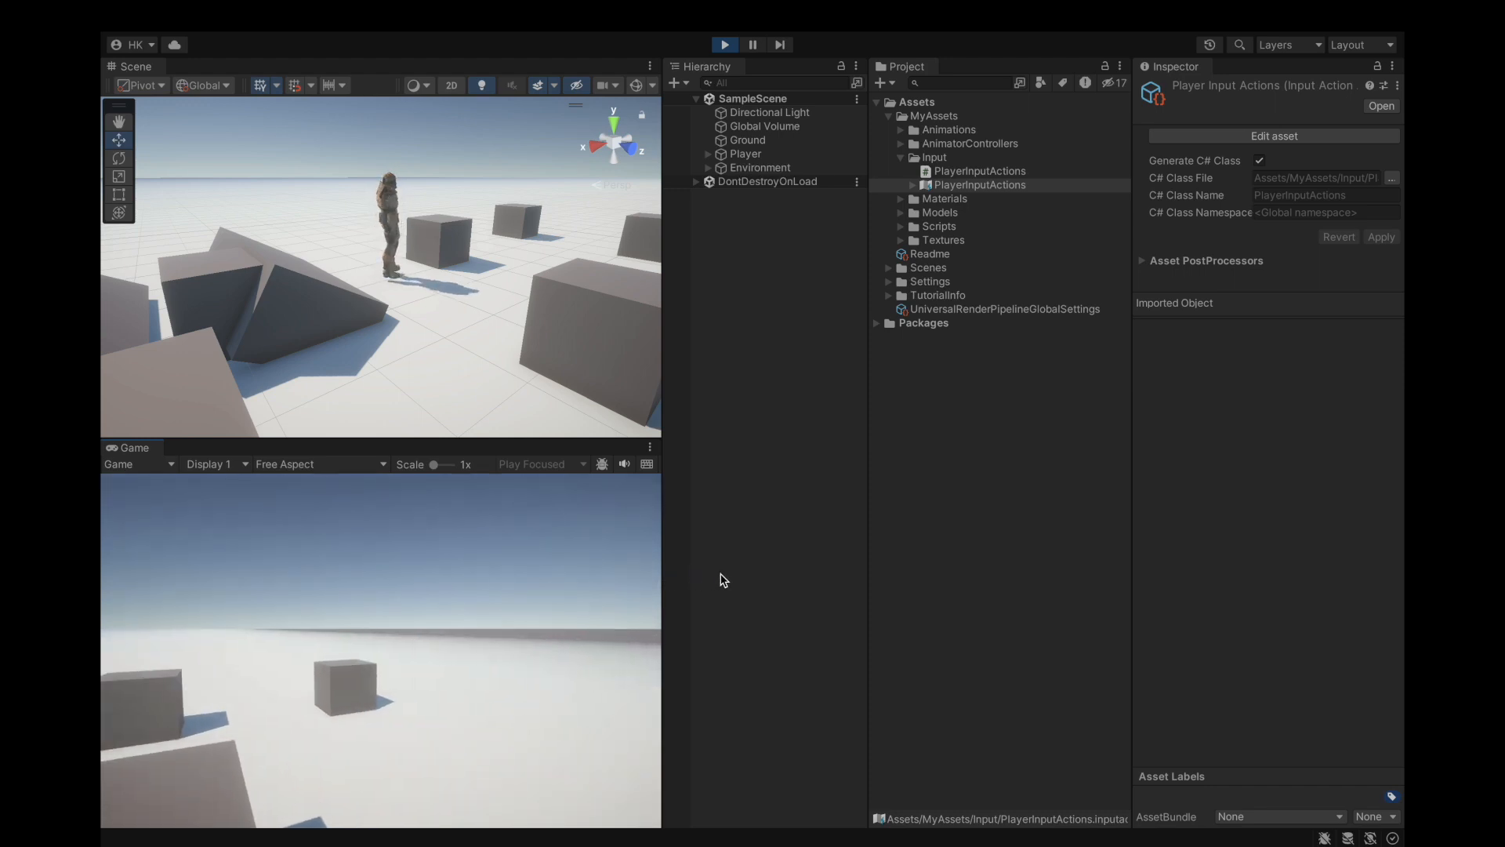
Adjust the Player's Character Controller Center Y (trying 1.1, 1.05) so the boots meet the ground.
click(747, 153)
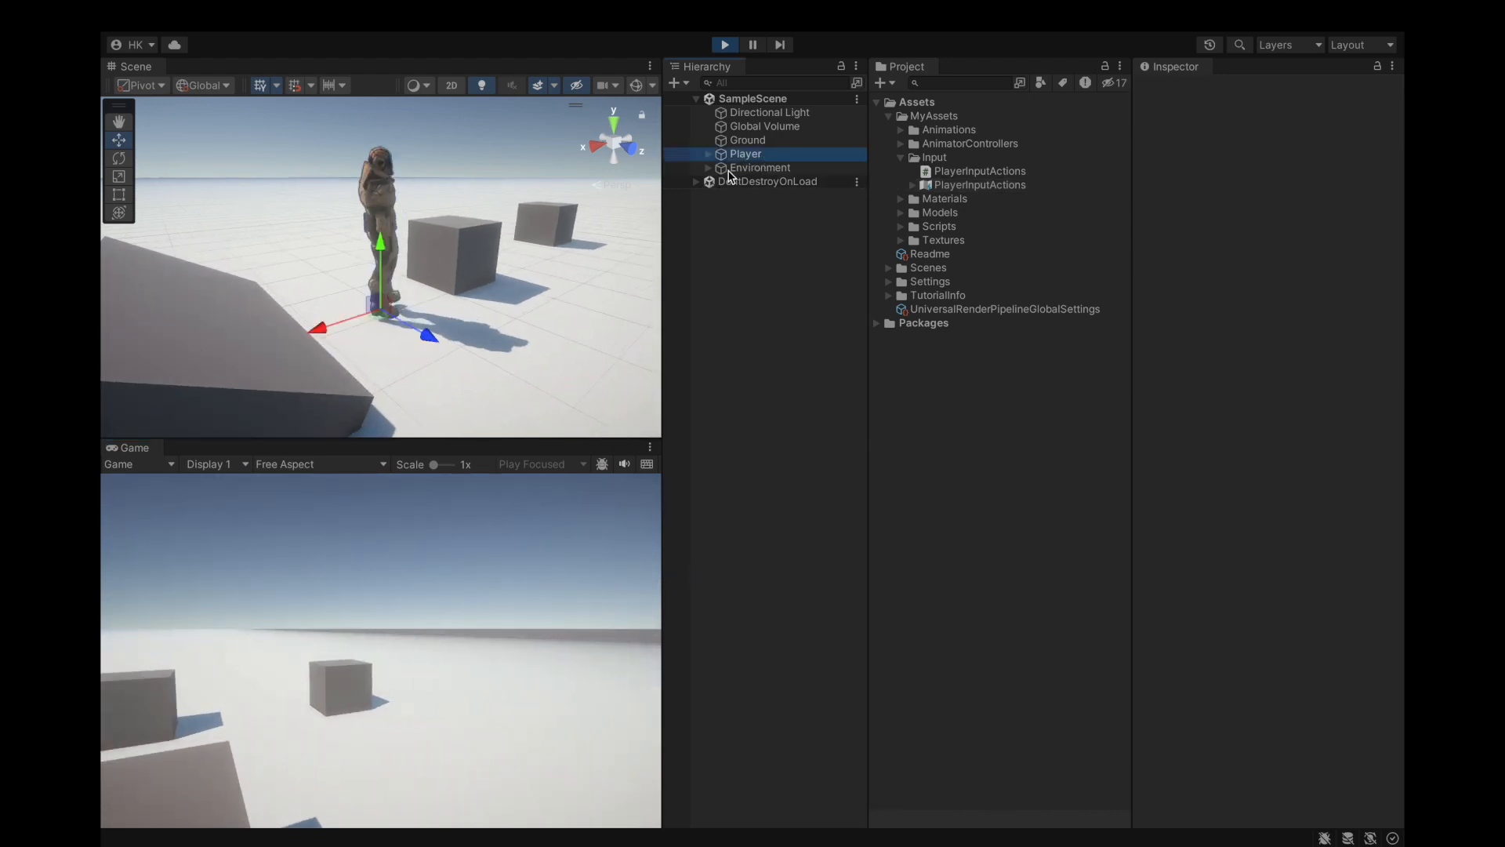
click(747, 154)
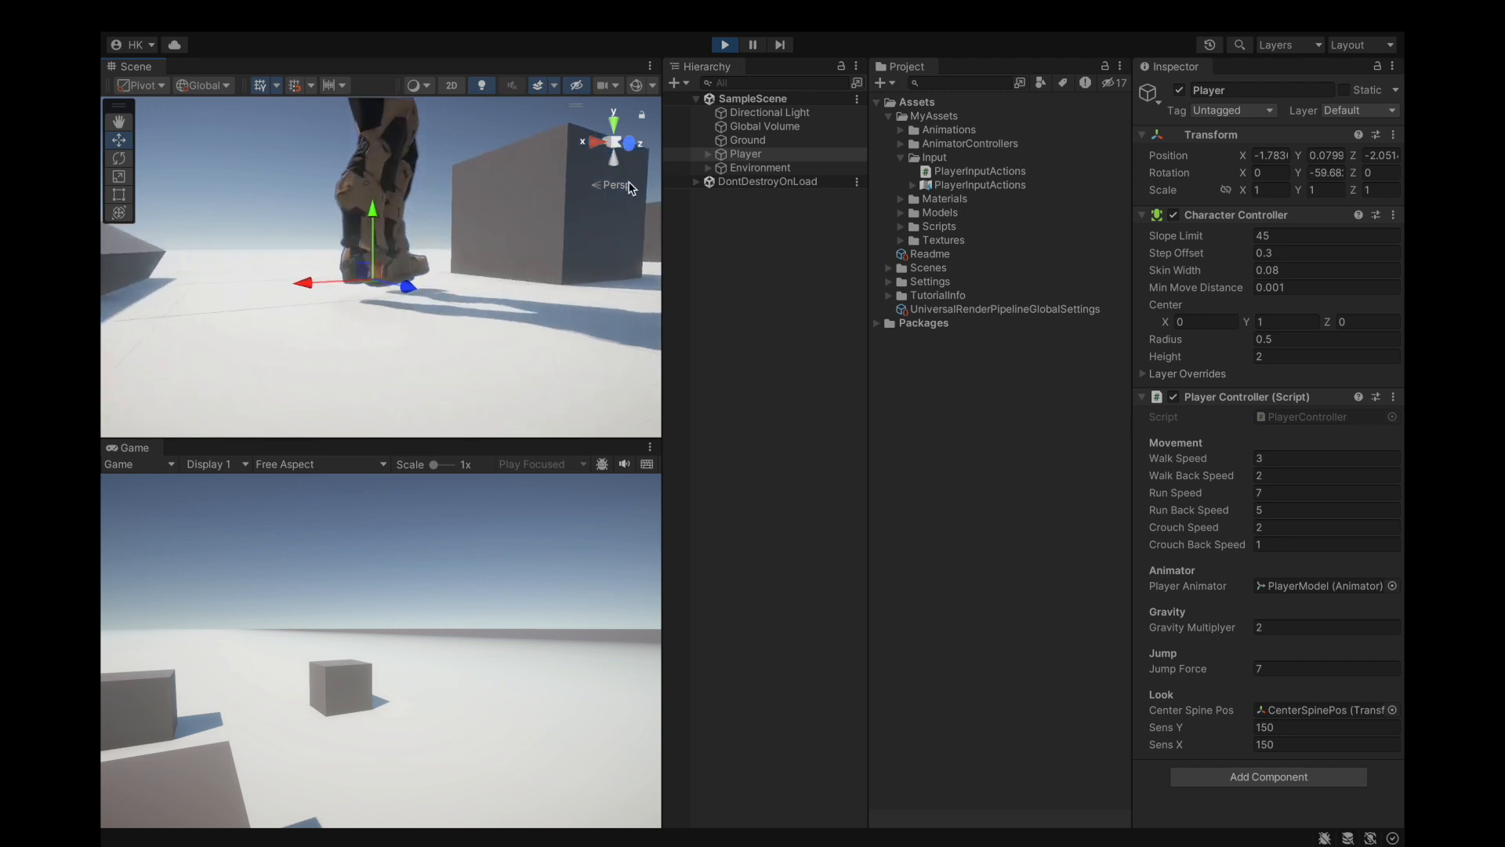
click(707, 154)
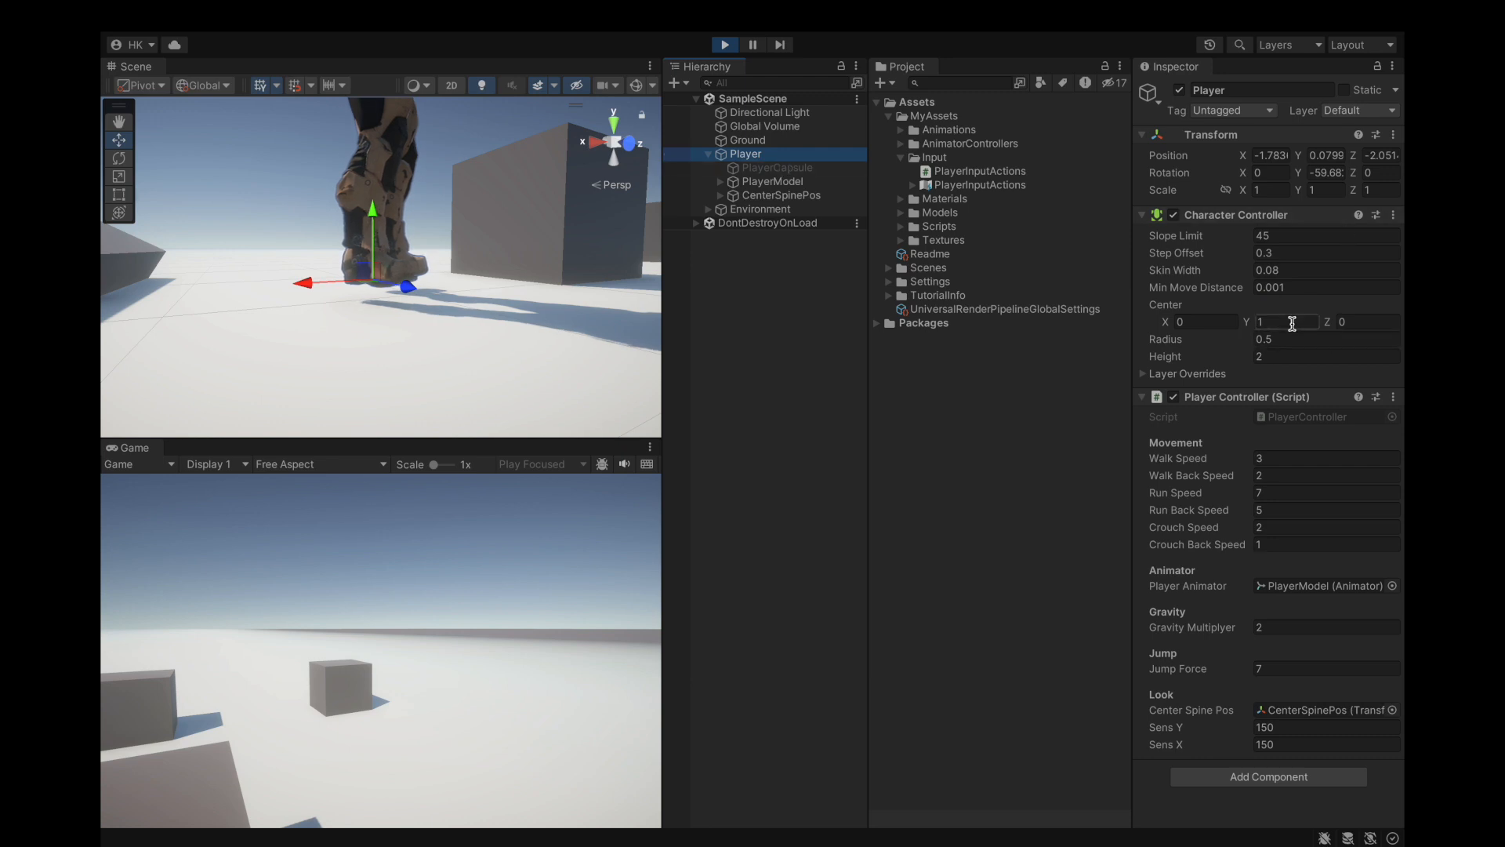
text(1.1)
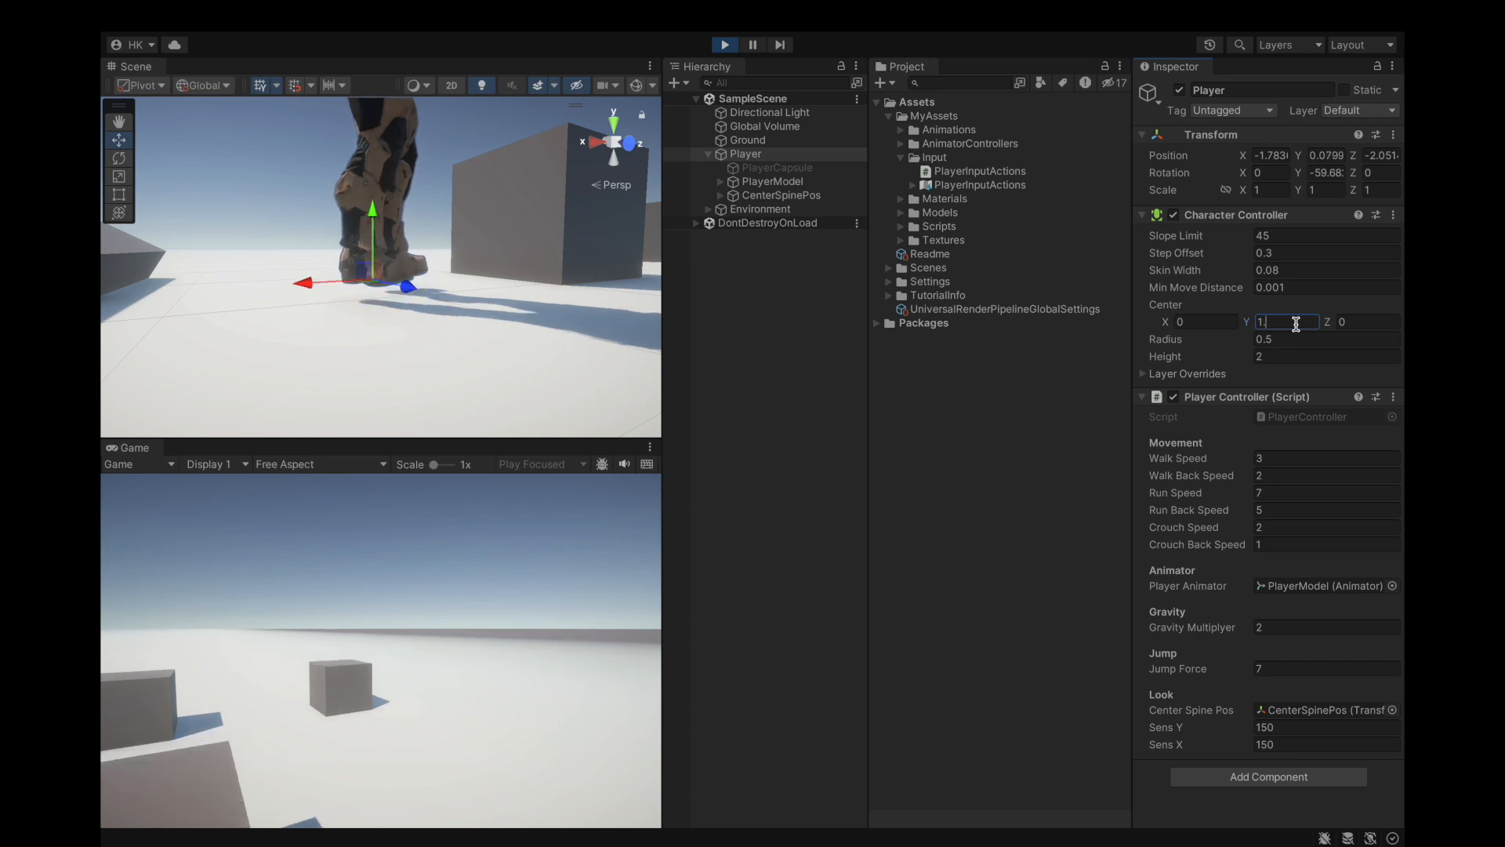
text(1.05)
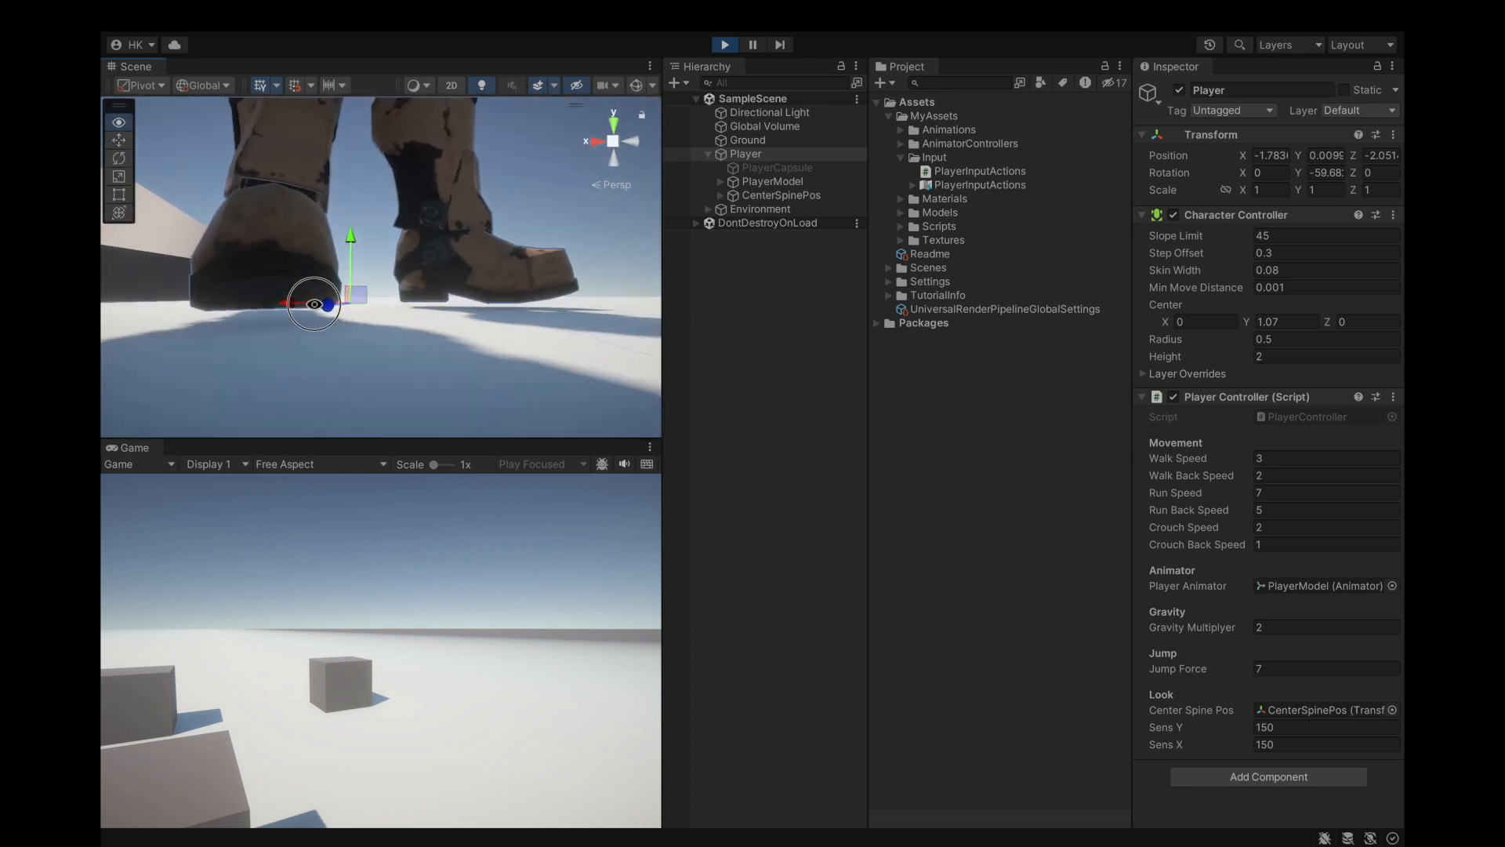
click(778, 182)
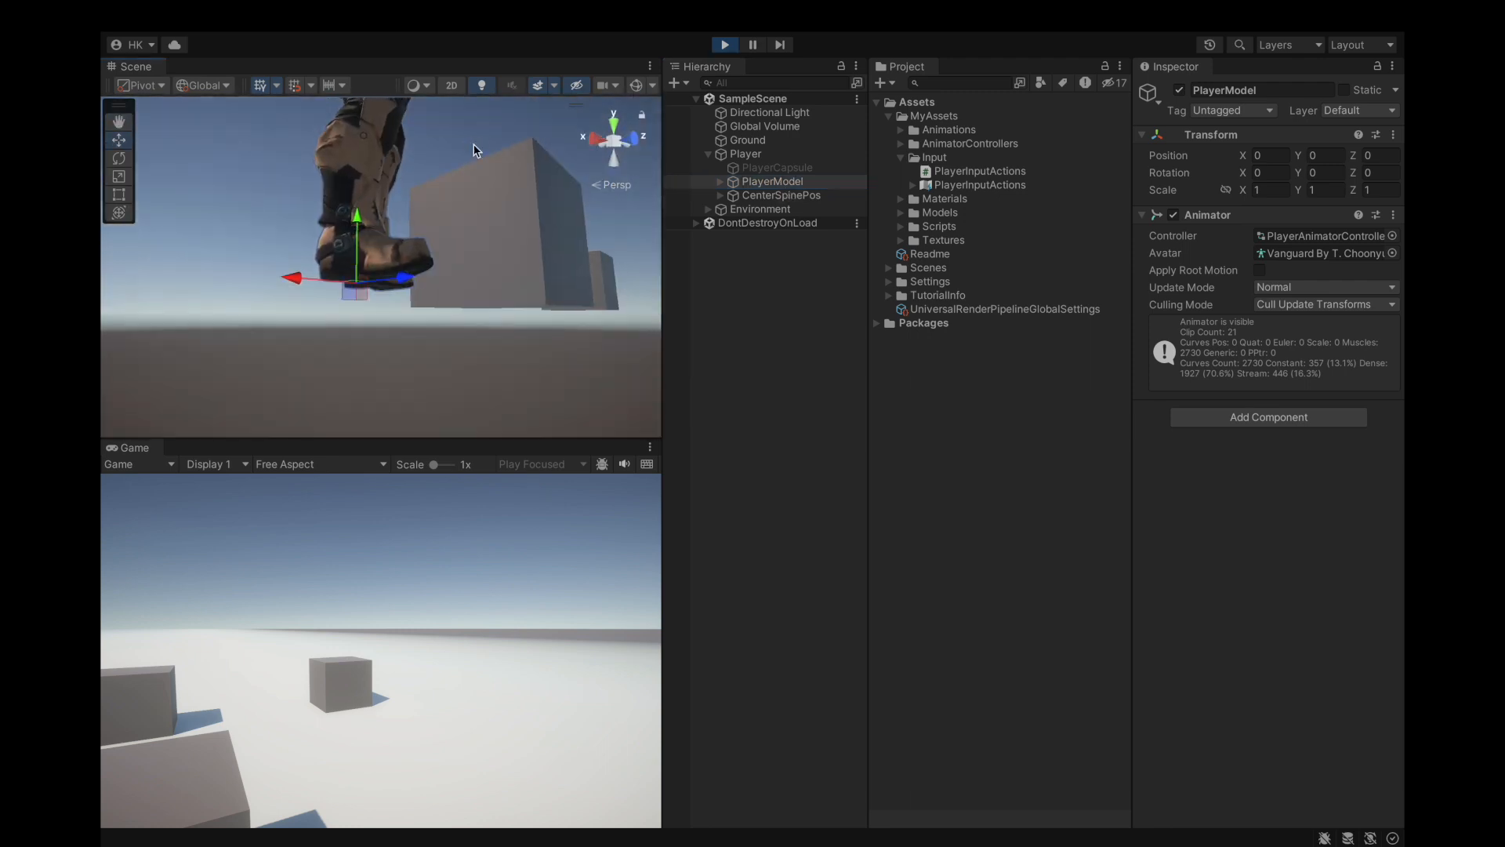
Review the Player's Character Controller values and ping PlayerModel from the Player Animator reference.
click(744, 153)
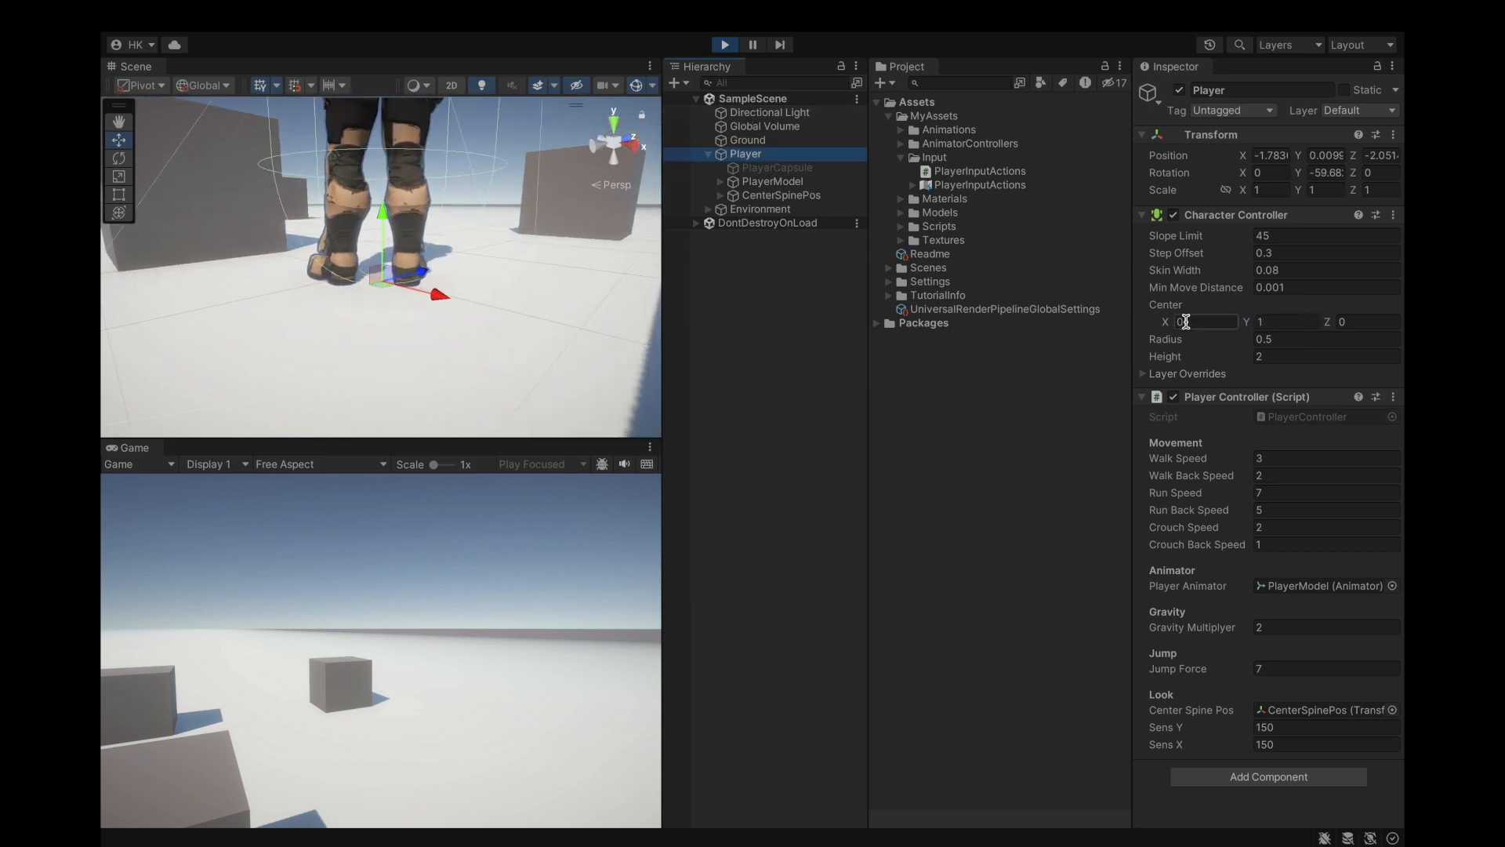
click(1290, 322)
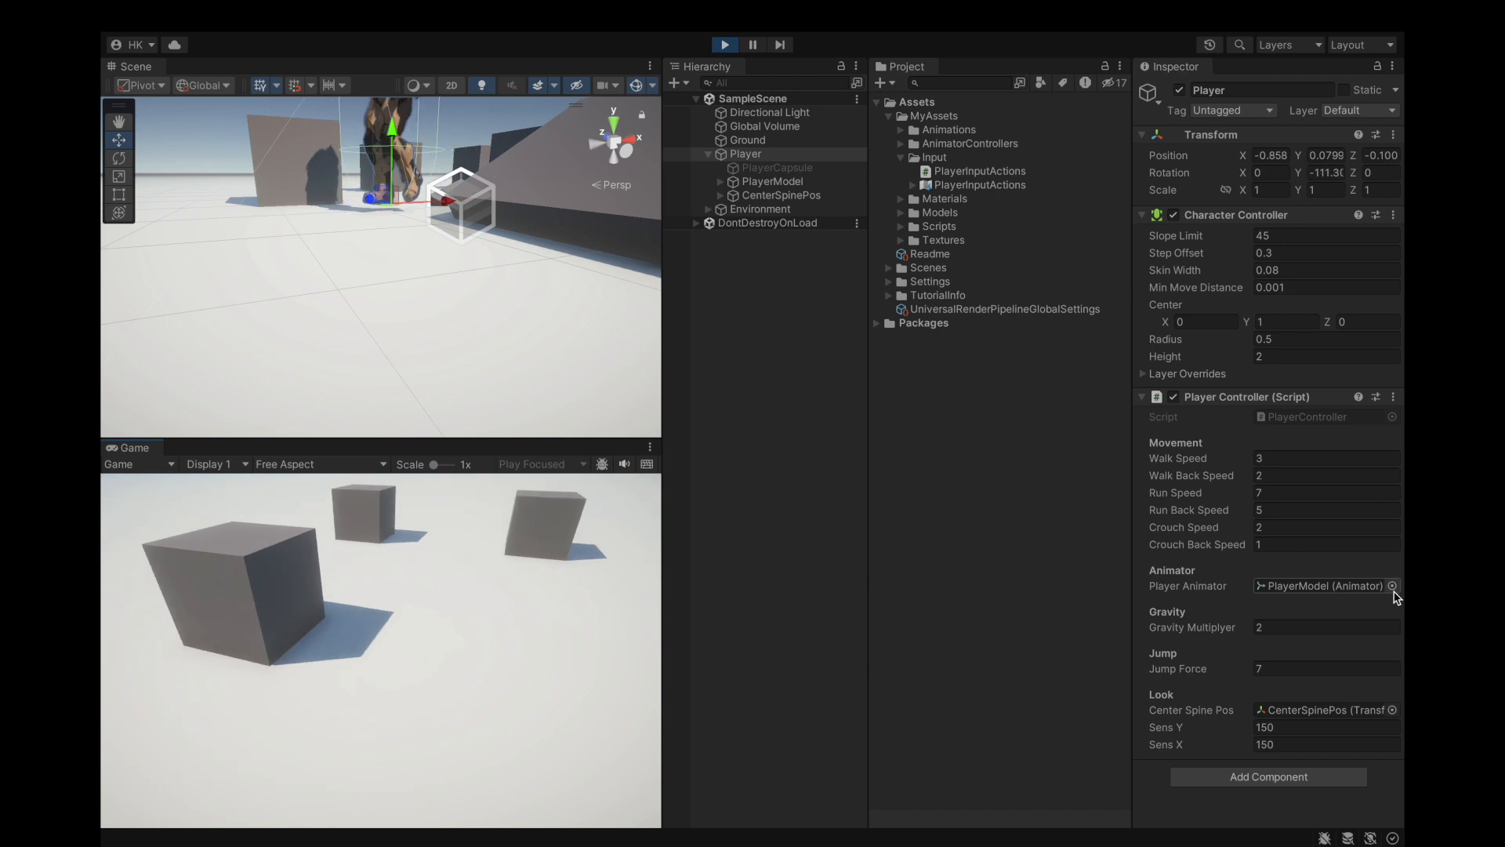
click(778, 182)
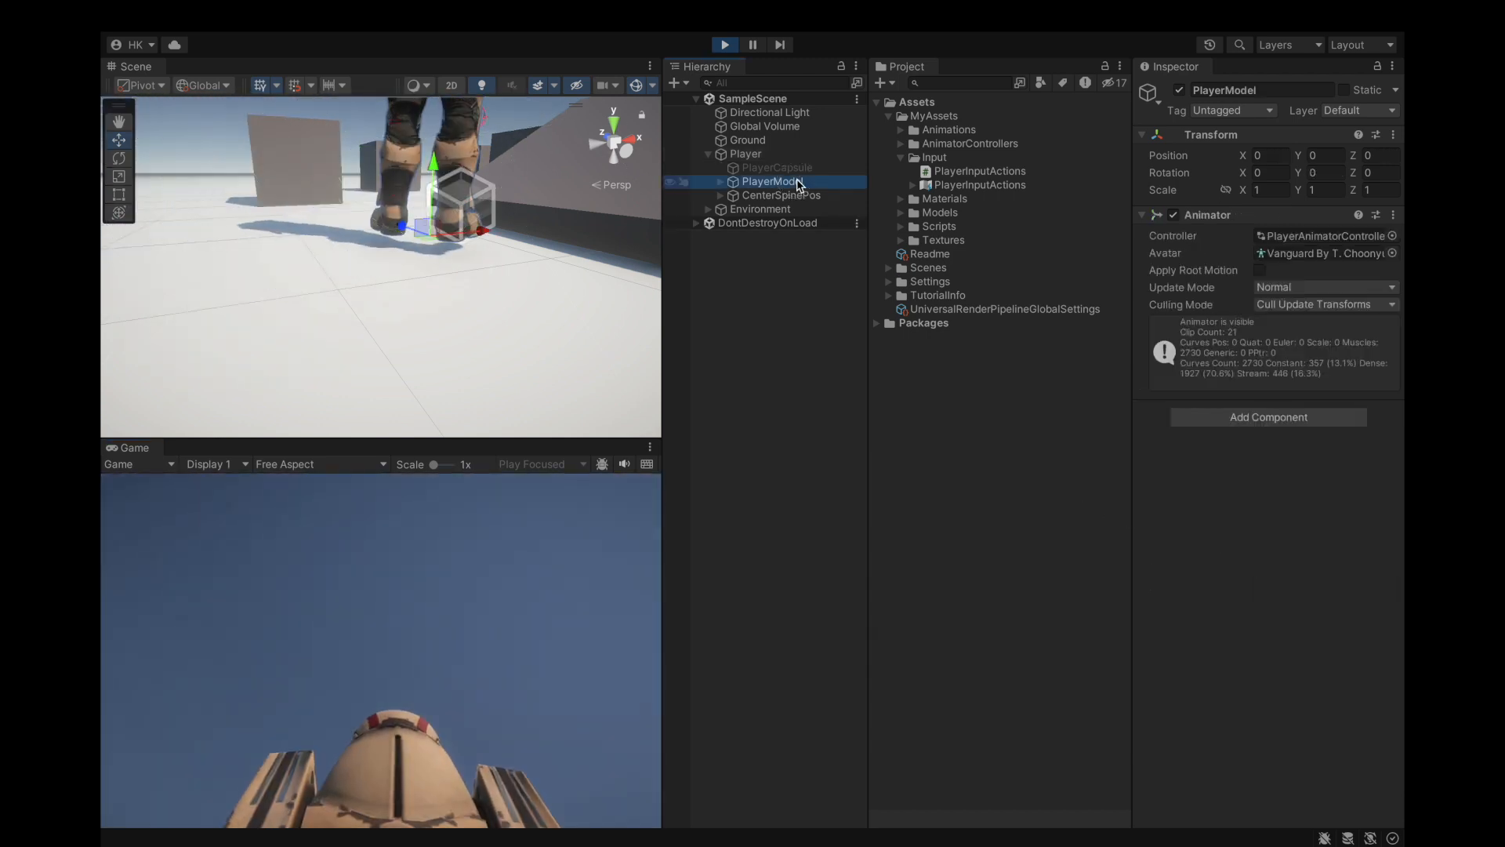
click(1258, 270)
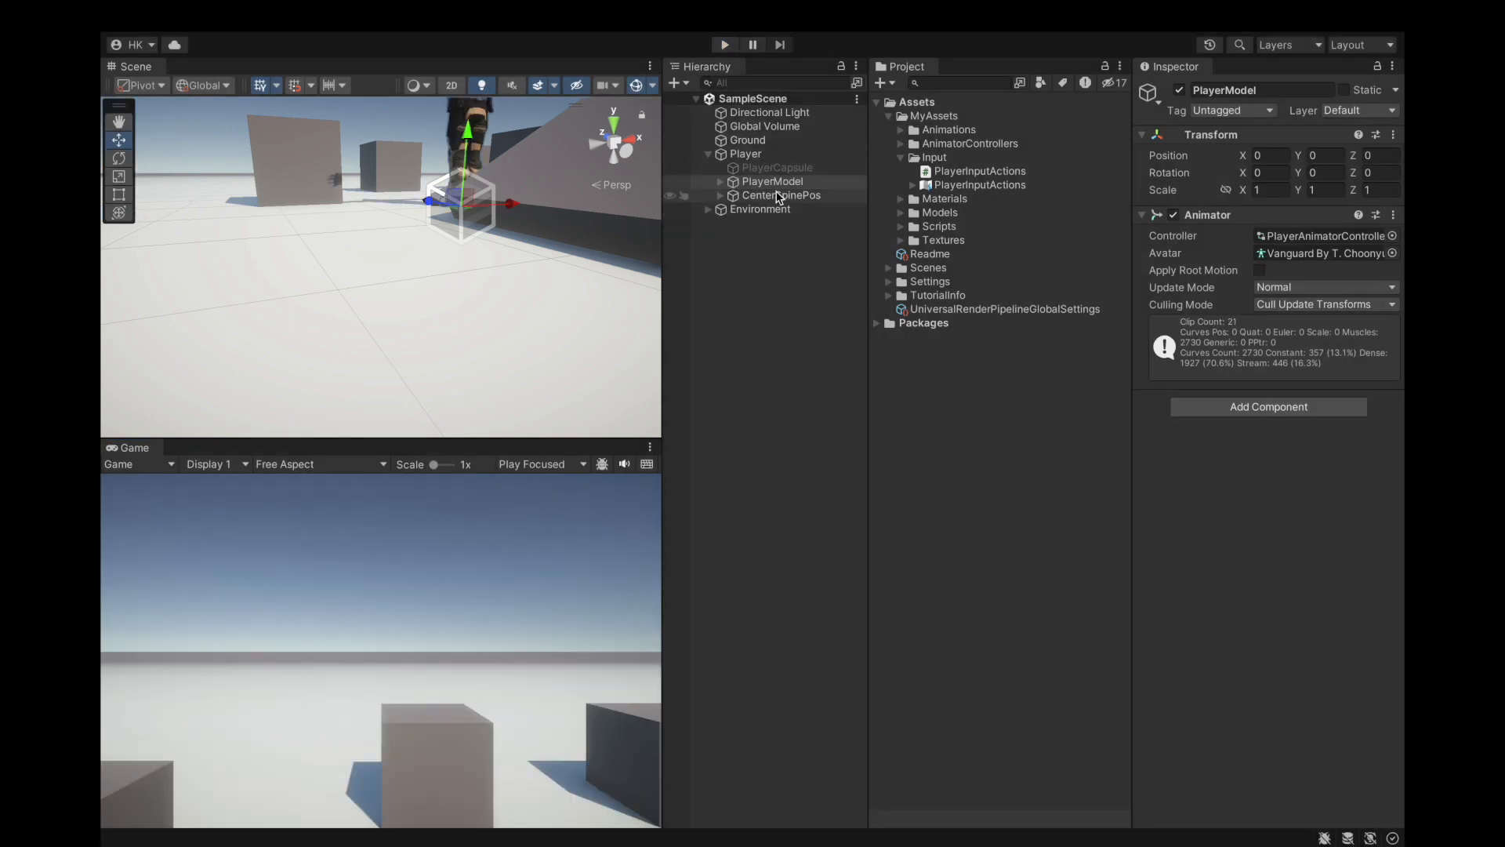
Restart Play mode and select PlayerModel to compare its height against the ground.
right_click(745, 153)
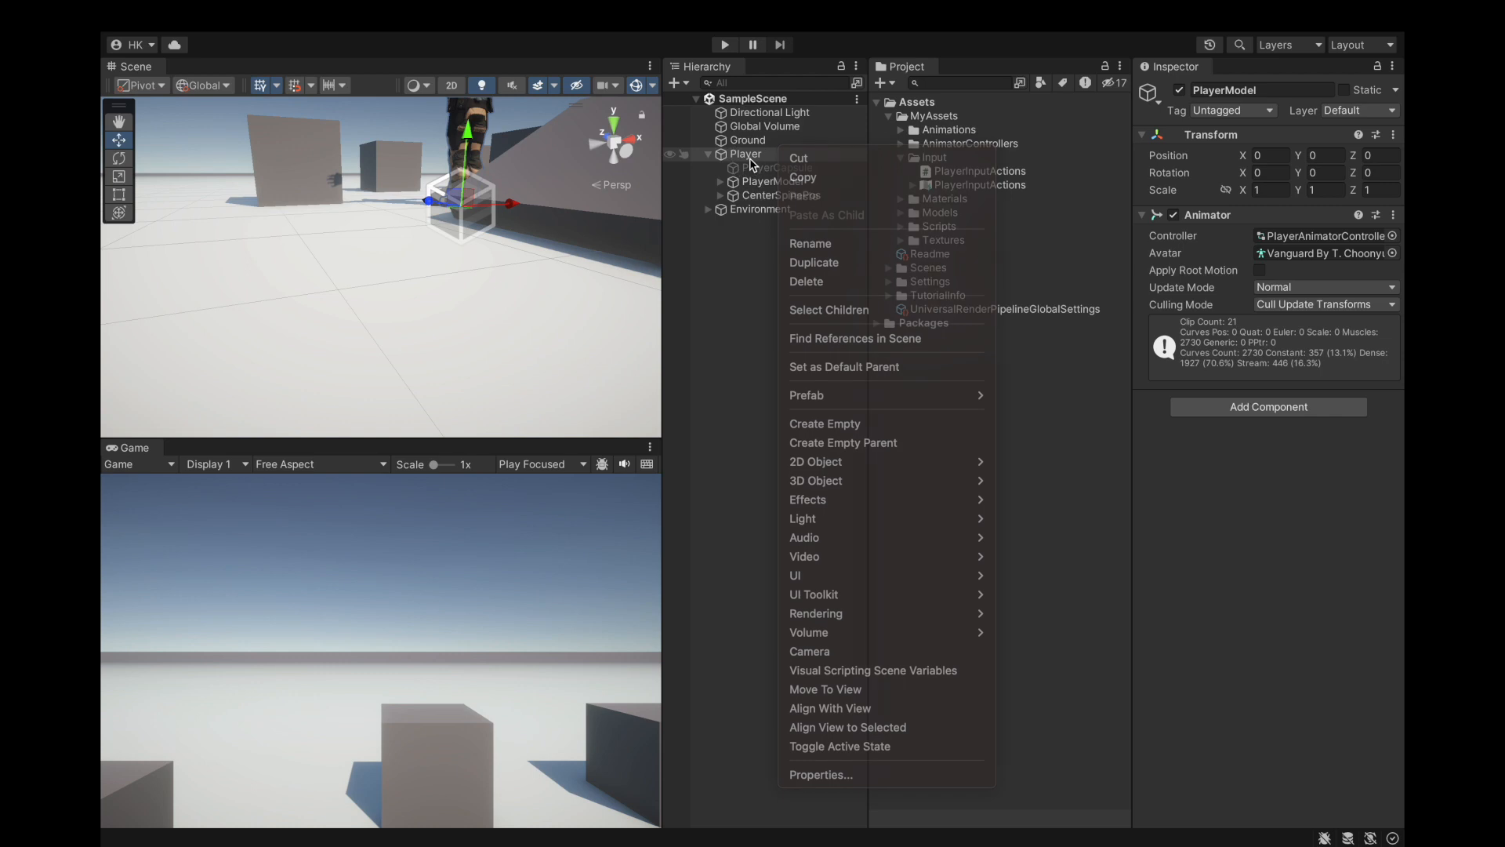
click(745, 154)
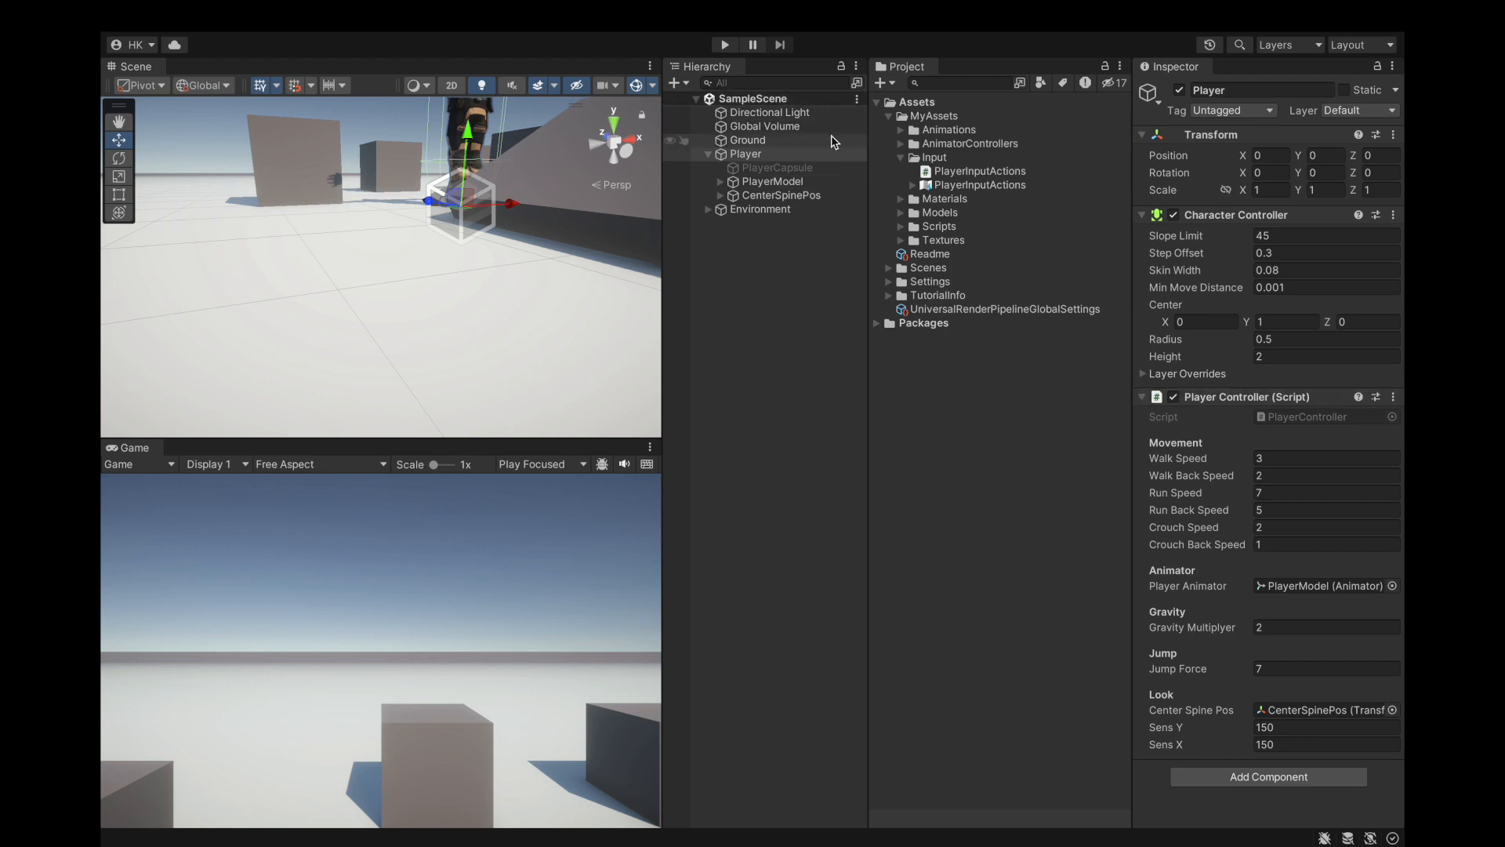
click(763, 182)
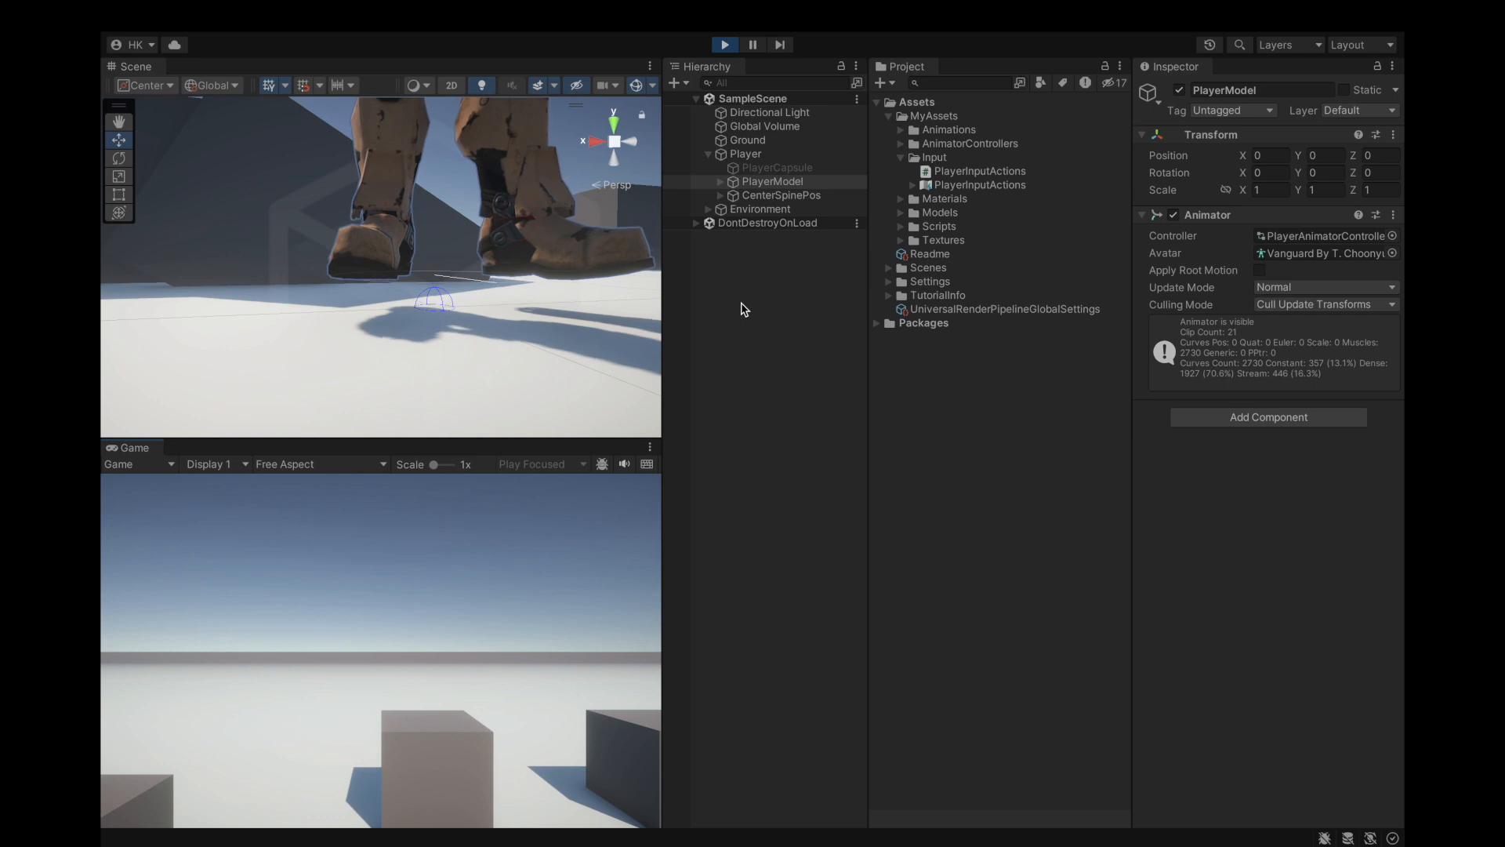
click(771, 181)
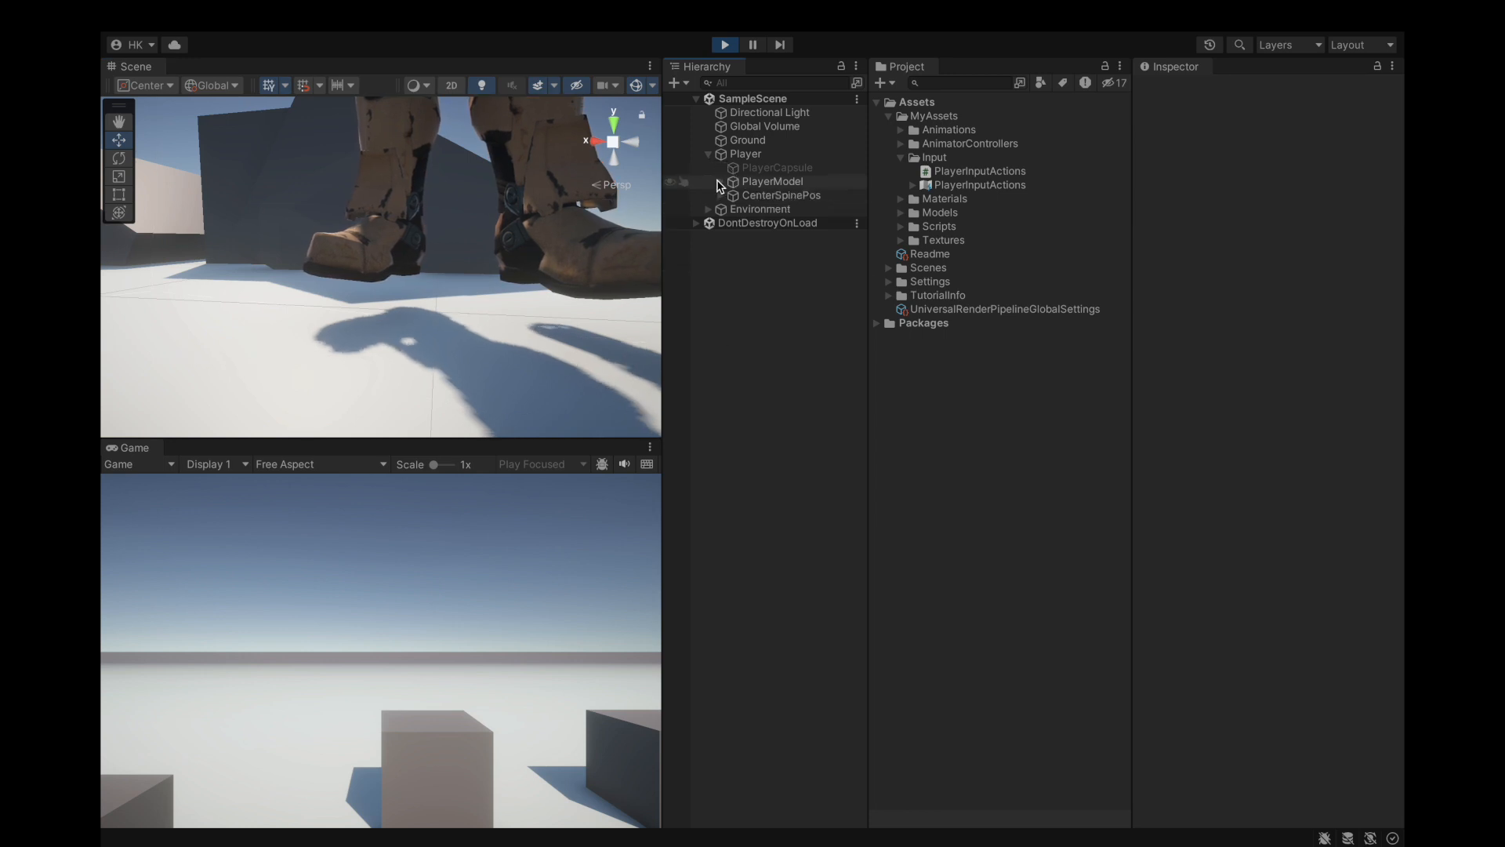
click(765, 182)
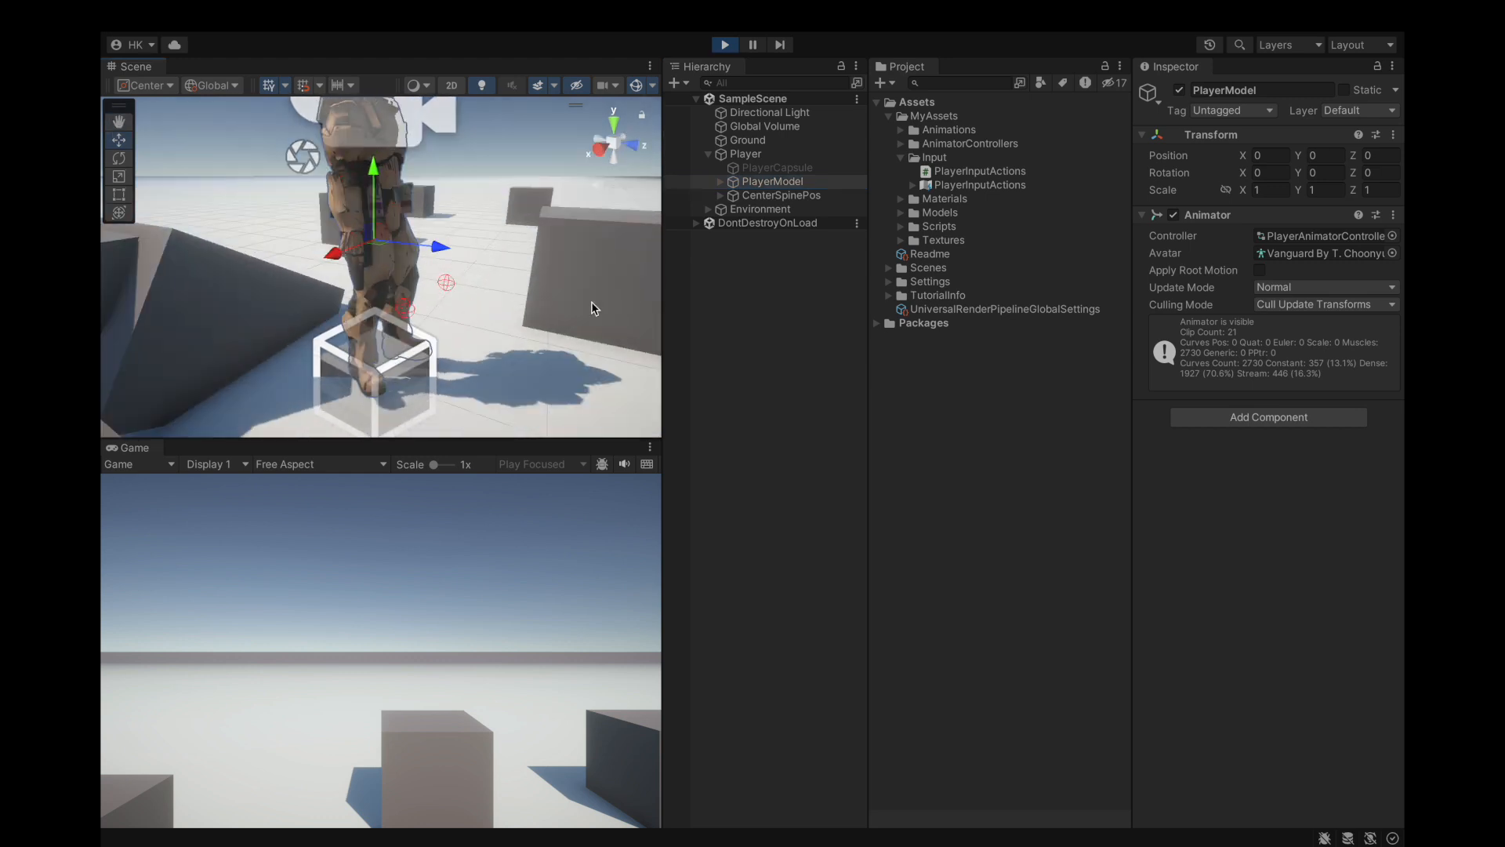
Set PlayerModel's Transform Position Y to -0.07 so the boots rest on the ground.
click(762, 235)
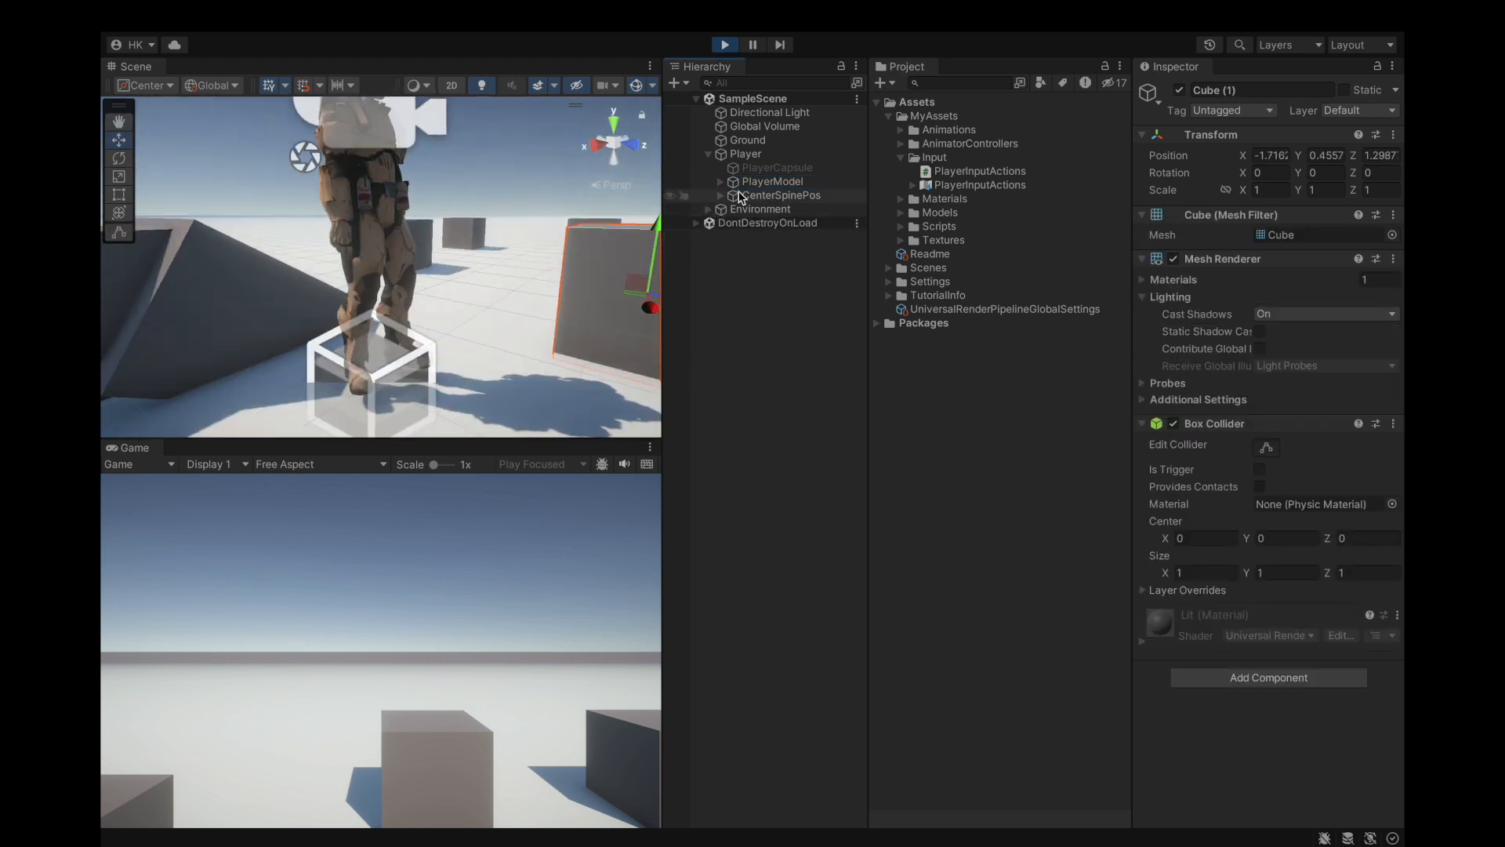
click(774, 182)
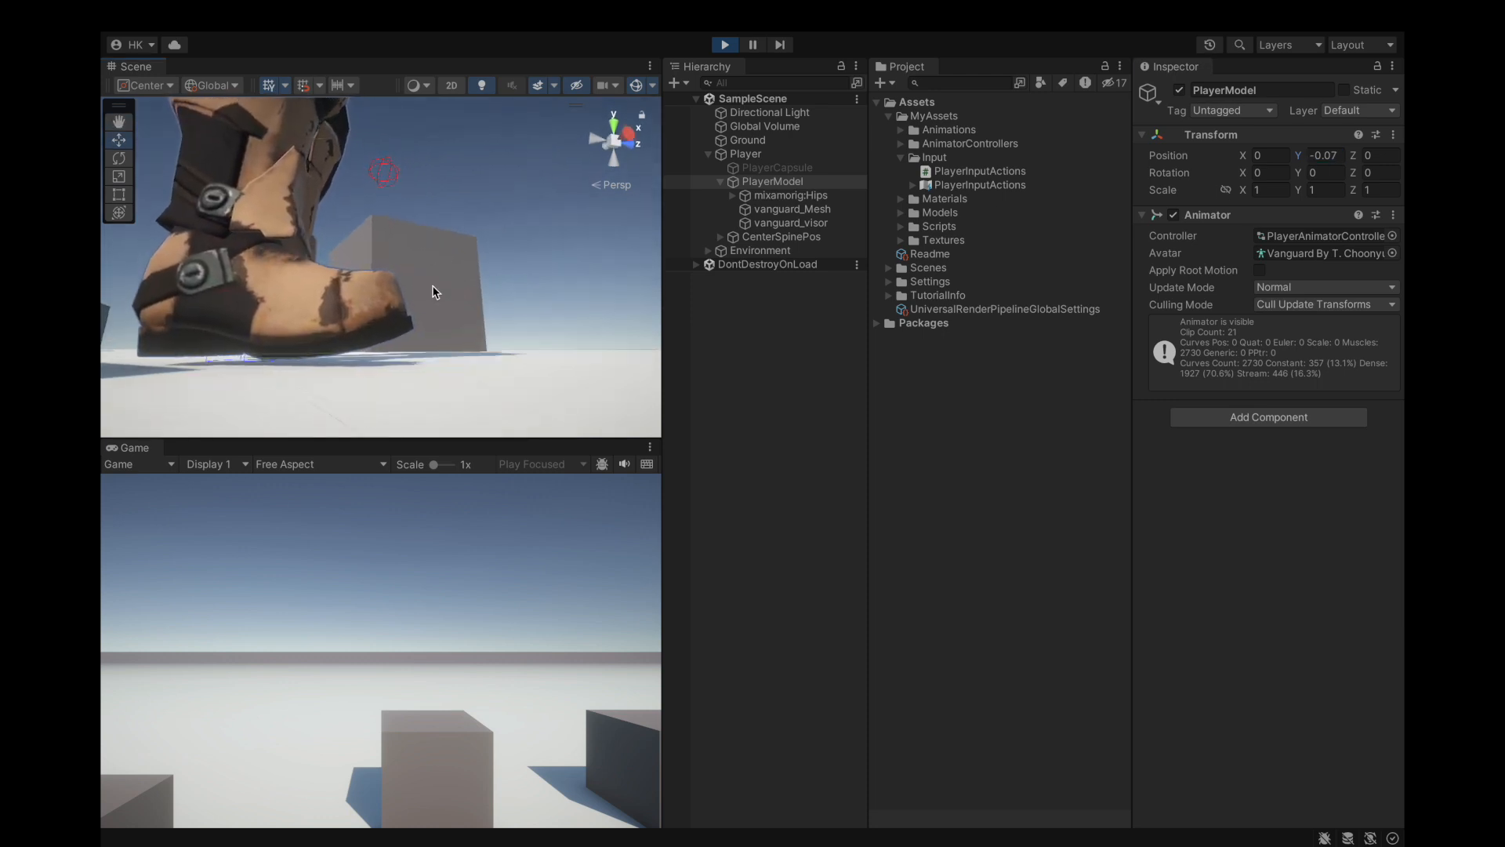
click(1327, 155)
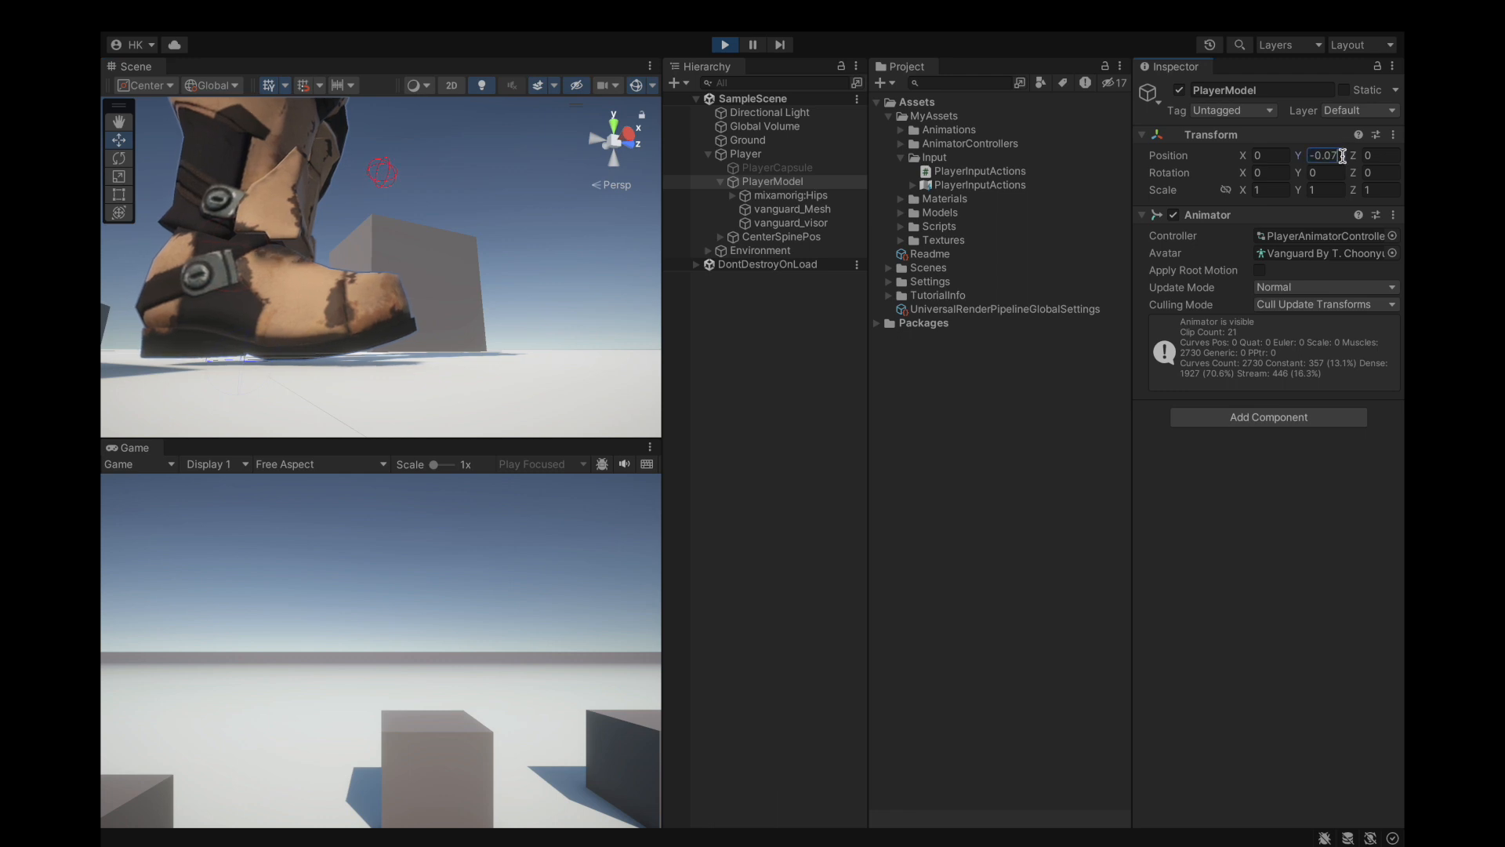